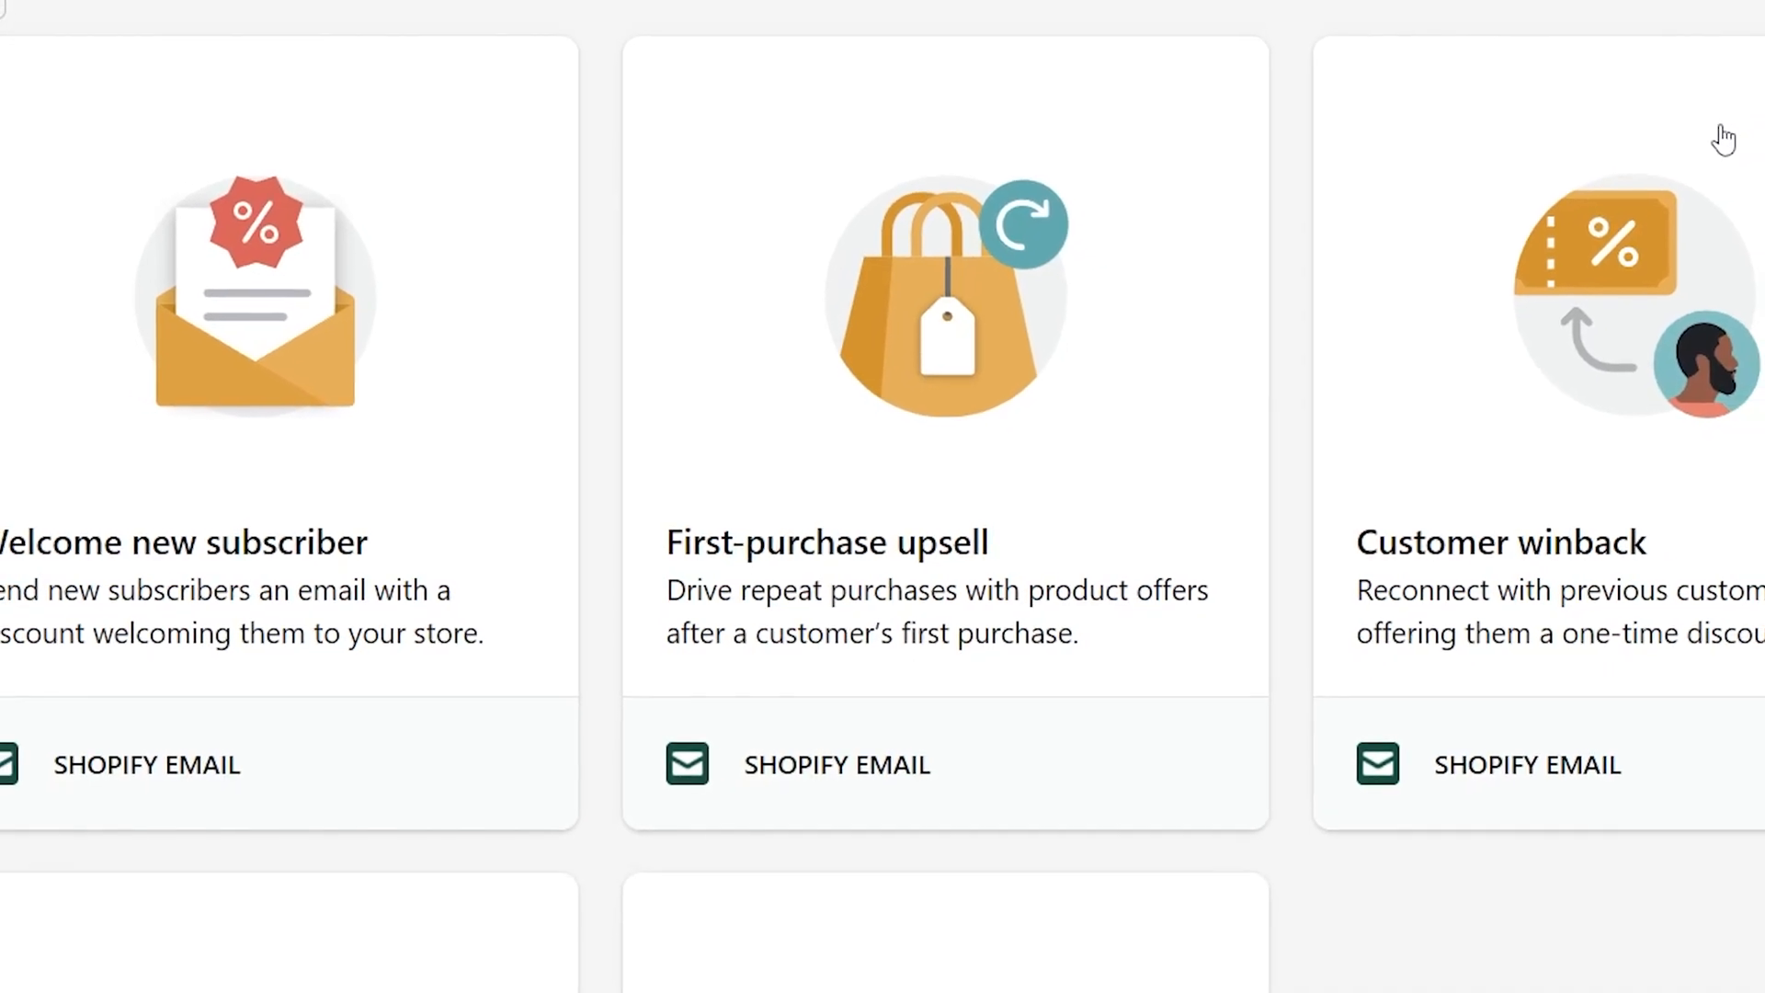
# Leave the First-purchase upsell email editor and return to the admin Home dashboard.
pyautogui.scroll(3)
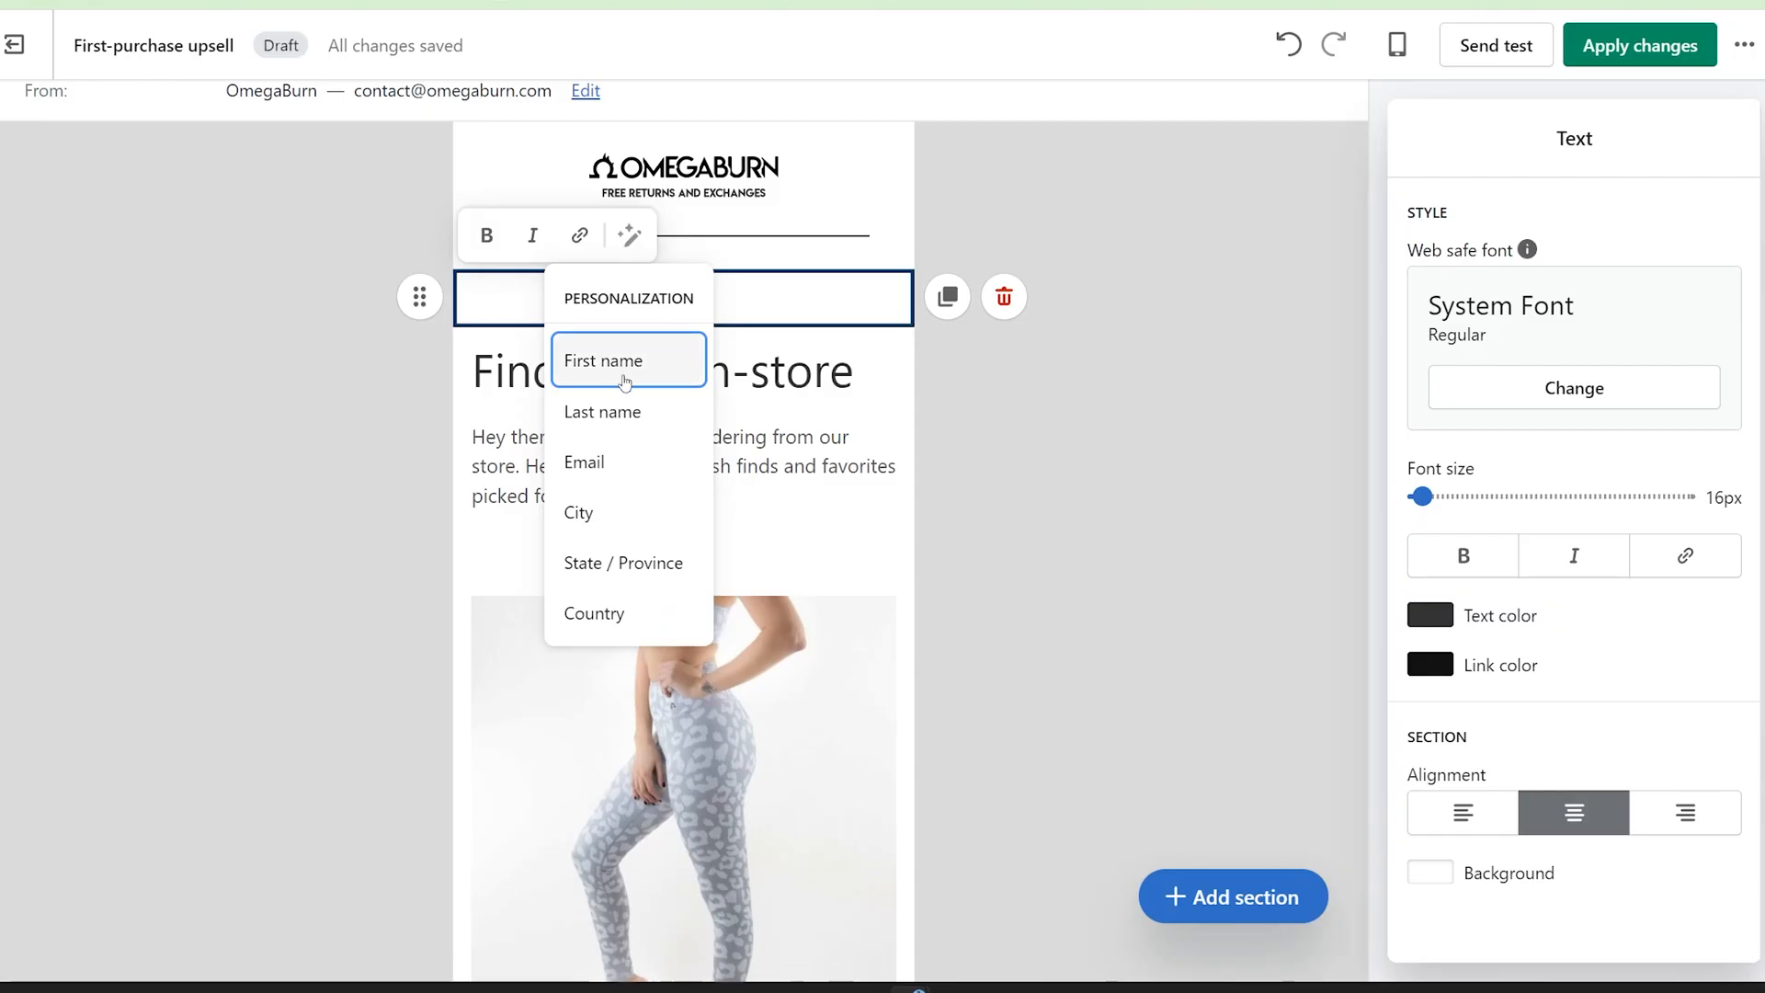
pyautogui.click(603, 361)
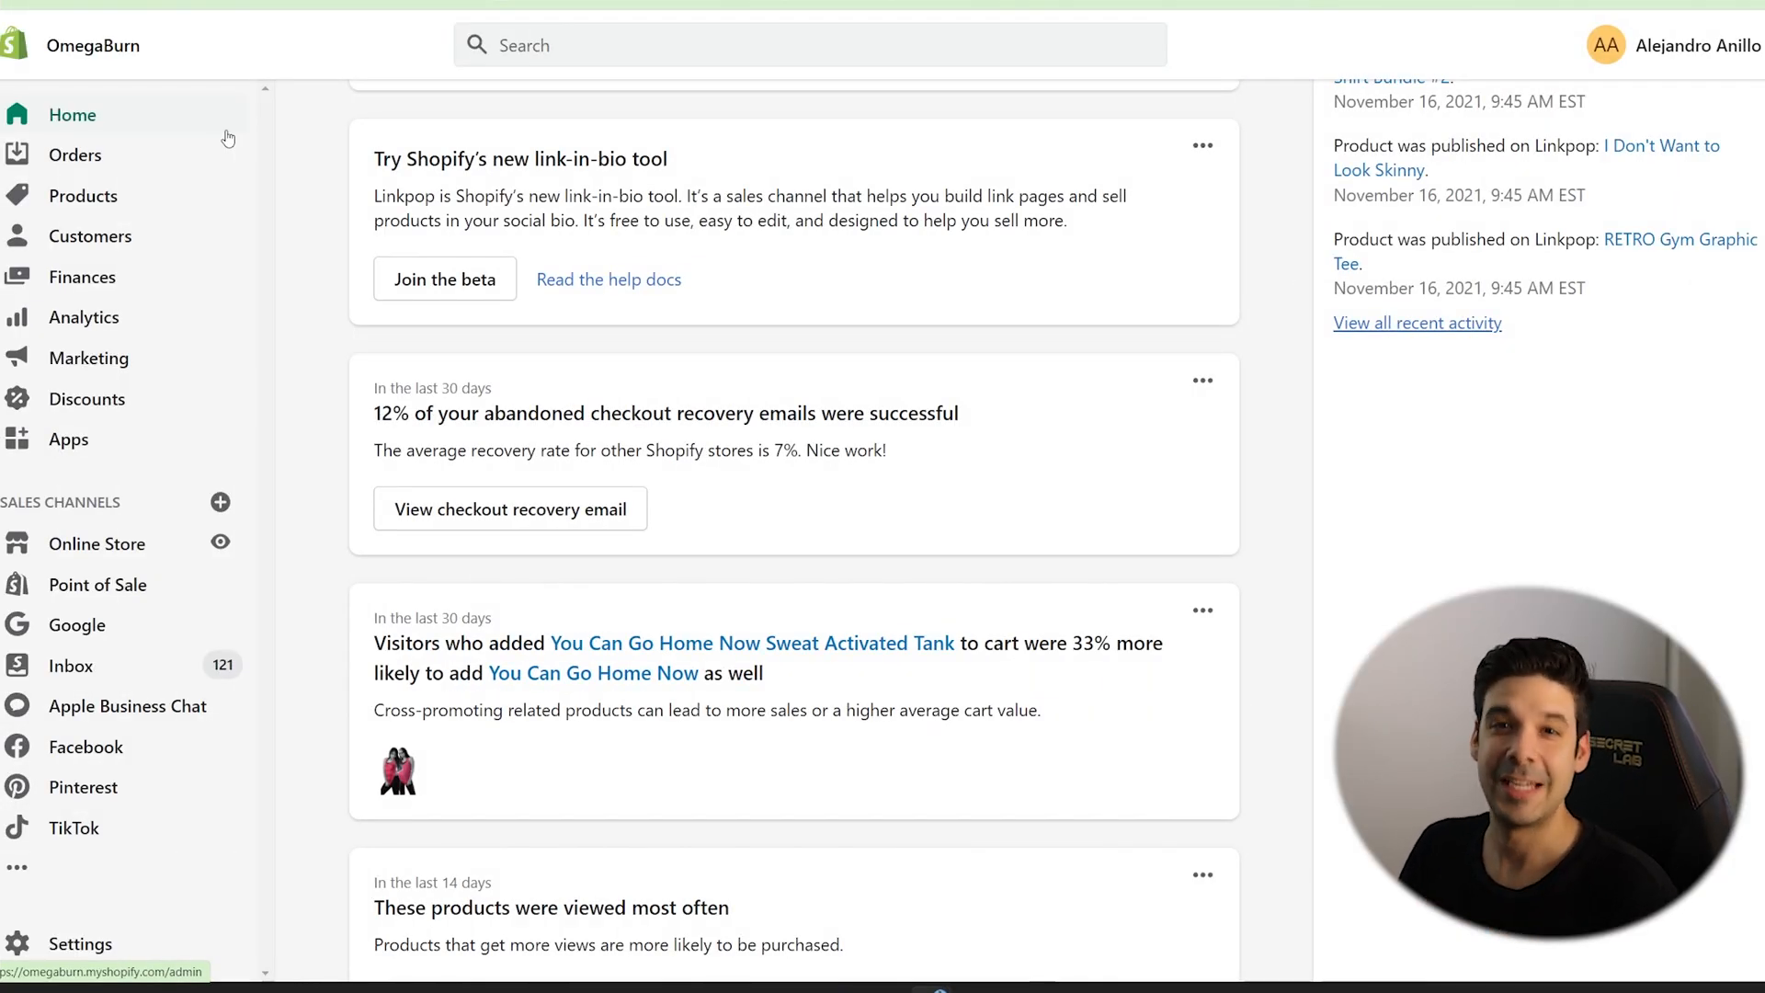
pyautogui.moveTo(460, 321)
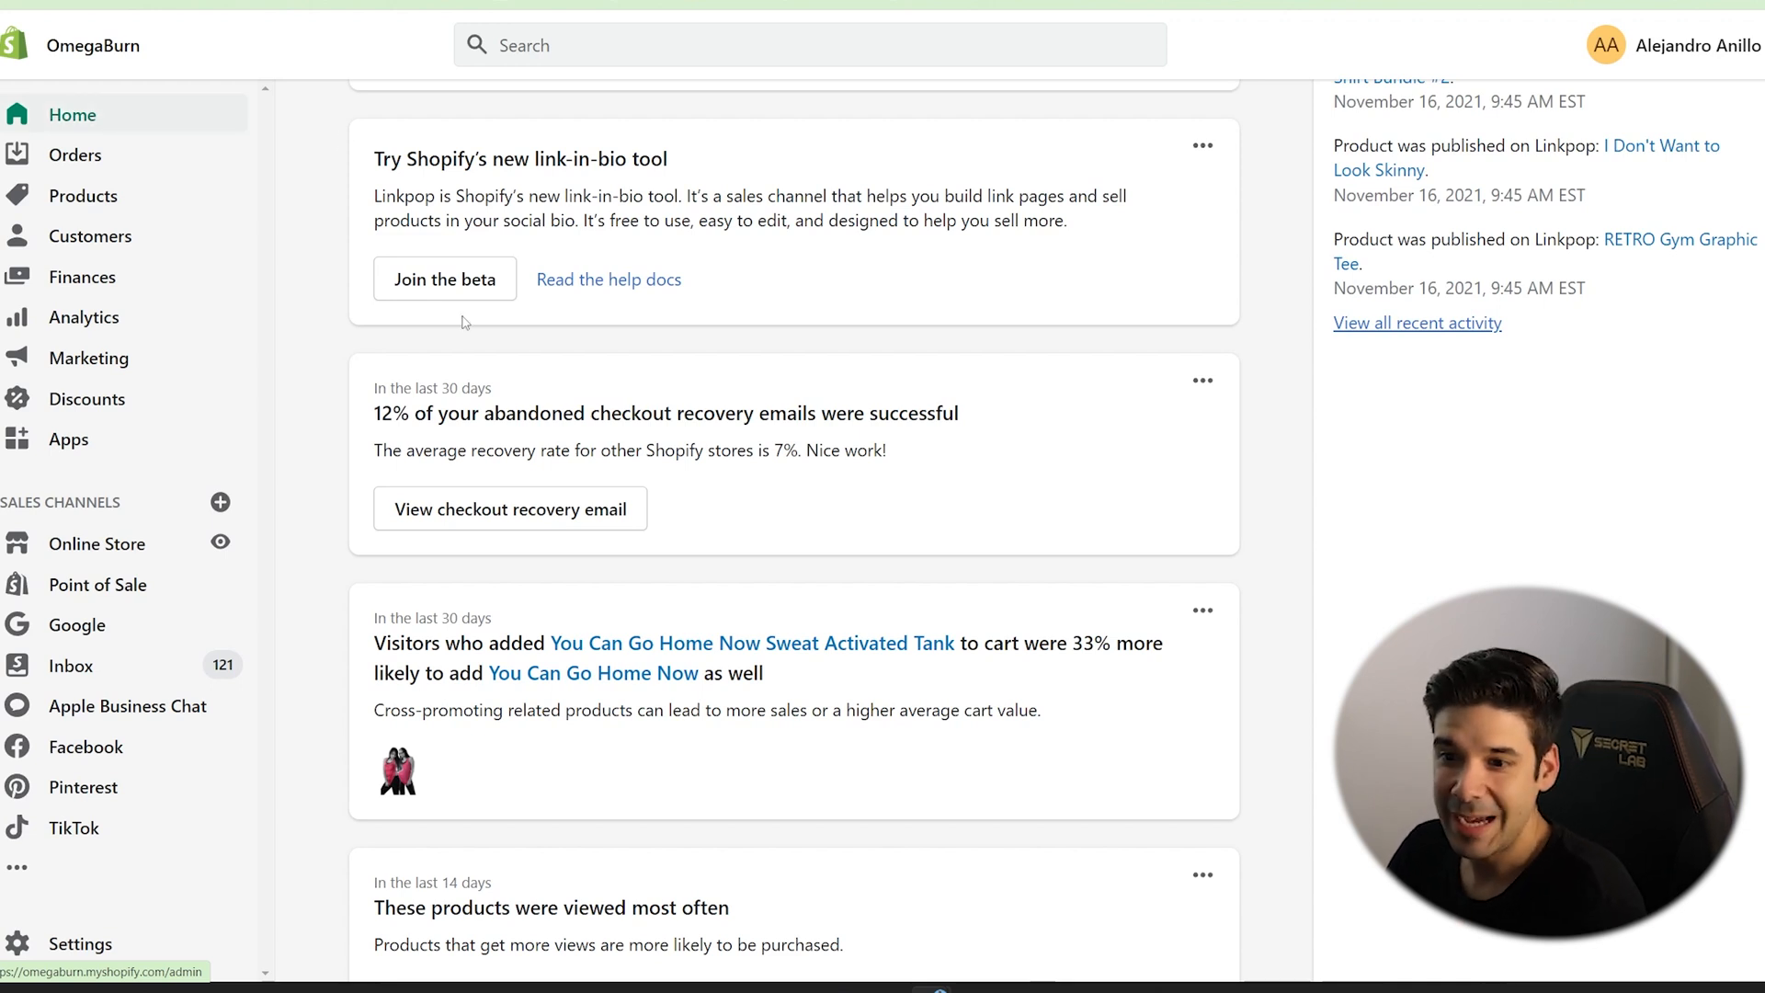
pyautogui.moveTo(438, 349)
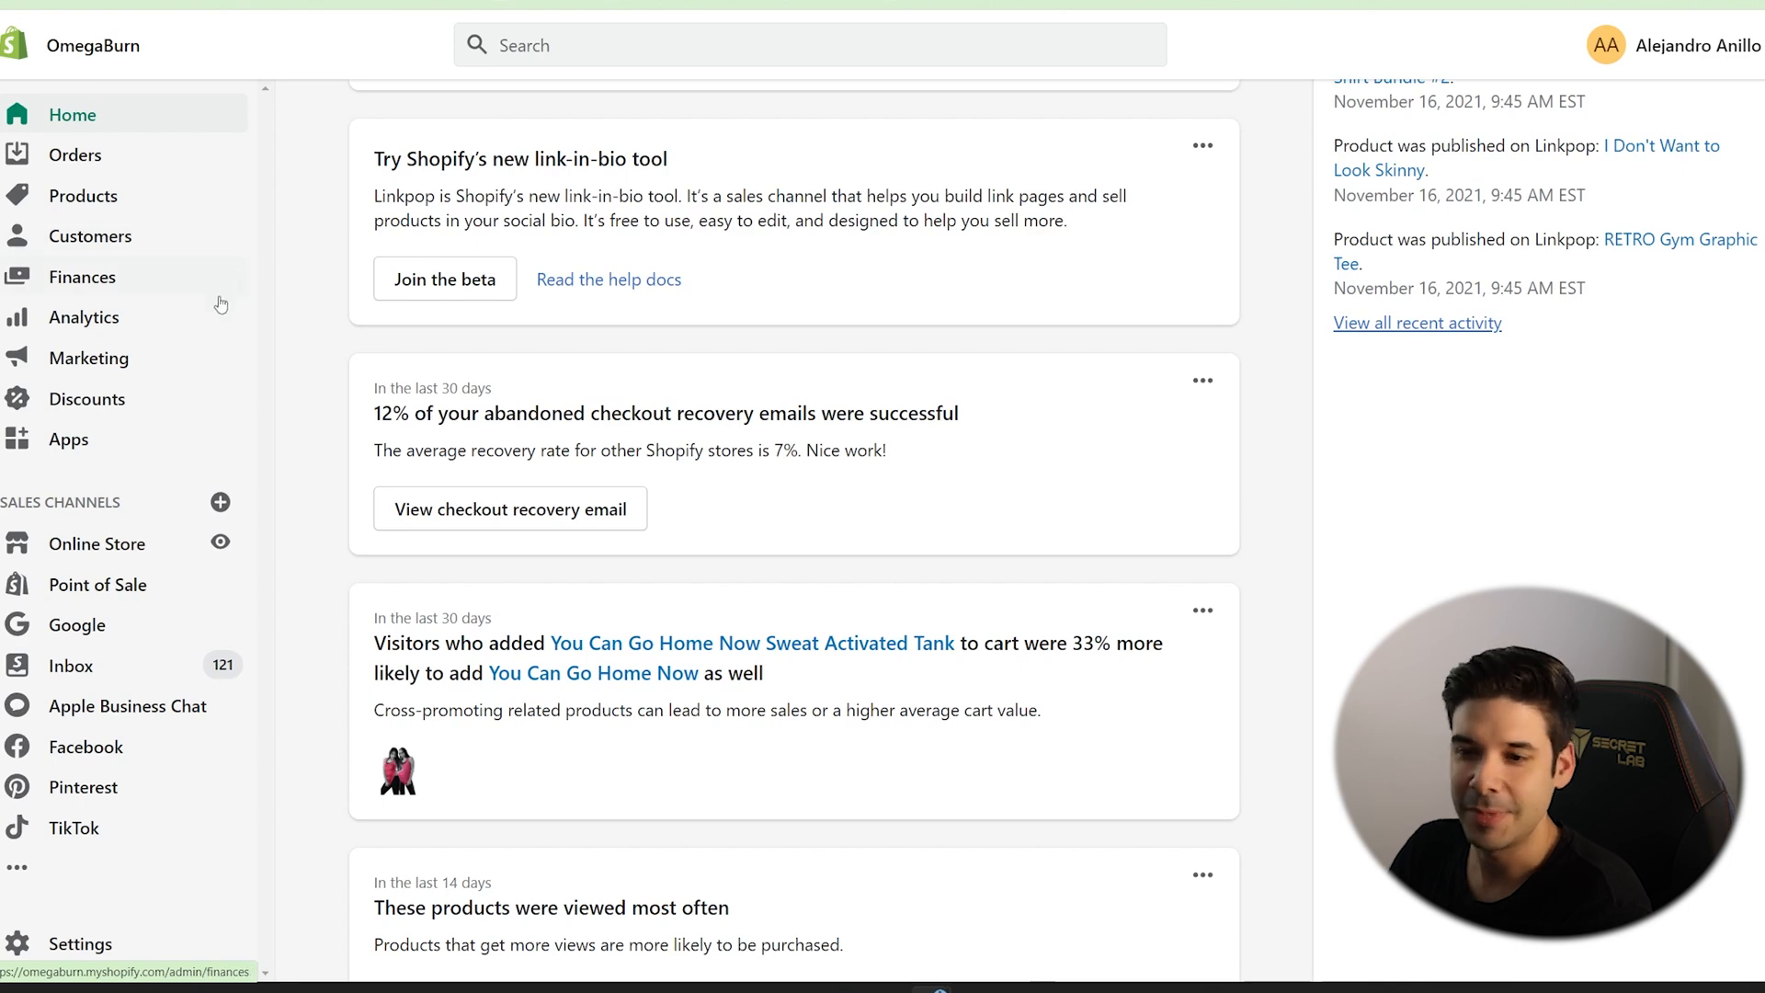
# Go to Marketing > Automations and start a new automation to show the template gallery.
pyautogui.click(88, 359)
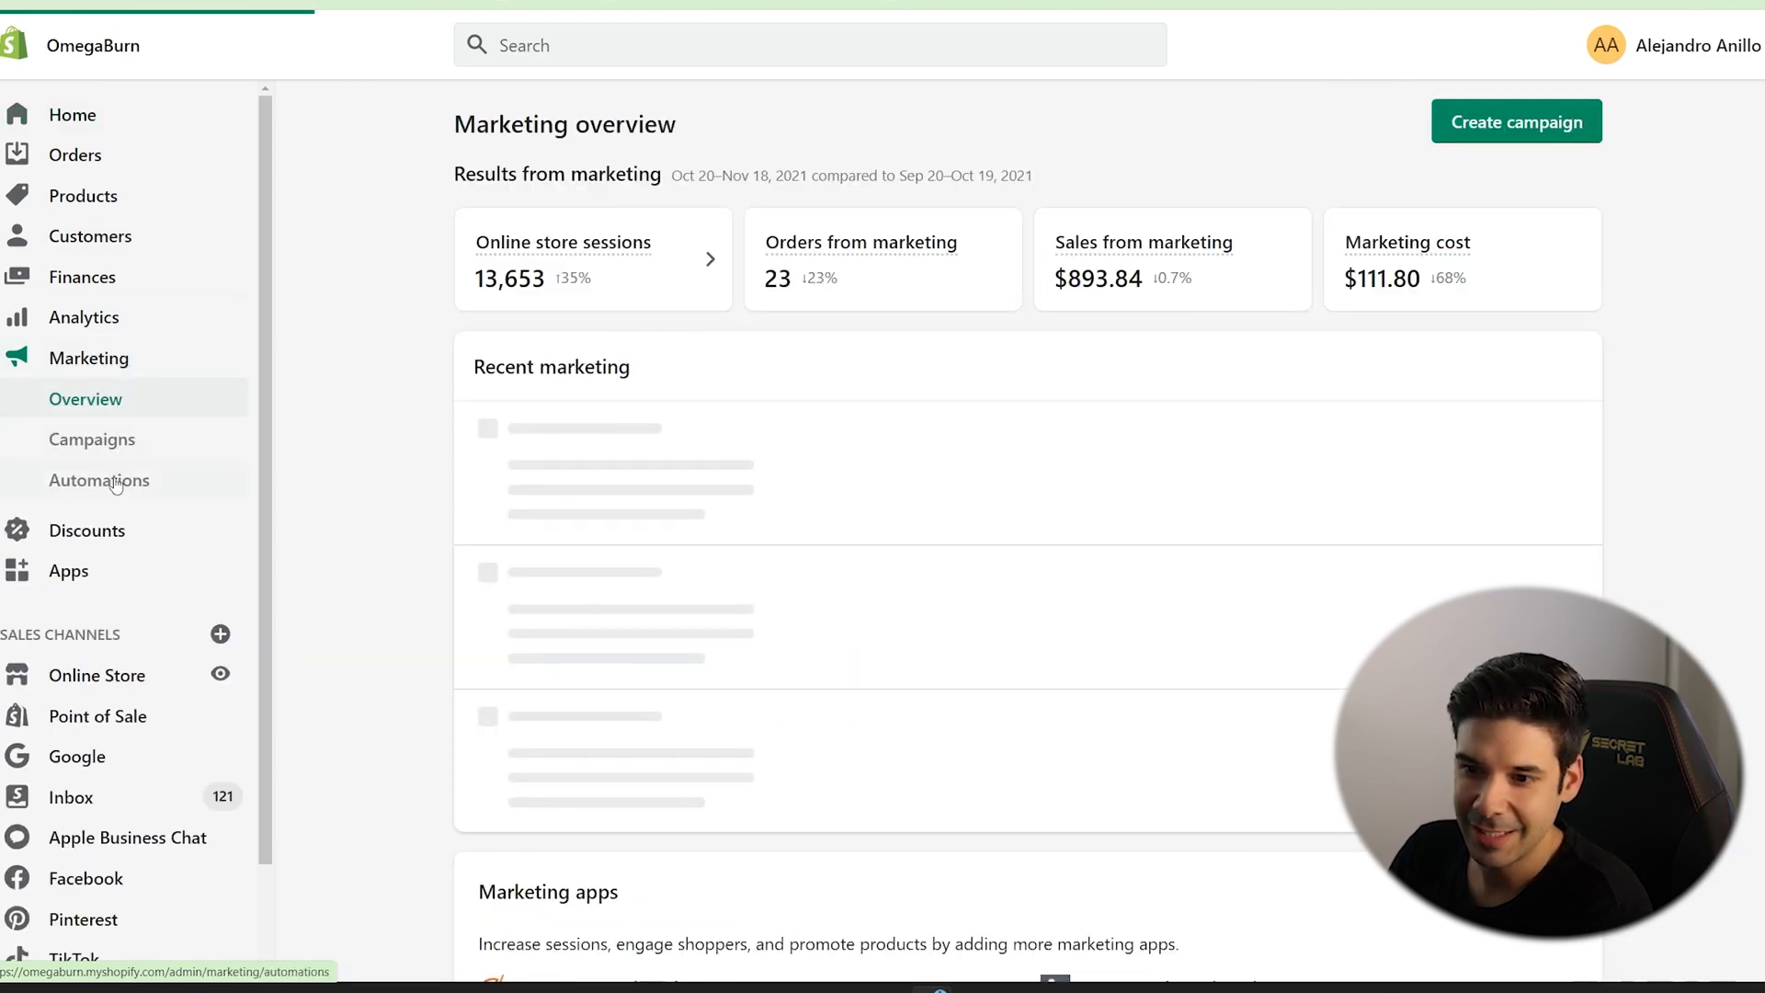
pyautogui.click(99, 480)
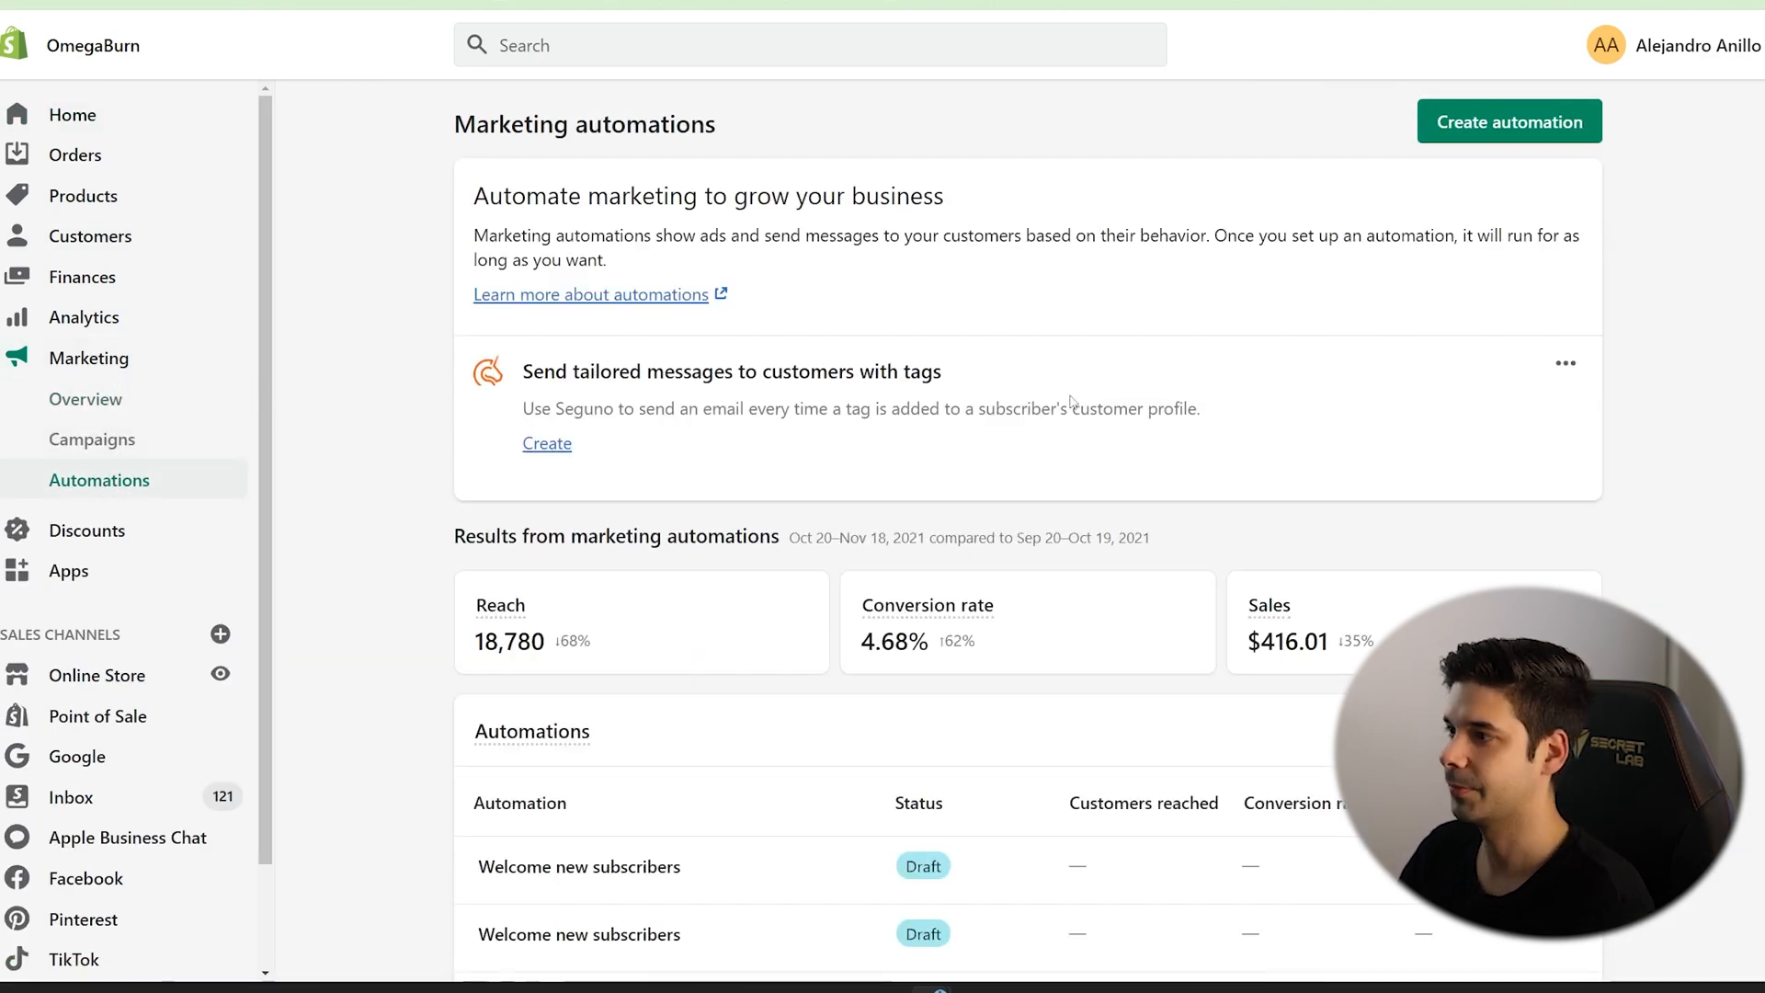
pyautogui.click(1507, 121)
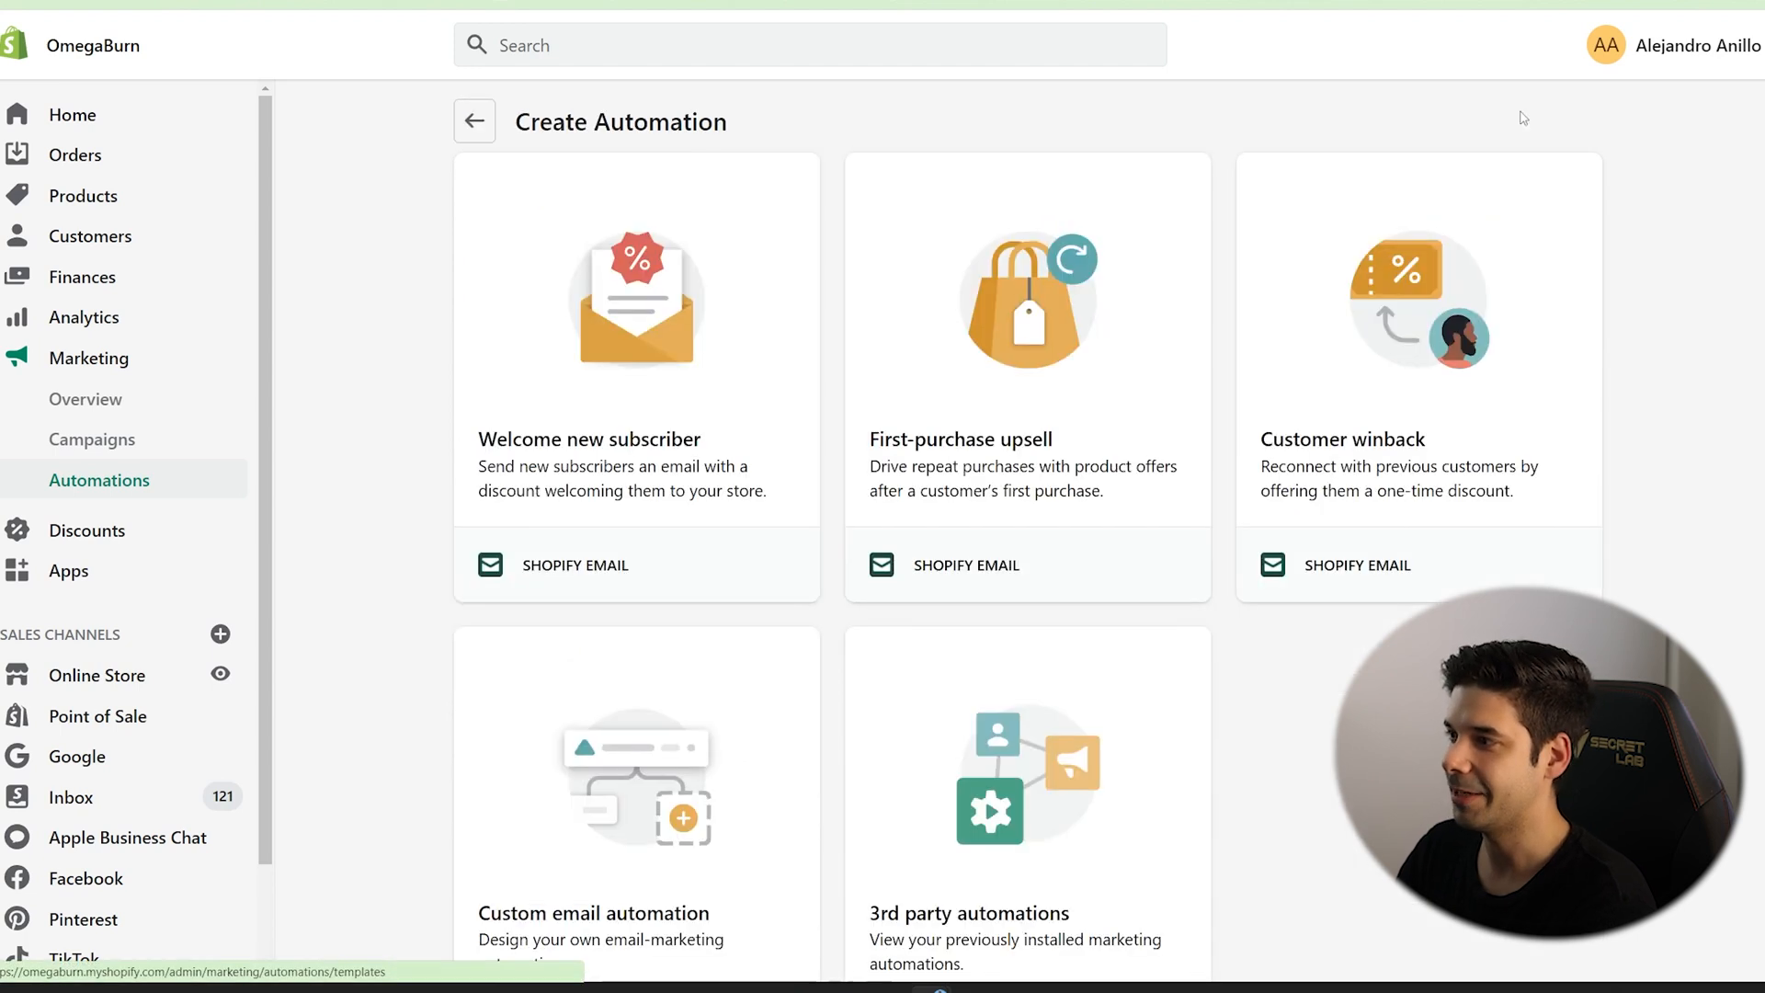
pyautogui.moveTo(759, 400)
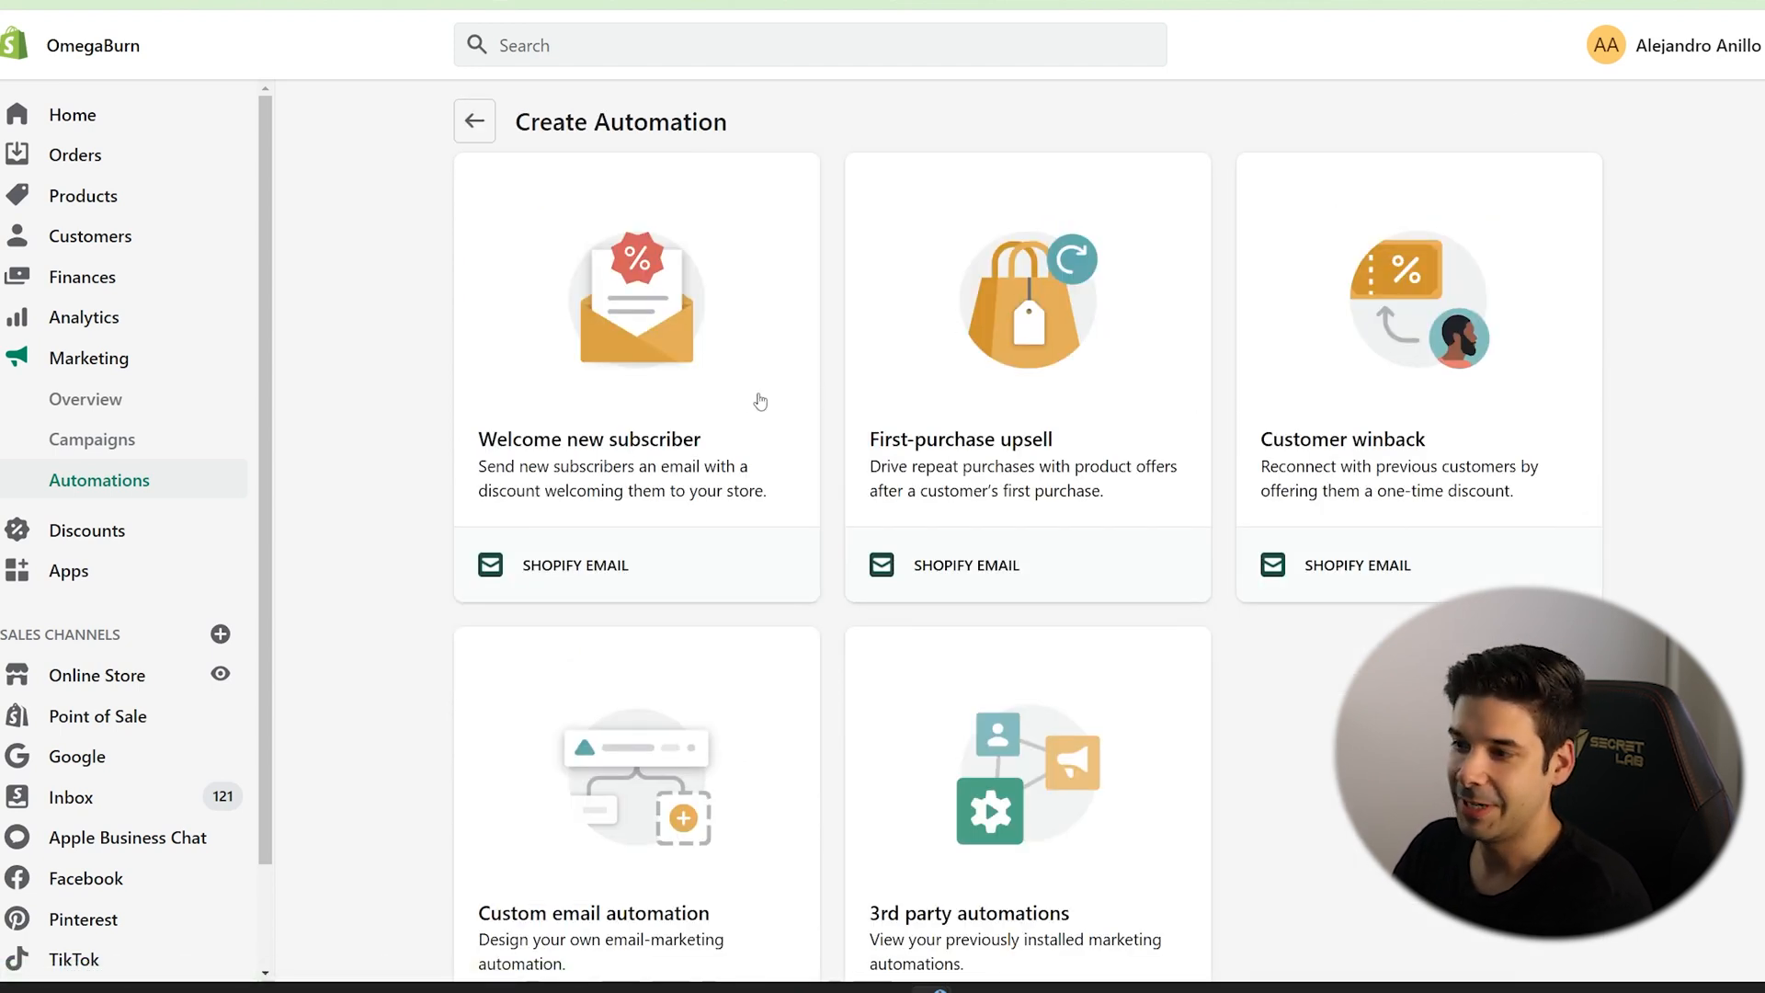
pyautogui.moveTo(851, 619)
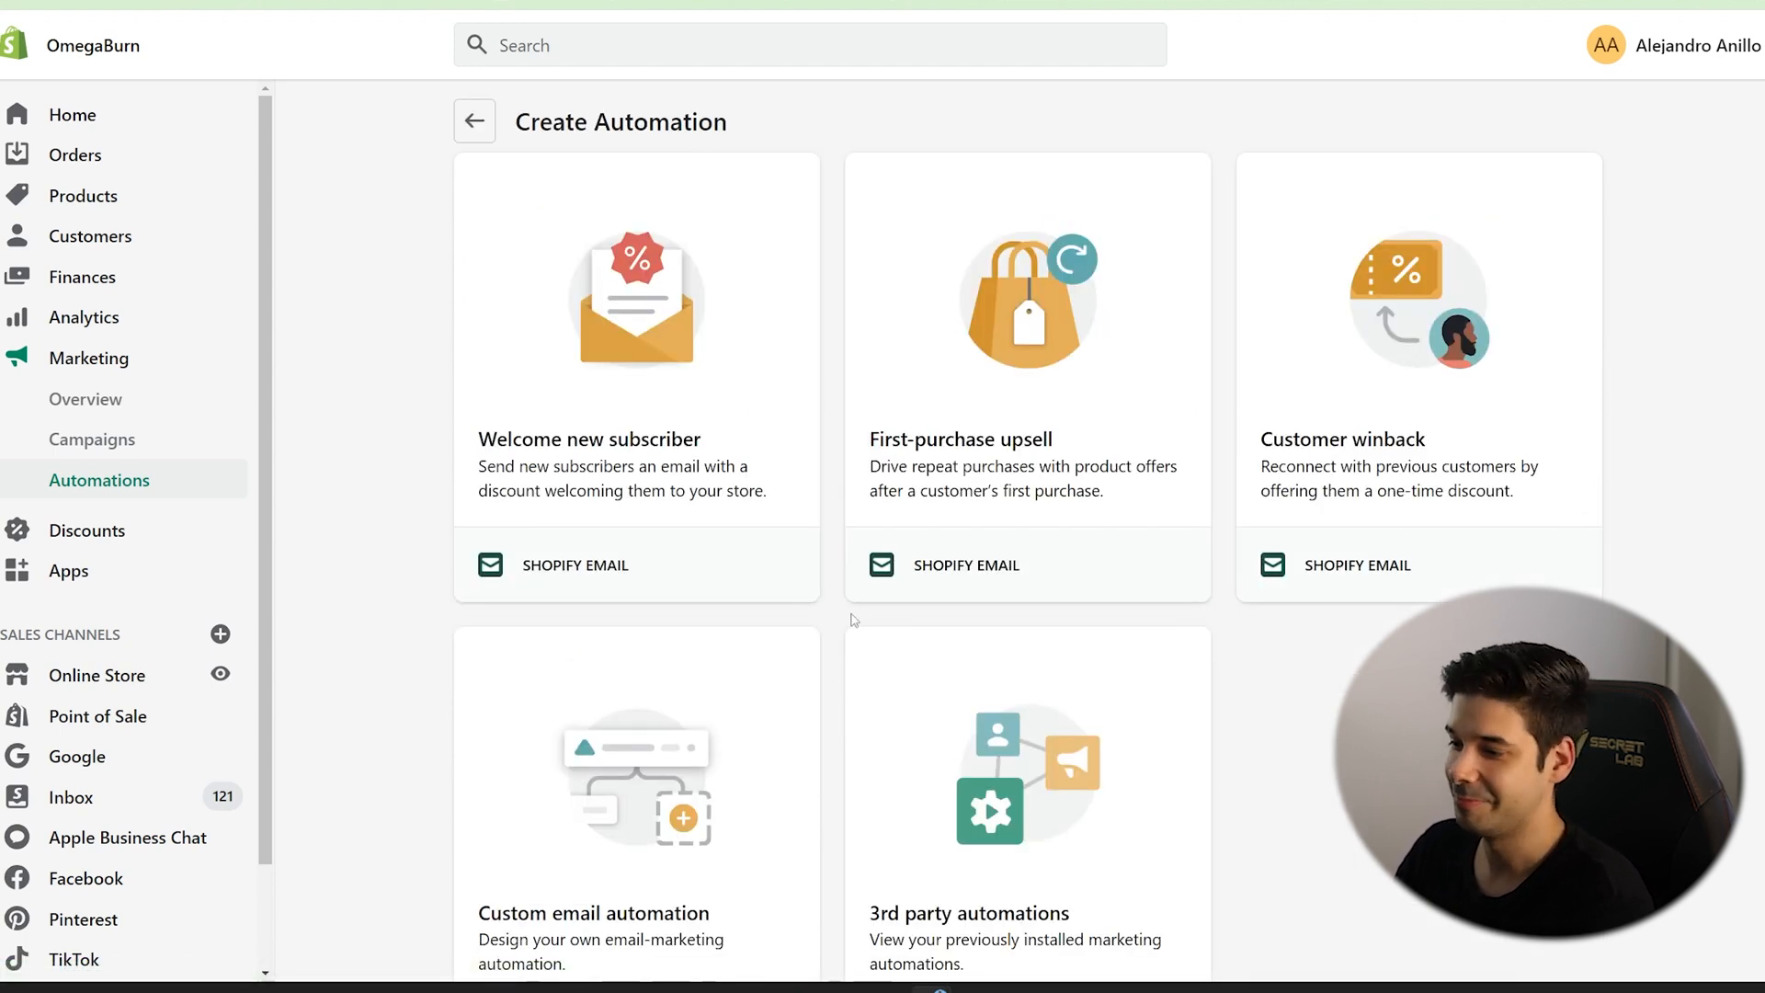
pyautogui.moveTo(976, 387)
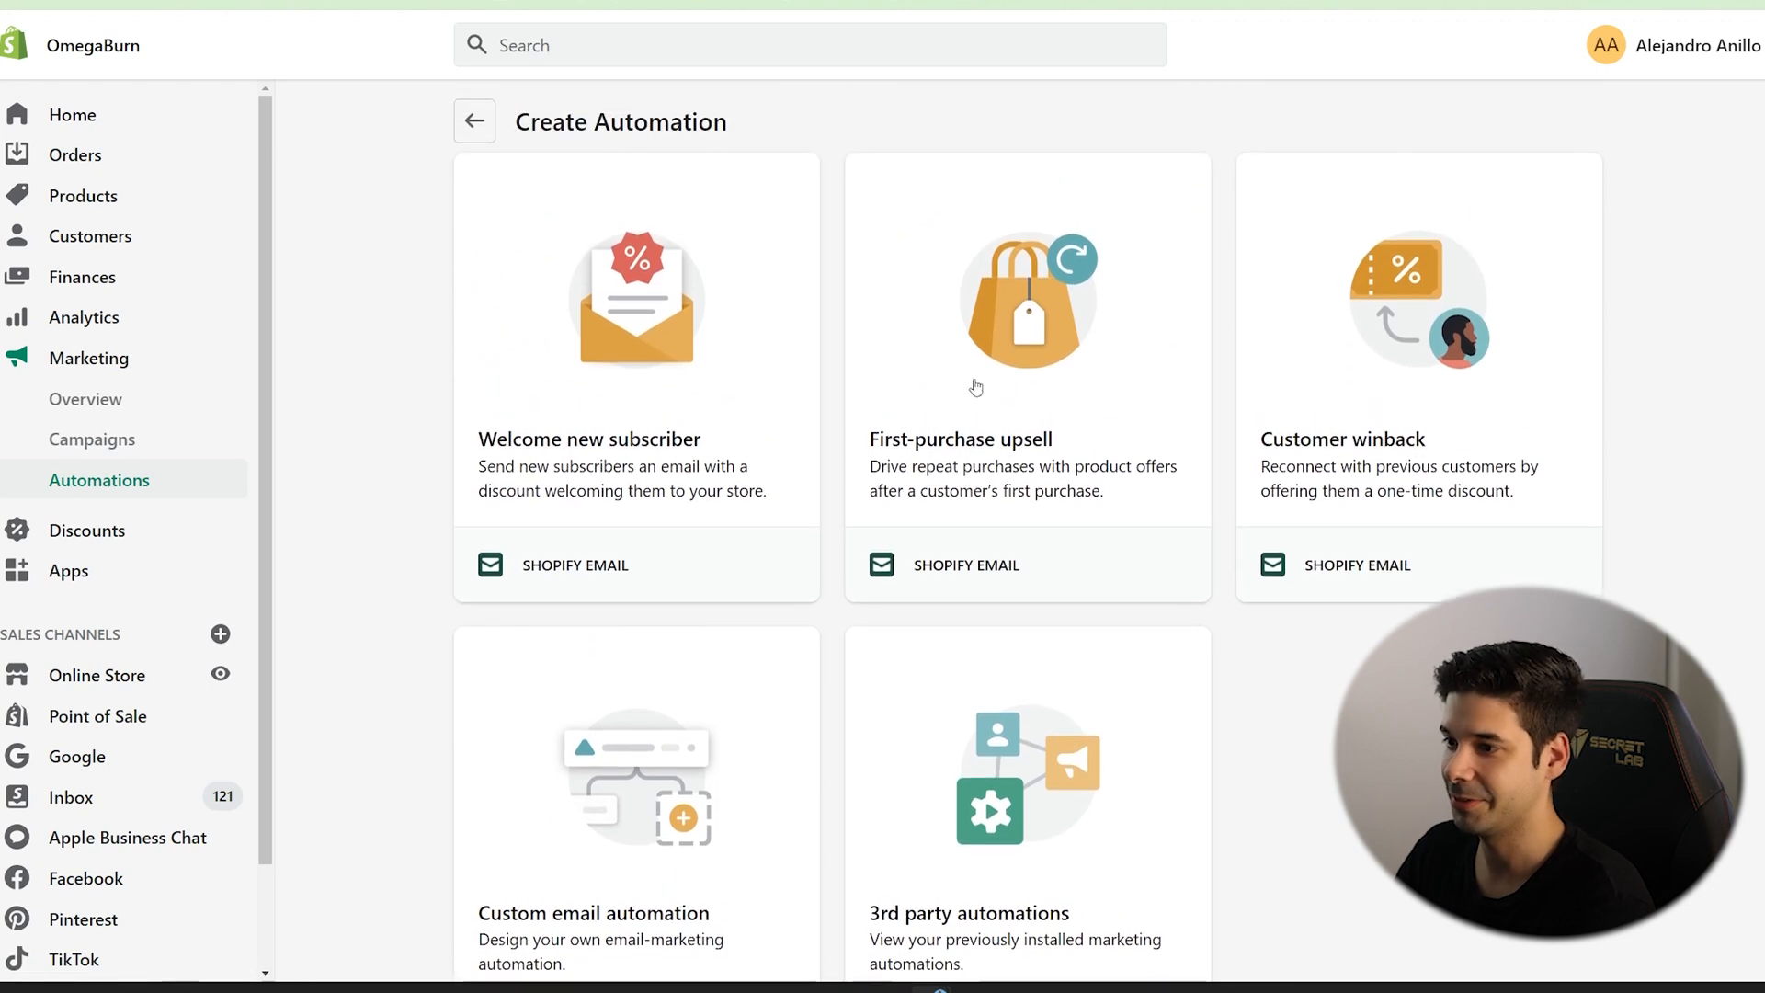
pyautogui.moveTo(783, 373)
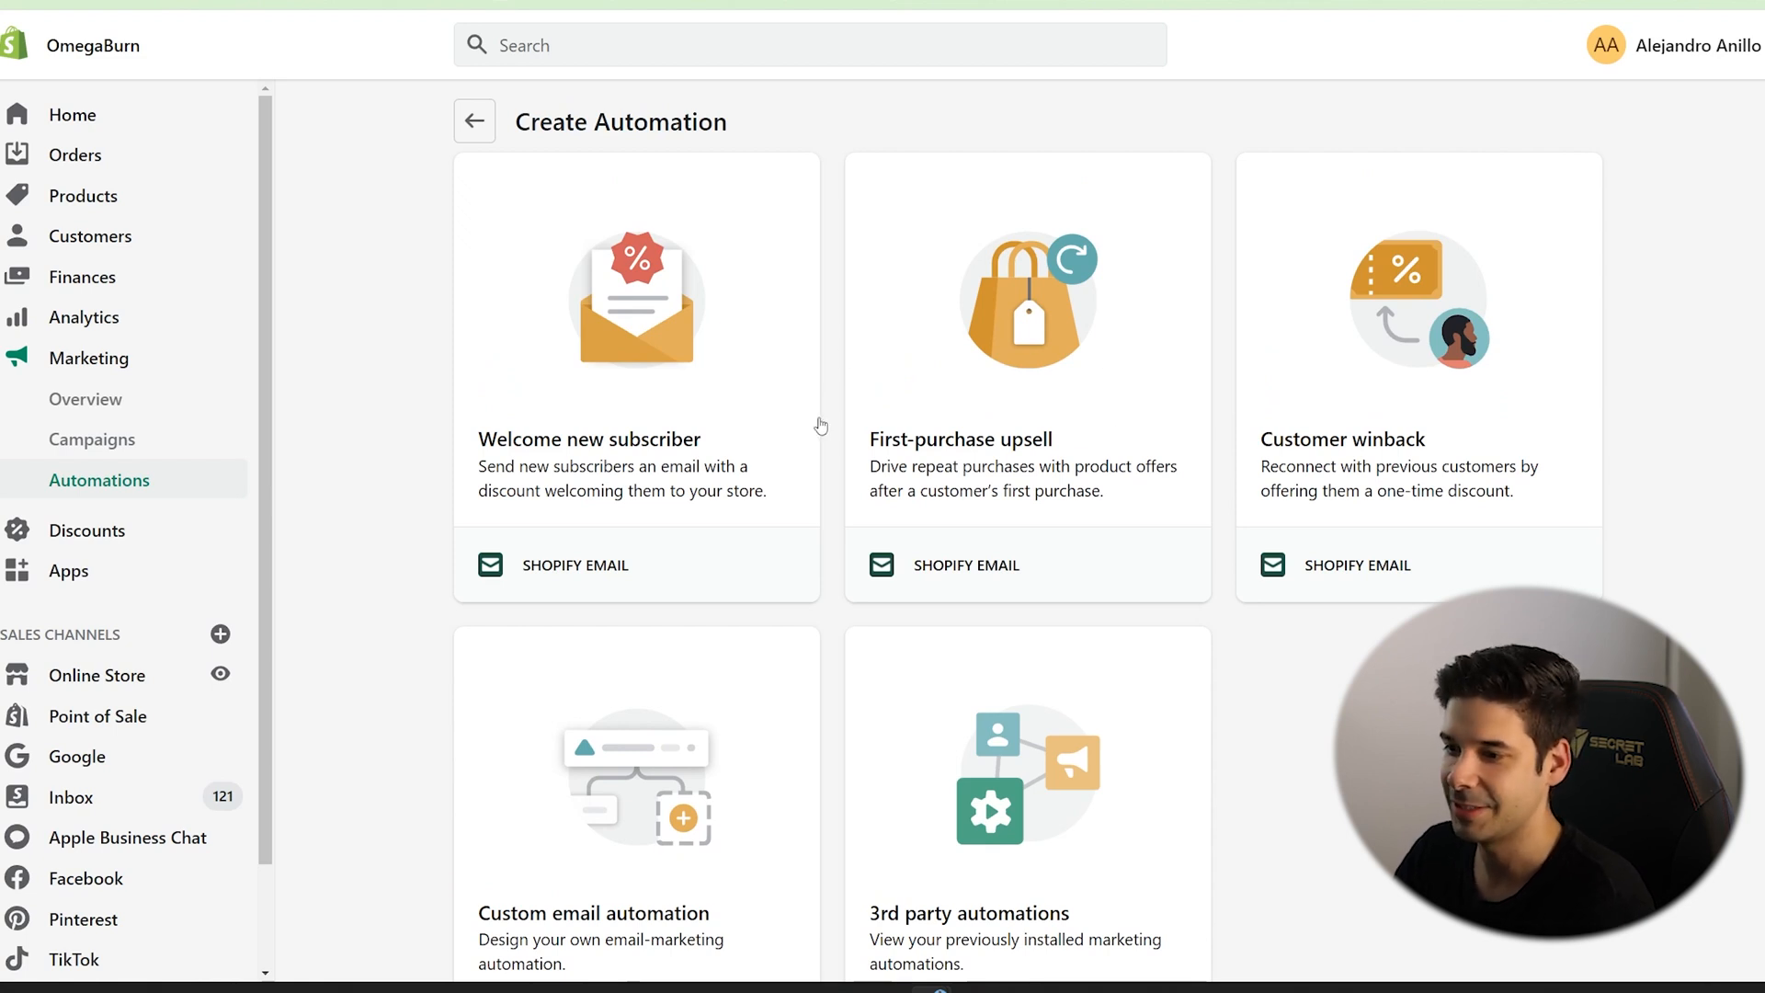
pyautogui.moveTo(851, 426)
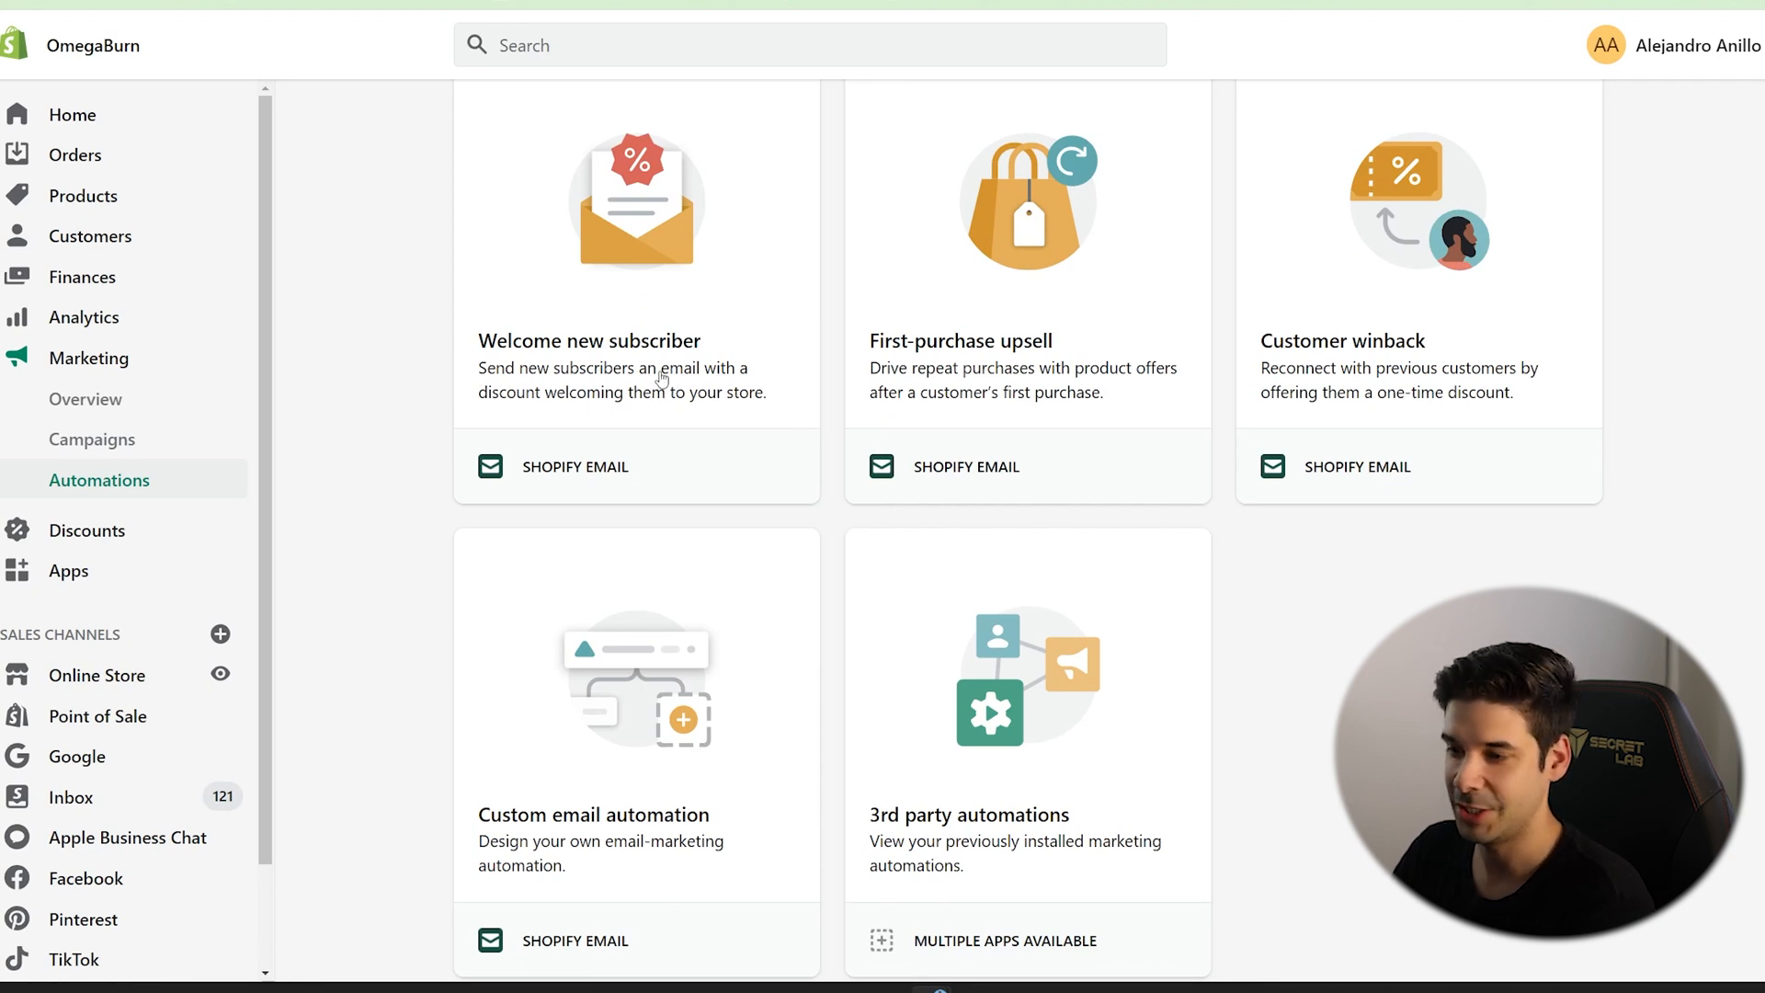
pyautogui.scroll(3)
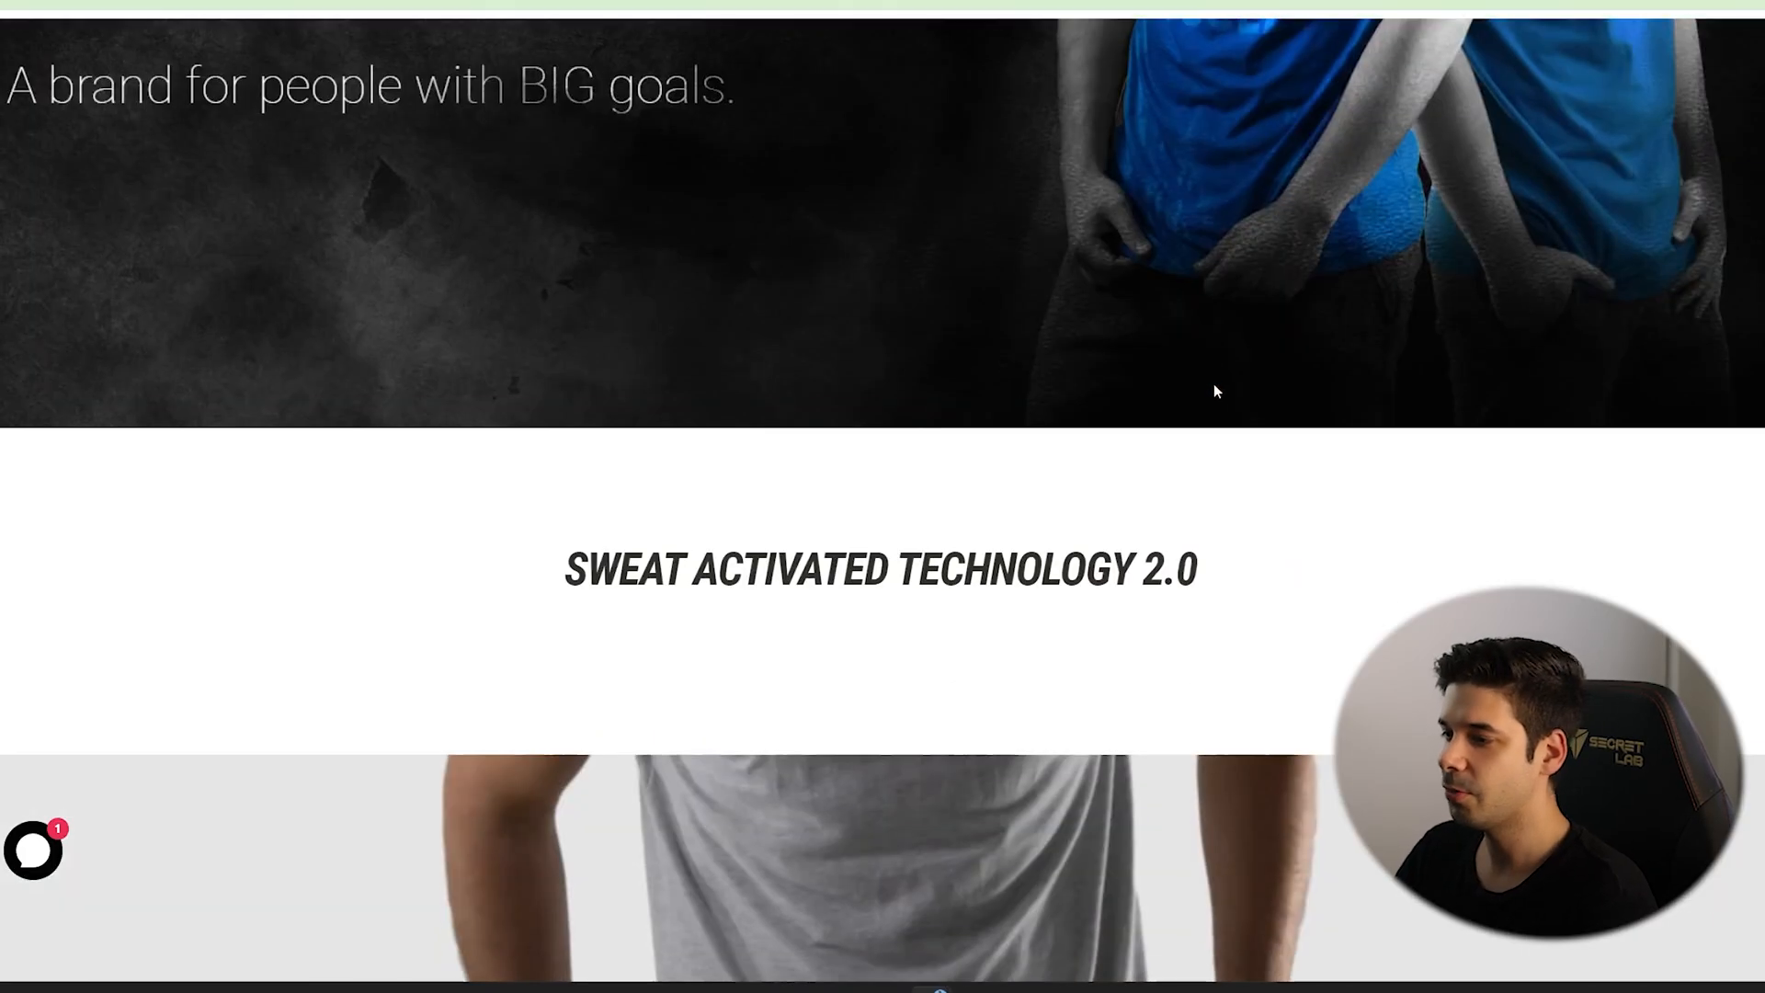
pyautogui.scroll(-3)
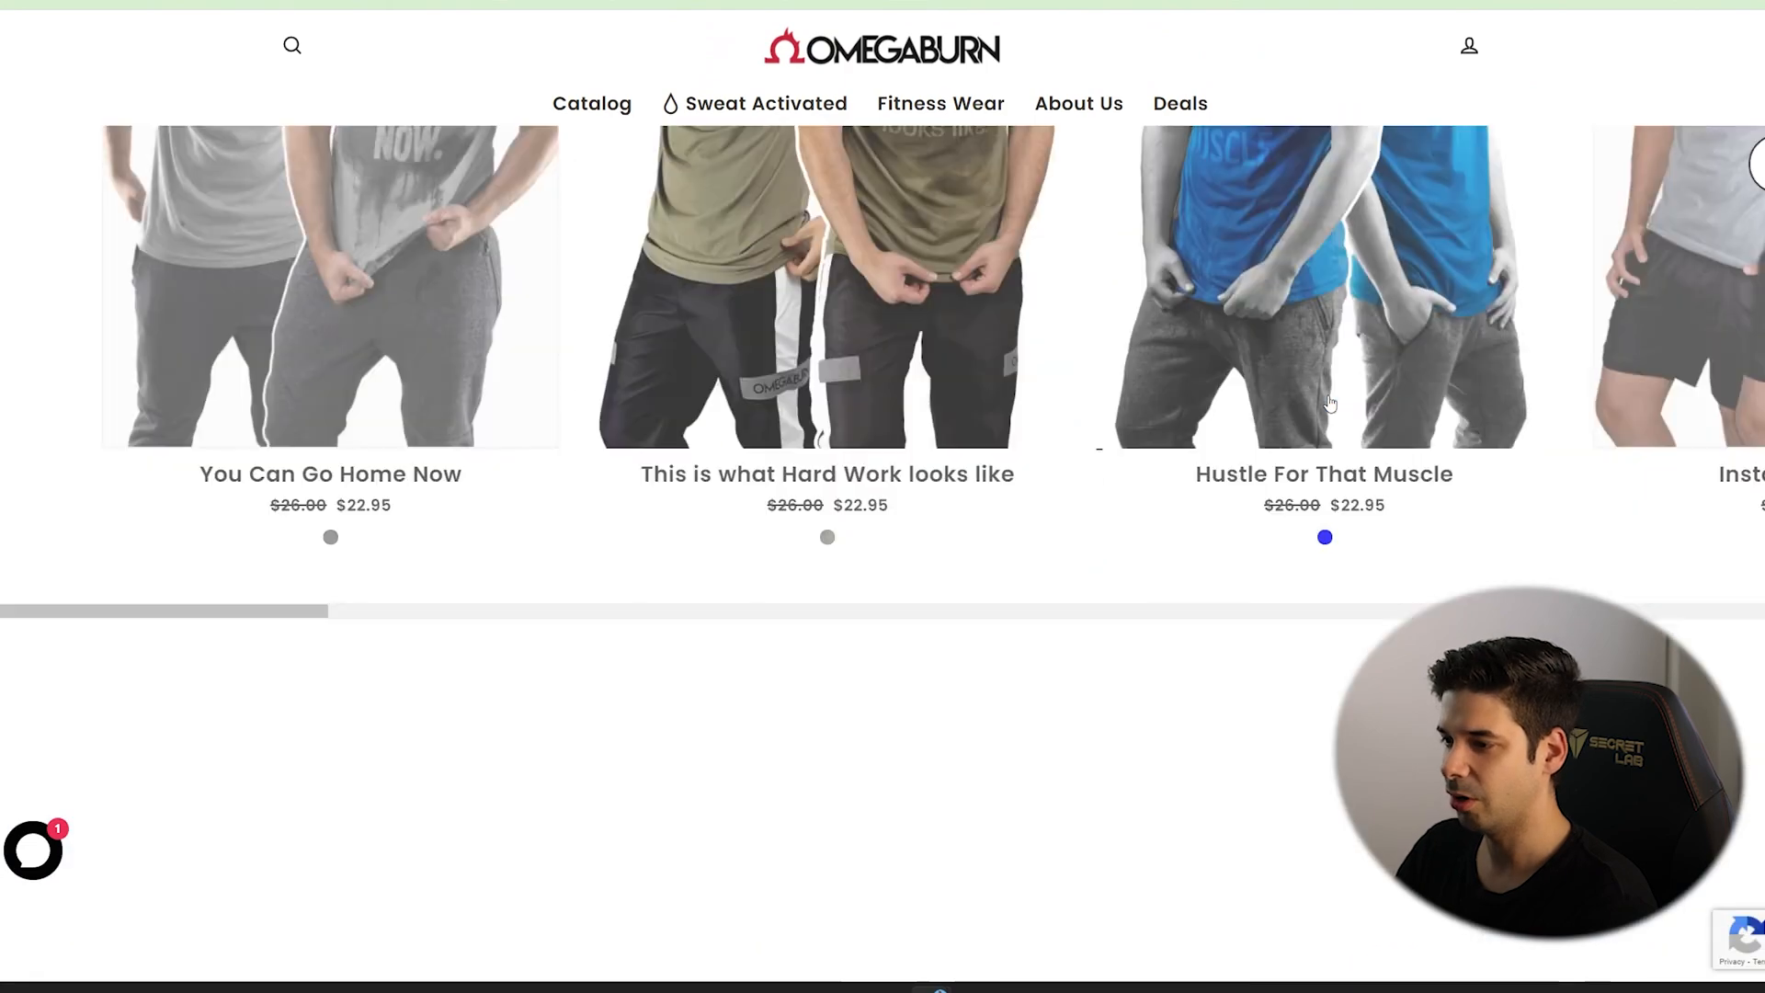
pyautogui.scroll(-3)
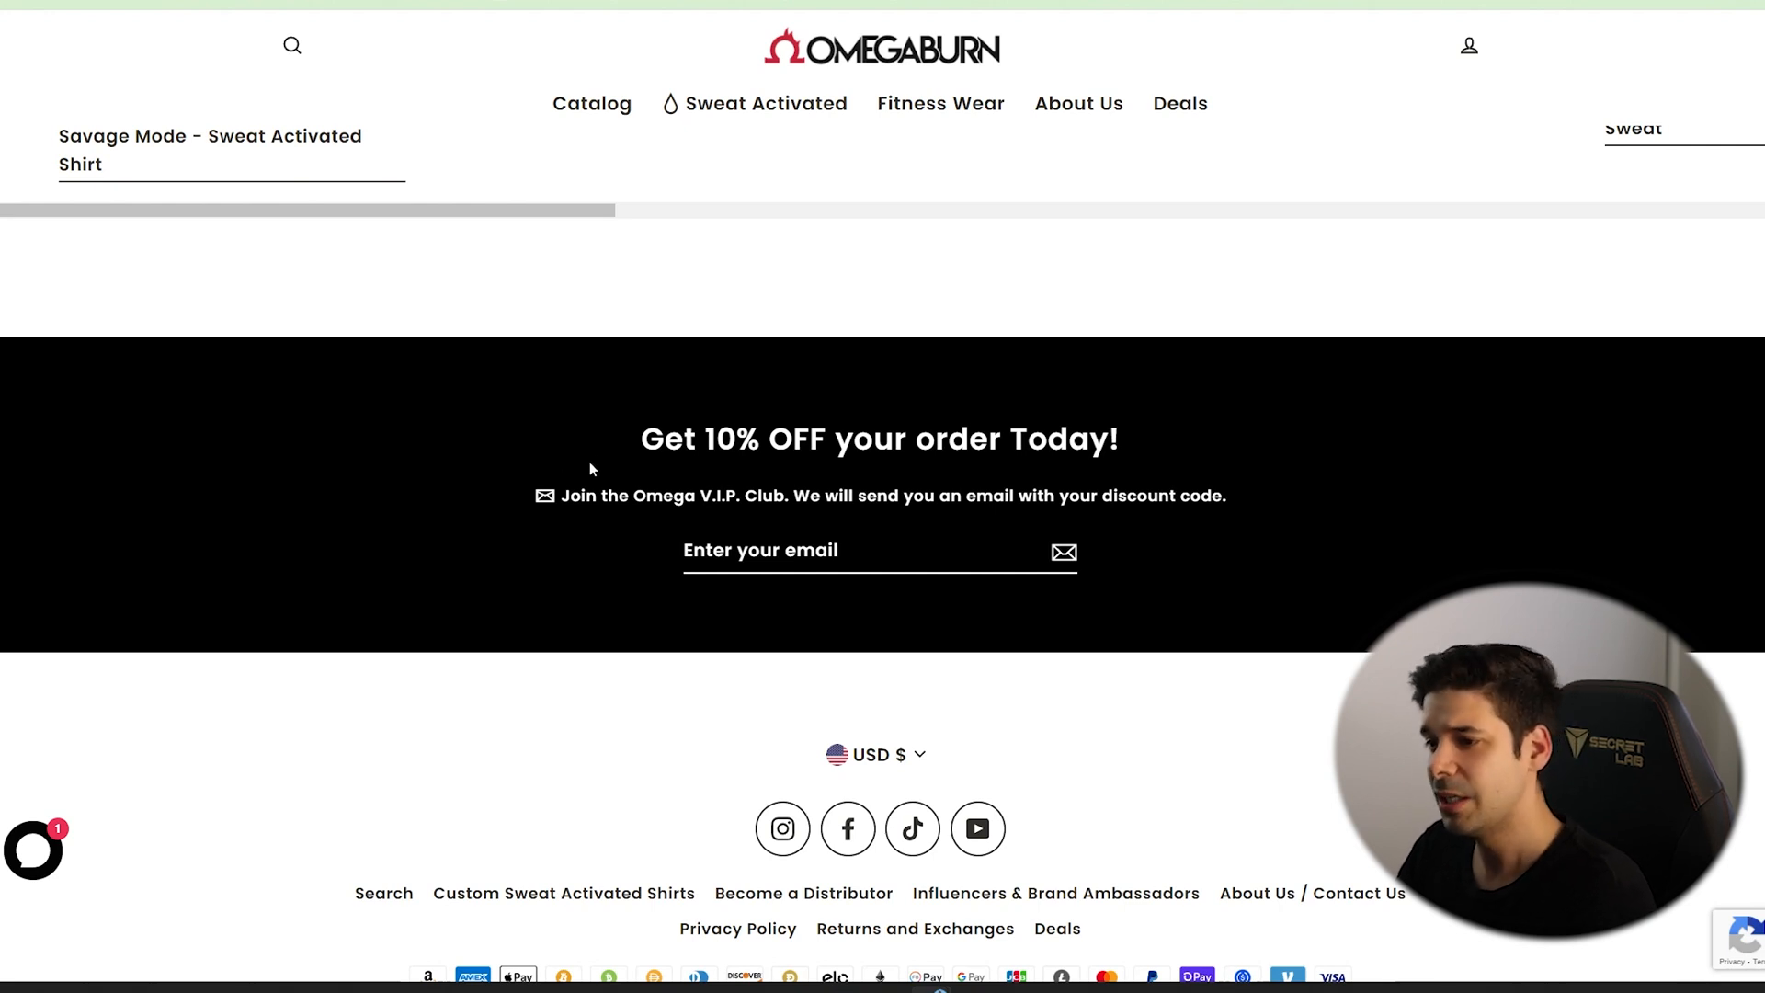
pyautogui.moveTo(789, 478)
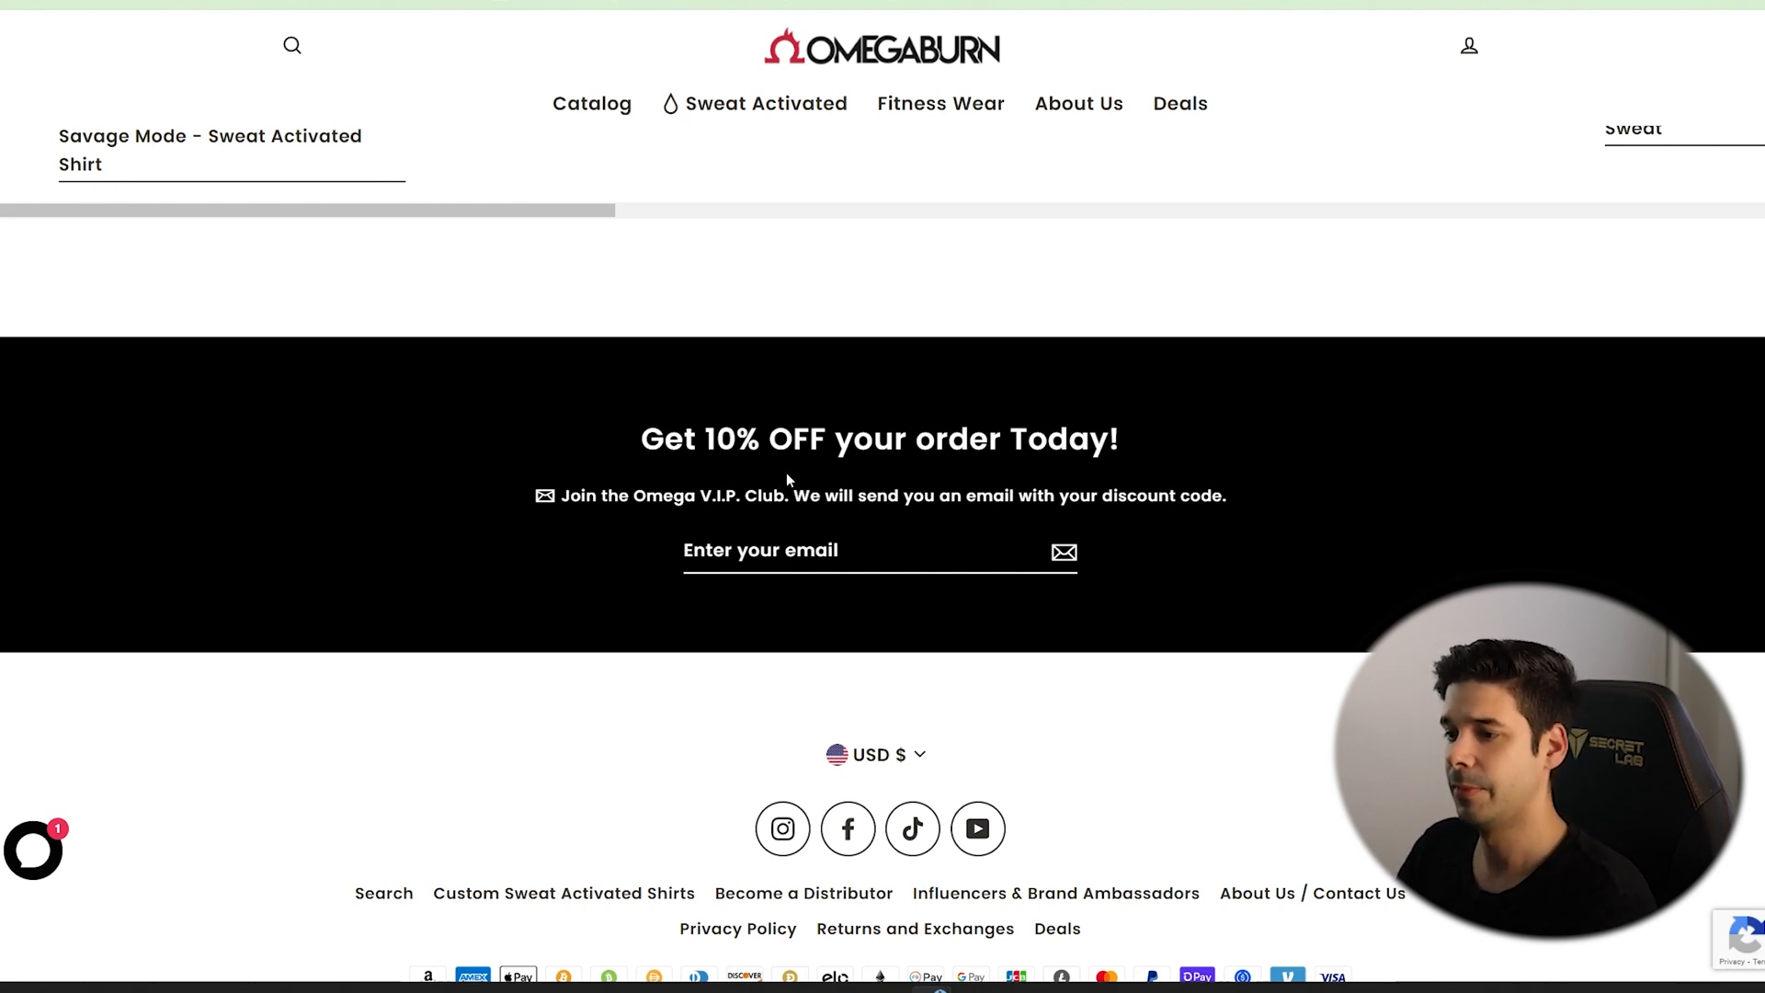
pyautogui.moveTo(837, 520)
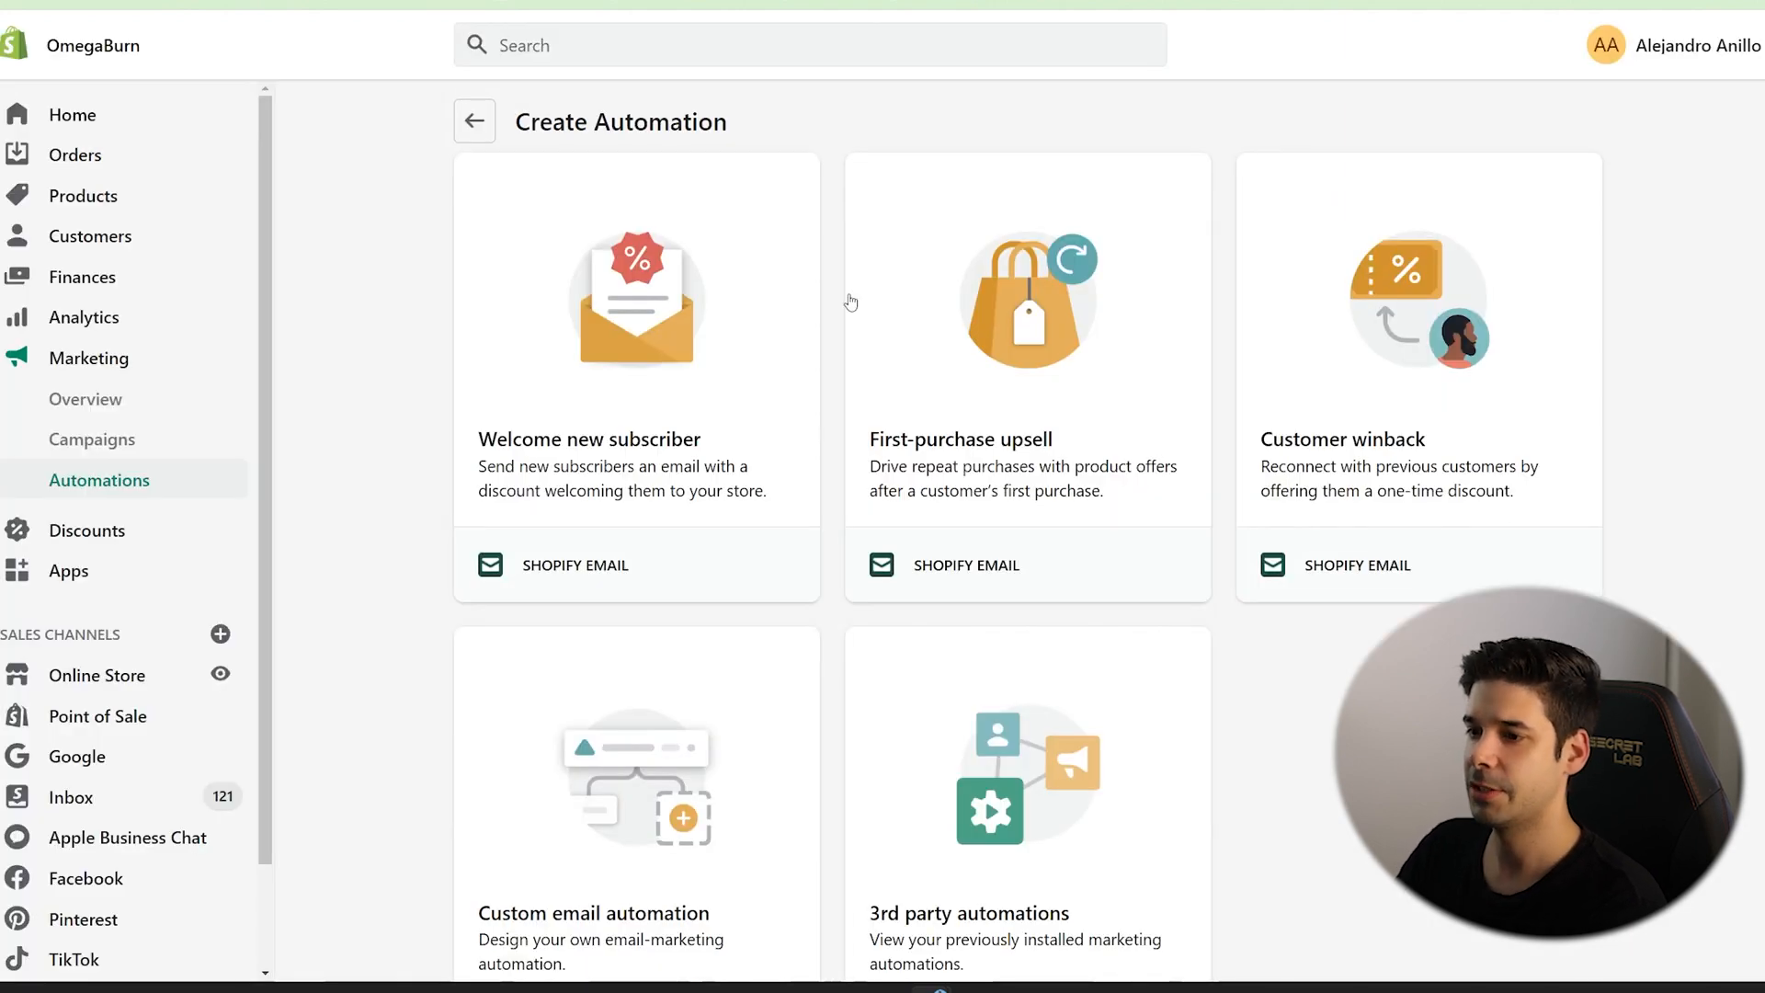
pyautogui.moveTo(719, 406)
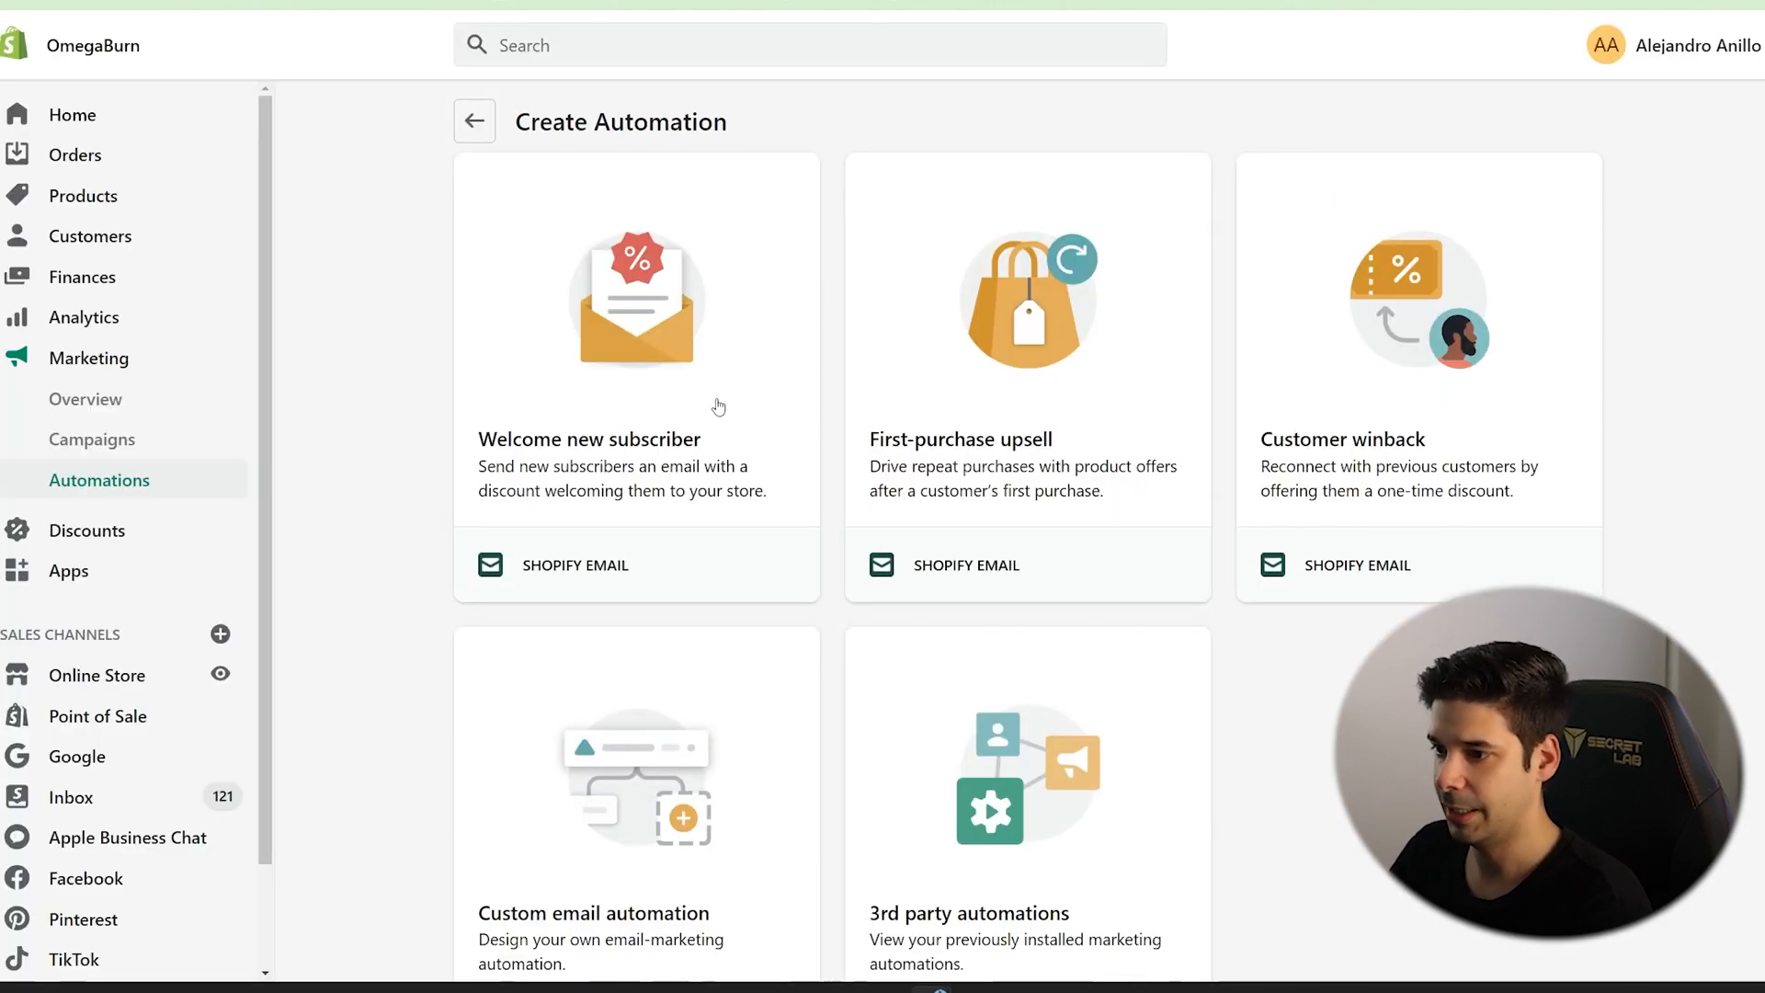
pyautogui.moveTo(630, 370)
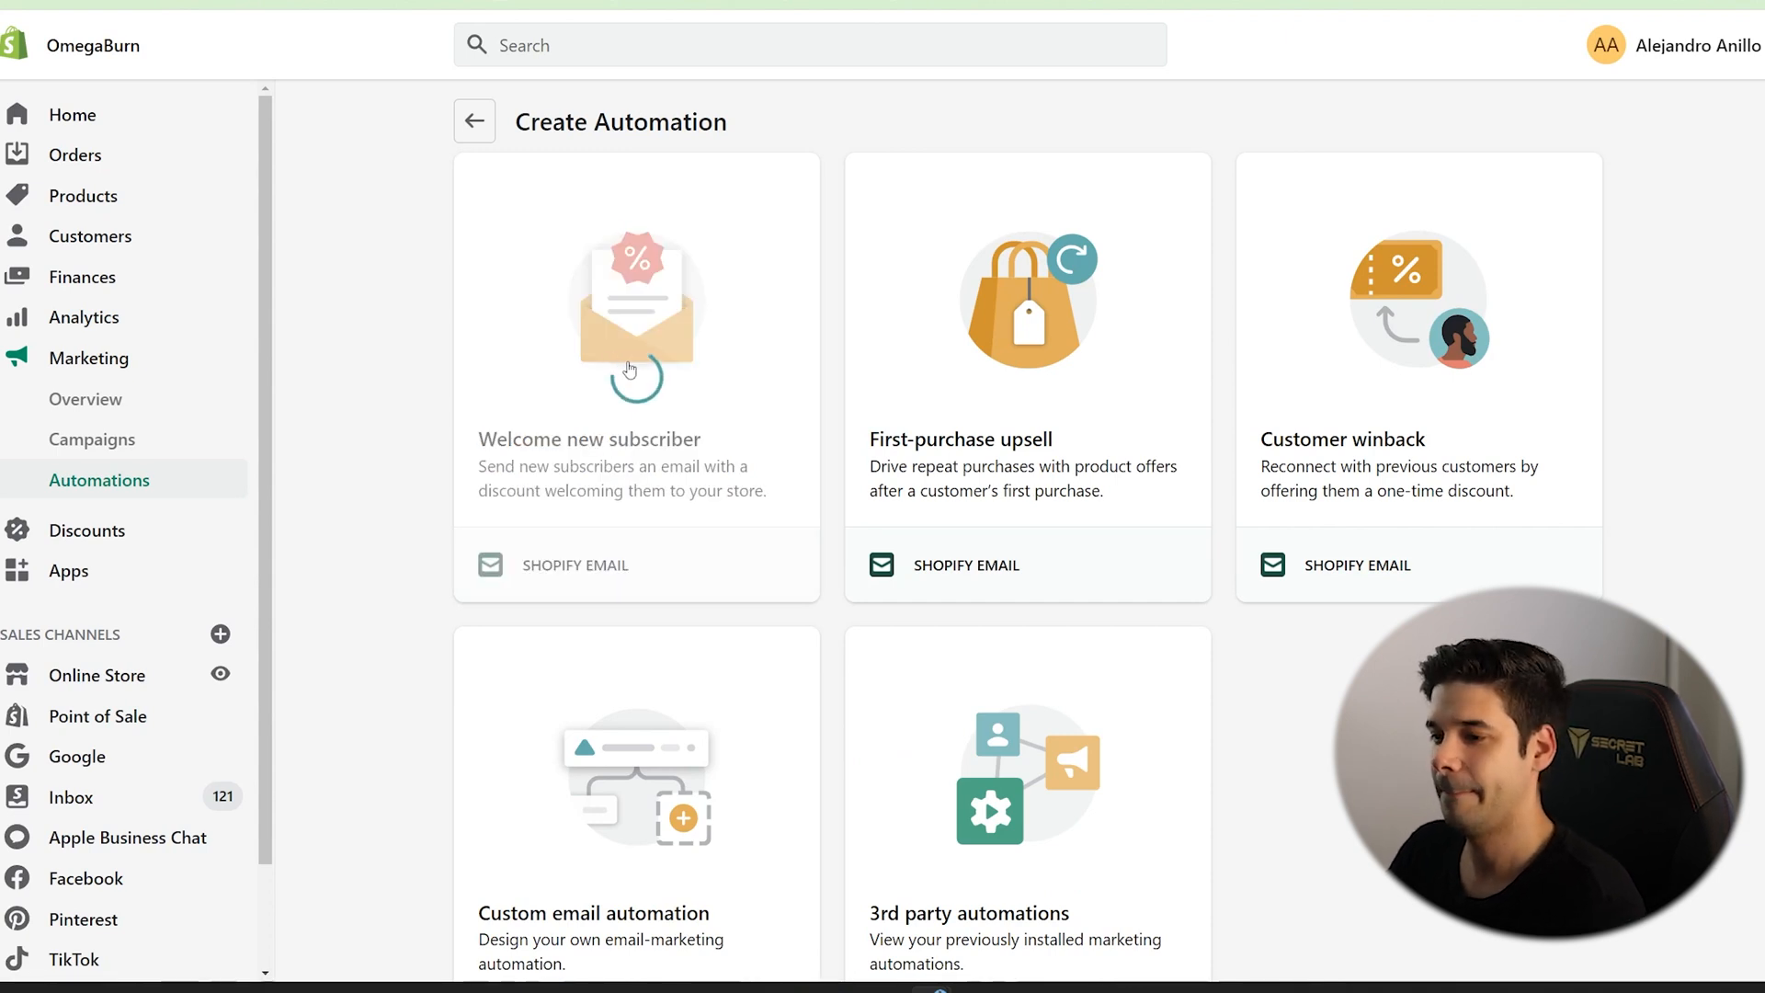
# Start the Welcome new subscriber template and insert 'Email subscription method not equal to CHECKOUT' before the email action.
pyautogui.click(634, 349)
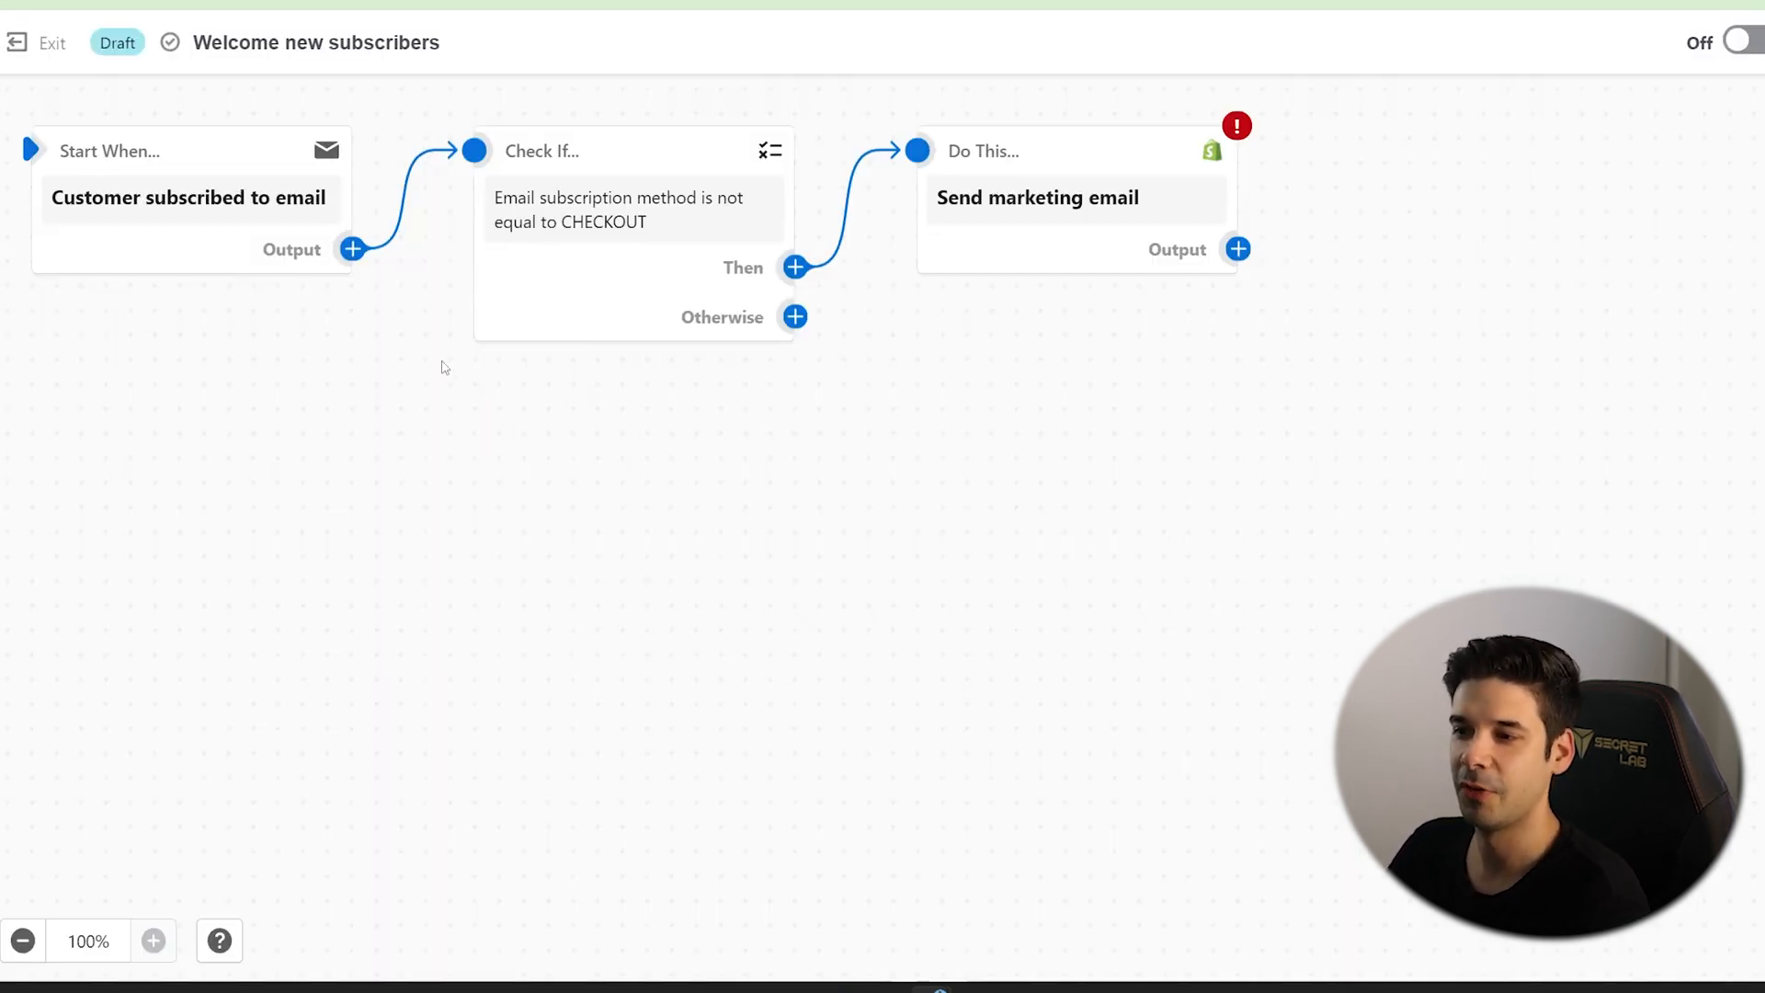
pyautogui.moveTo(382, 307)
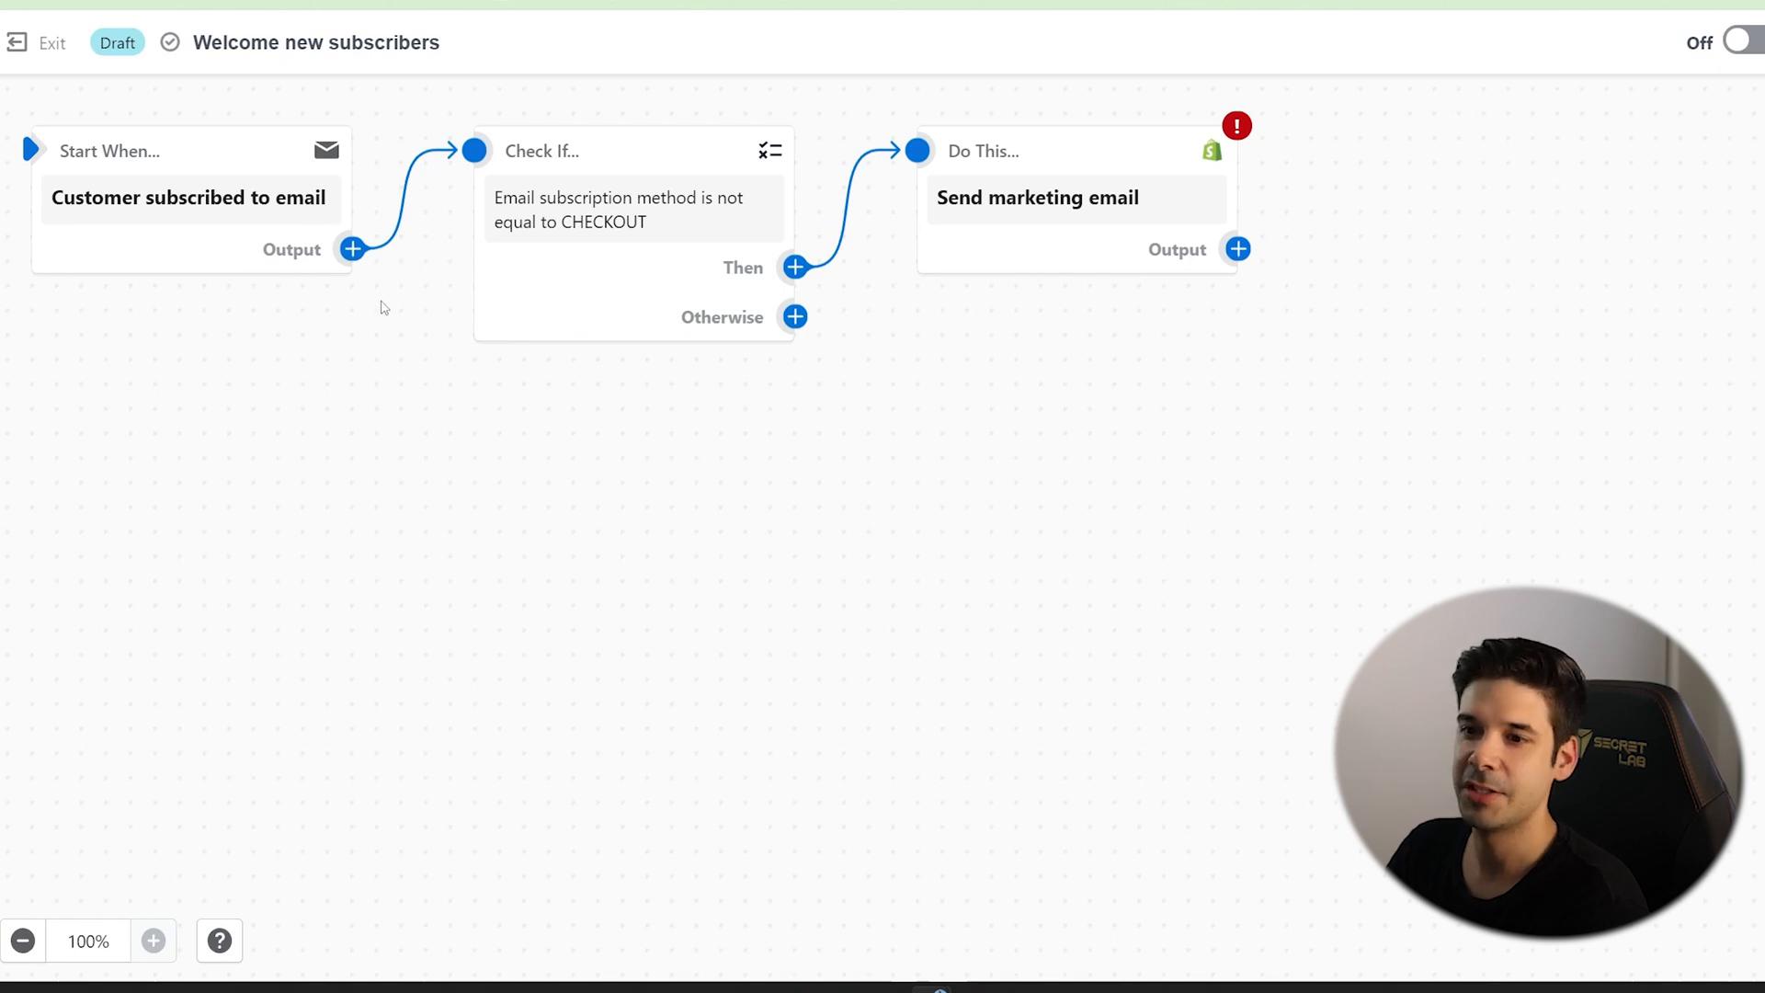
pyautogui.click(189, 196)
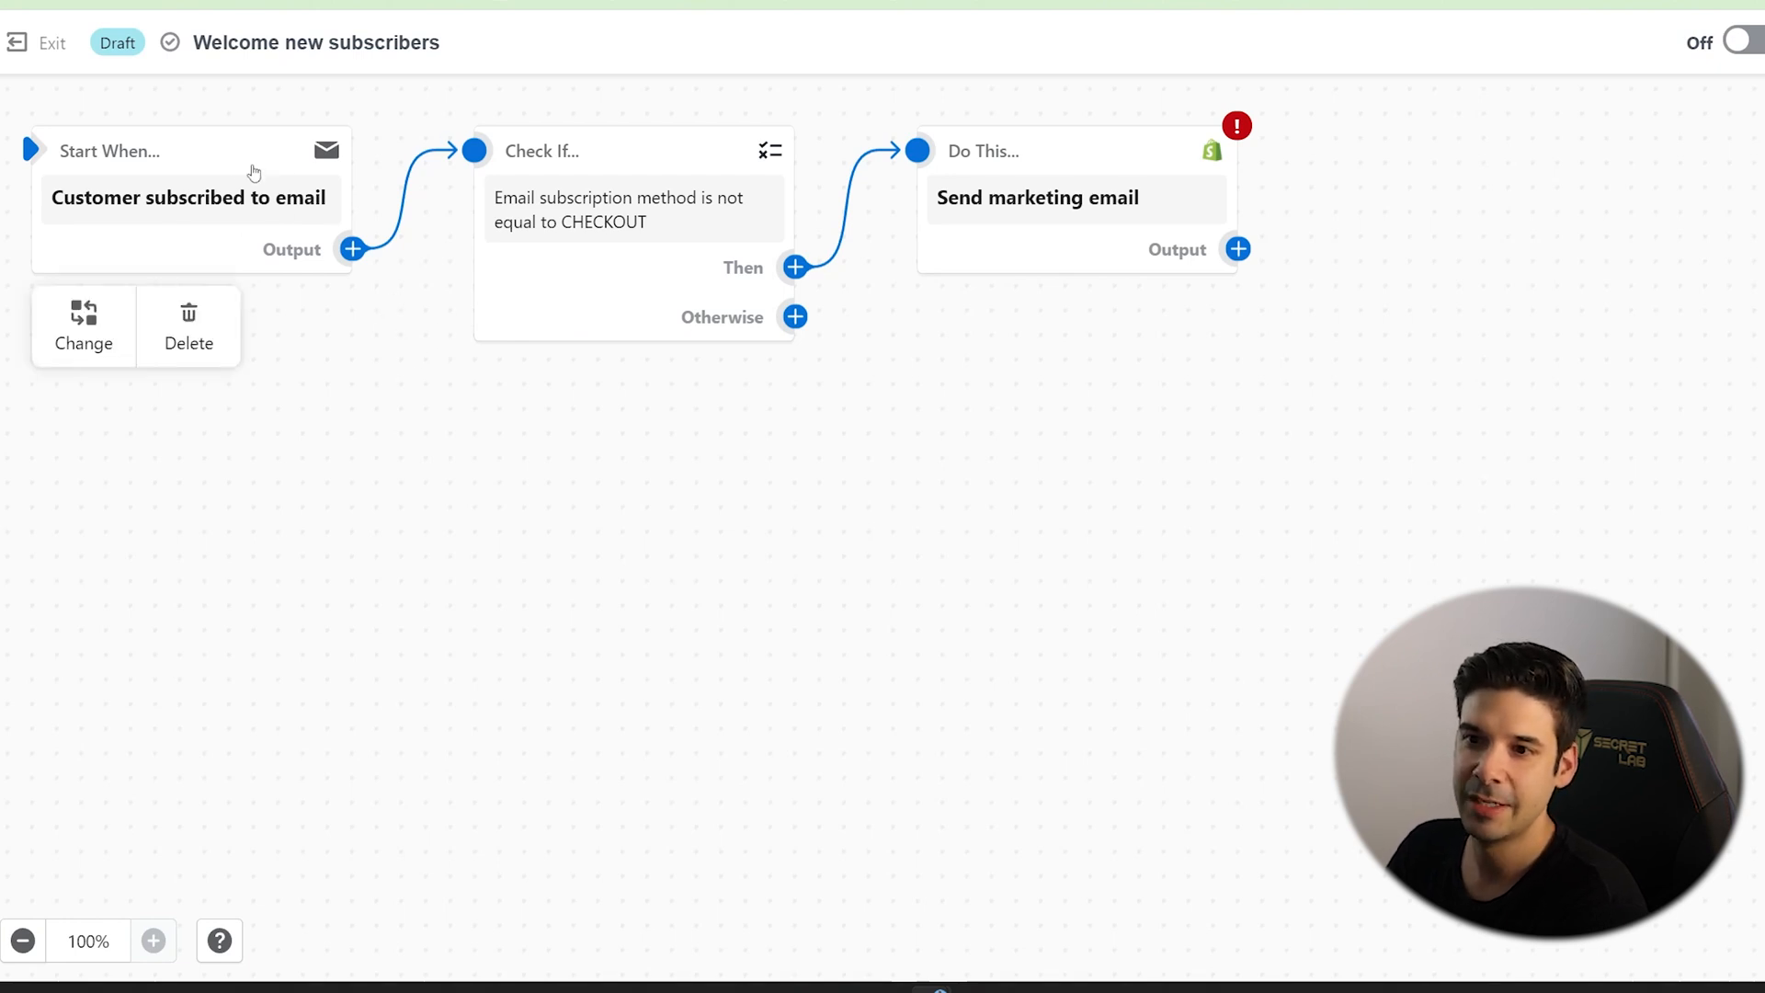
pyautogui.moveTo(163, 222)
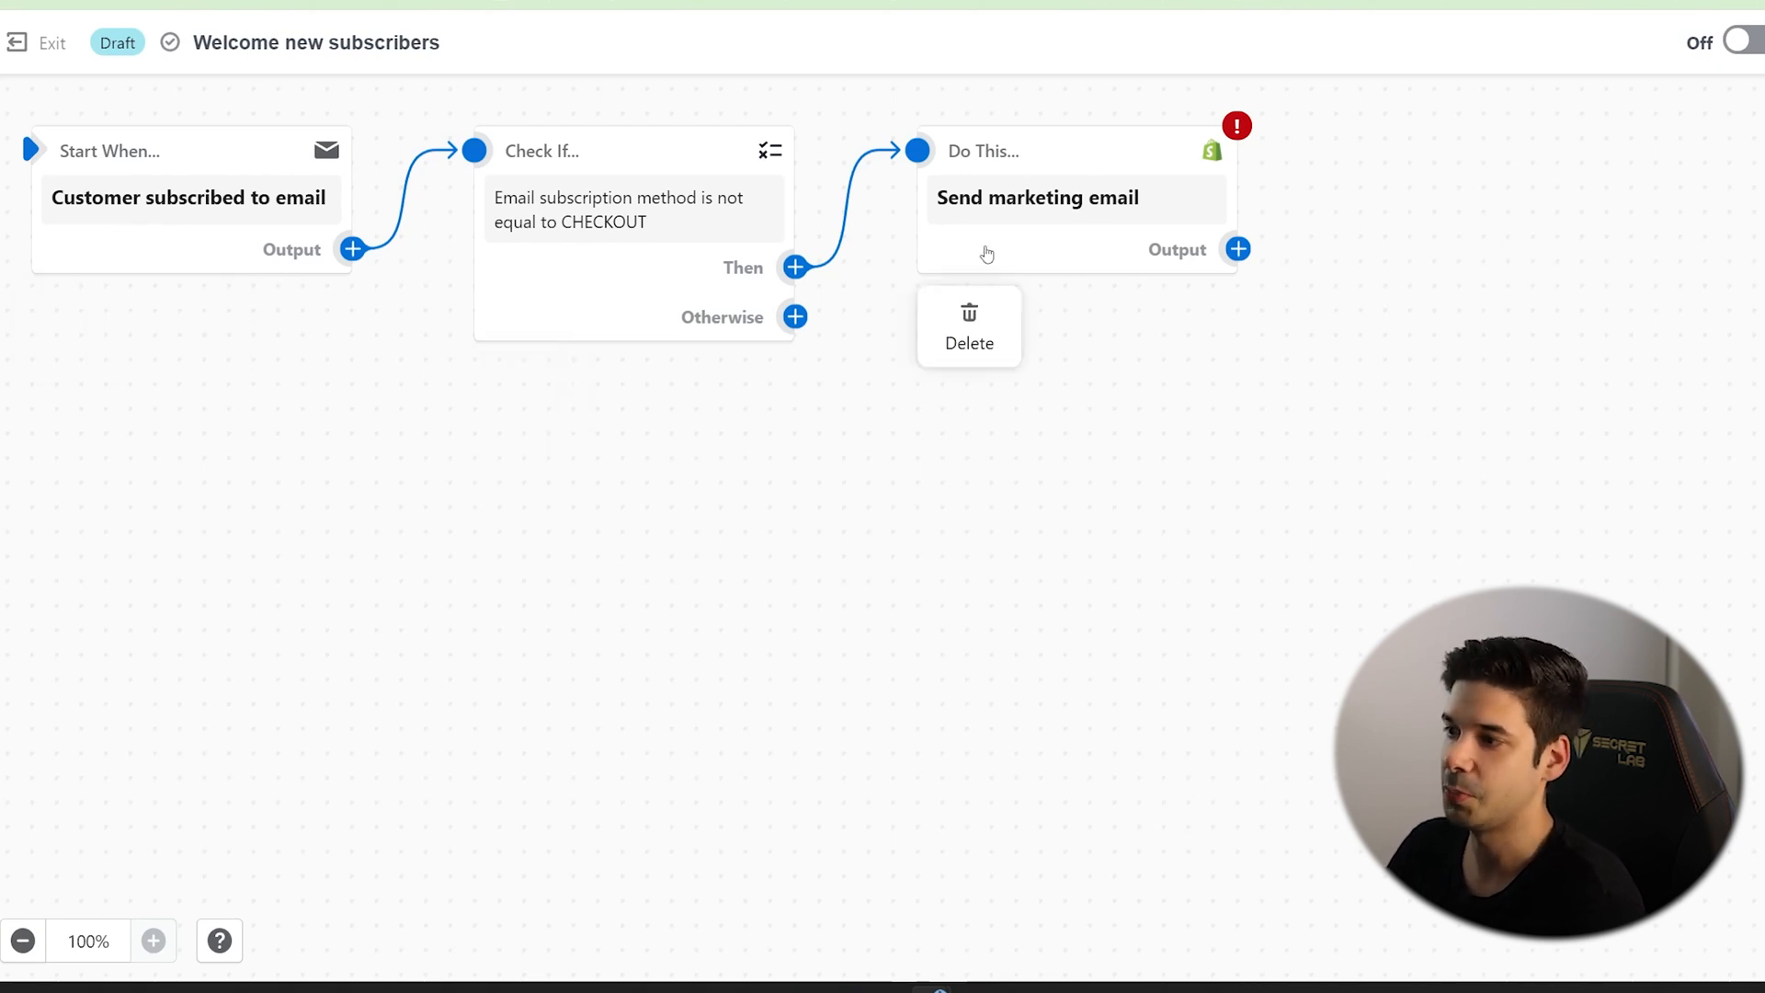
pyautogui.click(618, 128)
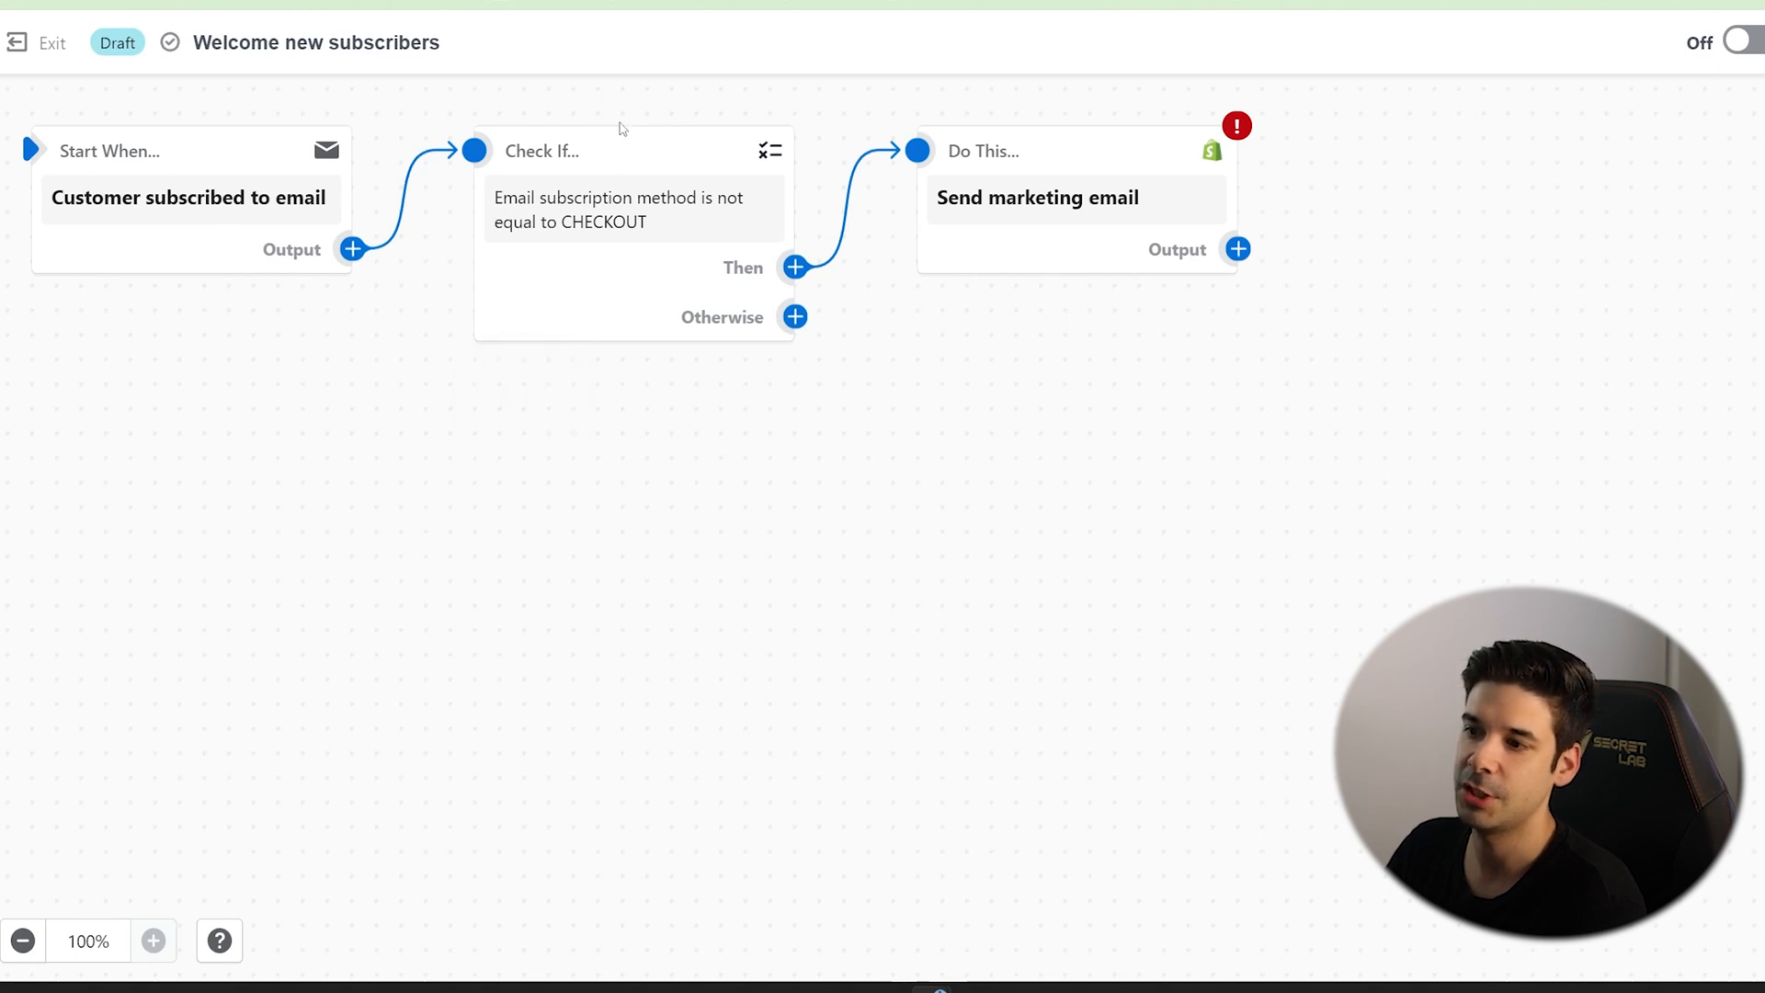
pyautogui.moveTo(513, 346)
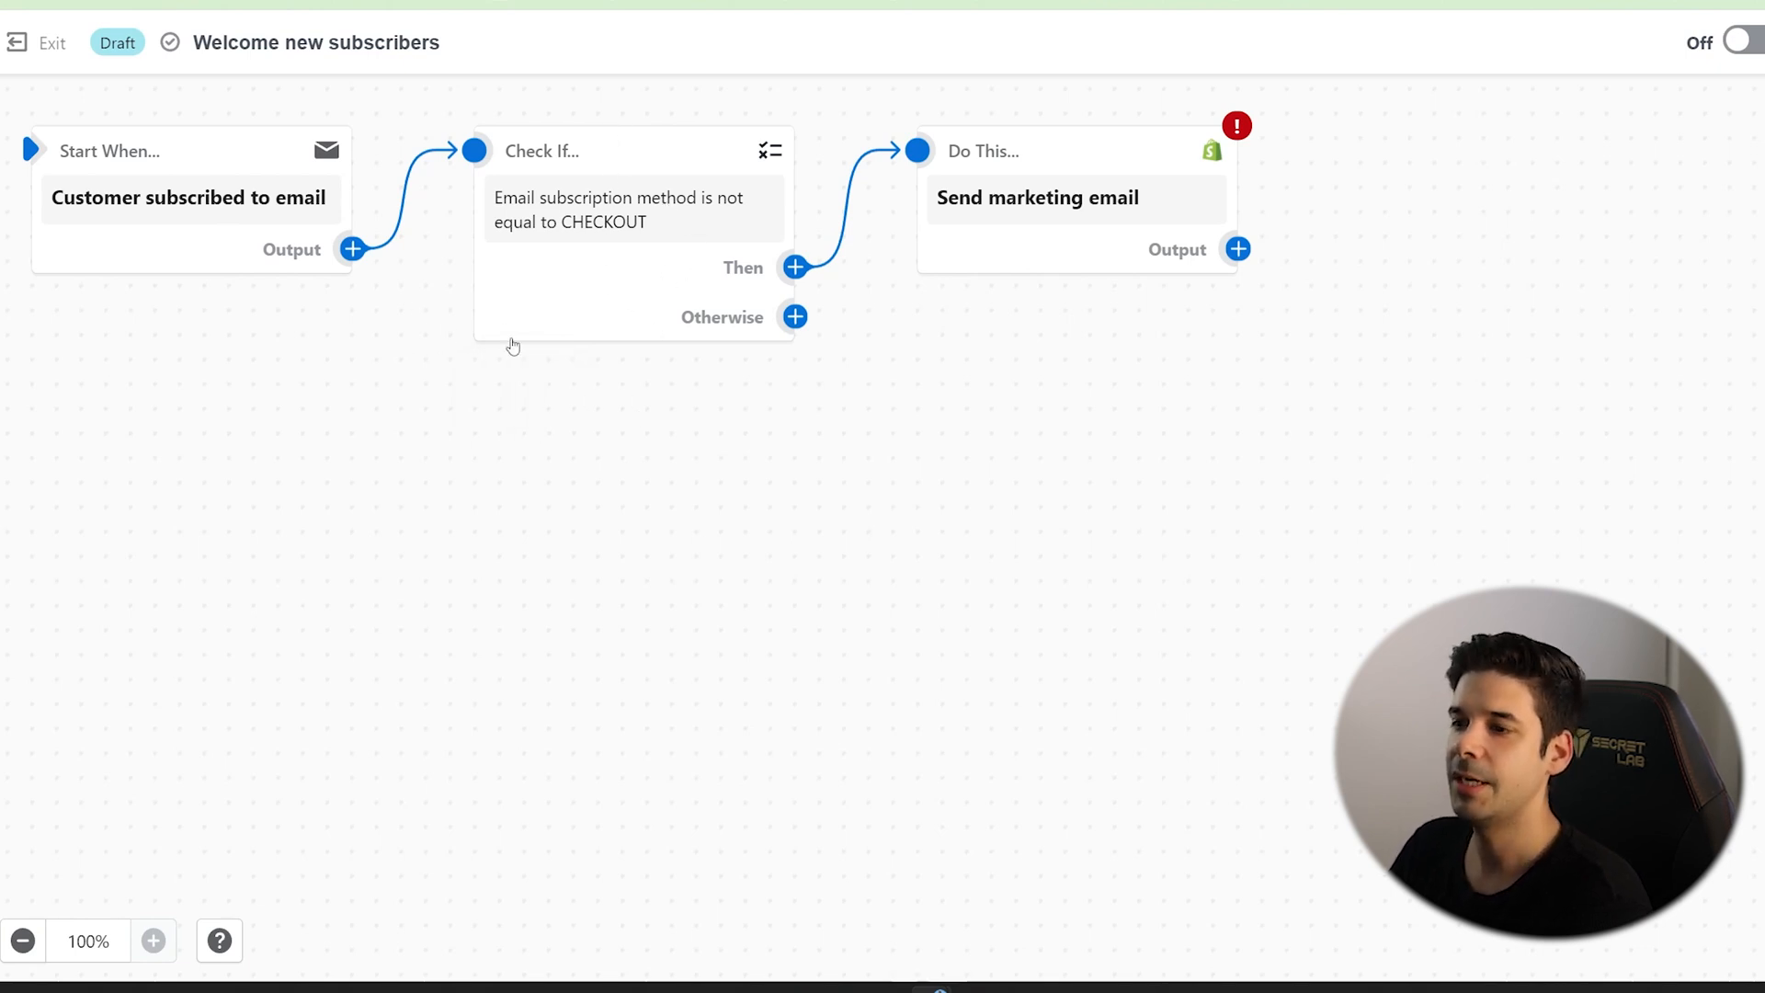
pyautogui.moveTo(726, 359)
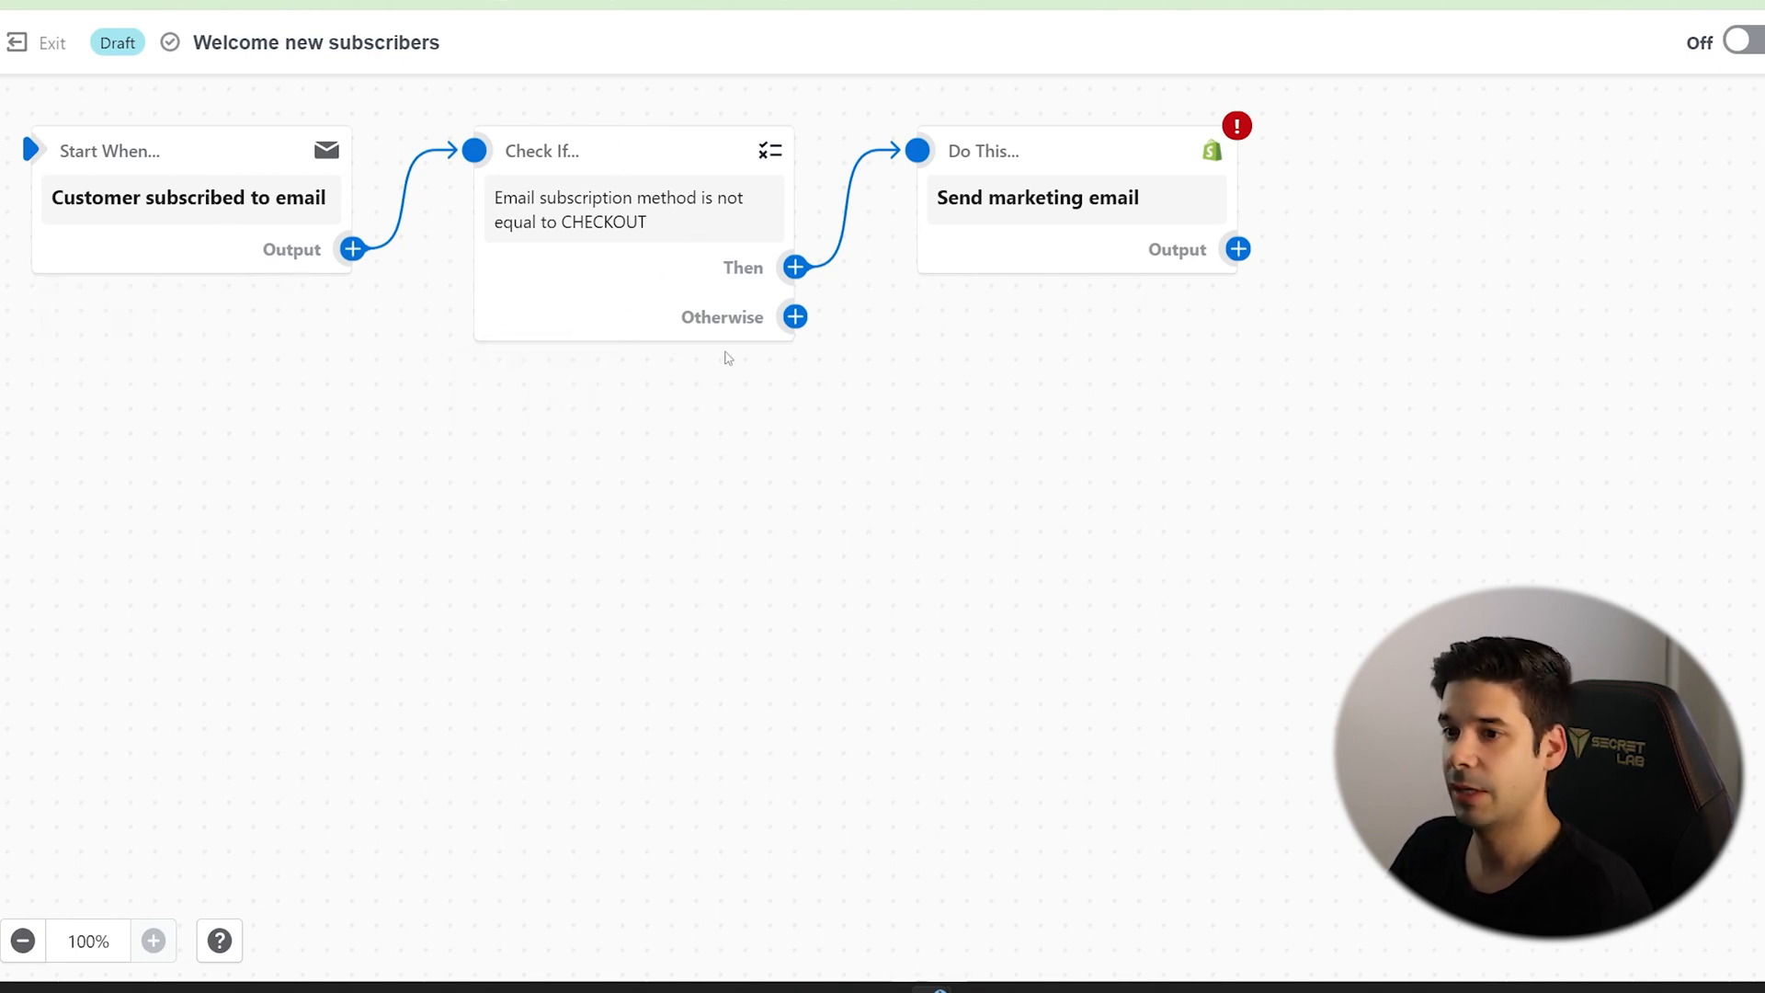
pyautogui.moveTo(437, 326)
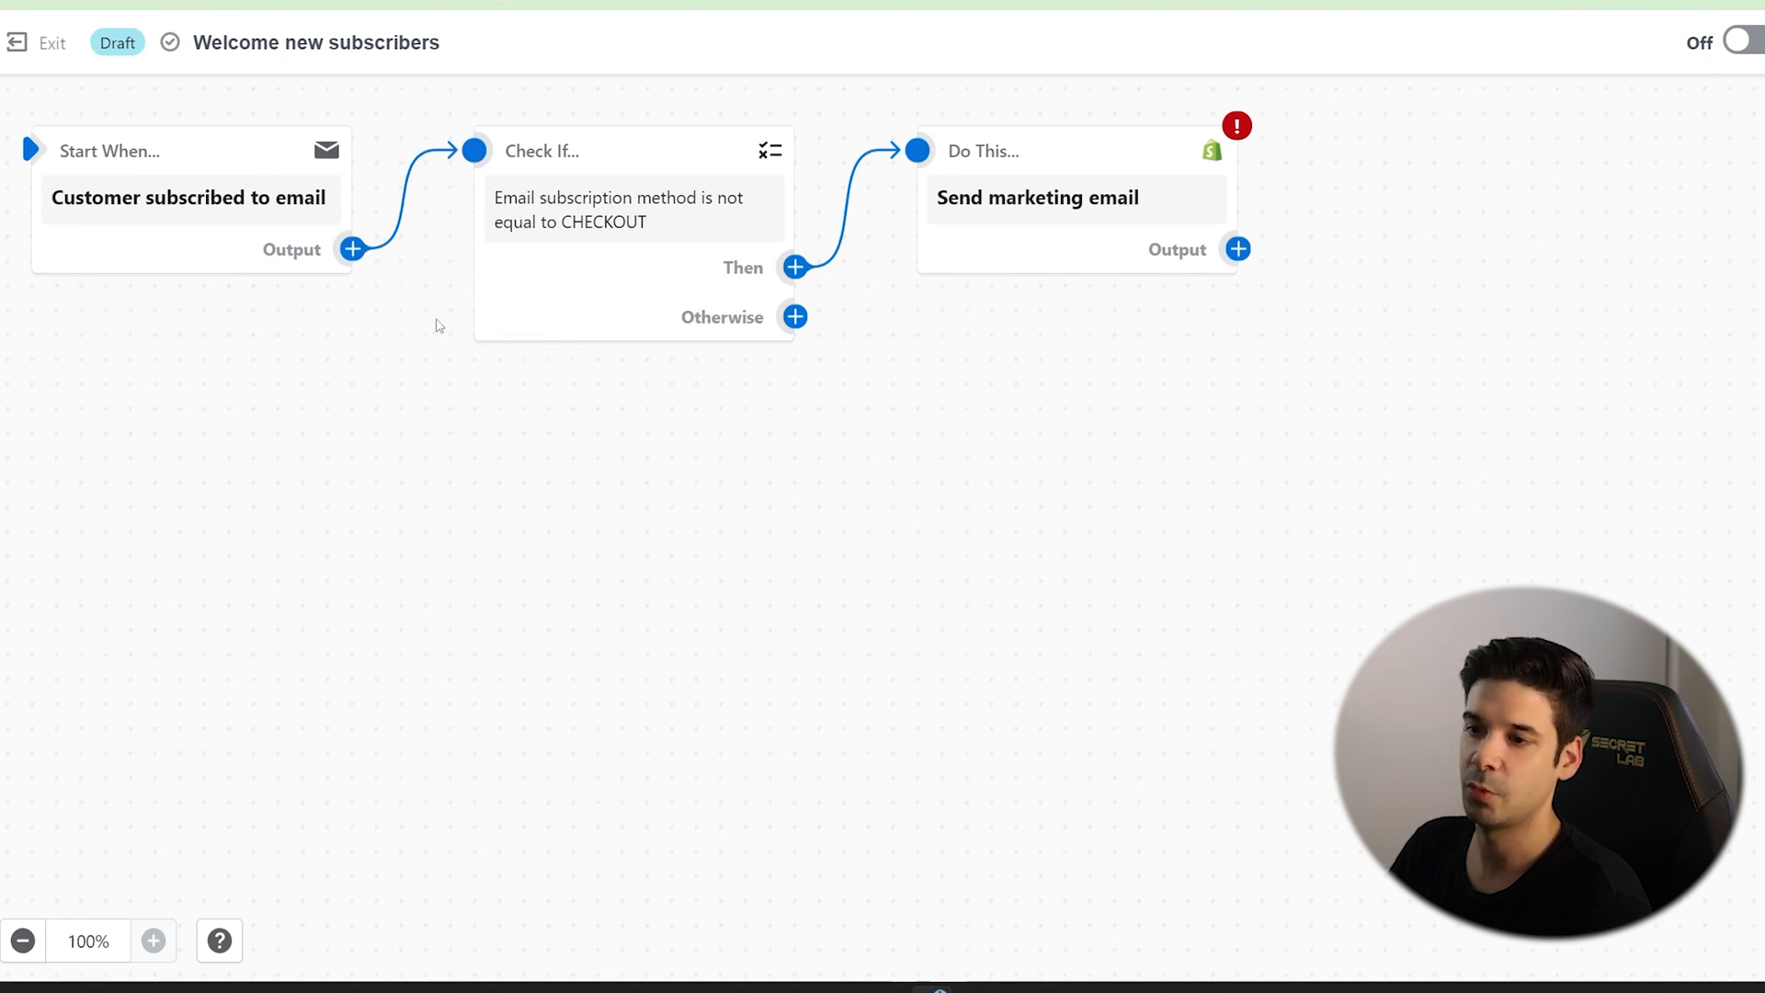
pyautogui.click(189, 199)
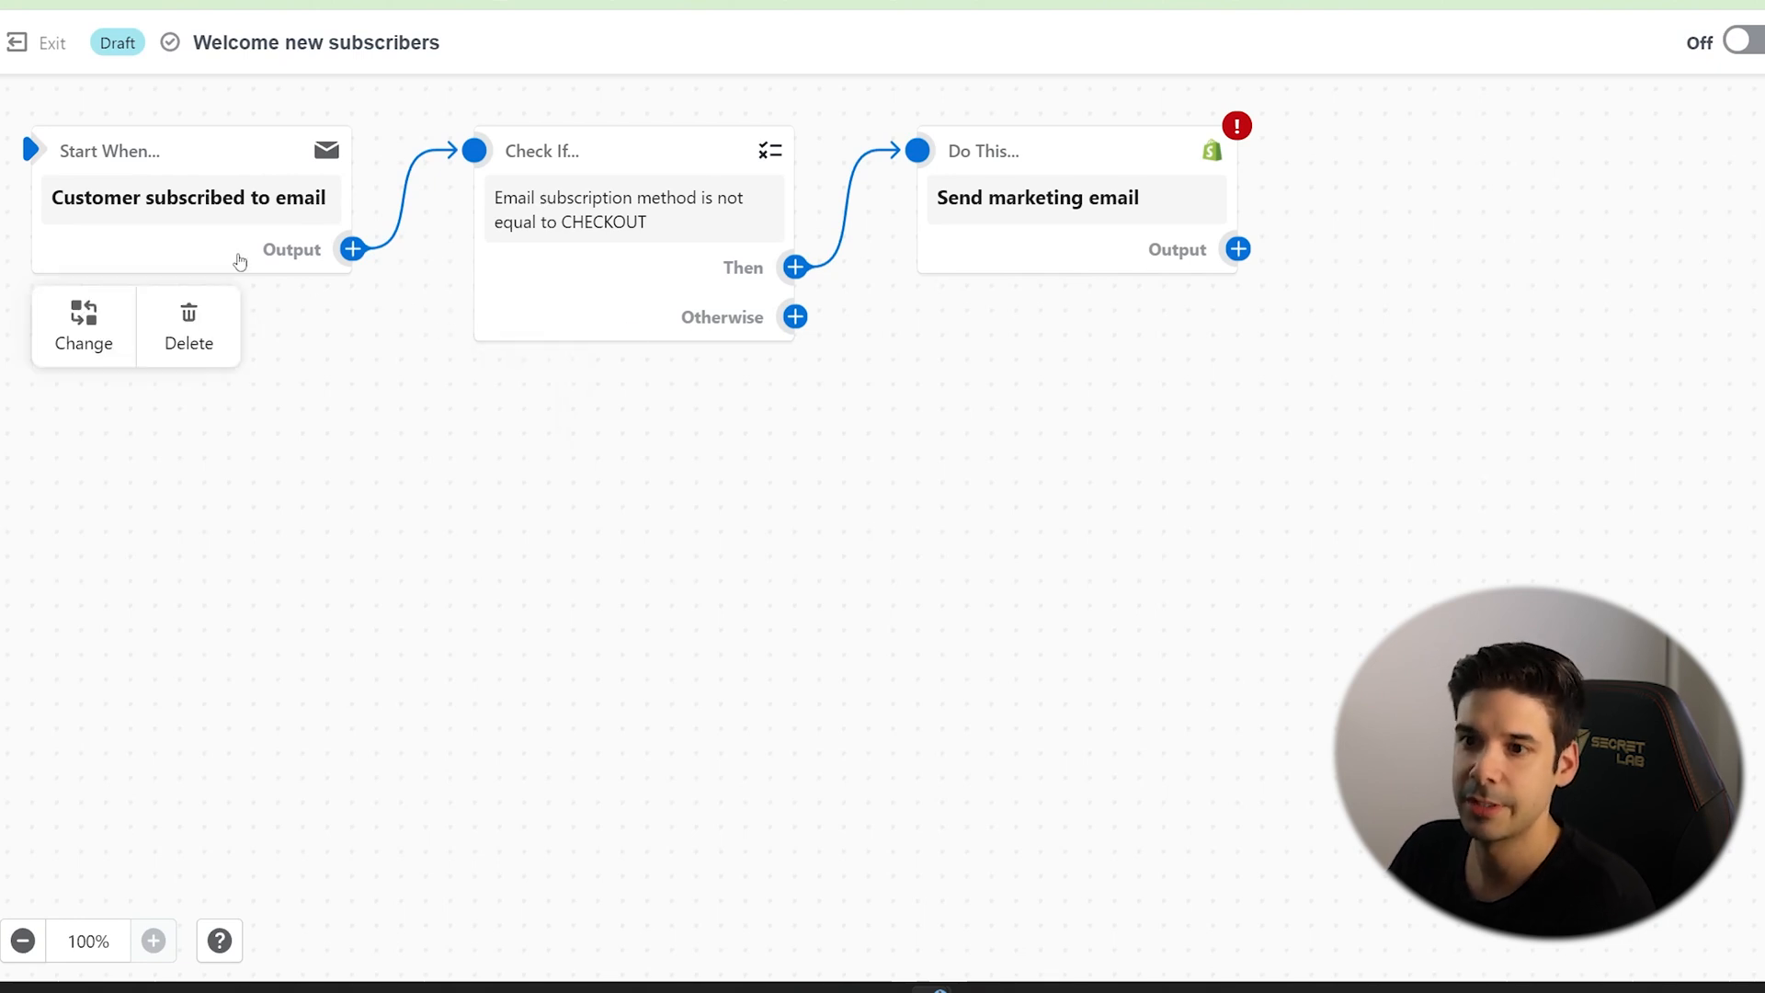
pyautogui.moveTo(162, 199)
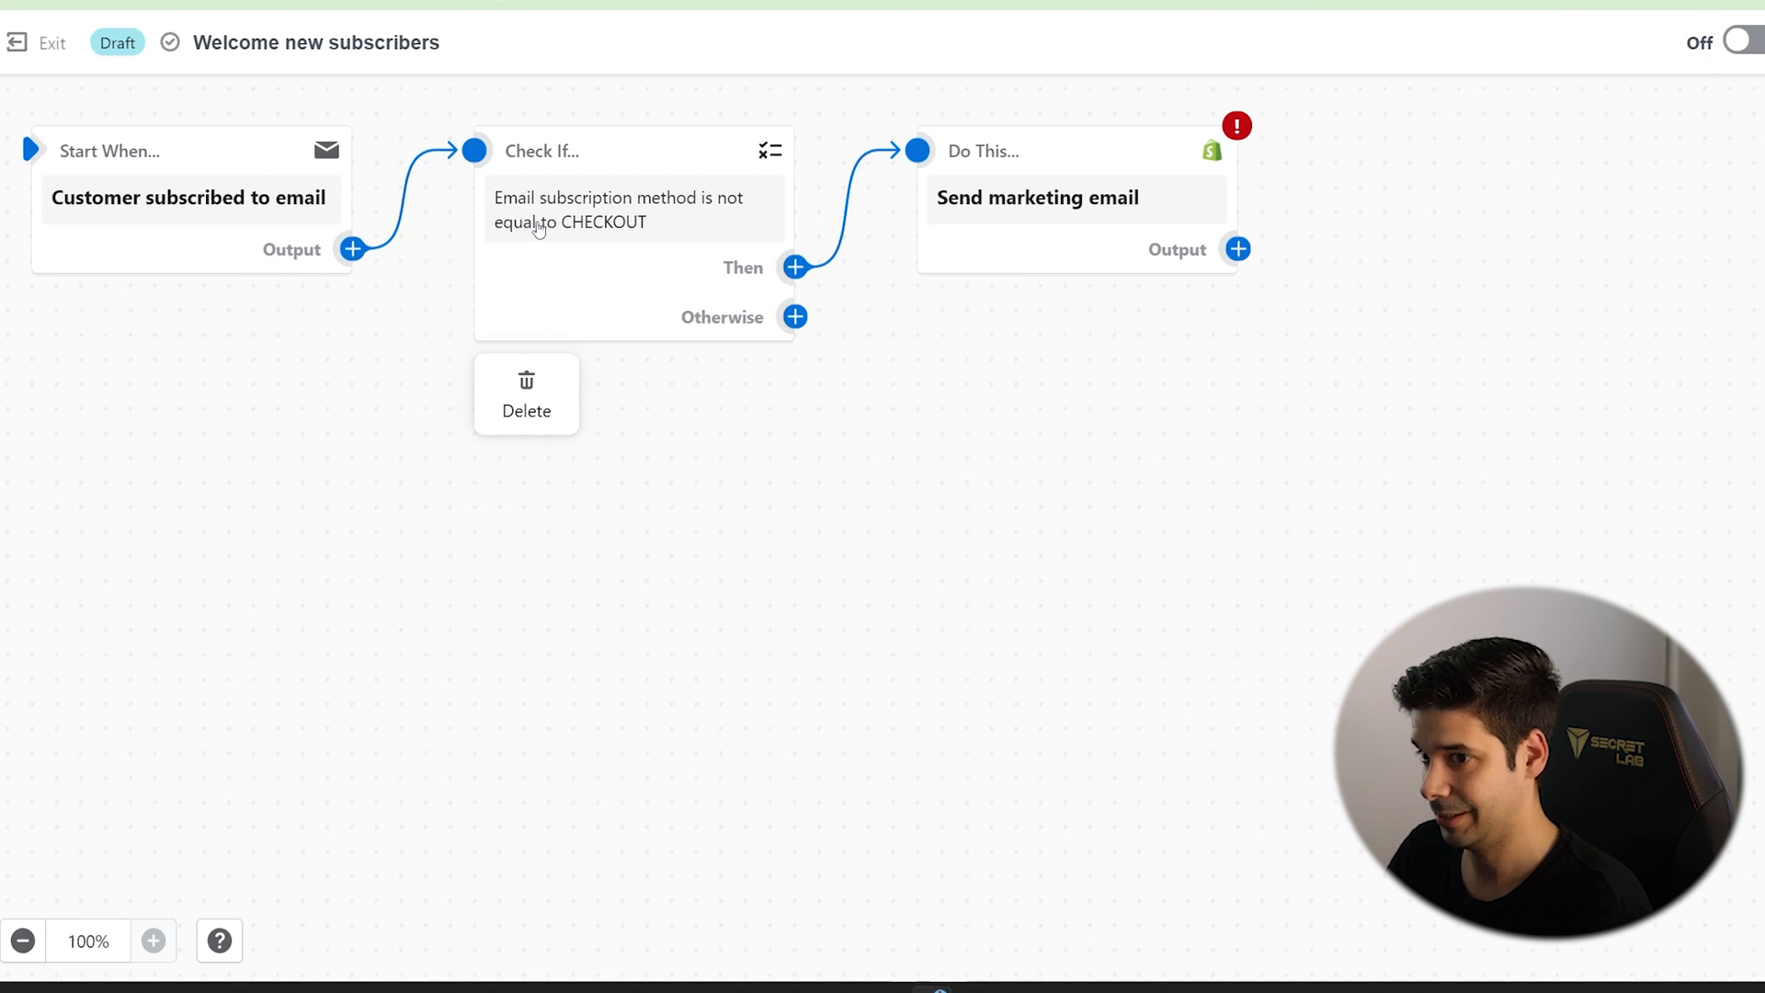
pyautogui.moveTo(704, 222)
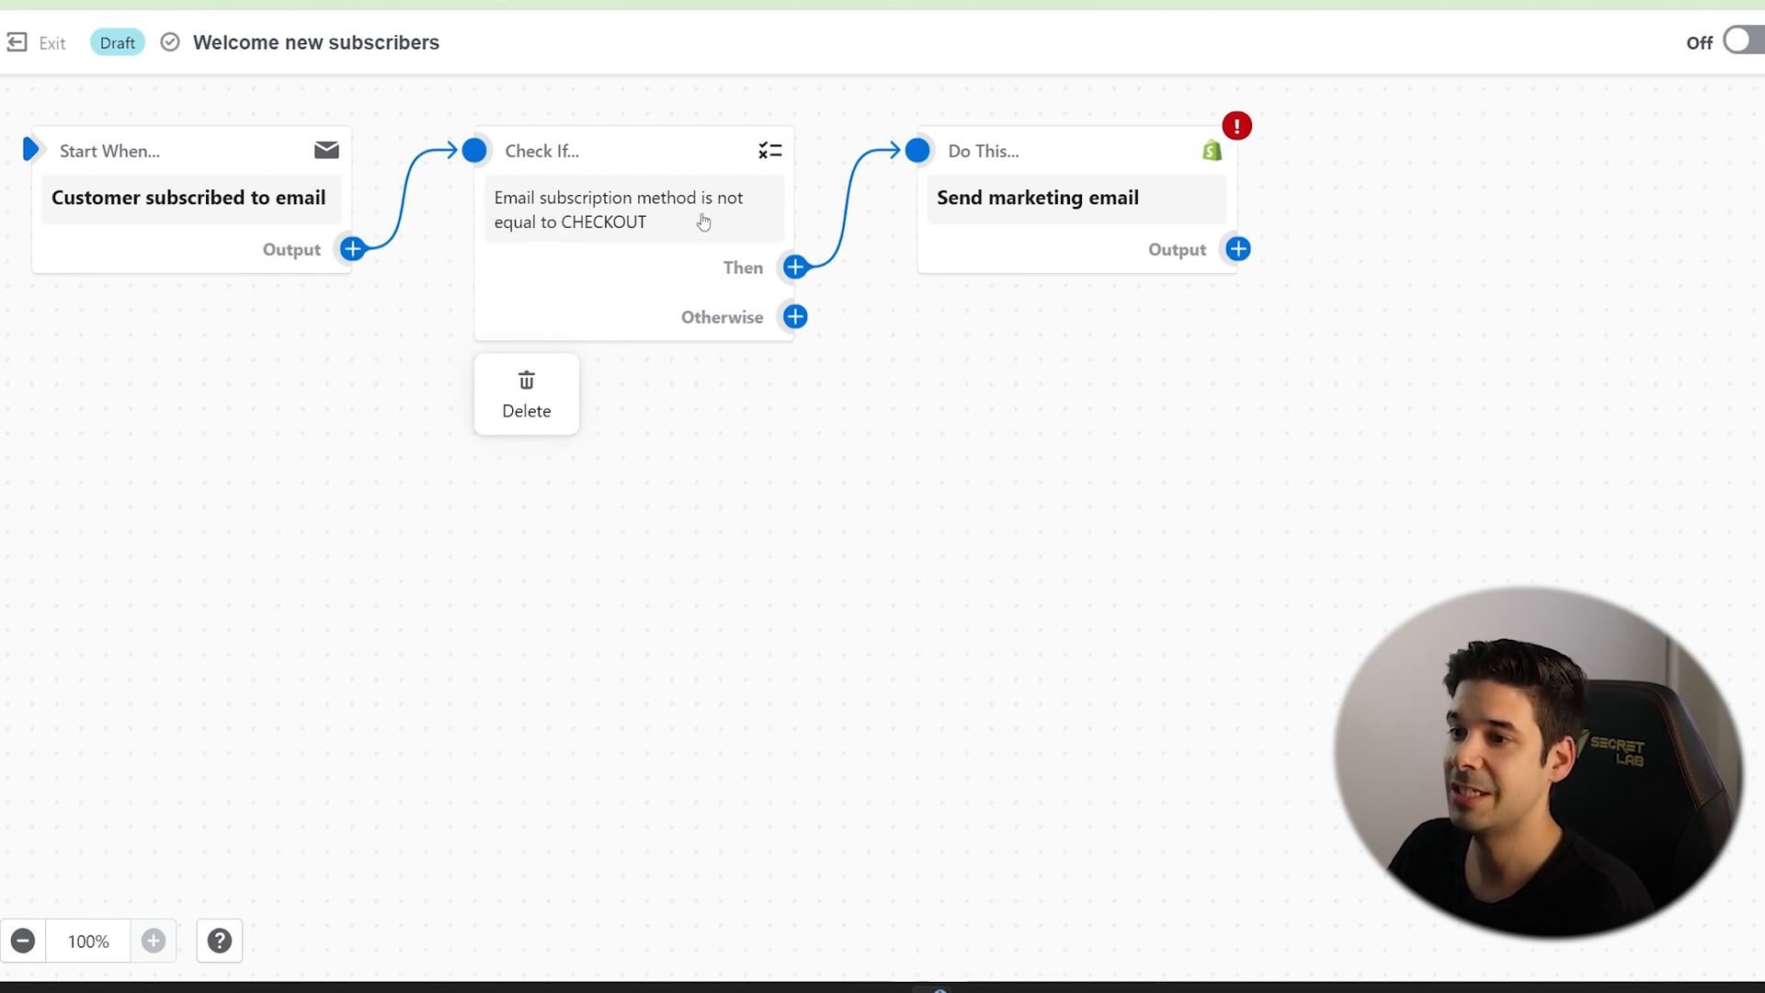
pyautogui.moveTo(662, 276)
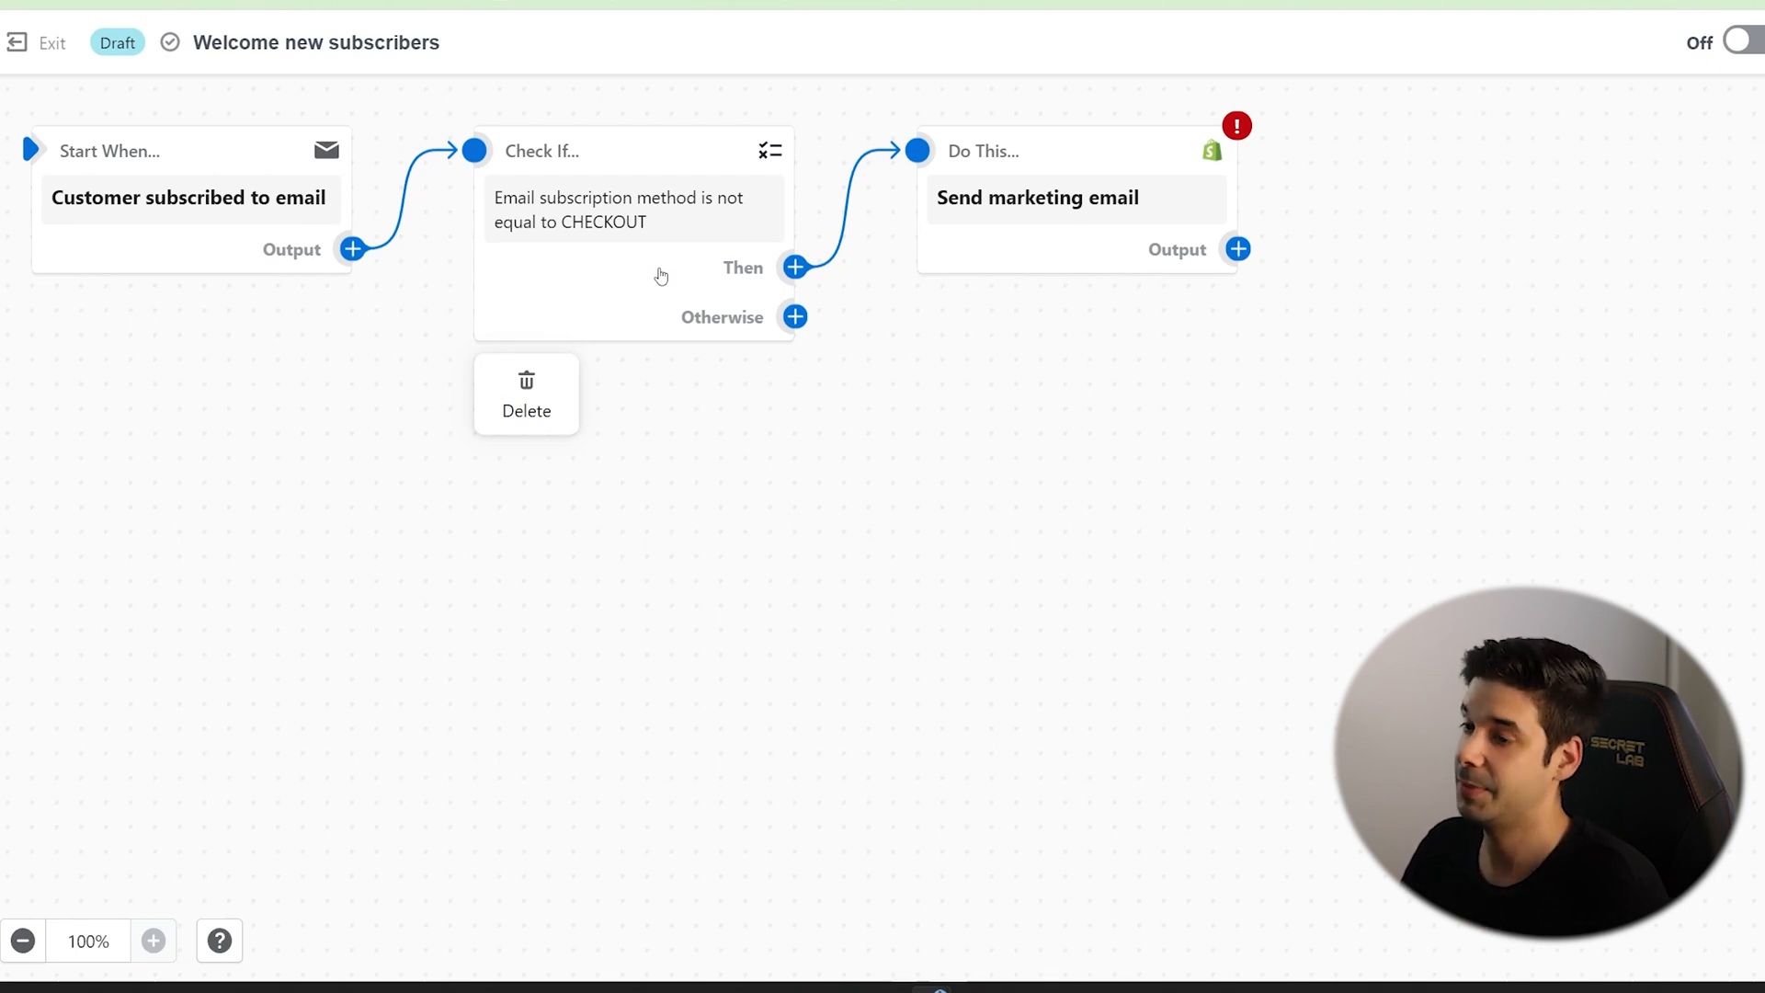
pyautogui.moveTo(673, 333)
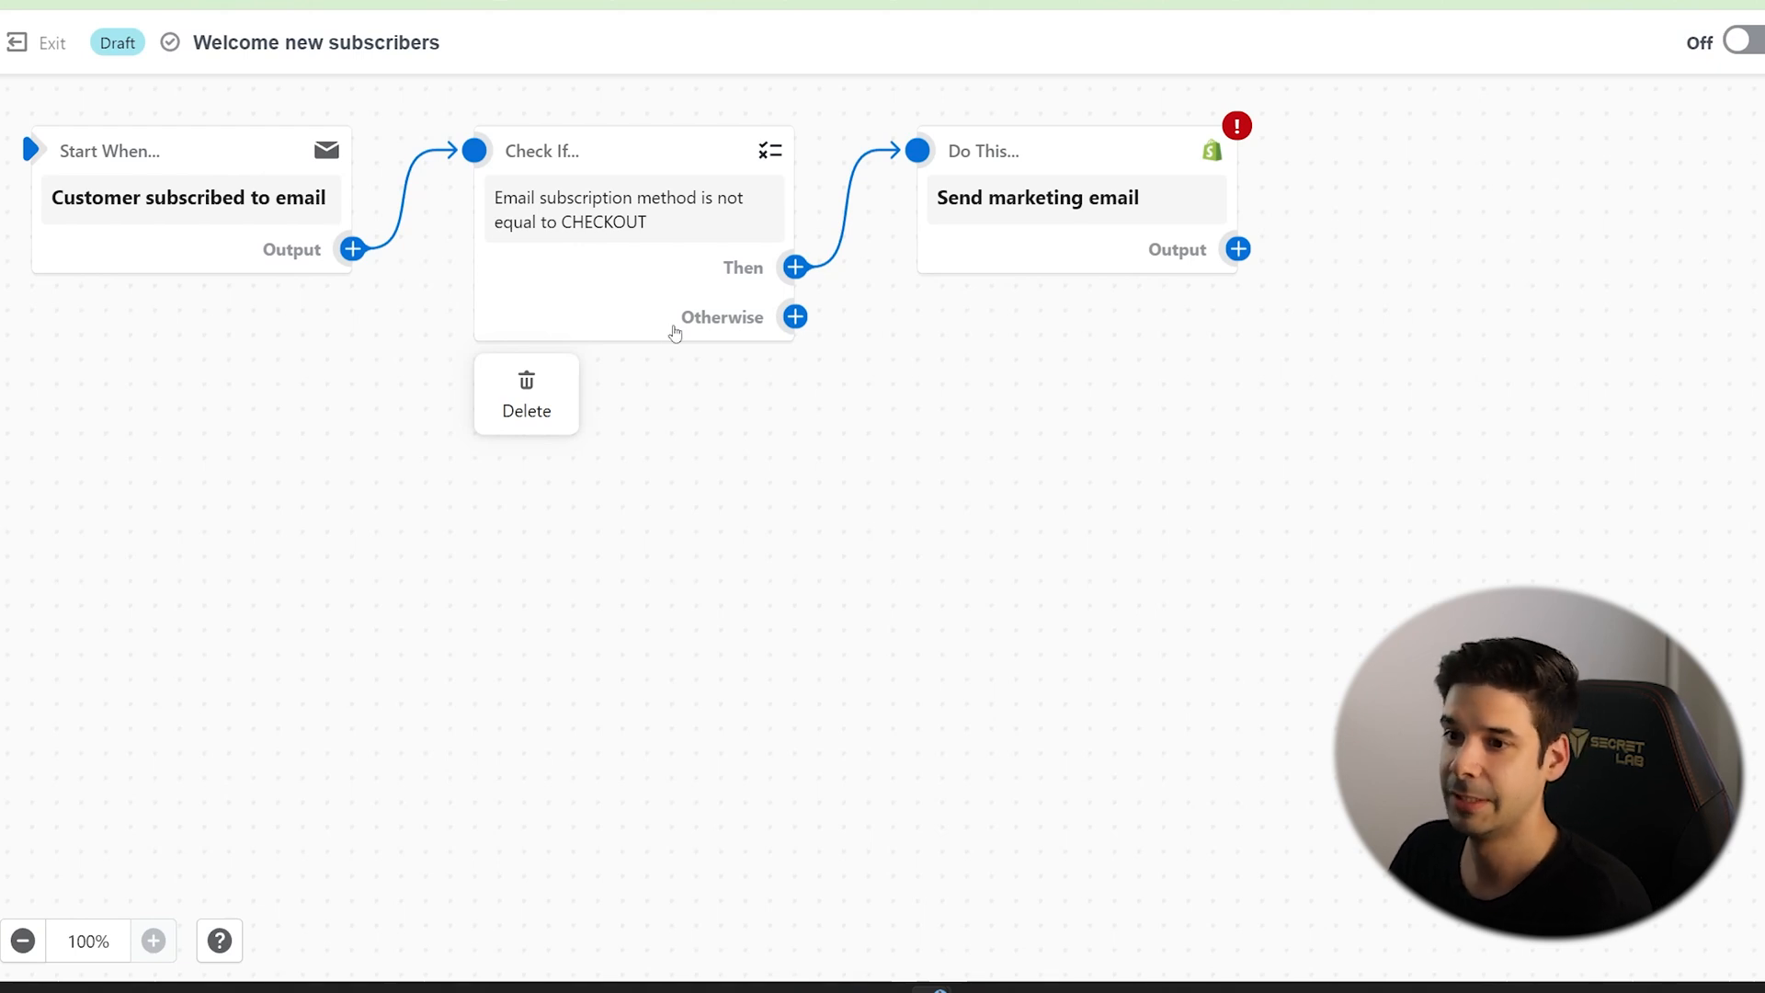
pyautogui.moveTo(636, 255)
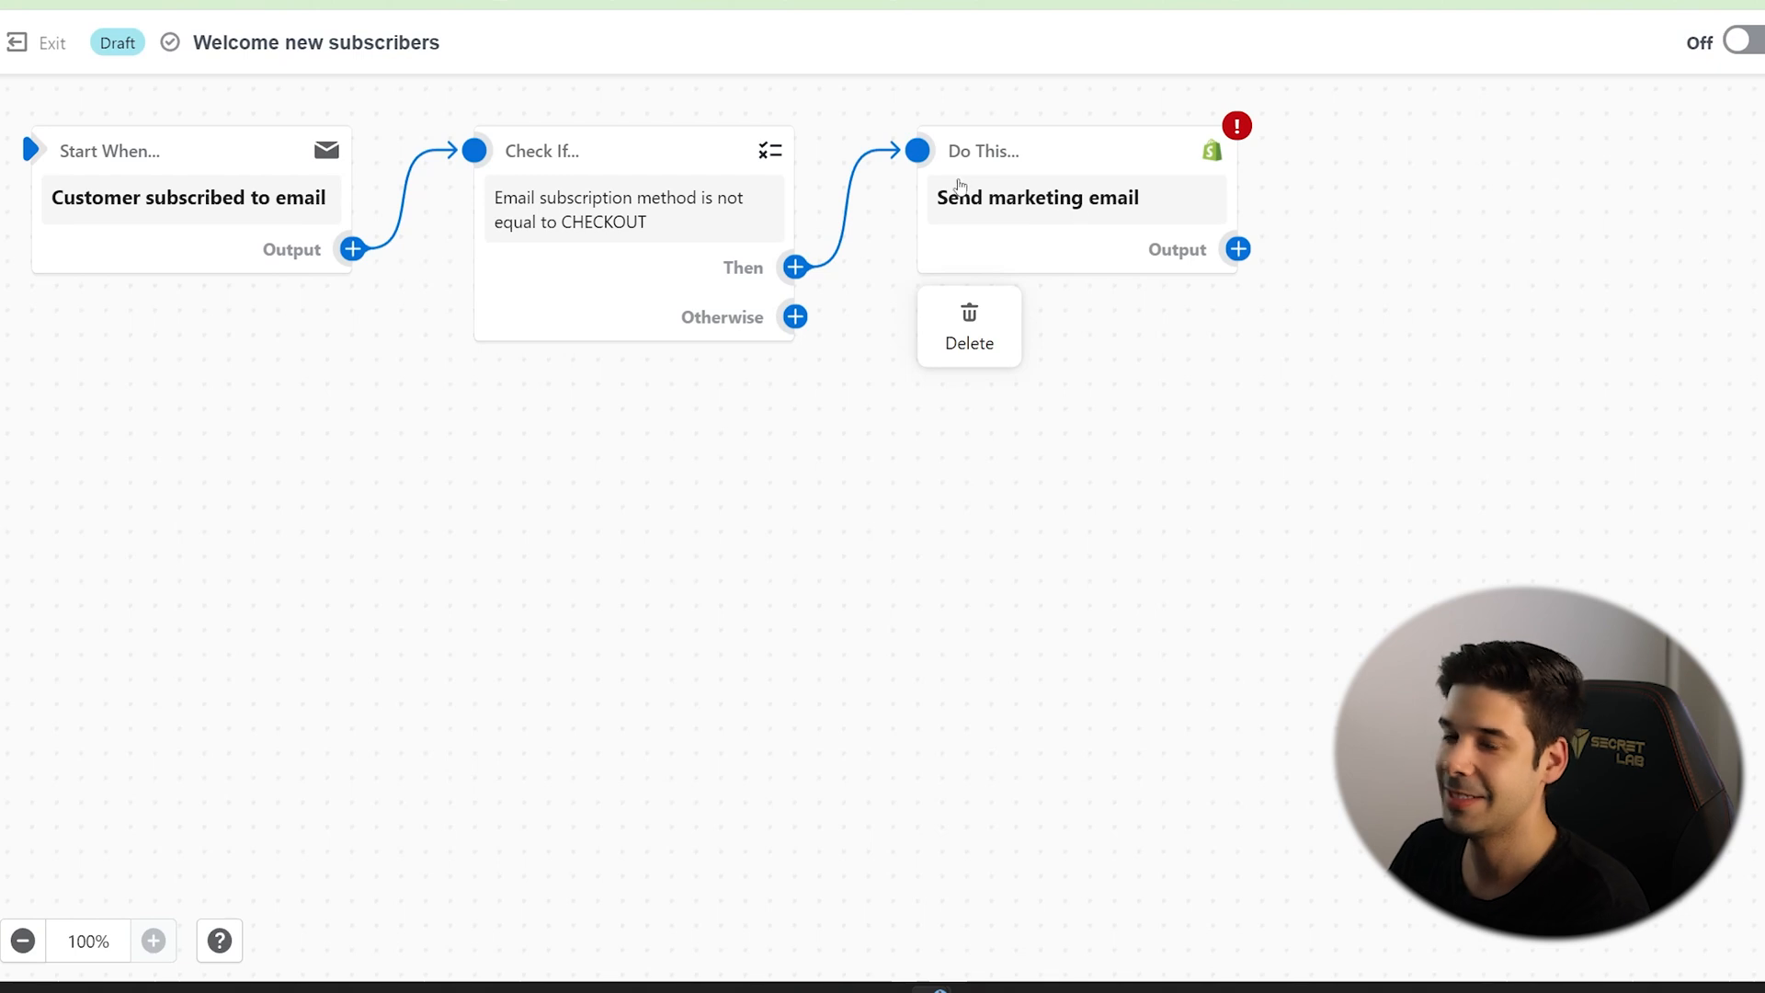
pyautogui.moveTo(1057, 219)
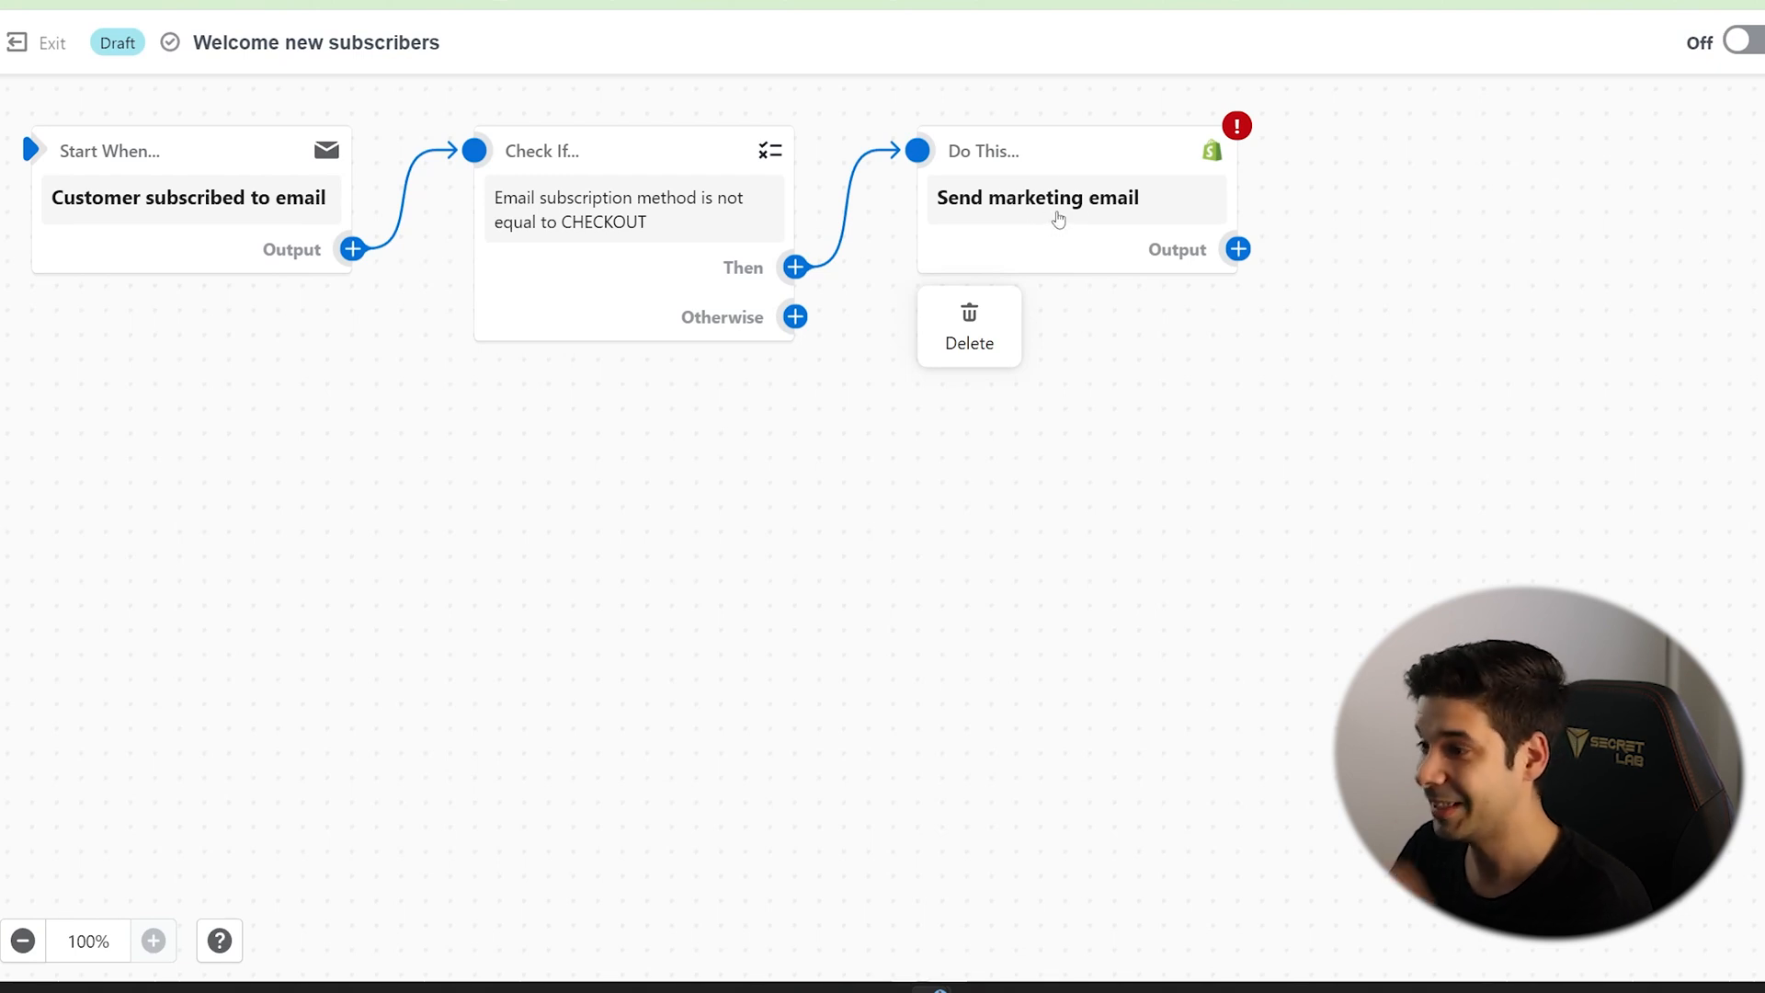
pyautogui.moveTo(1162, 217)
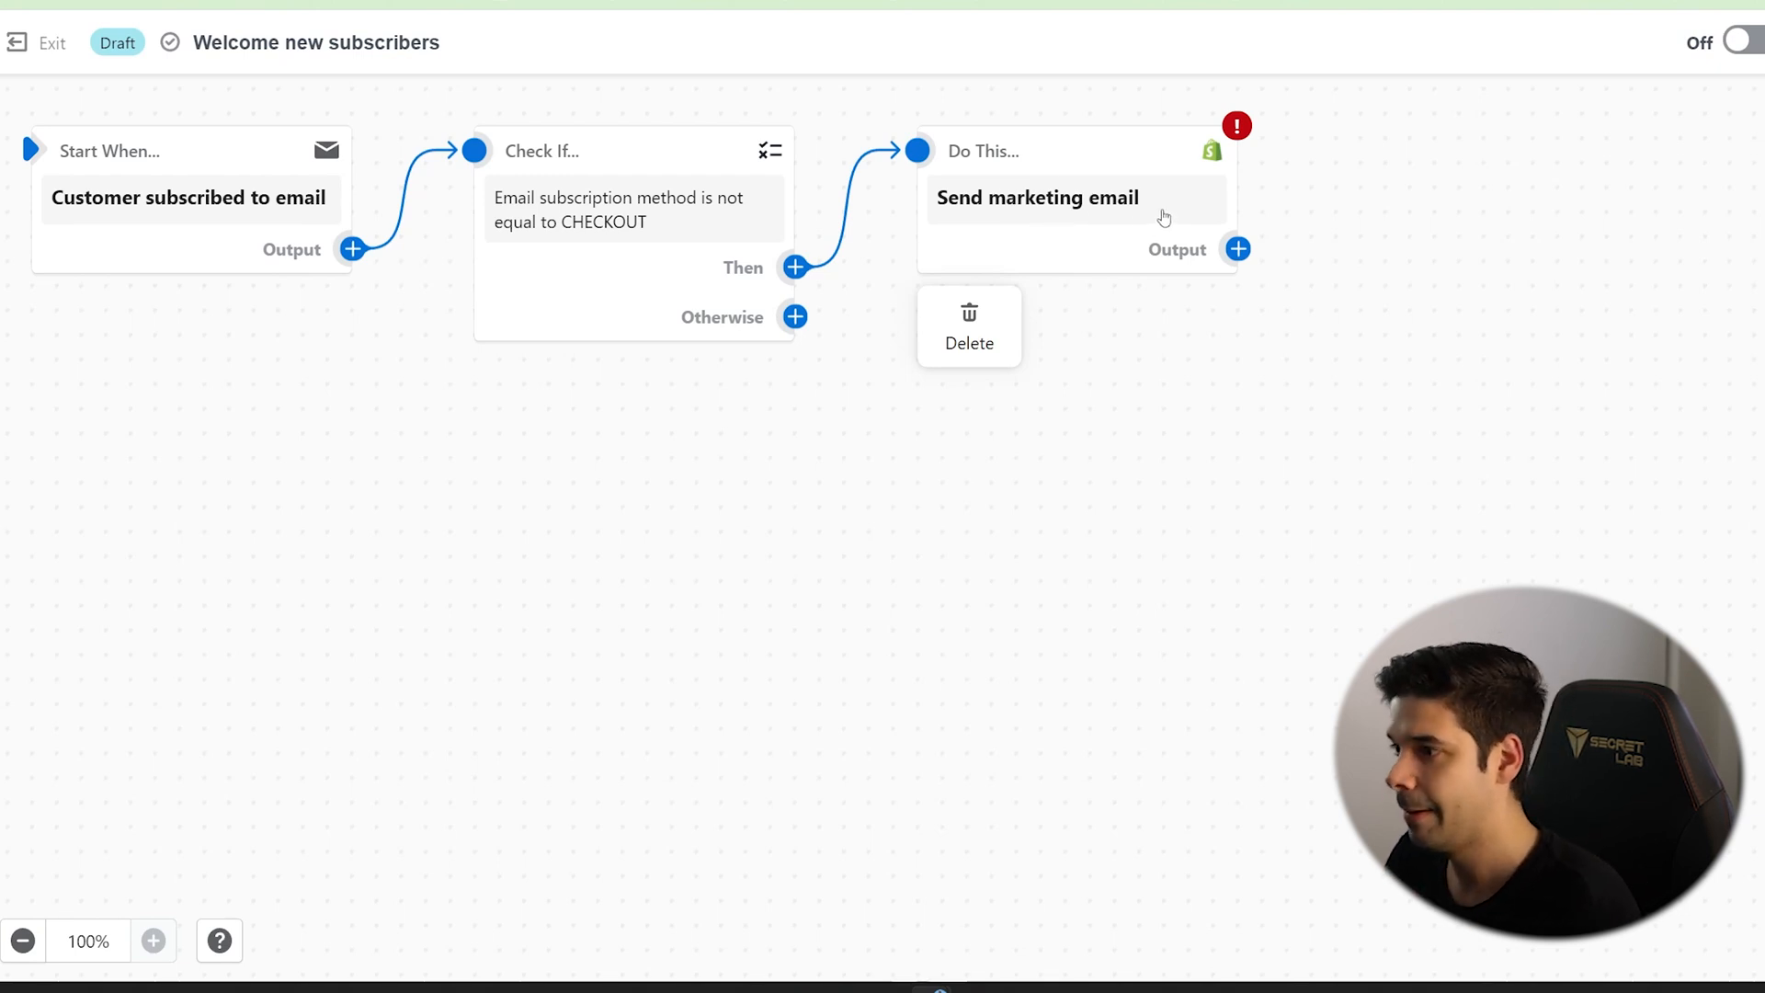
pyautogui.click(1037, 199)
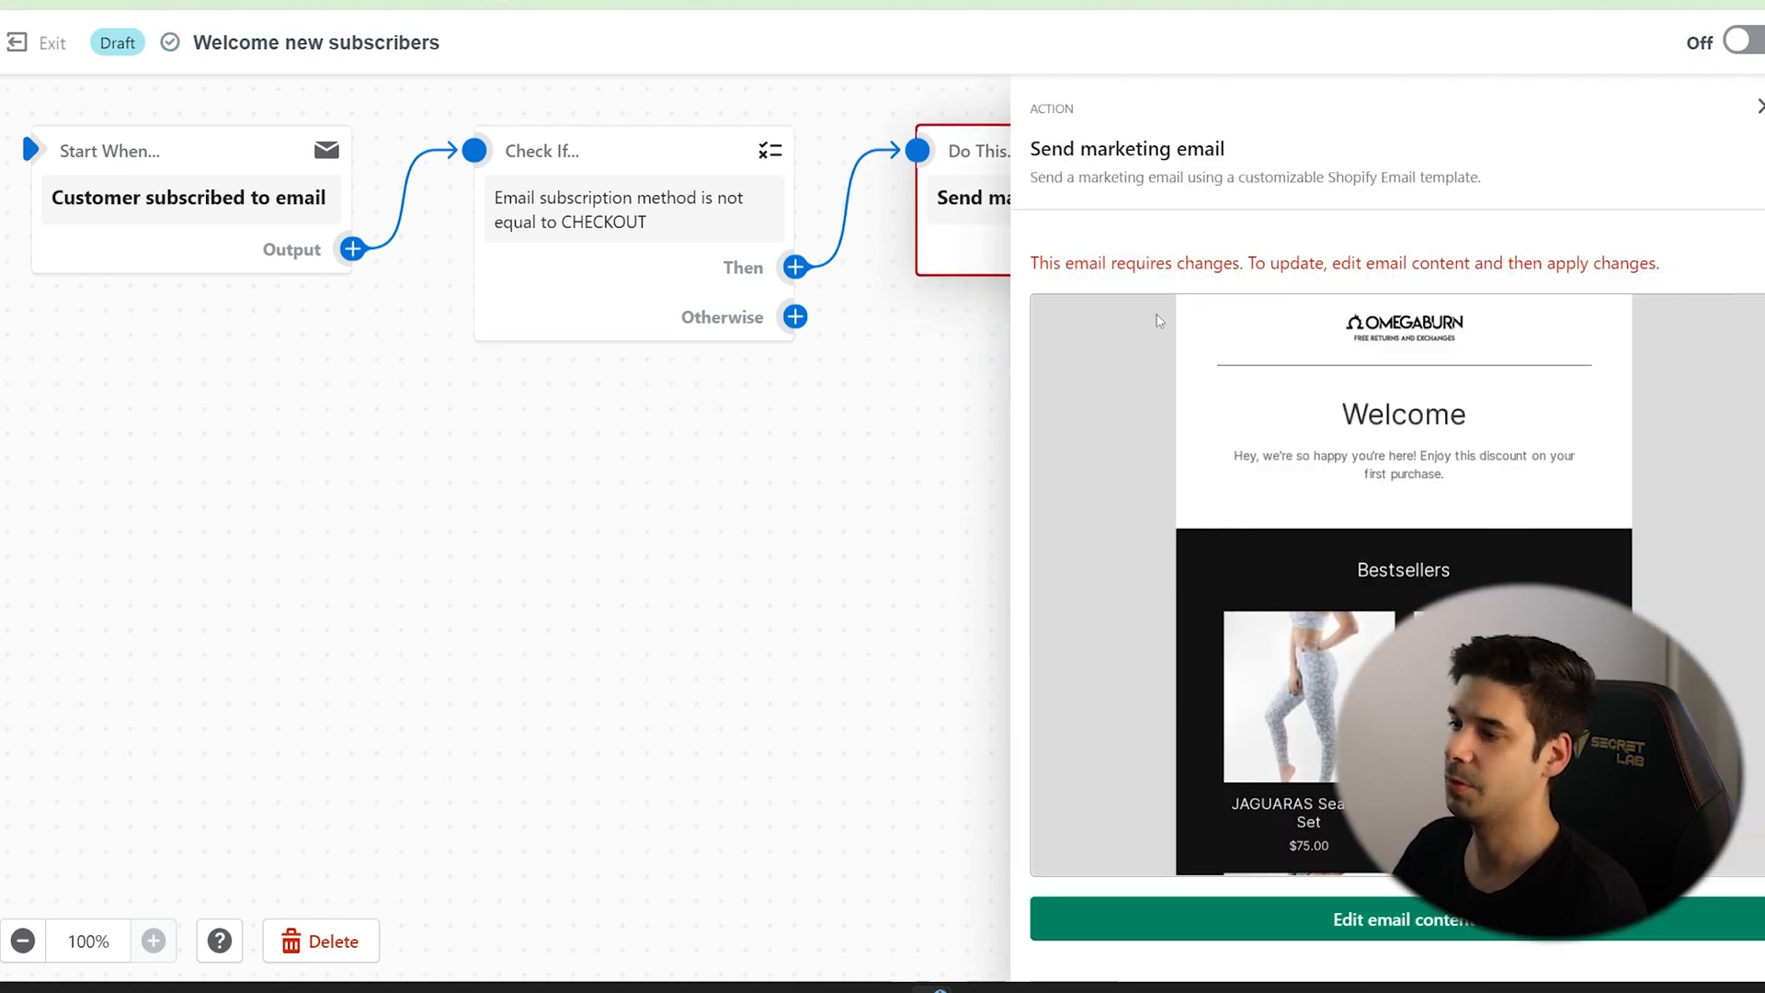
pyautogui.moveTo(1182, 353)
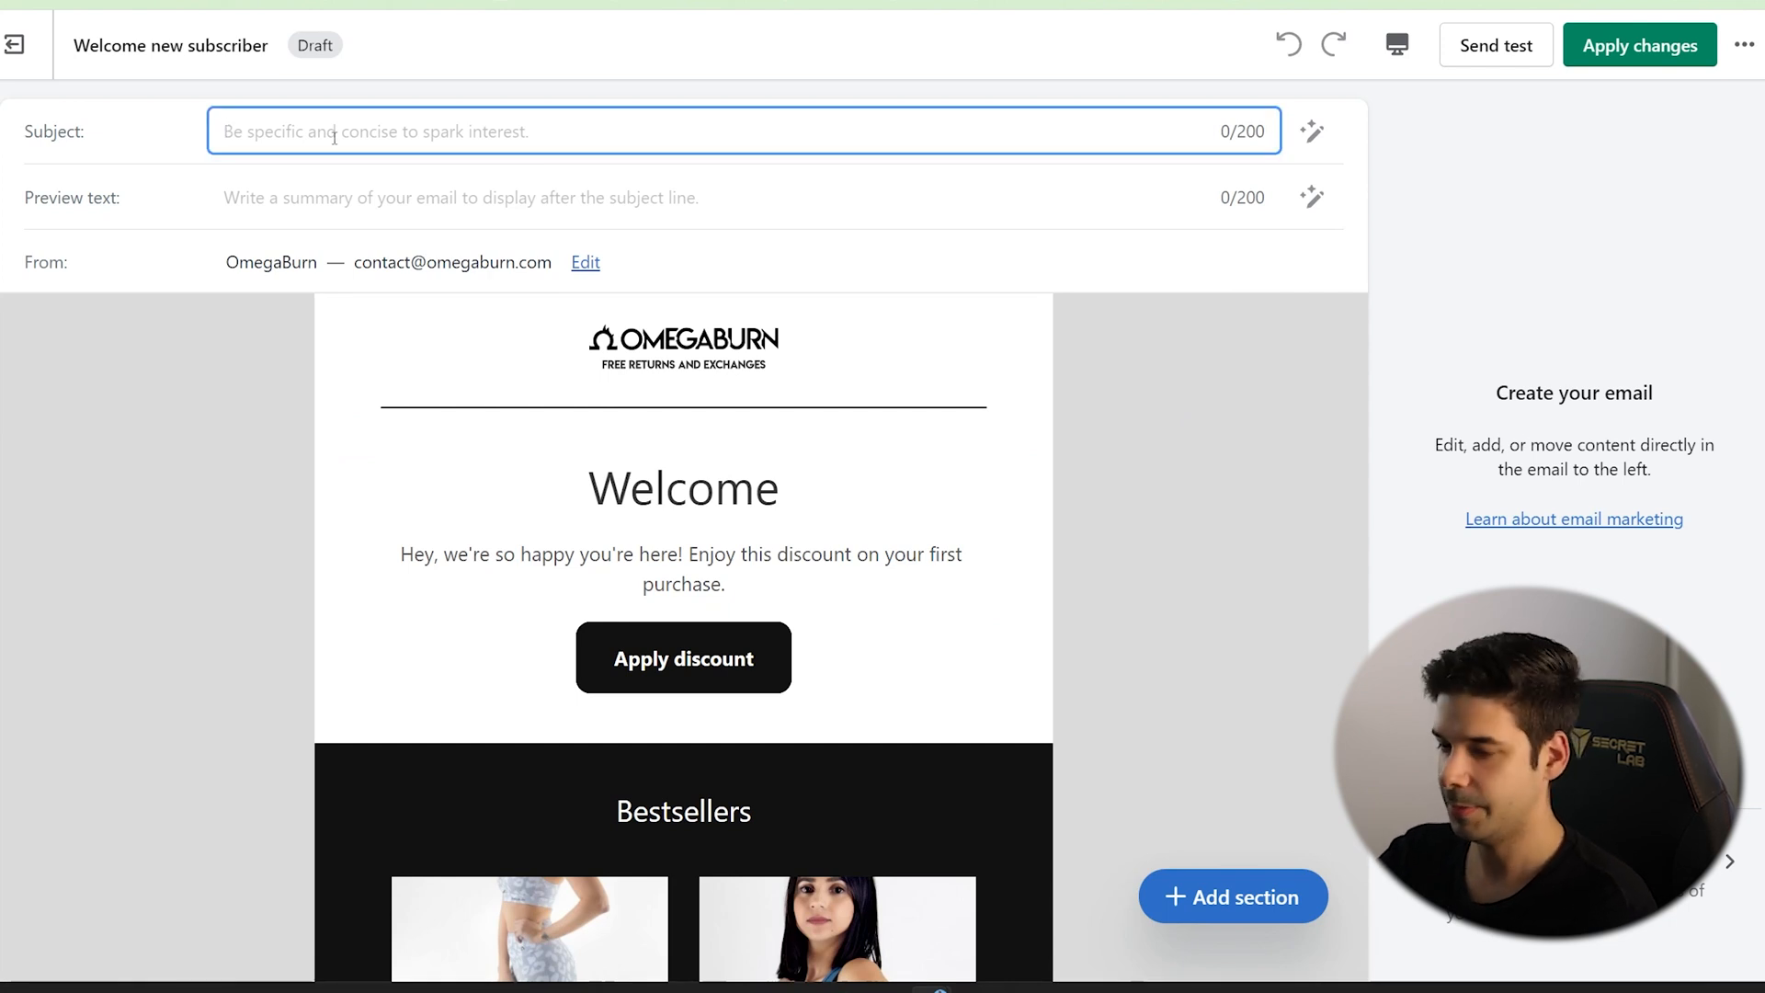
# Set the subject 'Thank you for joining! Here is your discount code' and heading 'You are now part of the motivation!'.
pyautogui.write('Thank you for joining! Here is your discount code:')
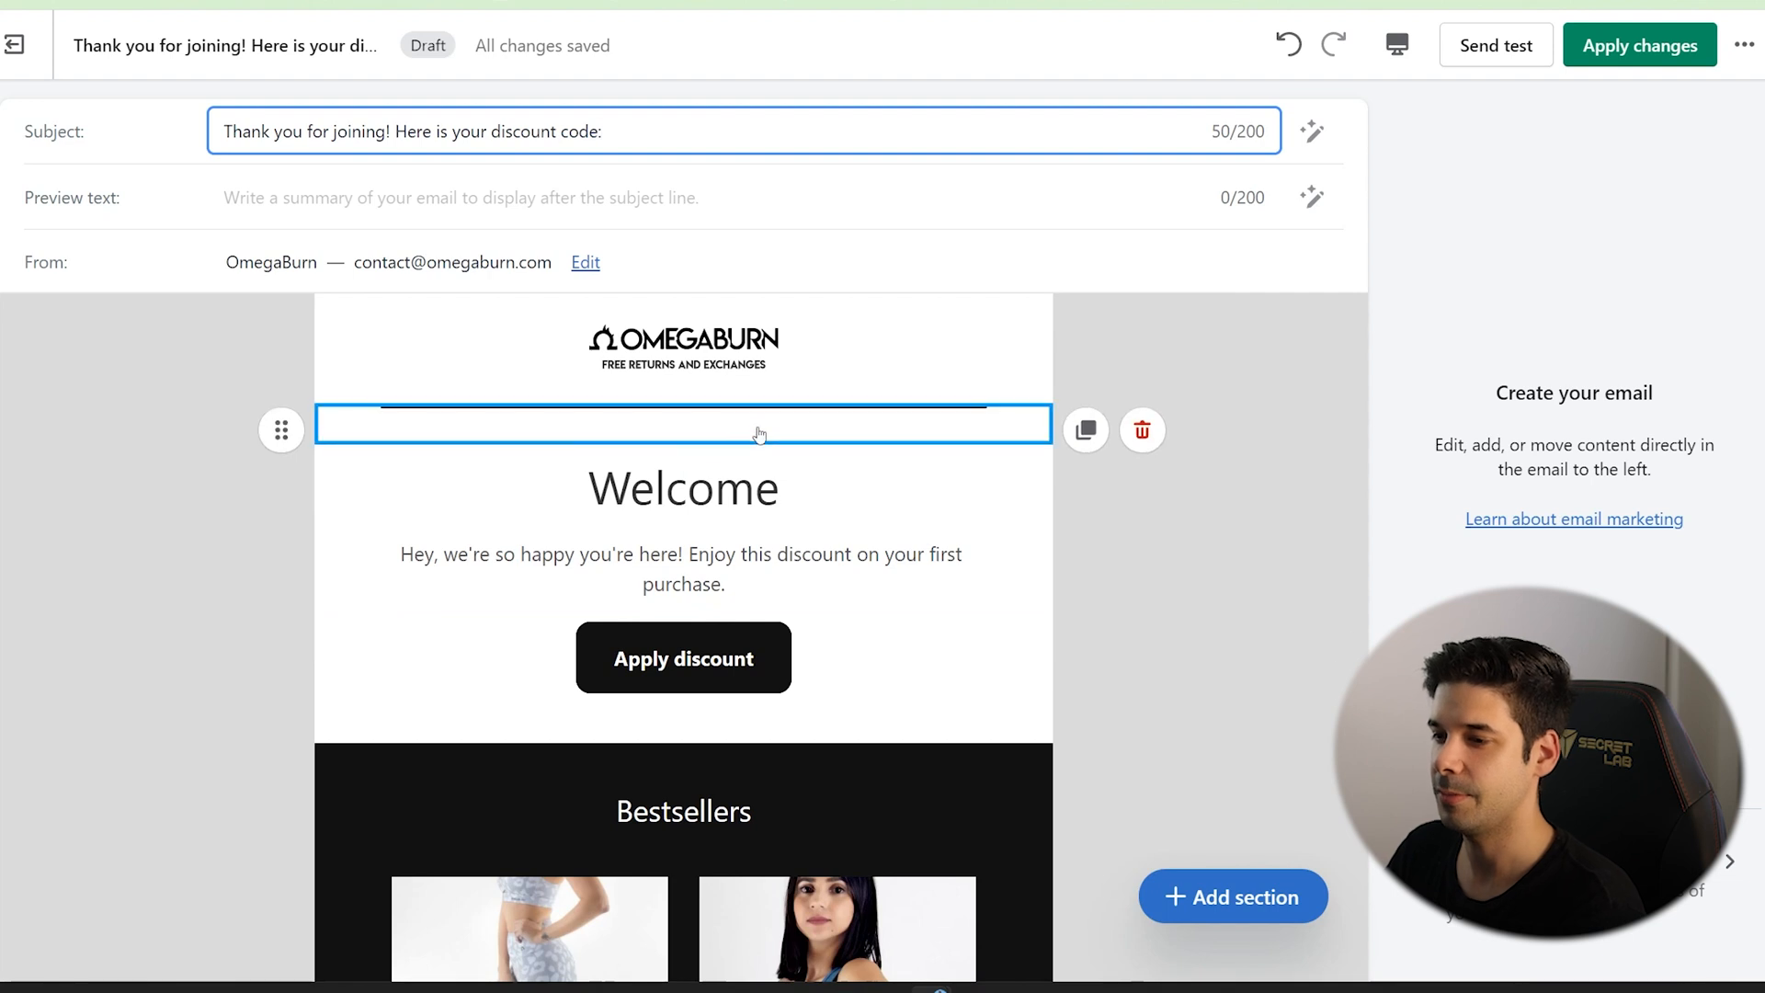
pyautogui.click(682, 658)
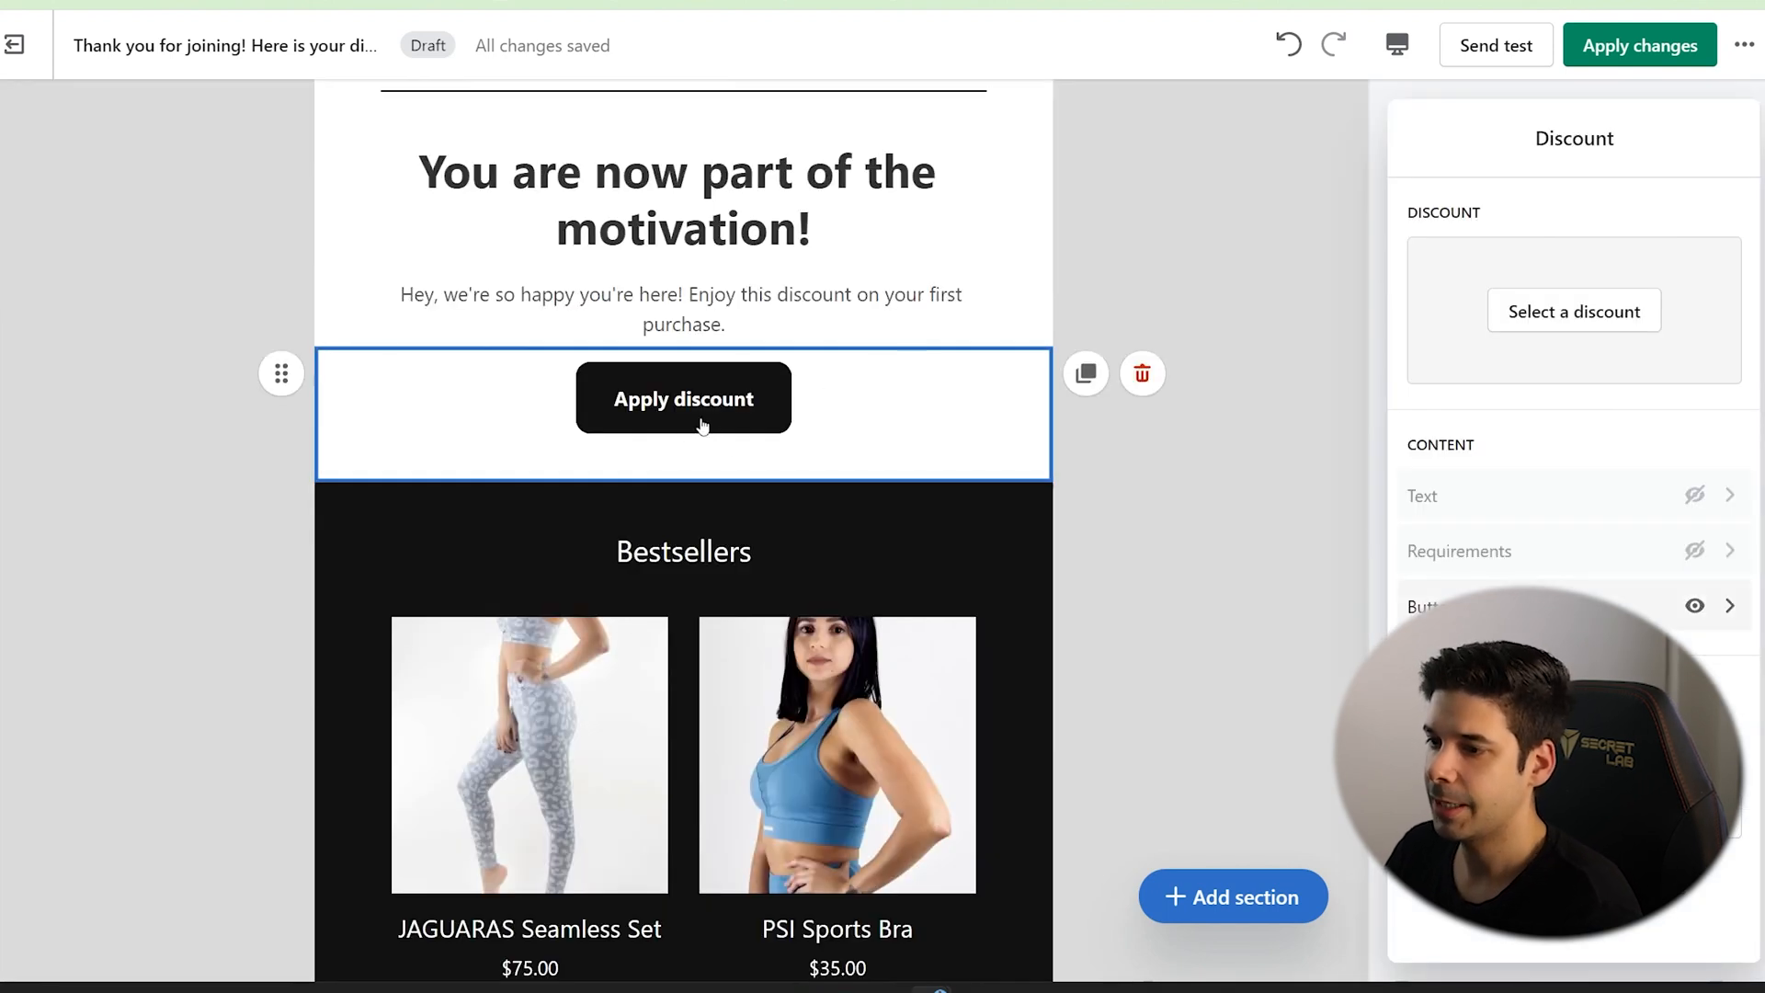
pyautogui.moveTo(763, 430)
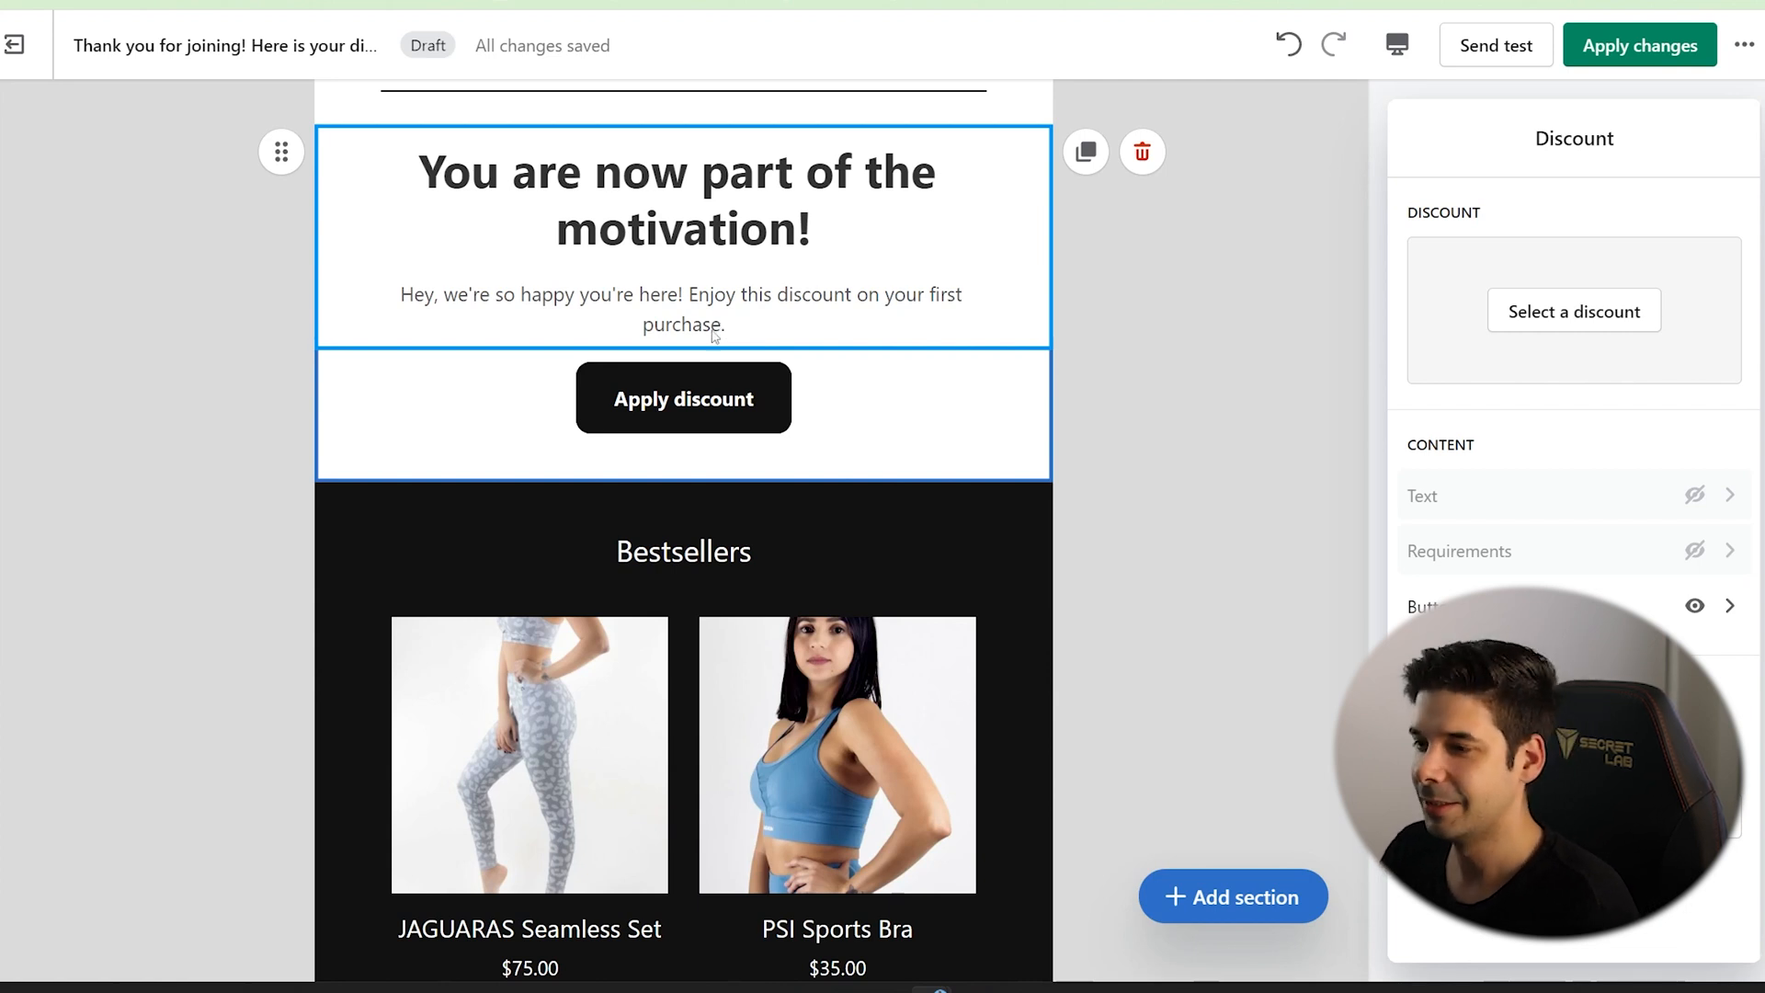
pyautogui.click(684, 397)
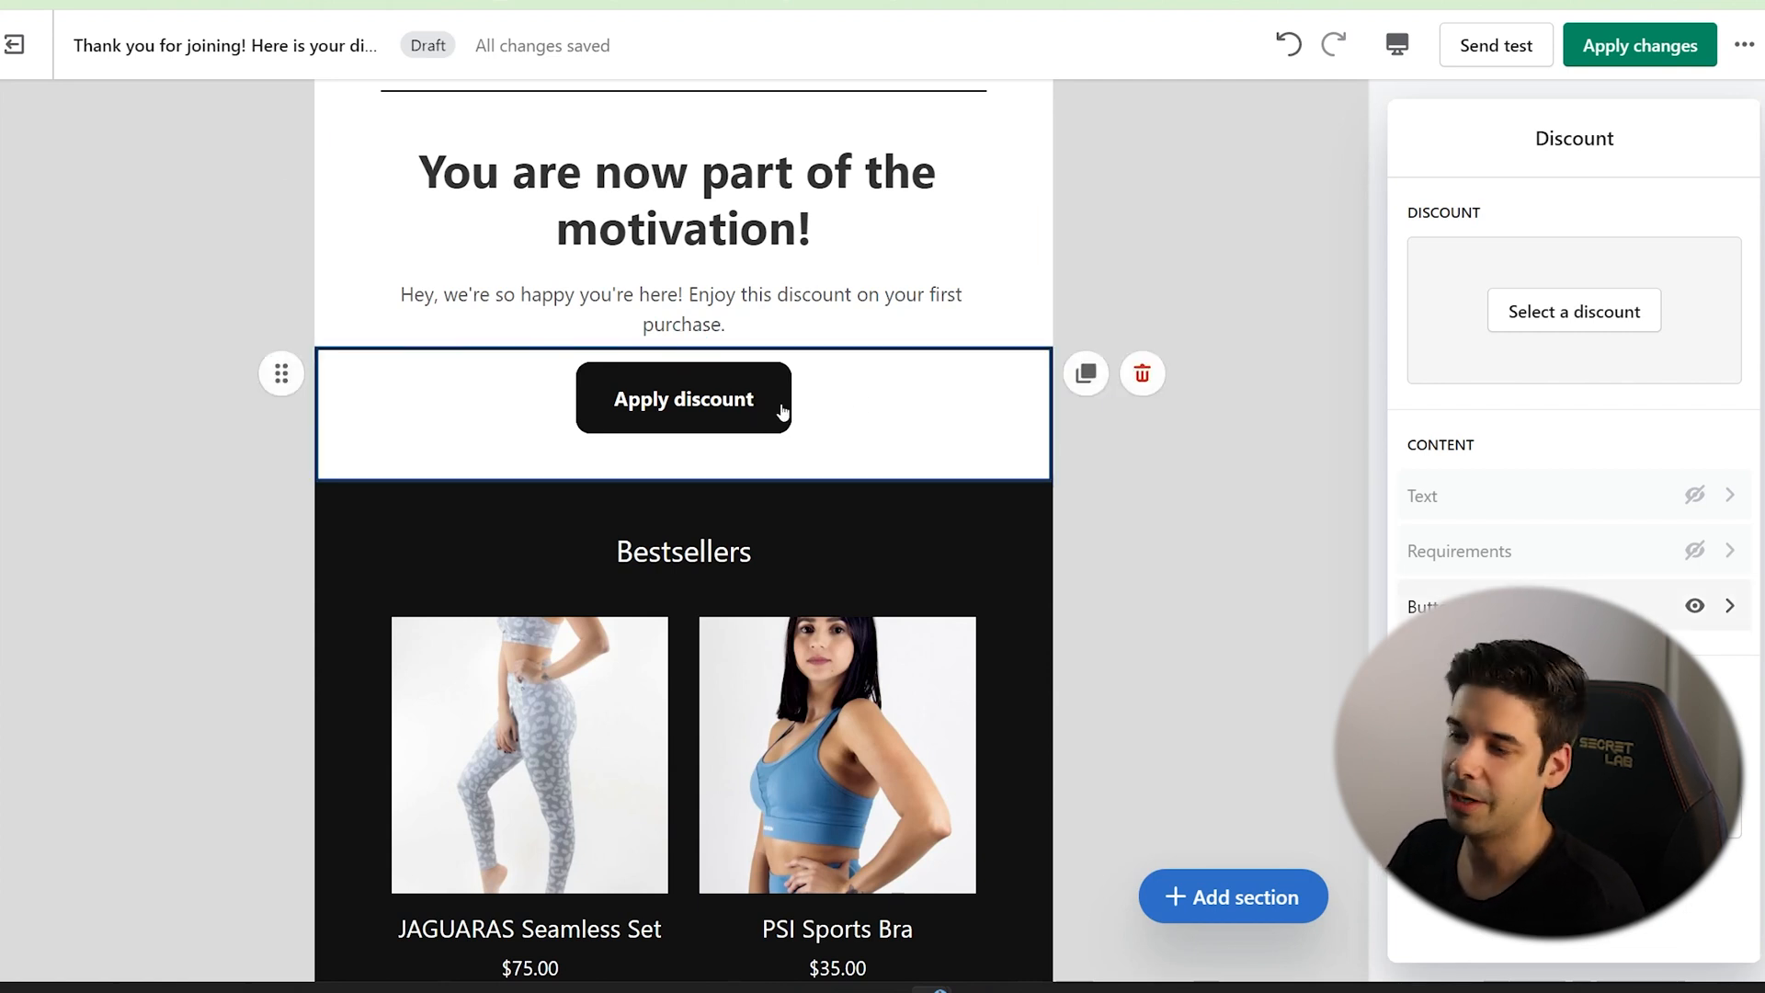
pyautogui.moveTo(831, 459)
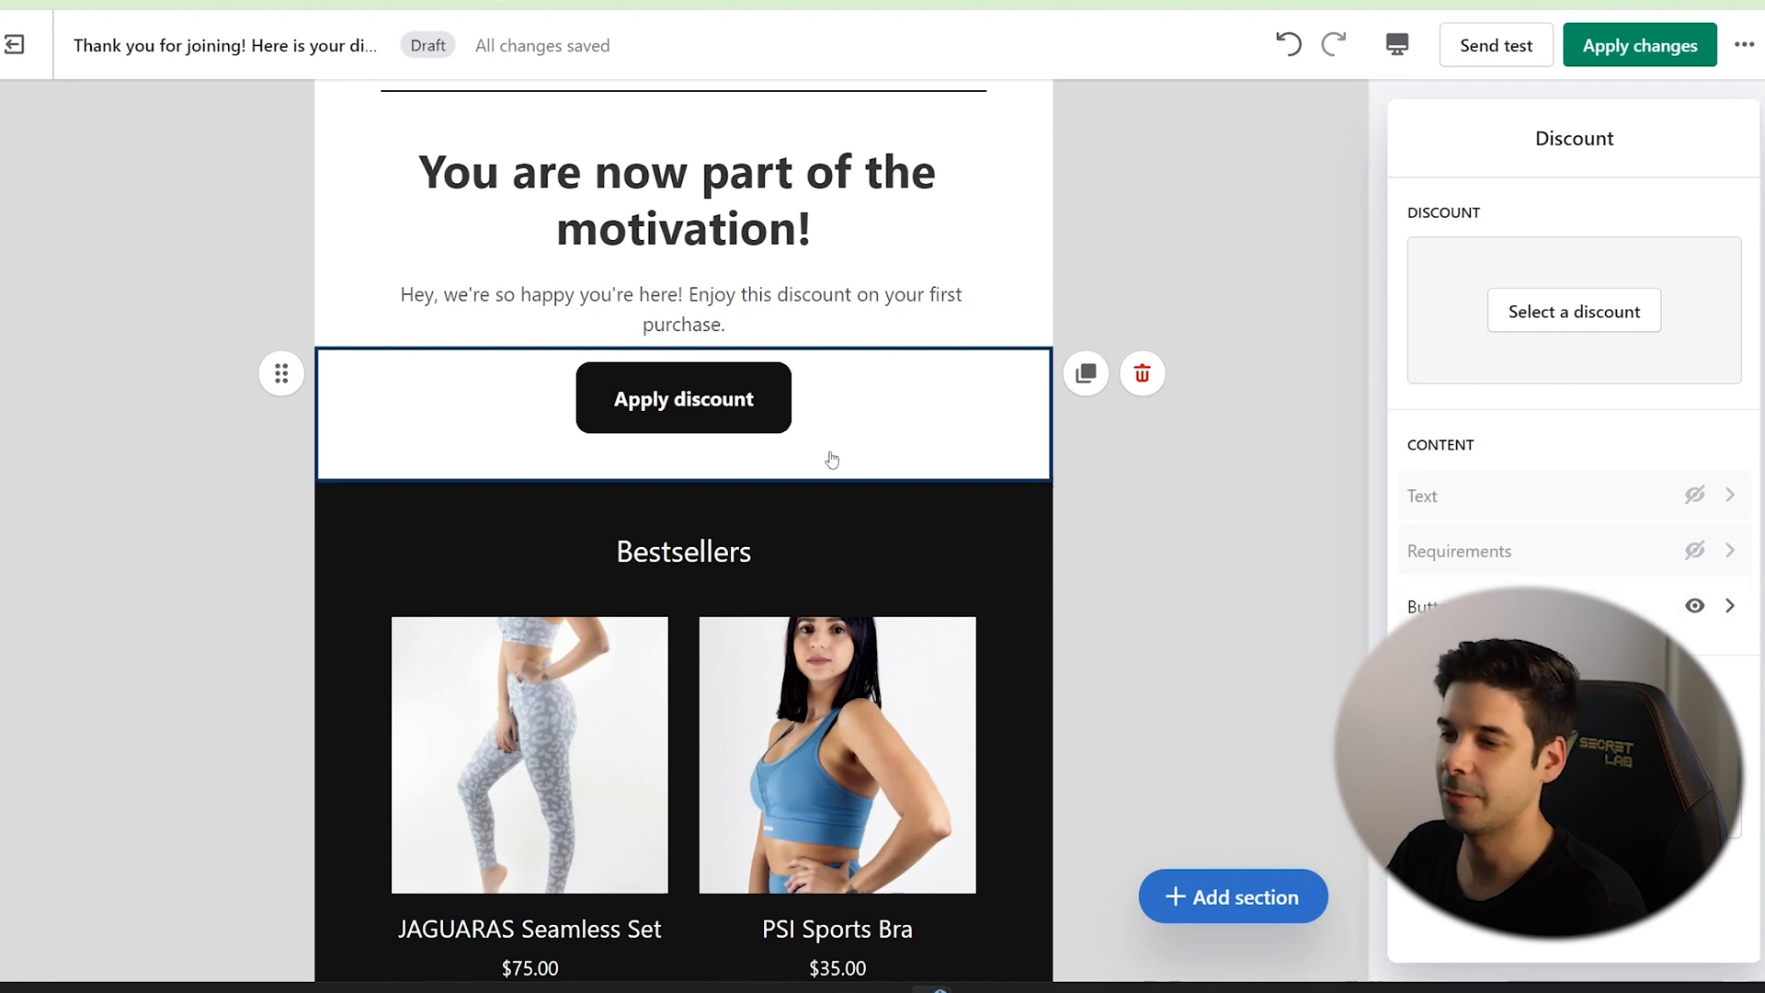
pyautogui.moveTo(789, 101)
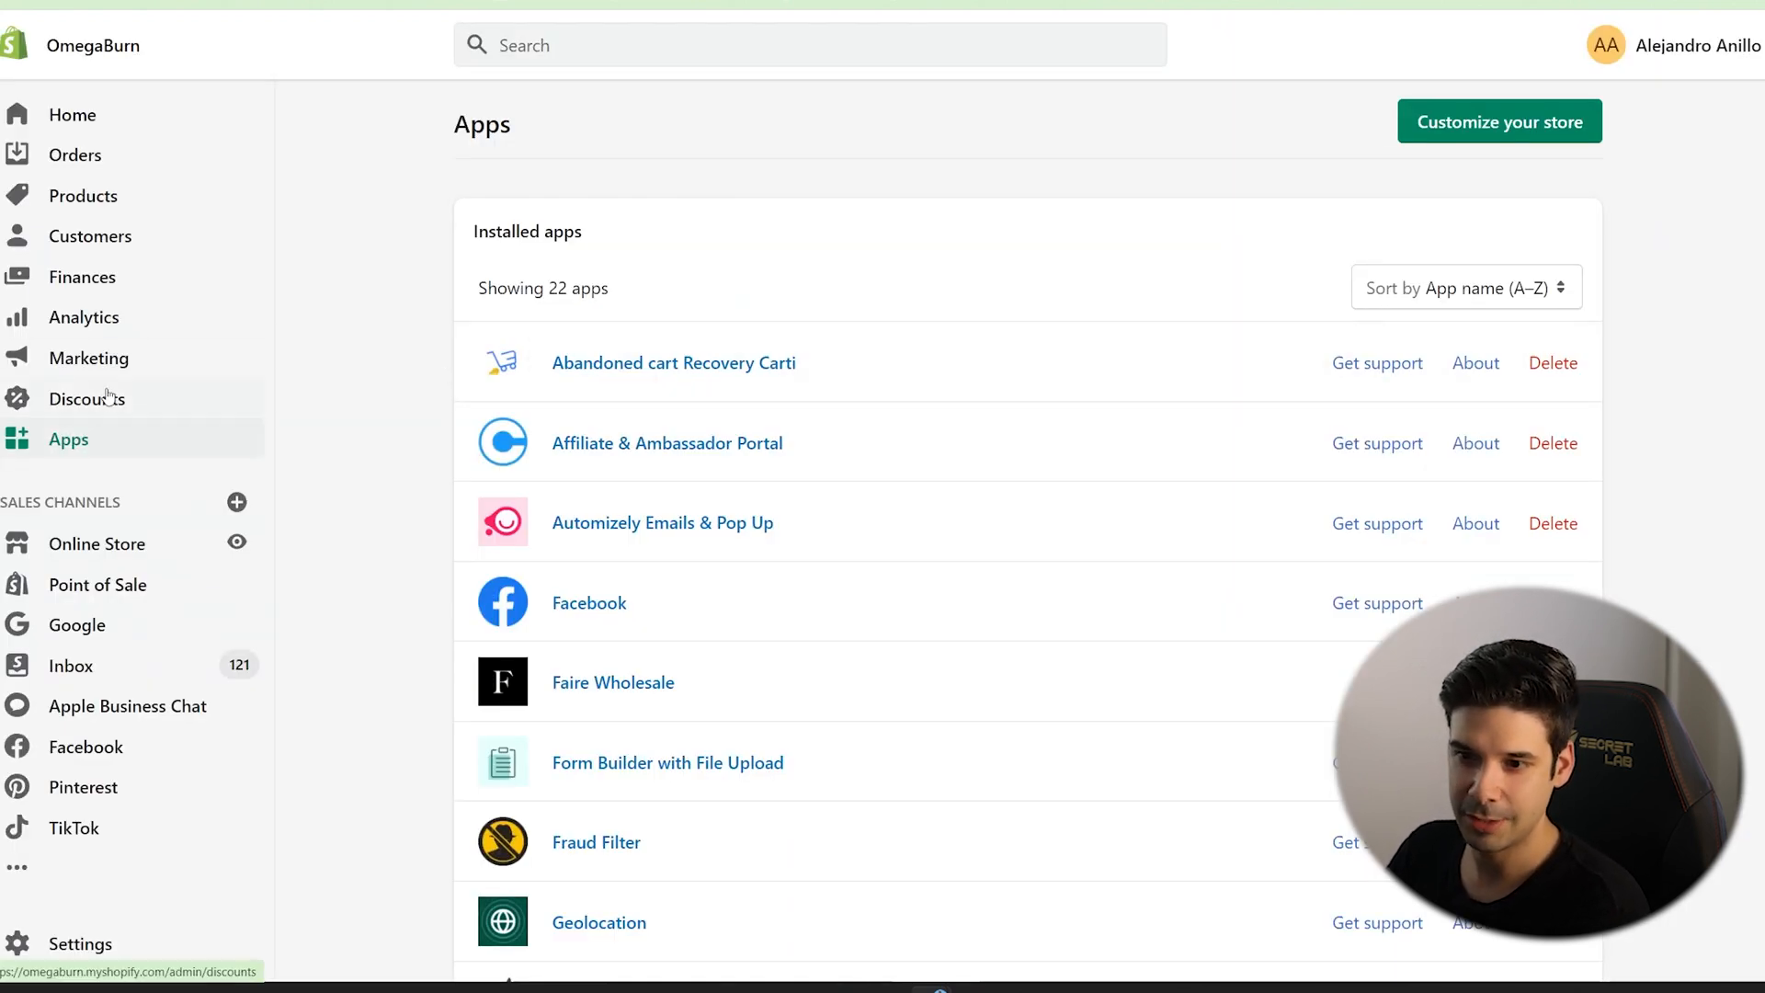
pyautogui.moveTo(96, 405)
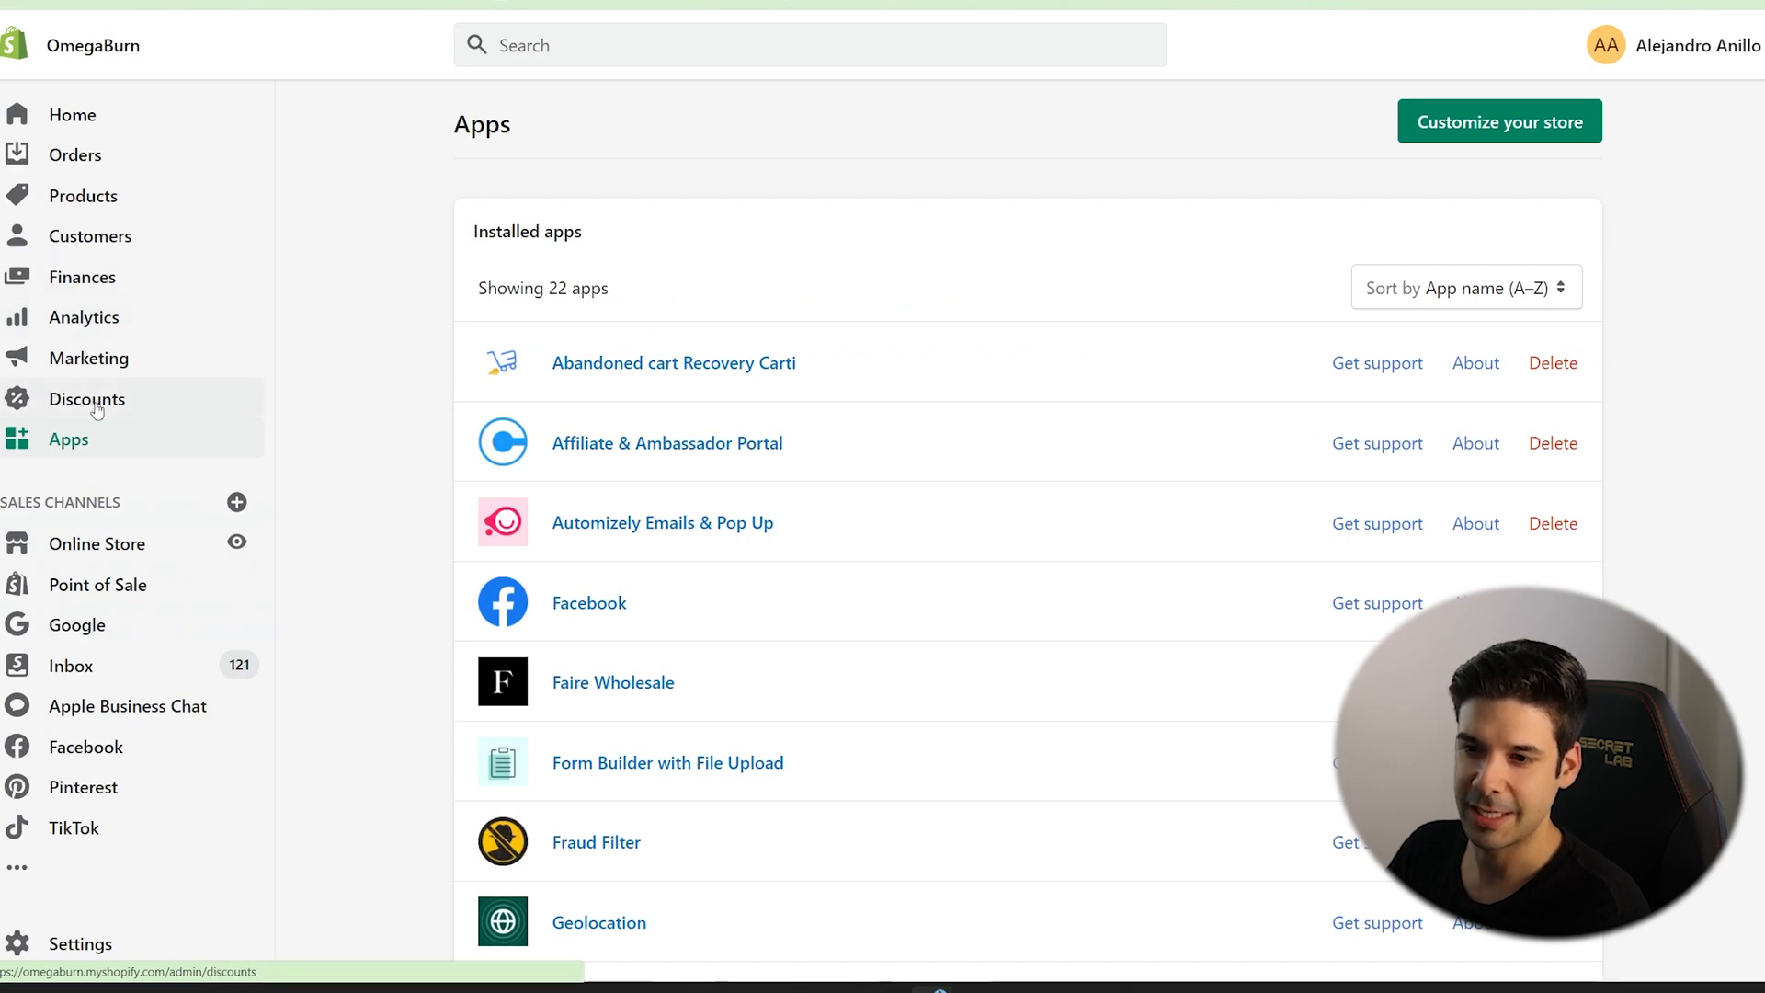
# Go to Discounts and start a new discount code.
pyautogui.click(86, 398)
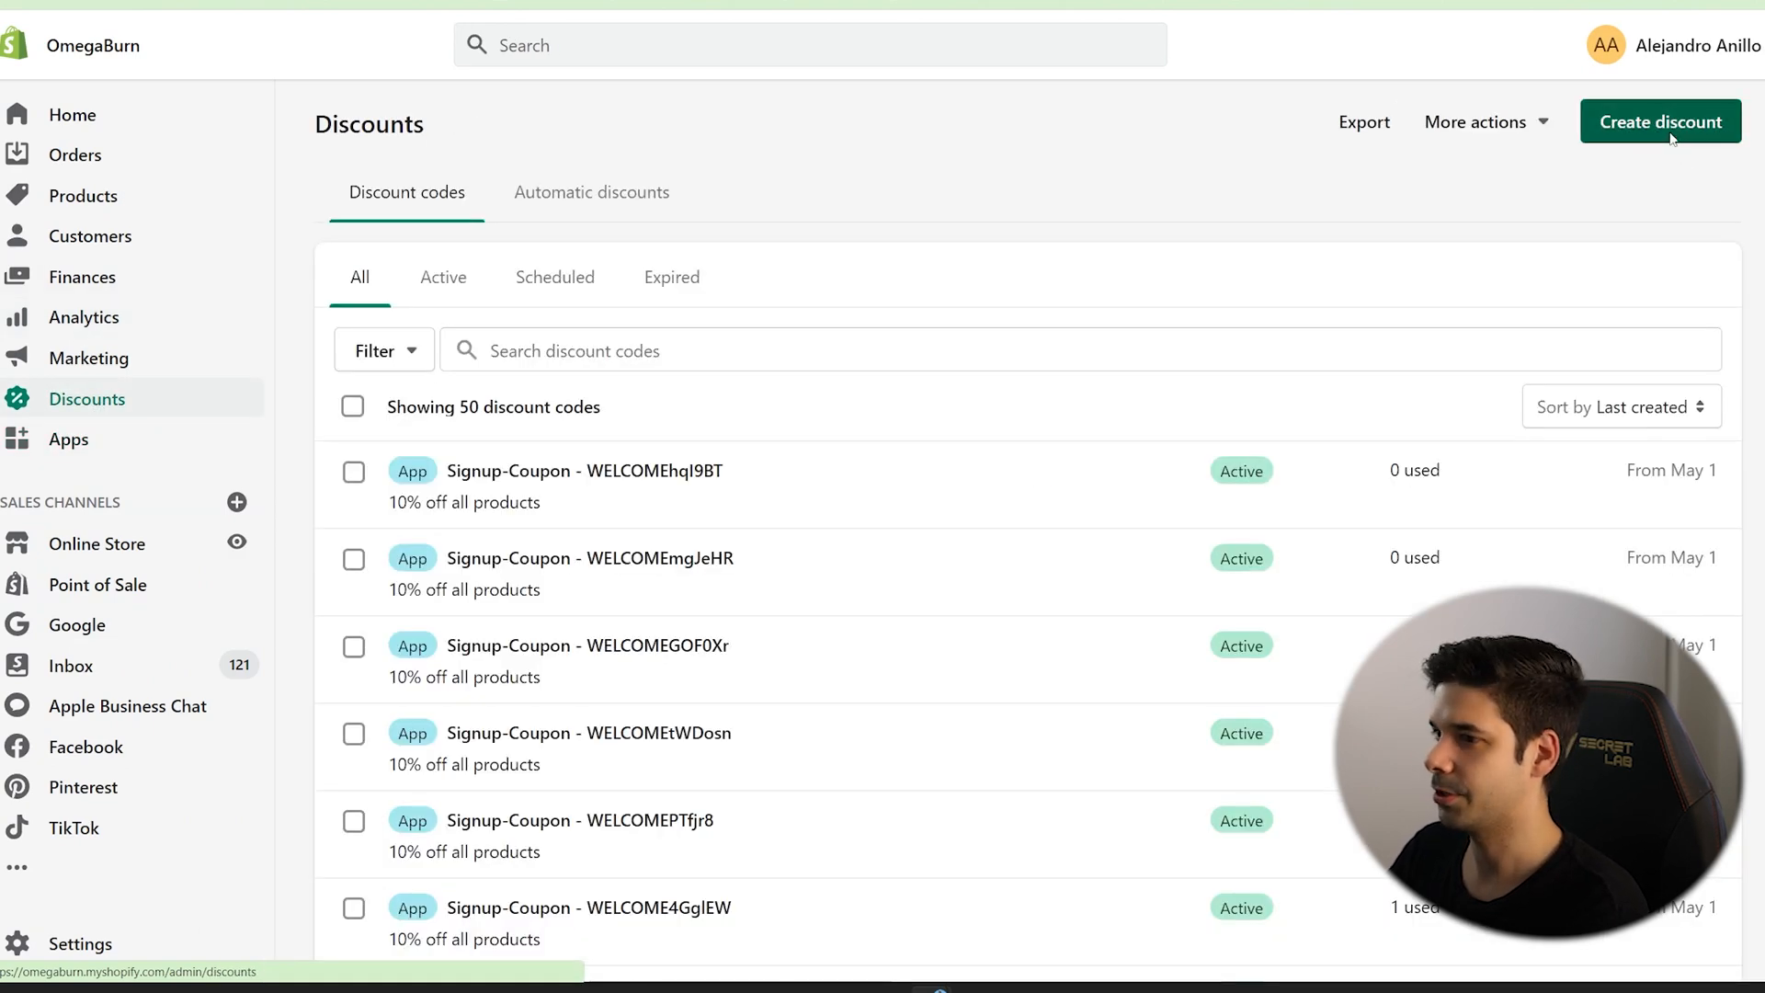
pyautogui.click(1658, 121)
pyautogui.write('MOTIV10SUBN19')
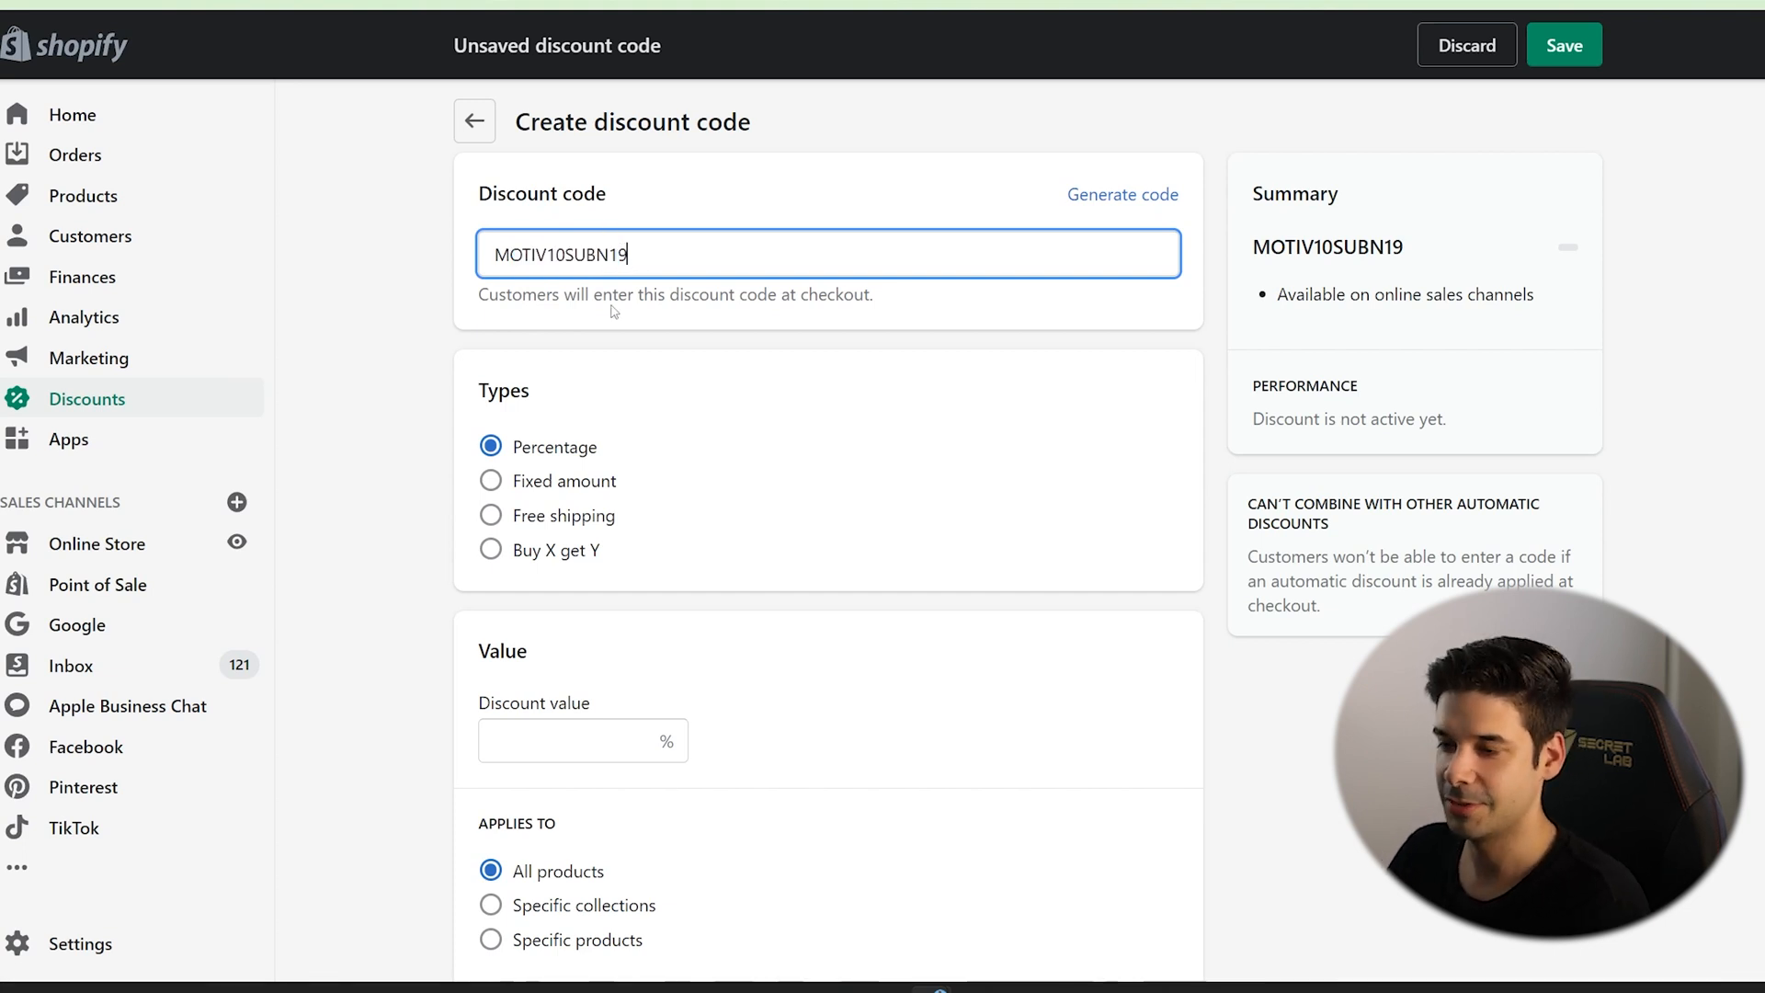
pyautogui.moveTo(629, 329)
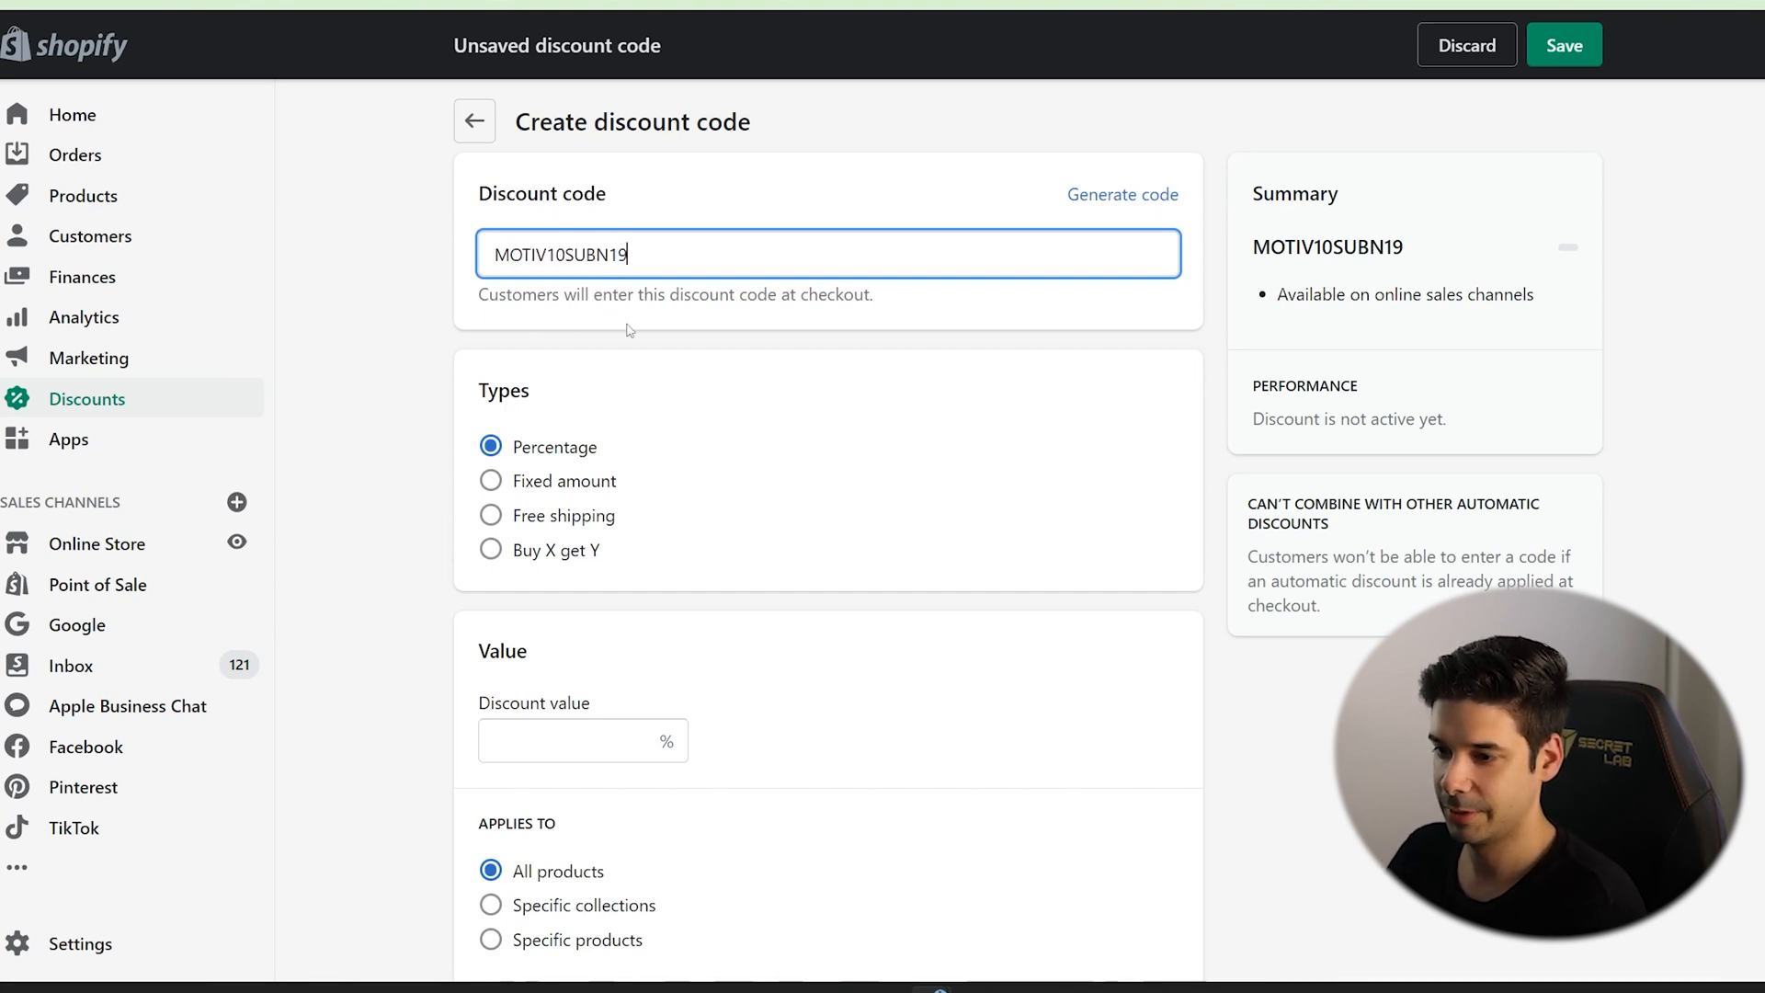
# Give code MOTIV10SUBN19 a 10% value, reviewing requirements, eligibility, usage limits and active dates.
pyautogui.click(583, 642)
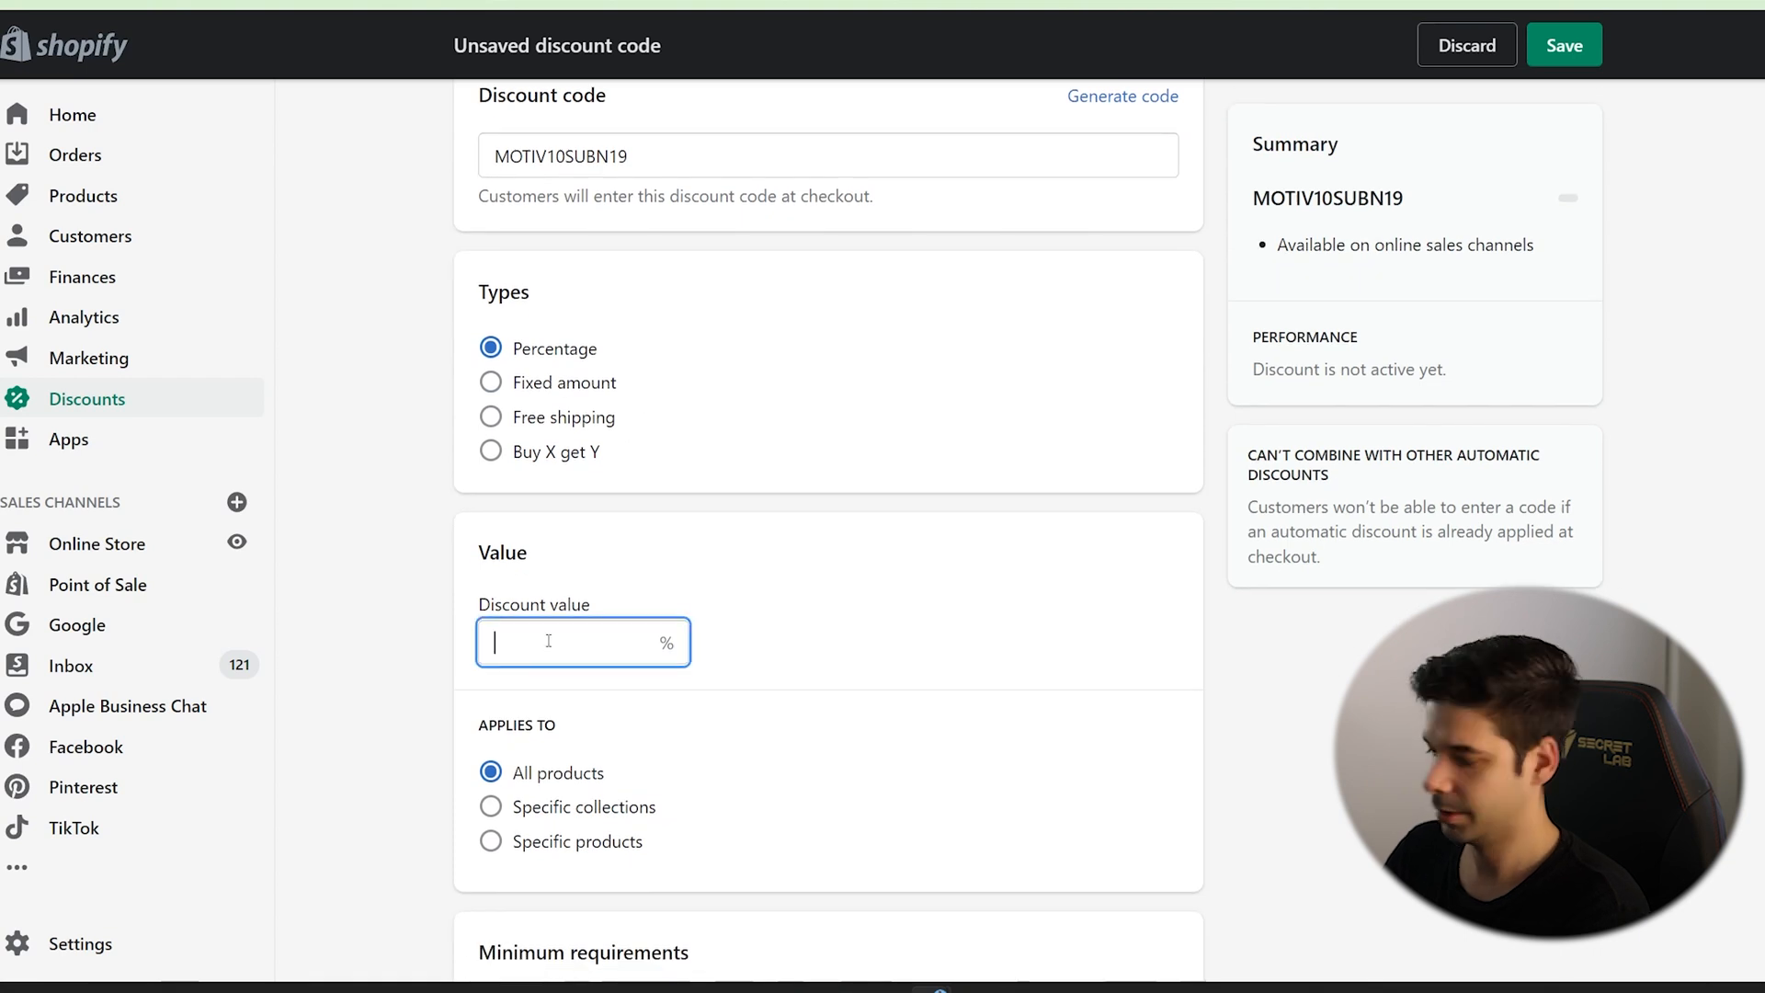
pyautogui.write('10')
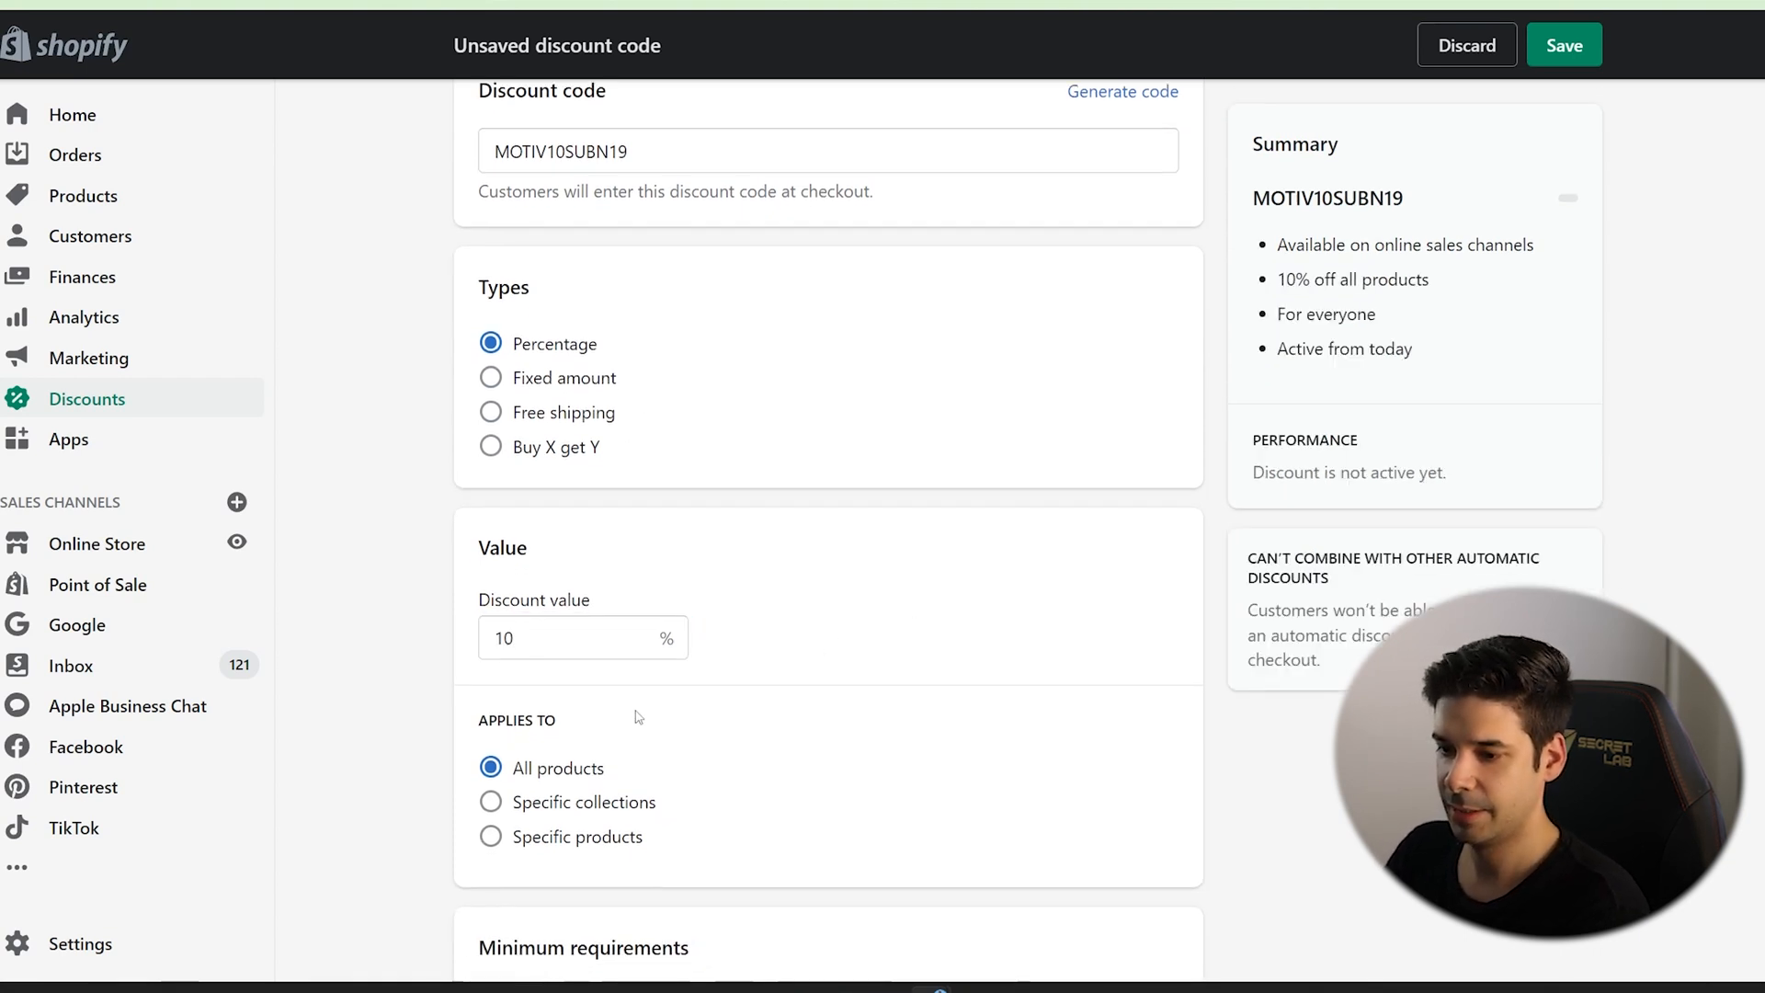
pyautogui.scroll(-3)
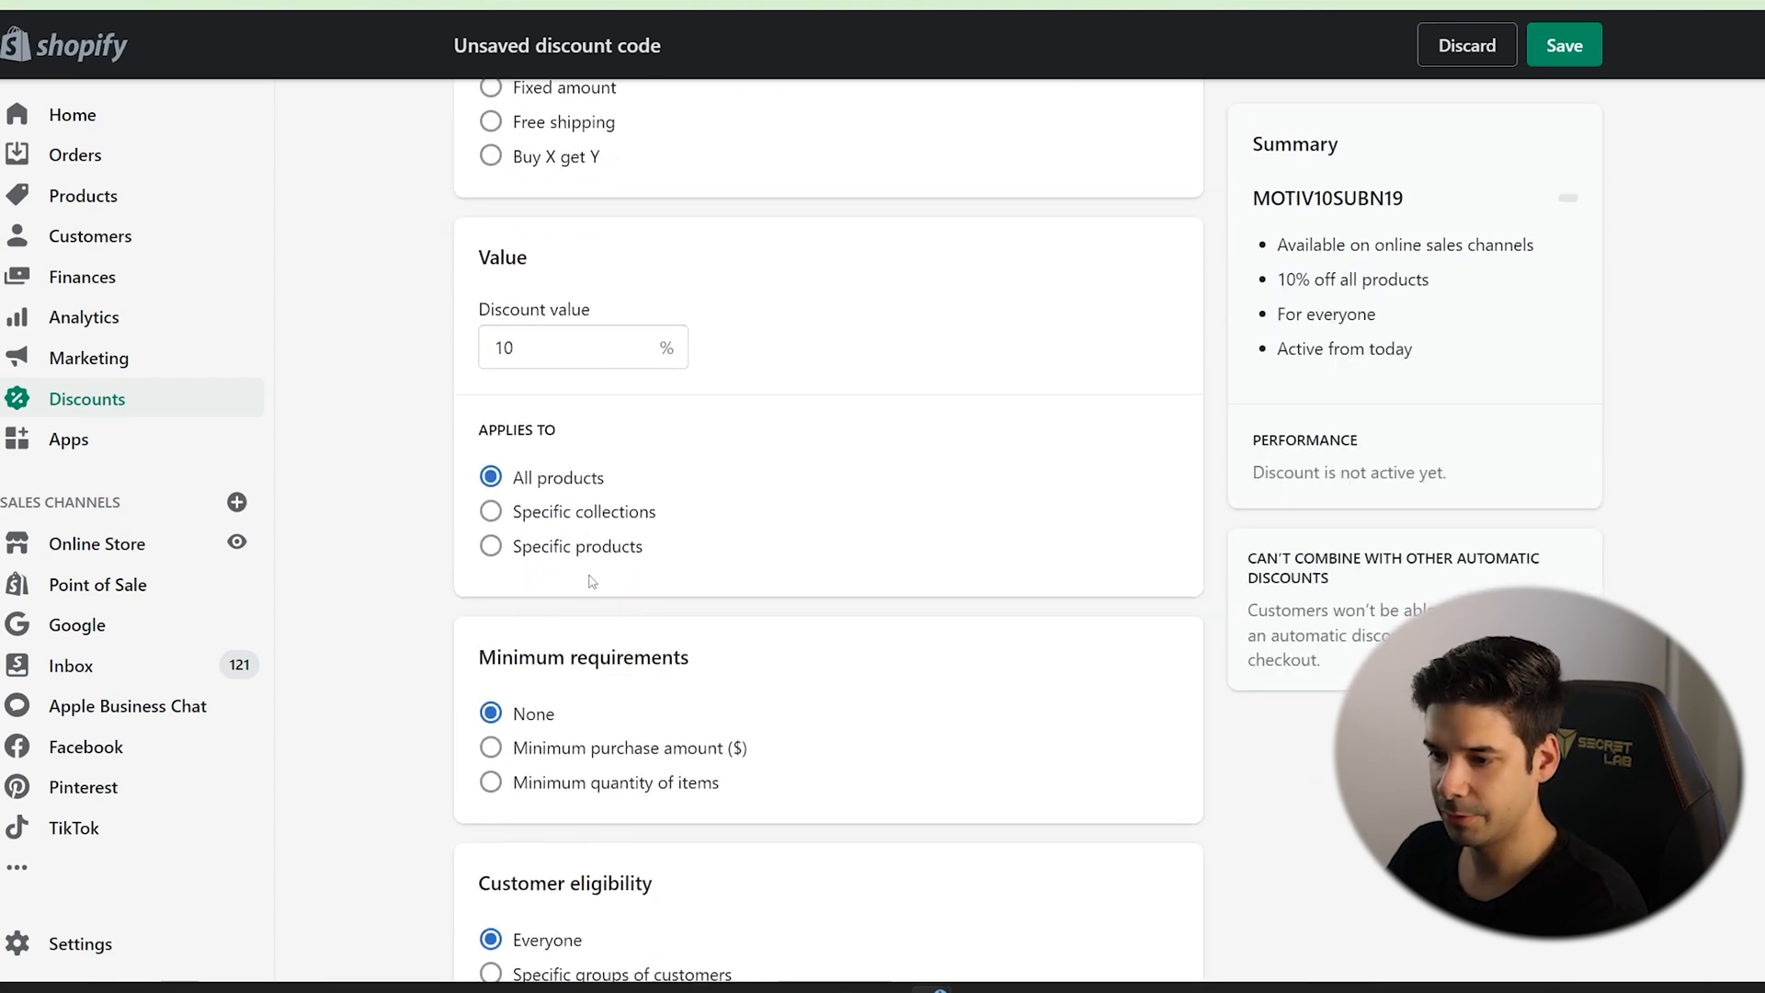
pyautogui.scroll(-3)
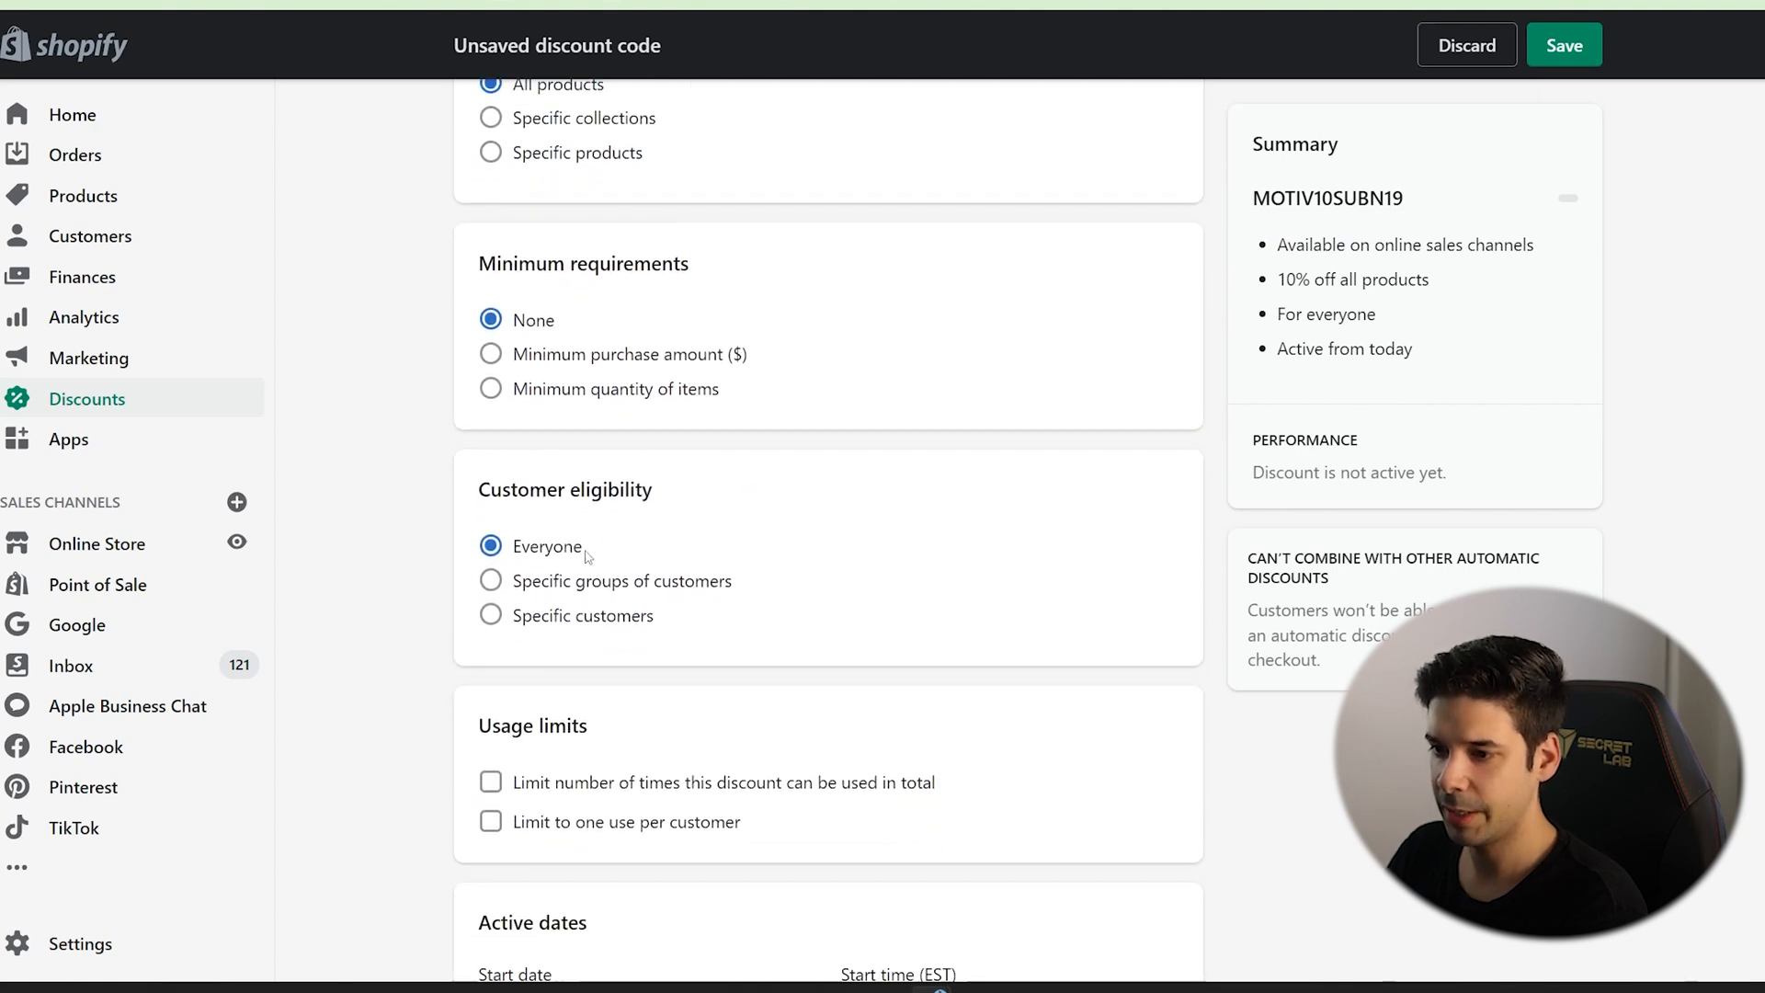
pyautogui.scroll(-3)
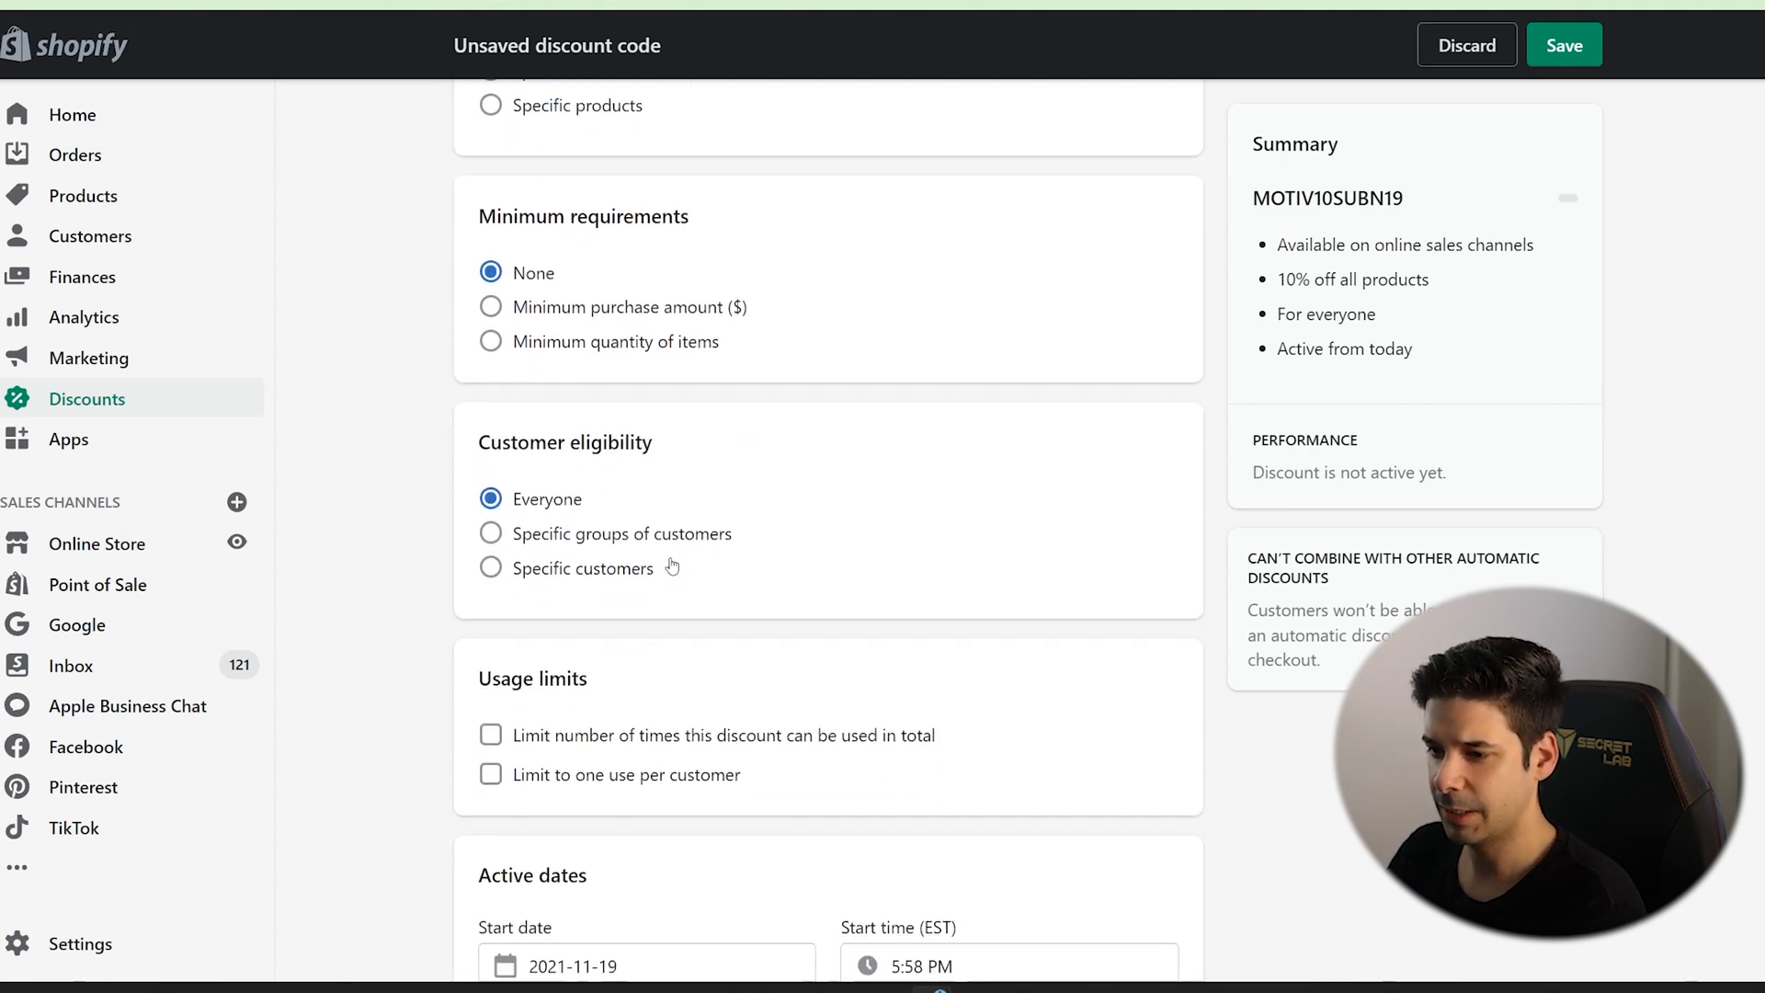
pyautogui.scroll(-3)
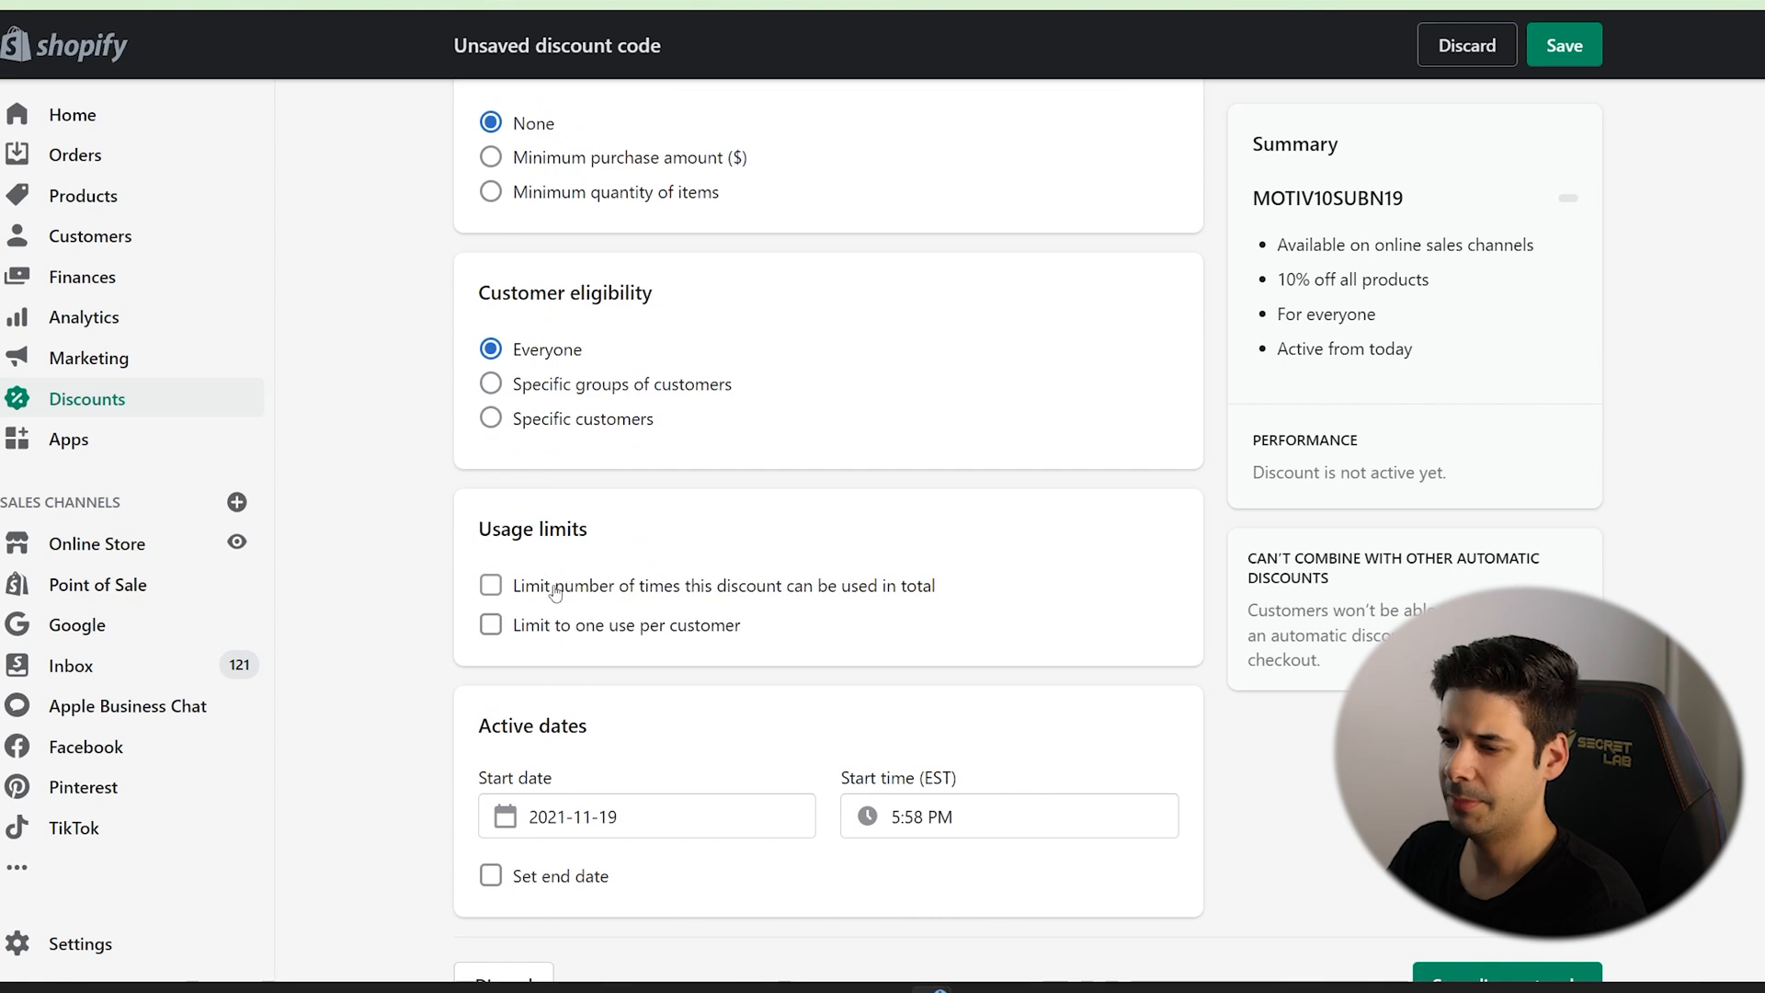
pyautogui.scroll(-3)
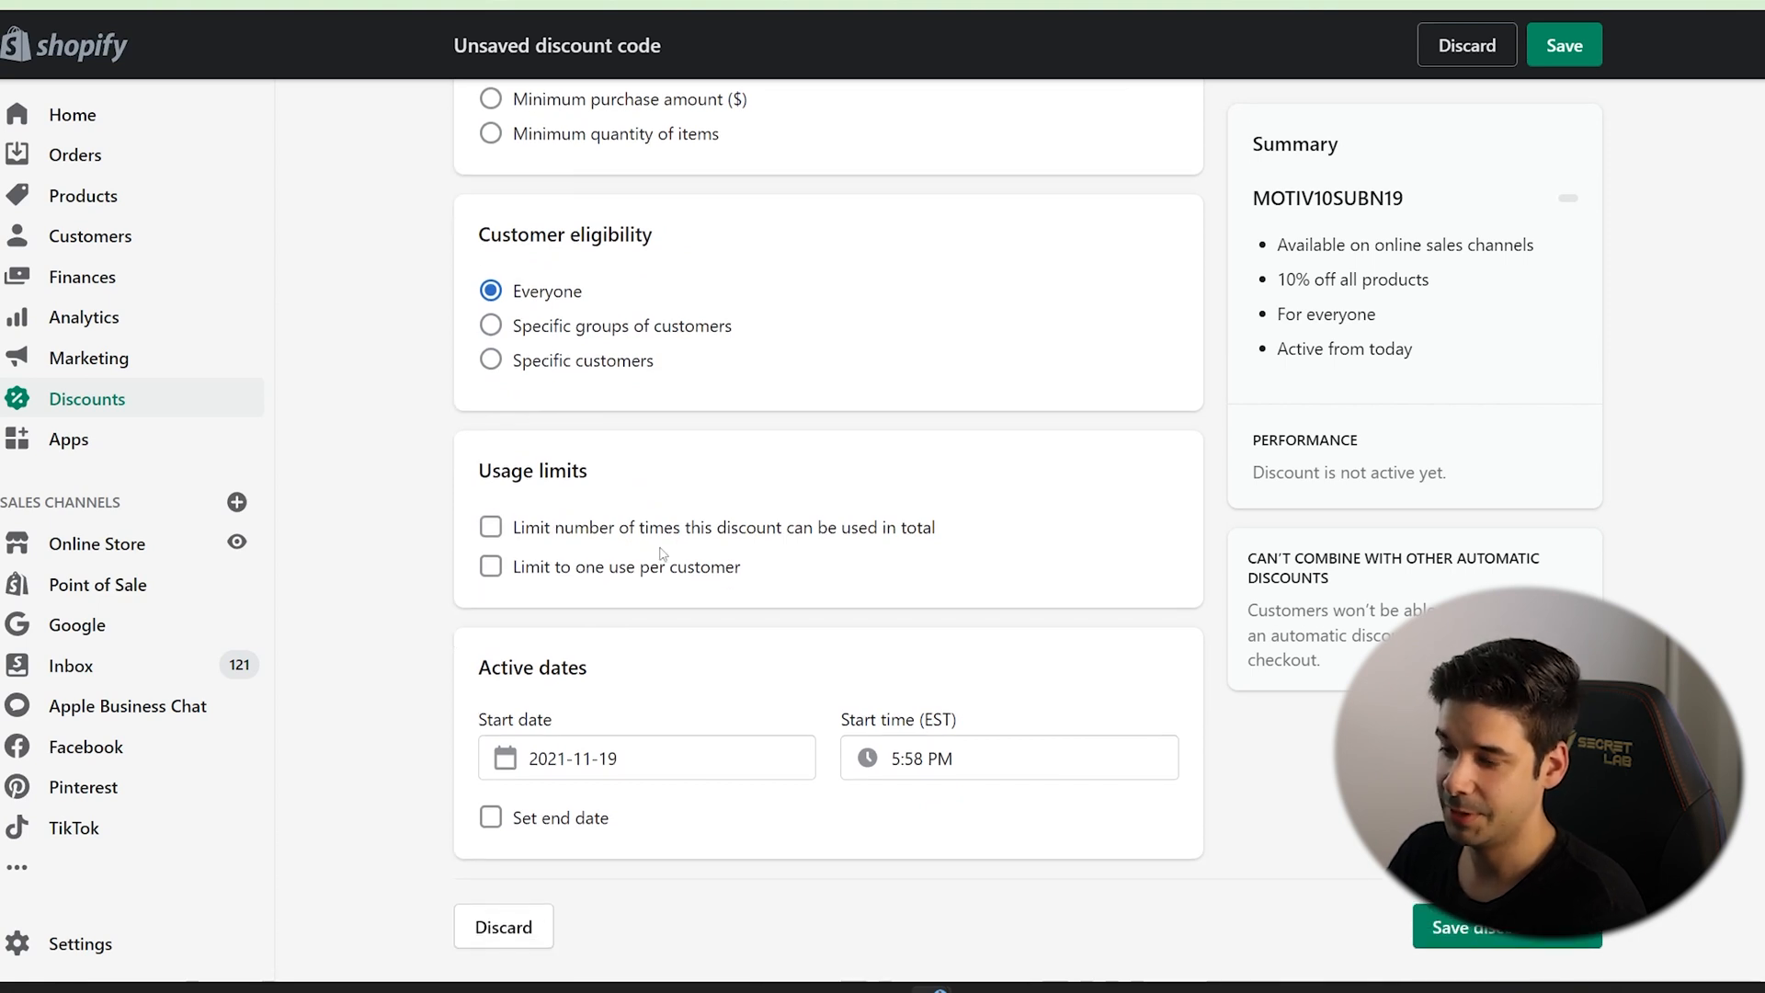
pyautogui.moveTo(665, 548)
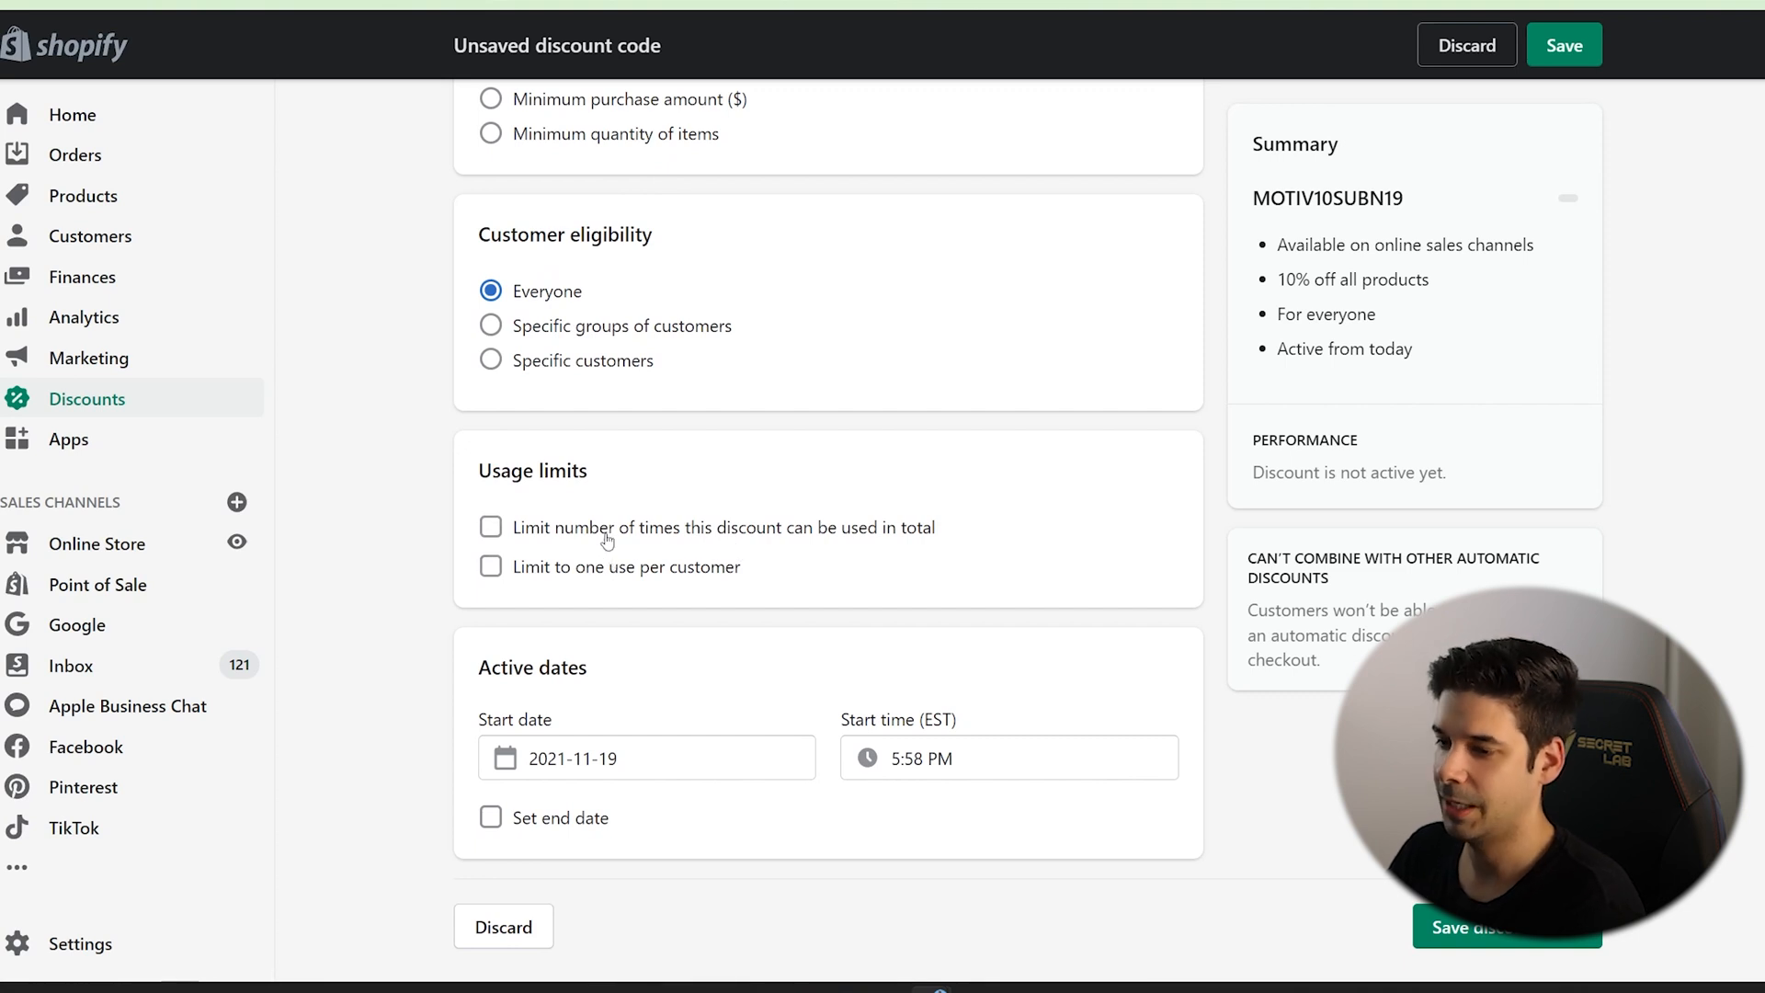
pyautogui.moveTo(618, 588)
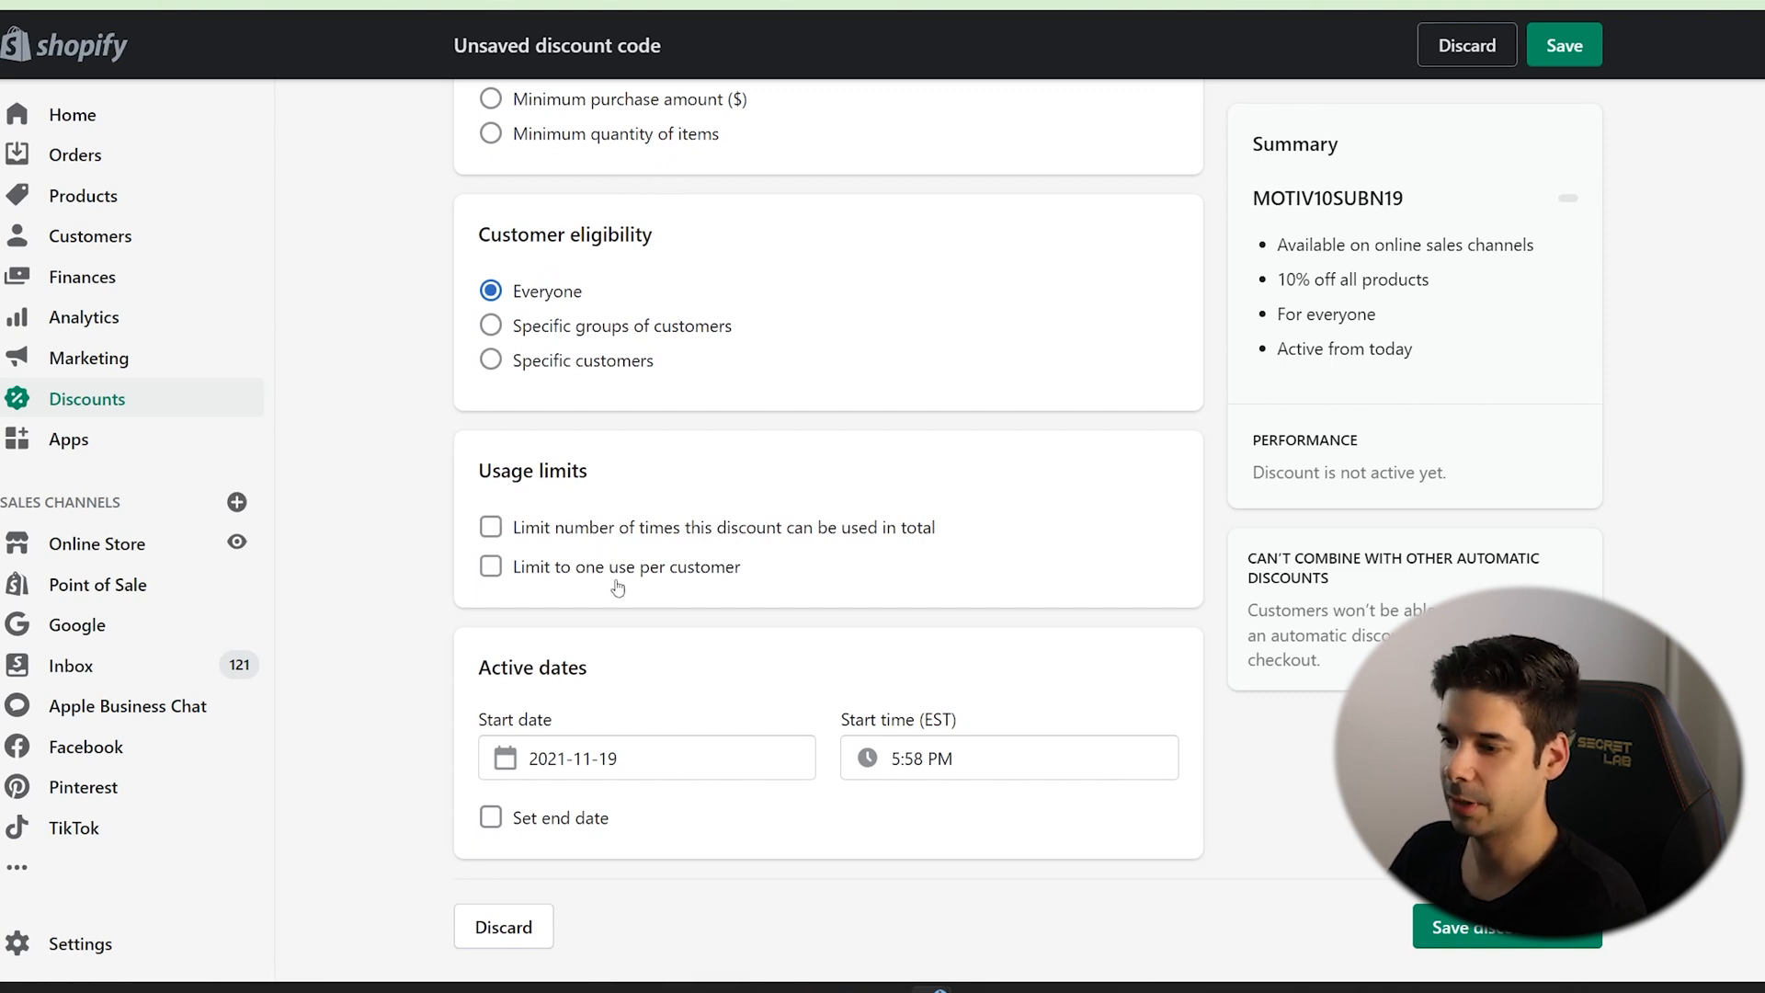
pyautogui.moveTo(626, 590)
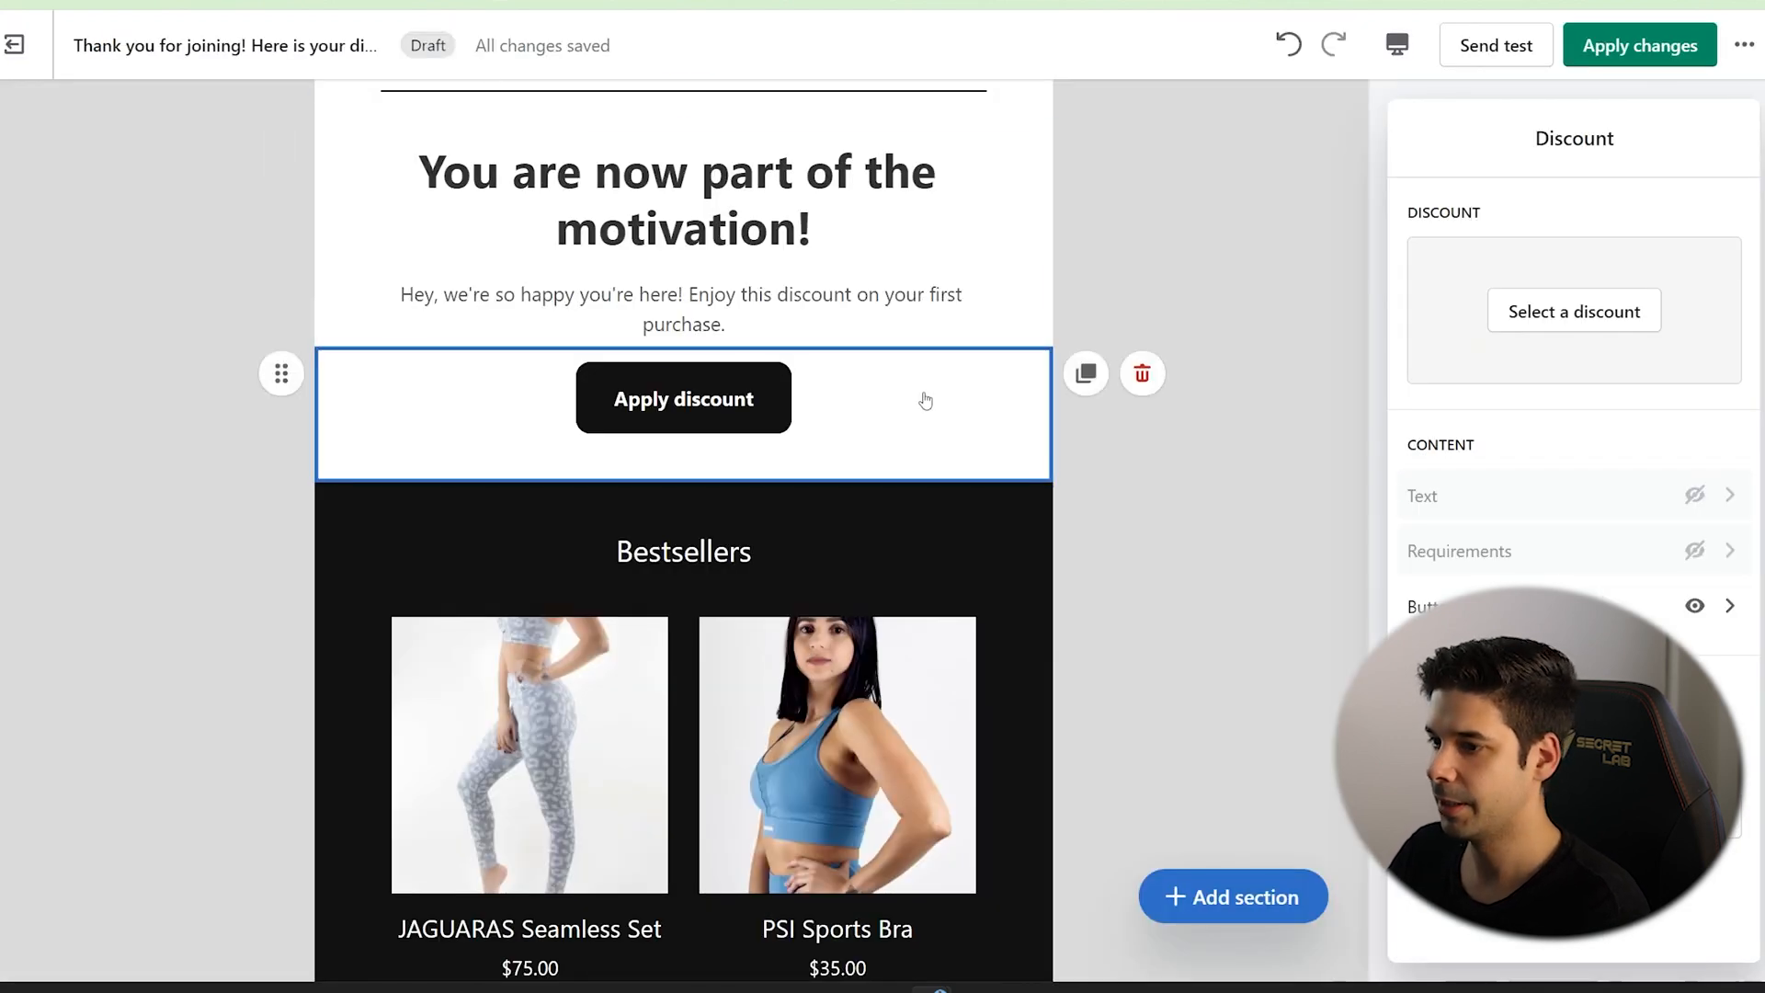
pyautogui.moveTo(791, 420)
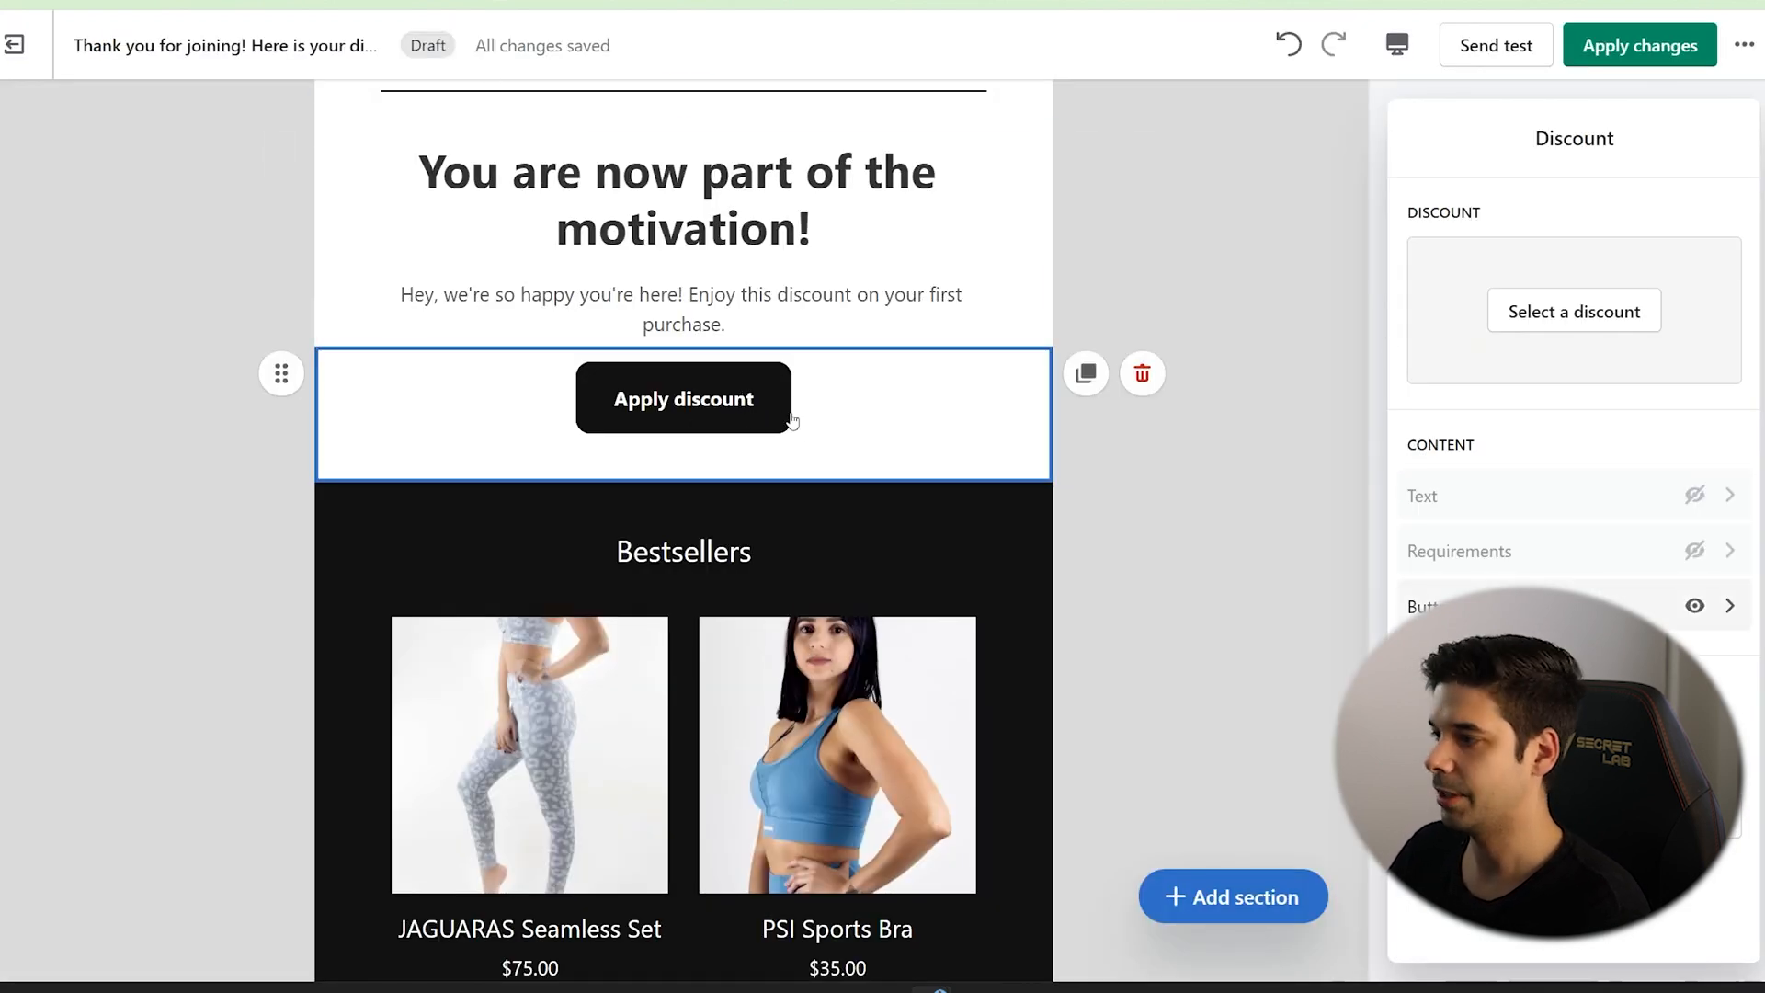
# Drag the 10% OFF discount image above the Apply Discount button, under the welcome message.
pyautogui.click(1572, 311)
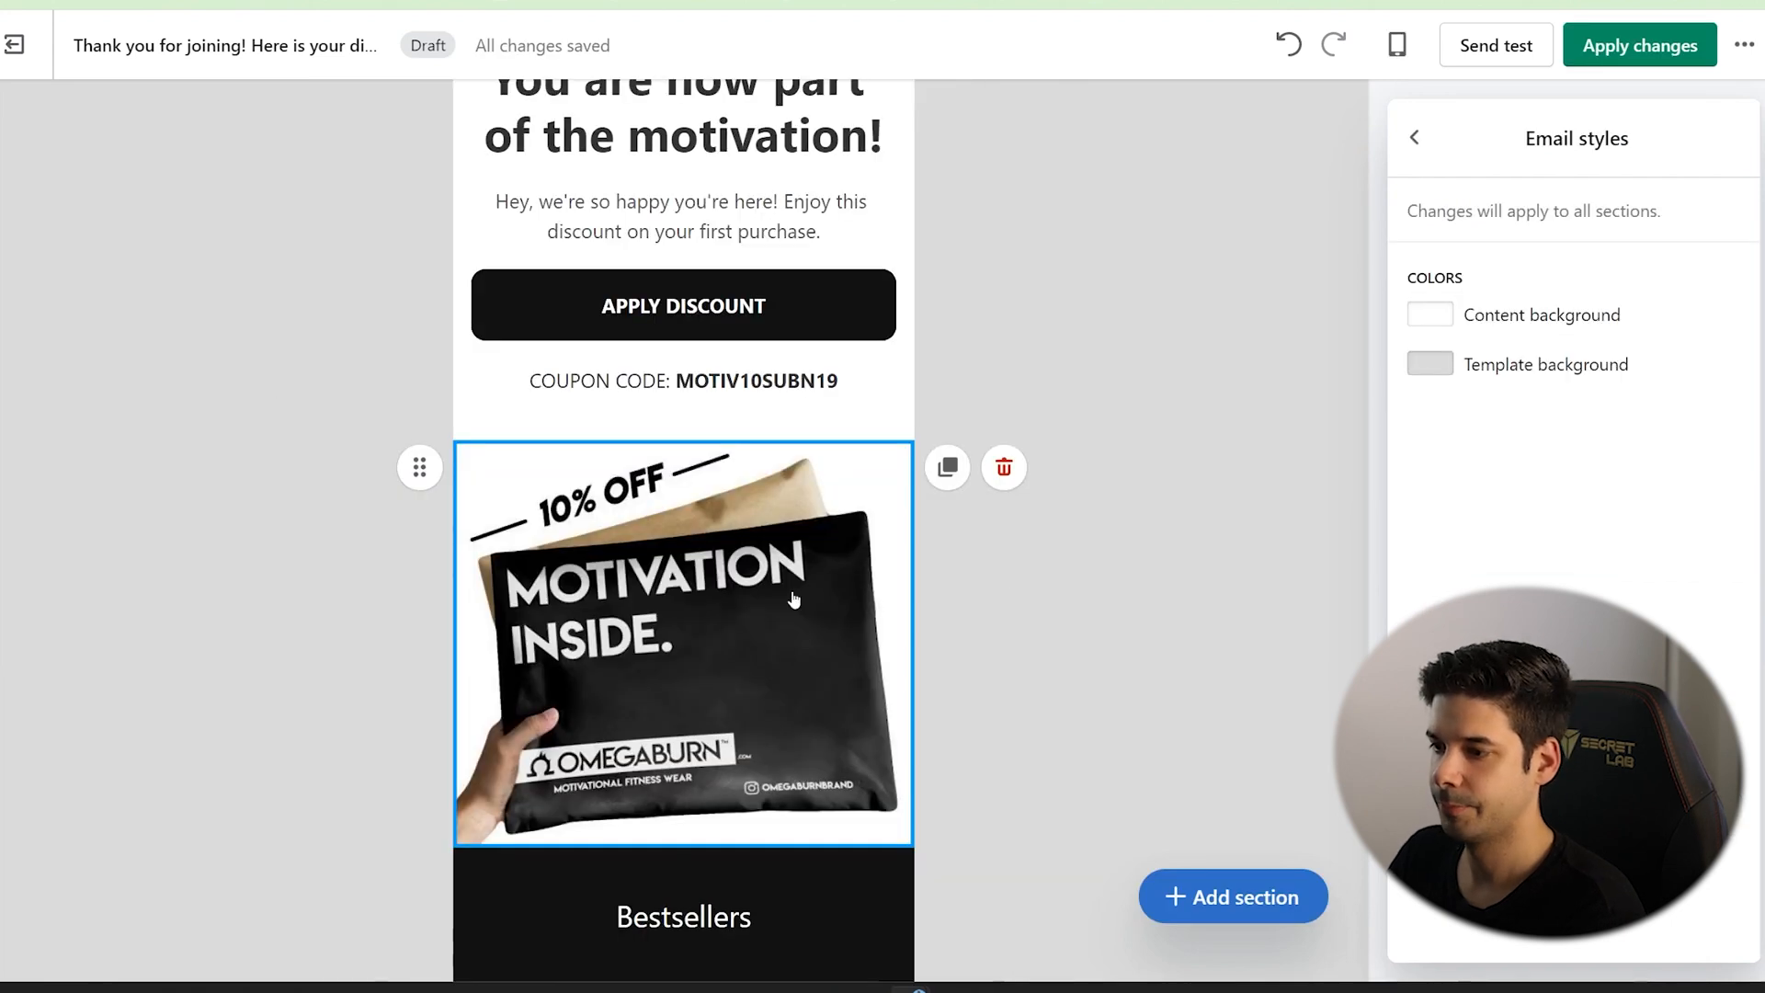
pyautogui.click(681, 642)
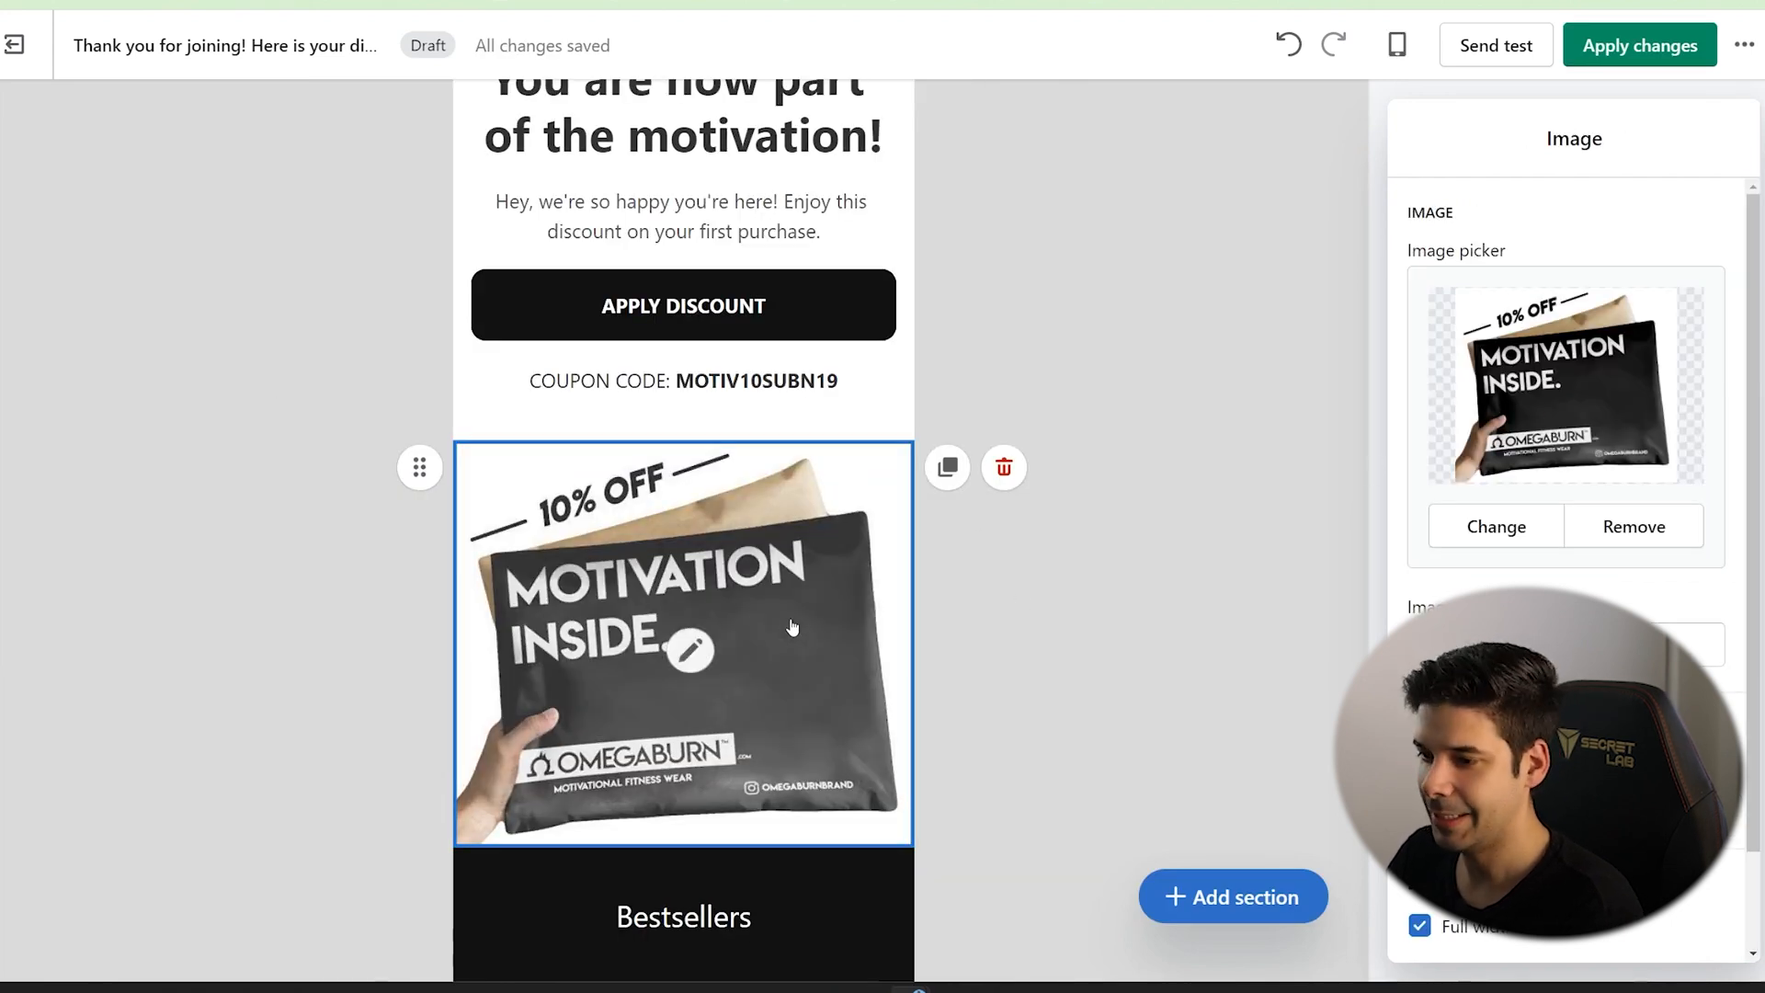
pyautogui.moveTo(684, 636)
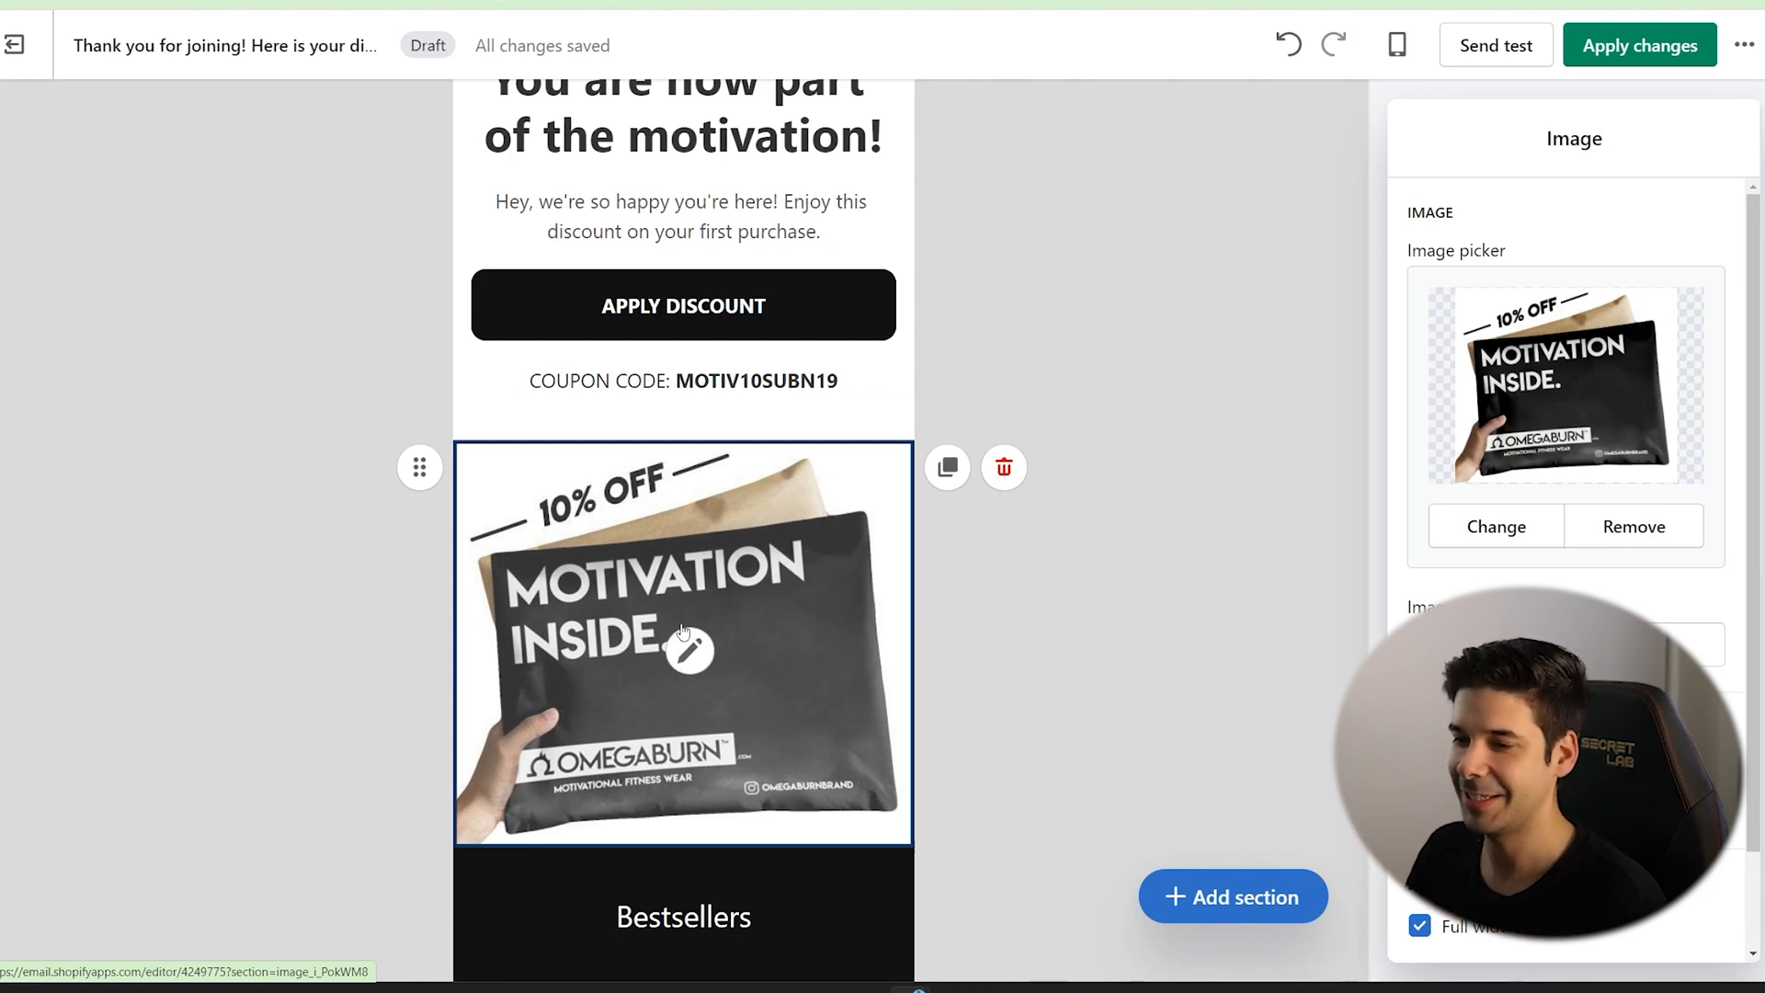
pyautogui.scroll(3)
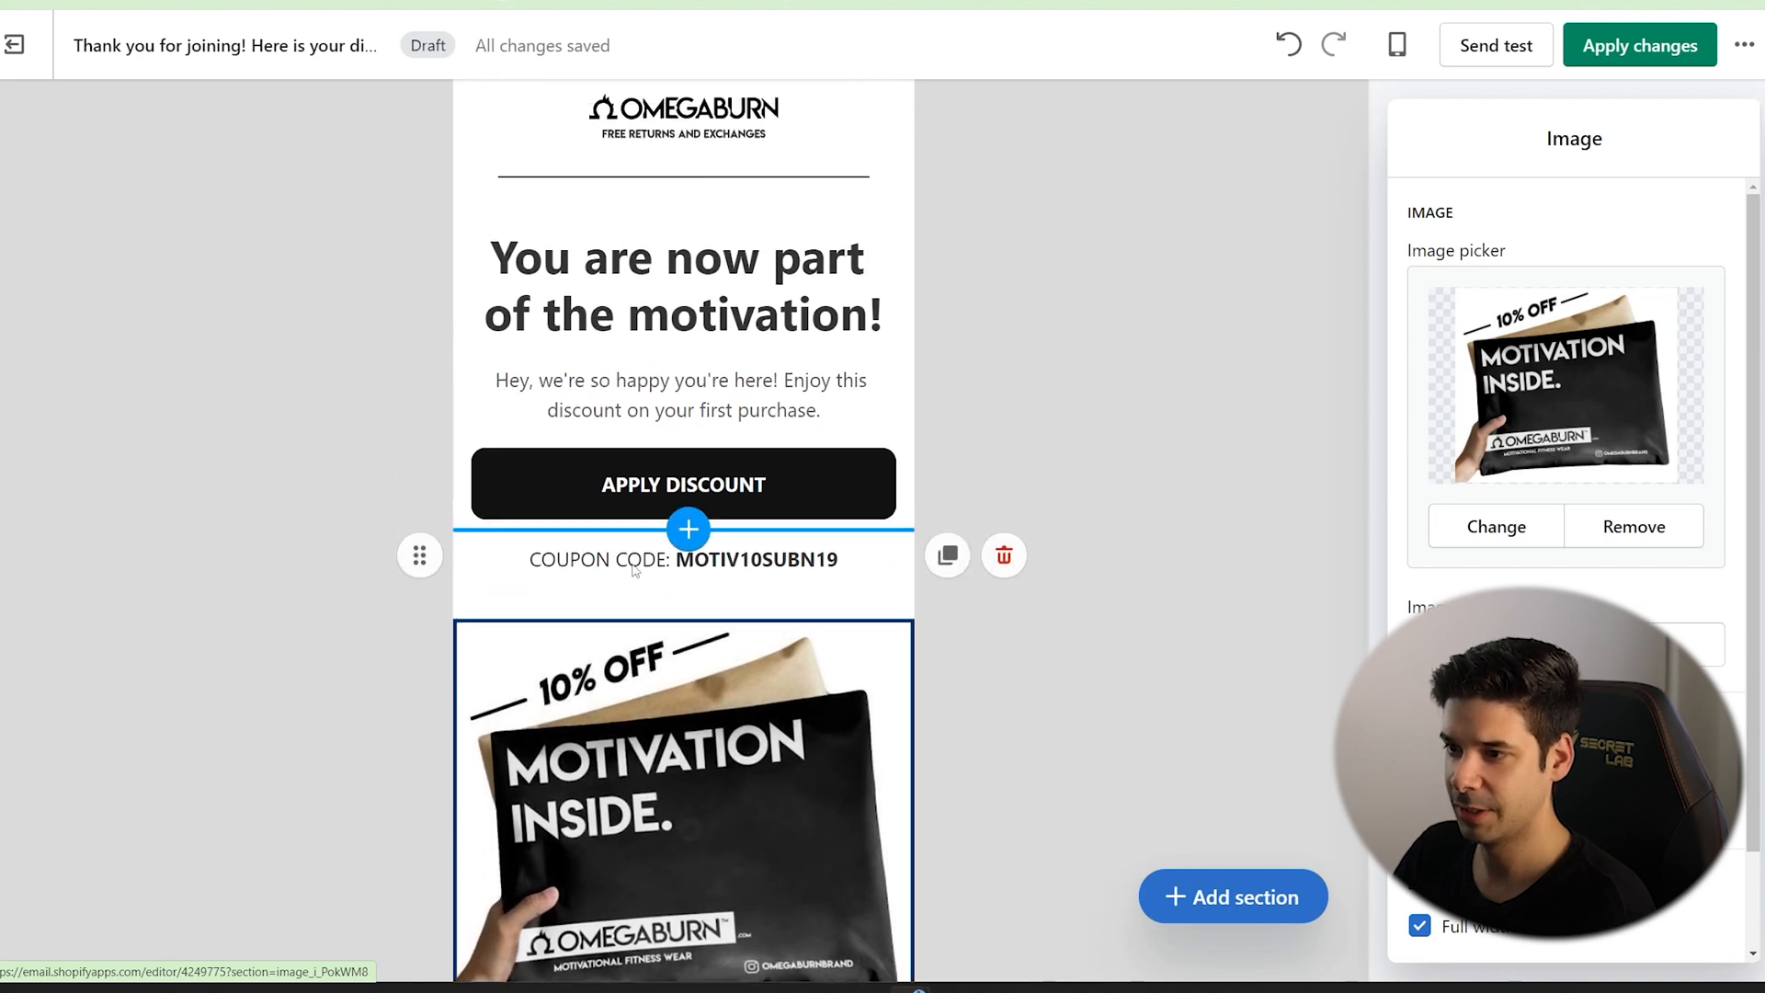
pyautogui.click(682, 585)
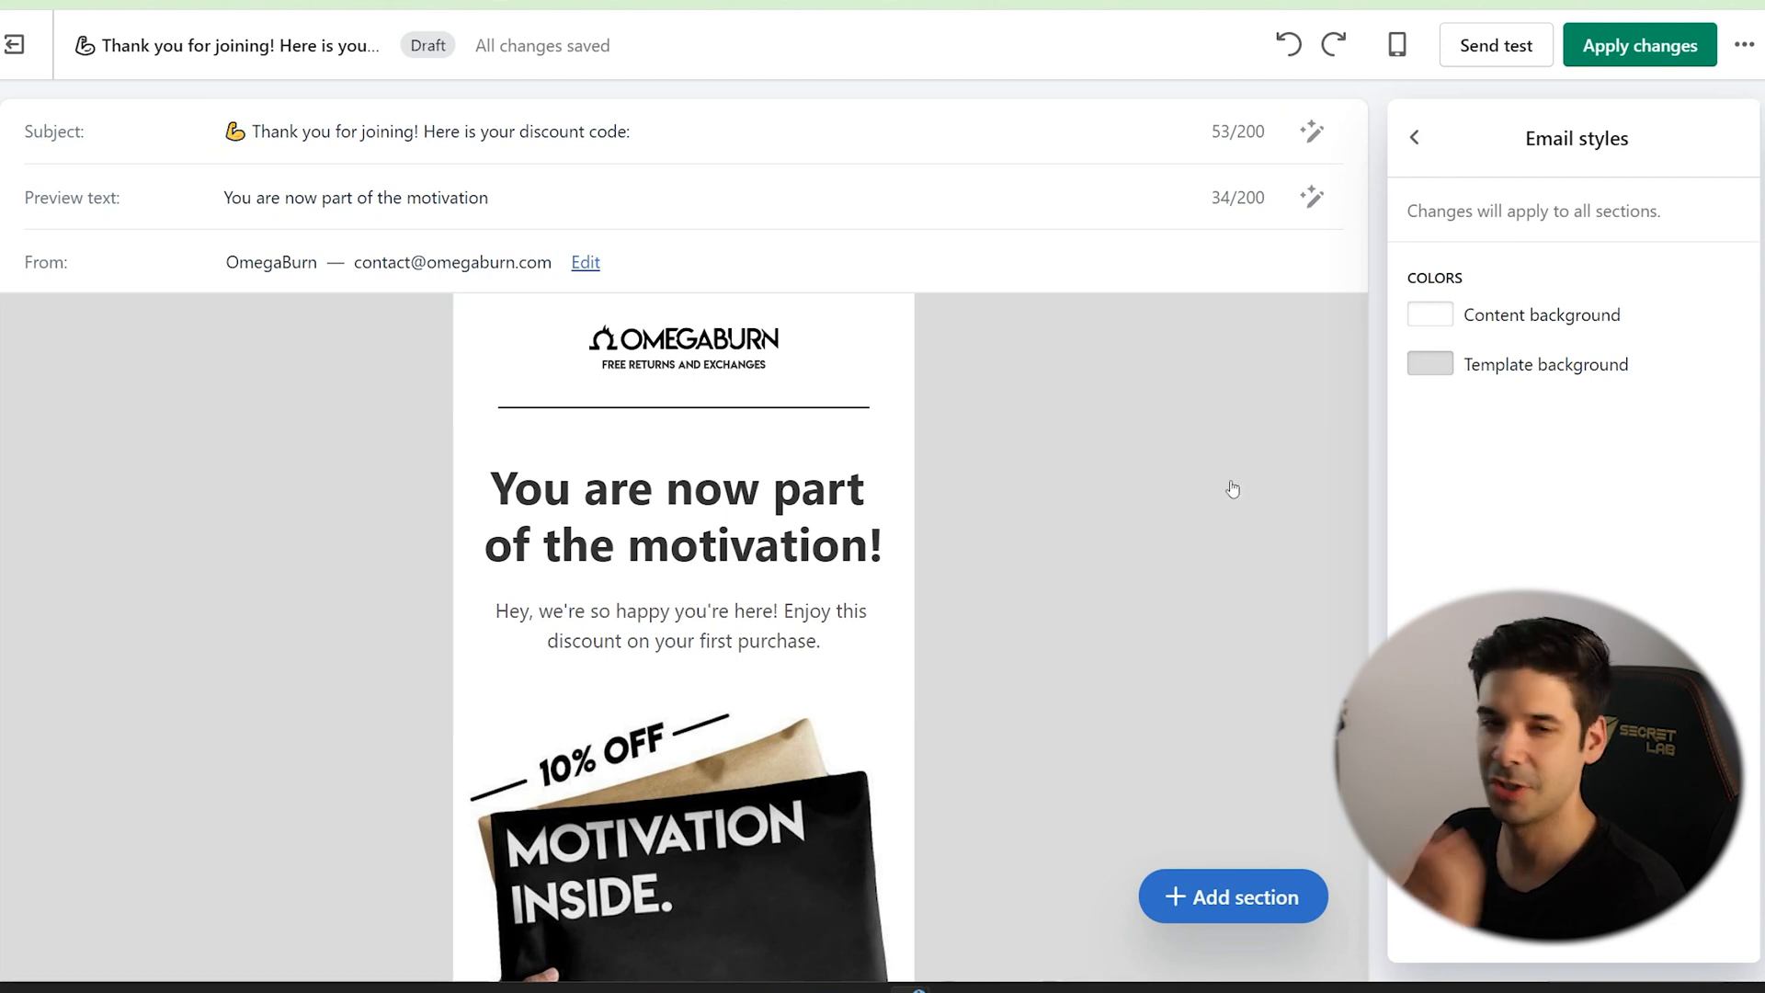
pyautogui.moveTo(1050, 528)
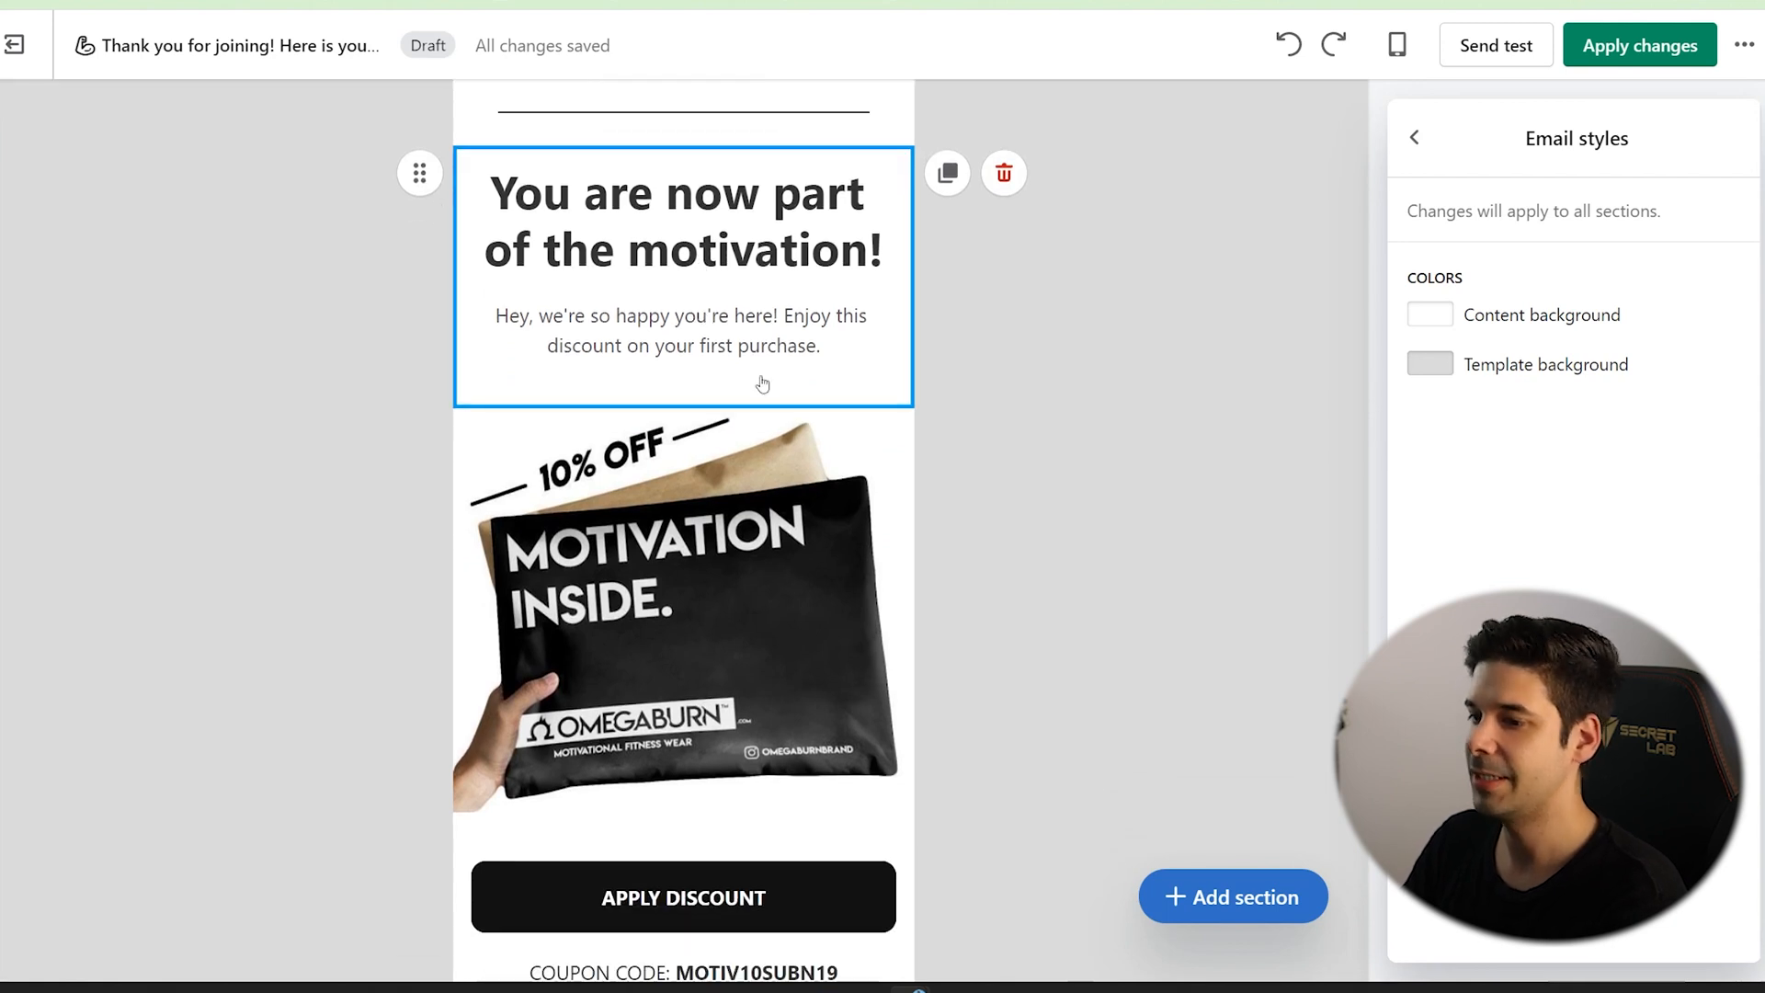
# Review the reordered welcome email down to the footer and apply its changes.
pyautogui.scroll(-3)
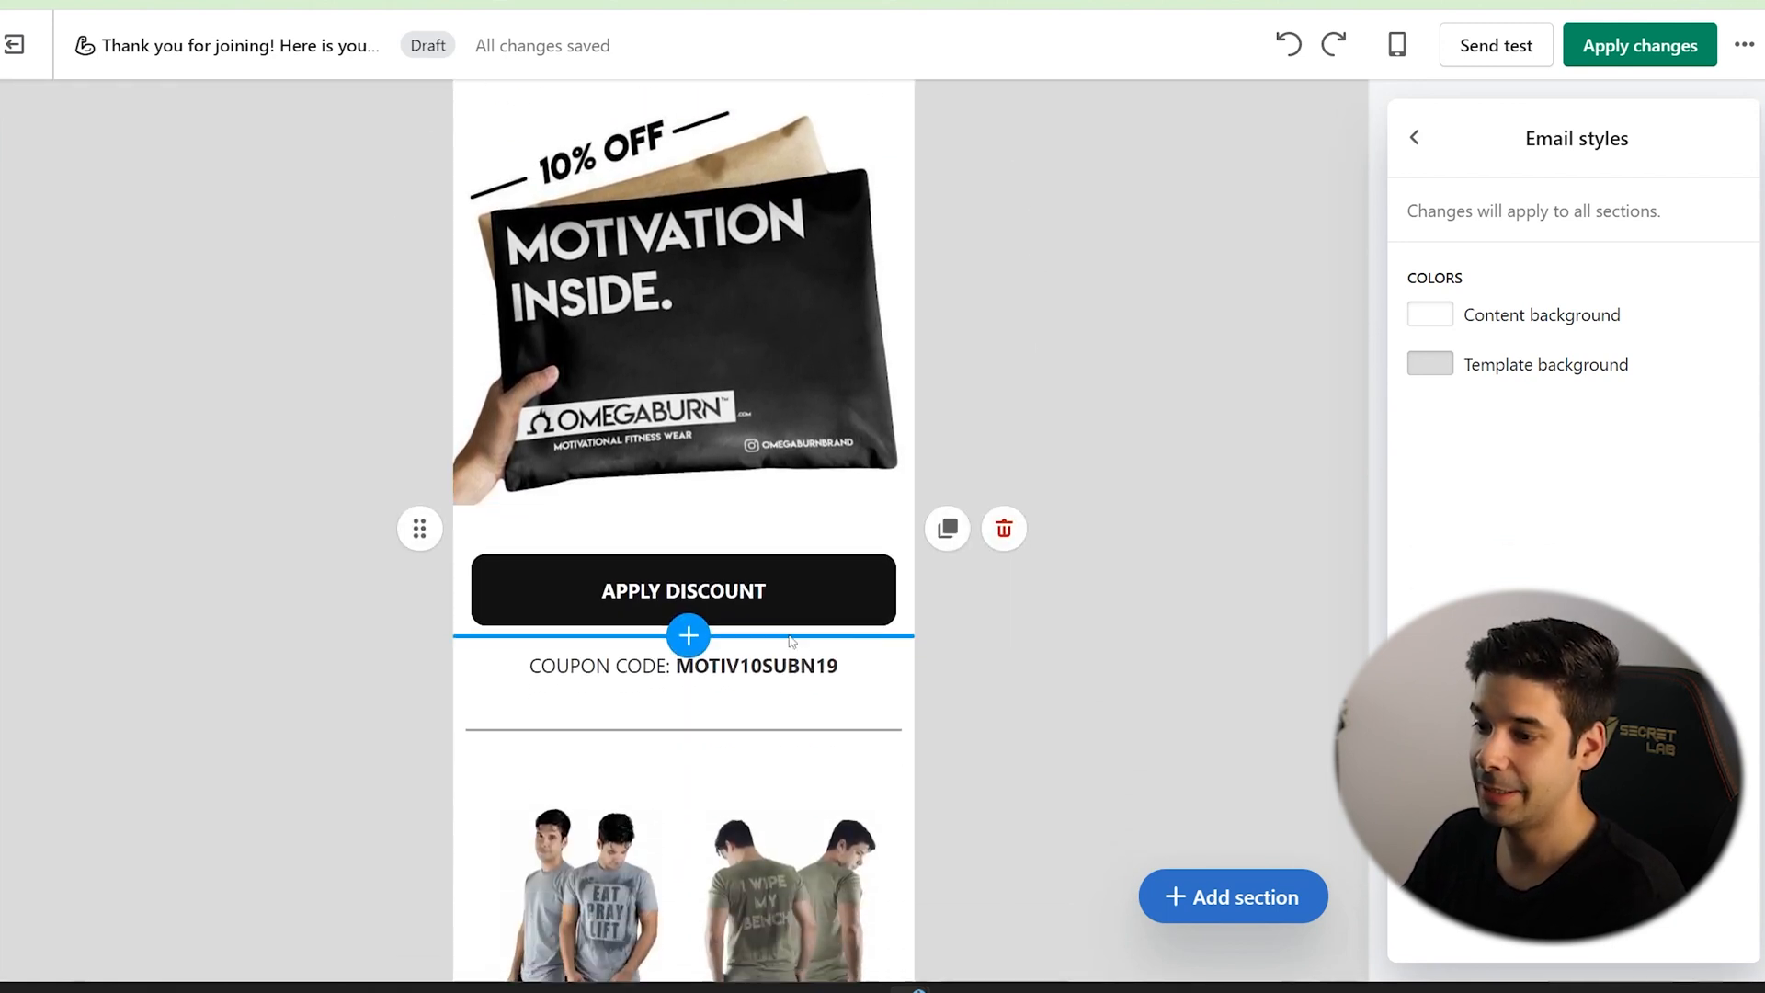
pyautogui.scroll(-3)
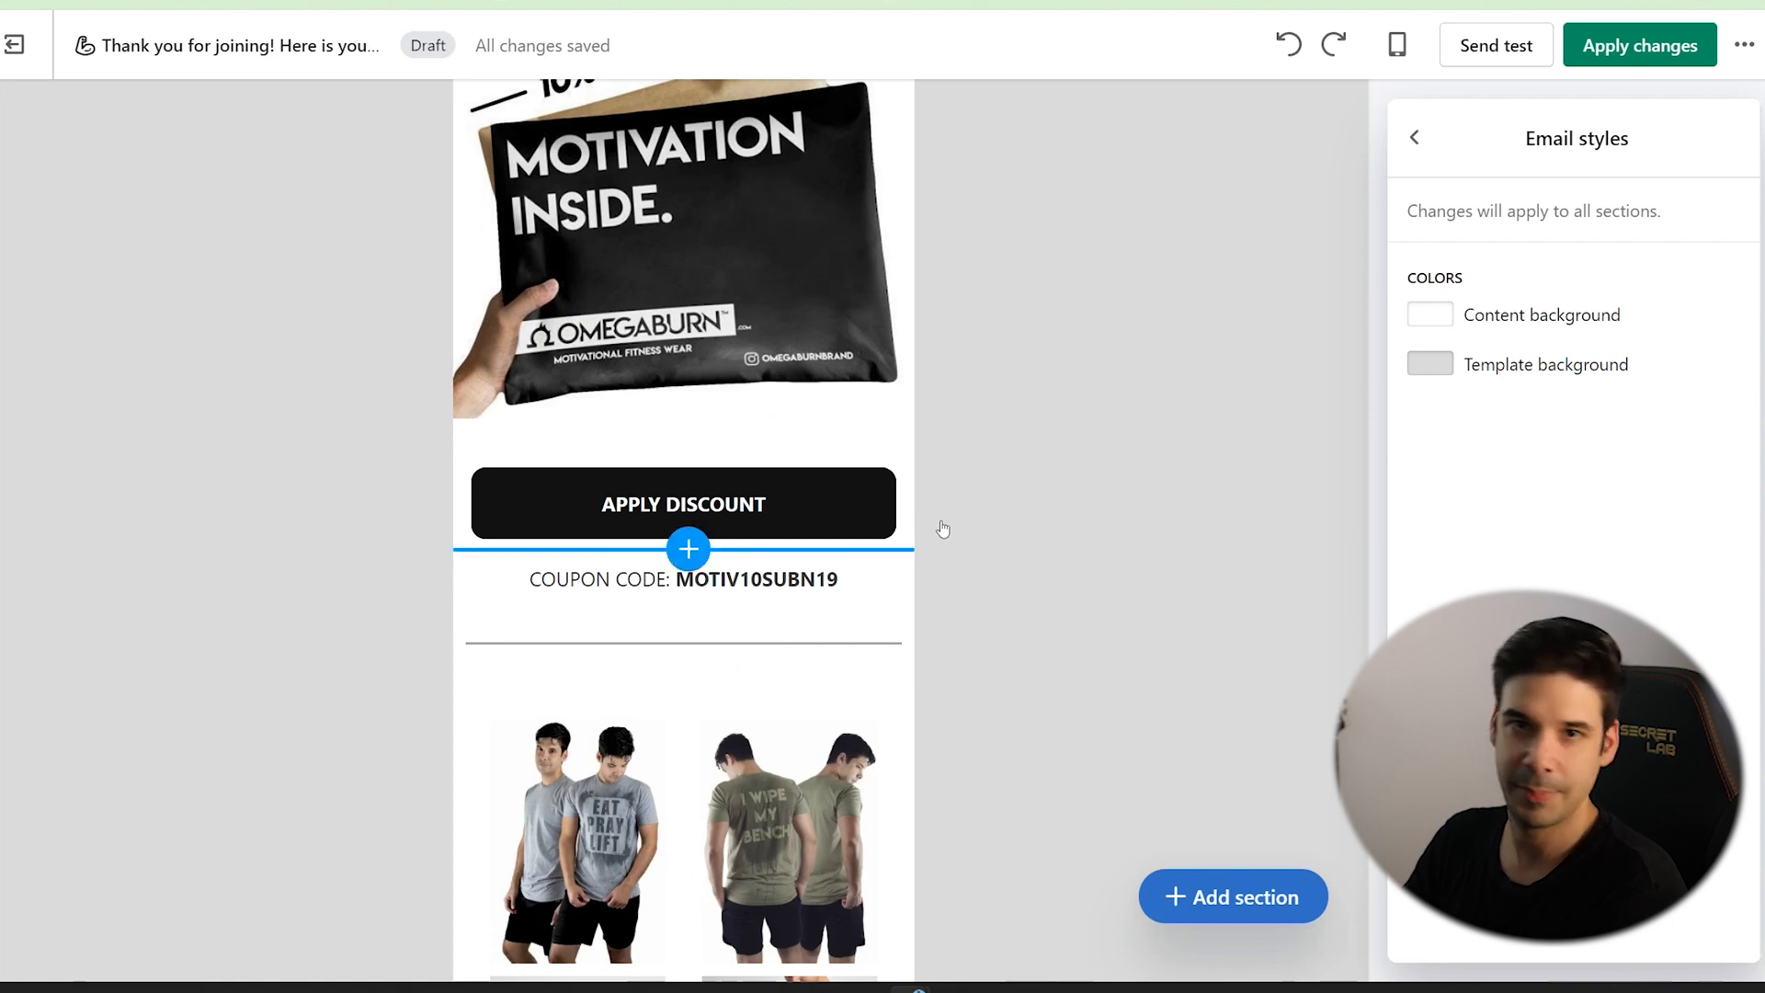
pyautogui.scroll(-3)
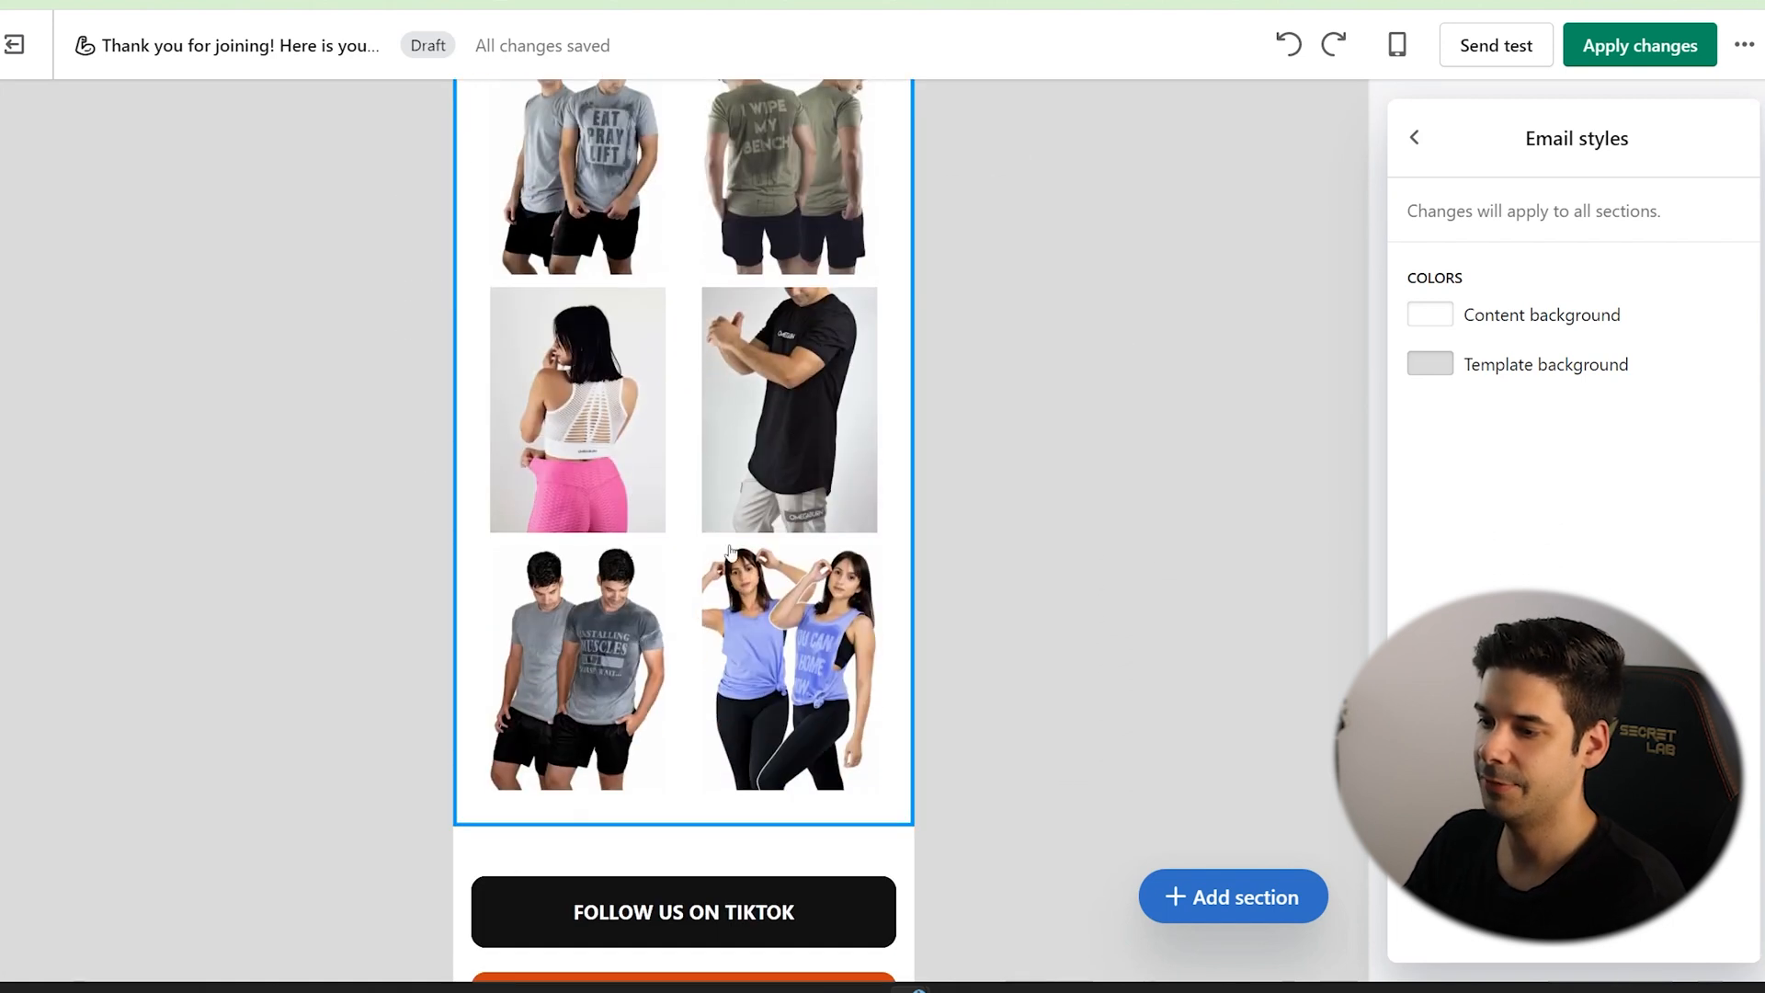
pyautogui.scroll(-3)
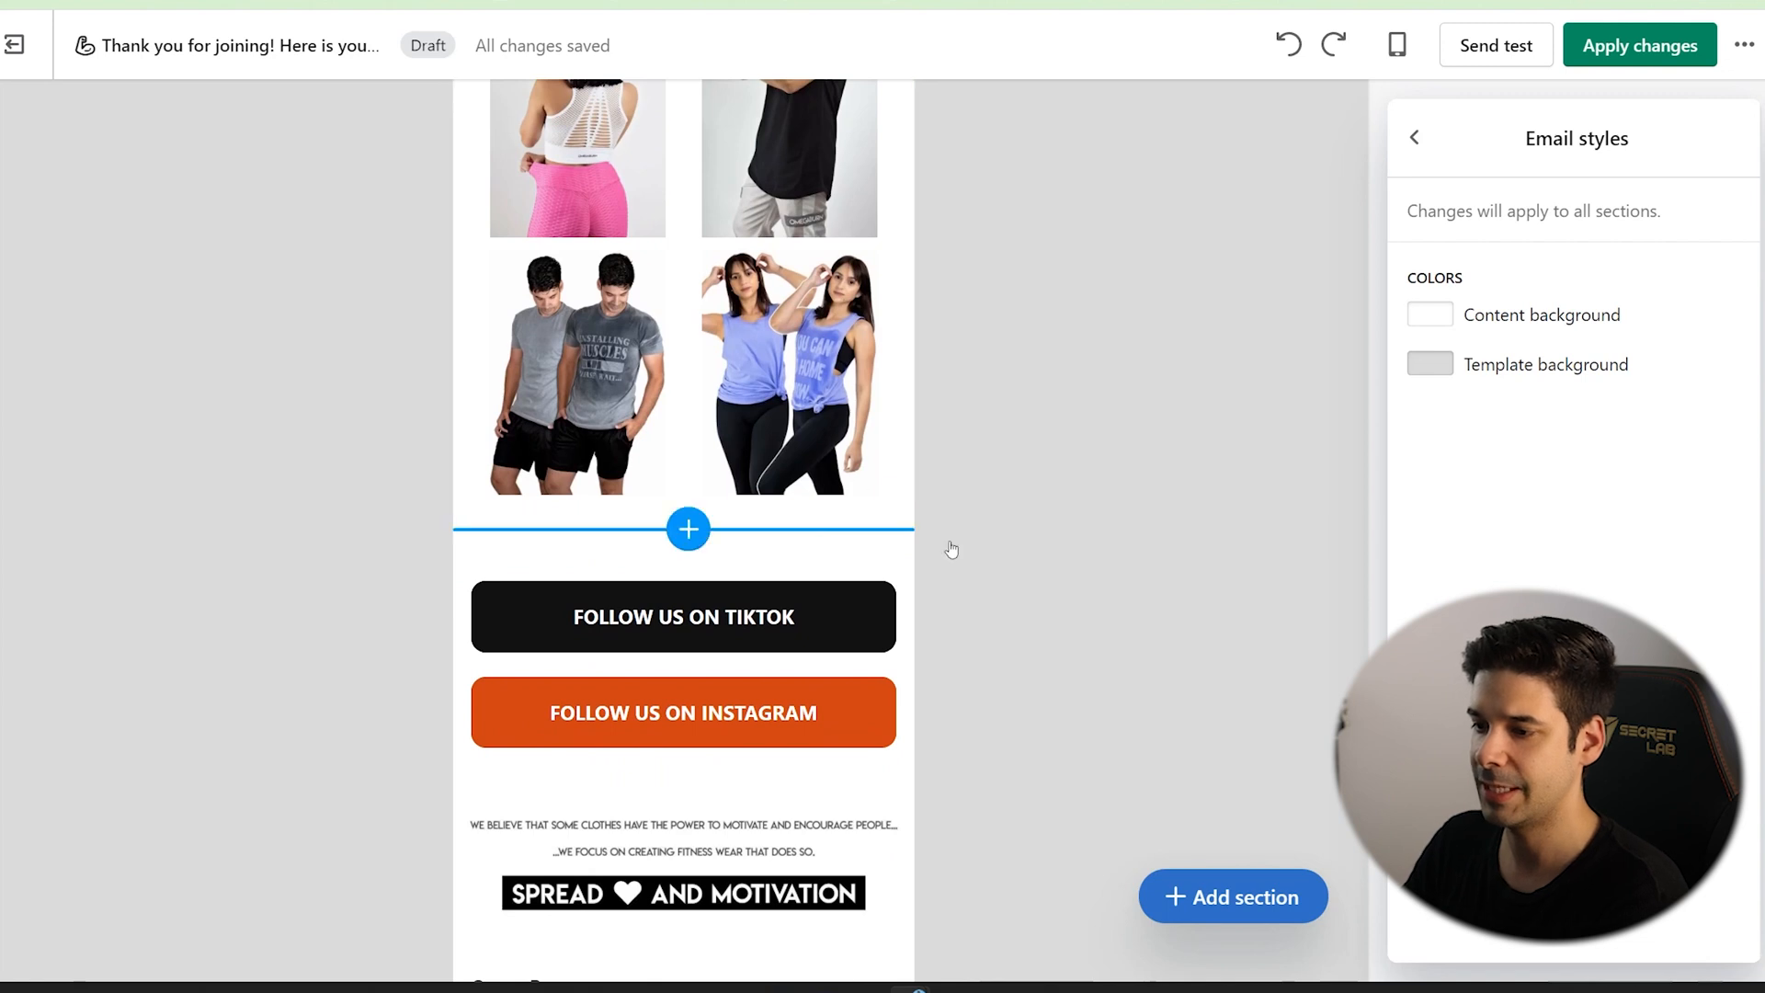
pyautogui.scroll(-3)
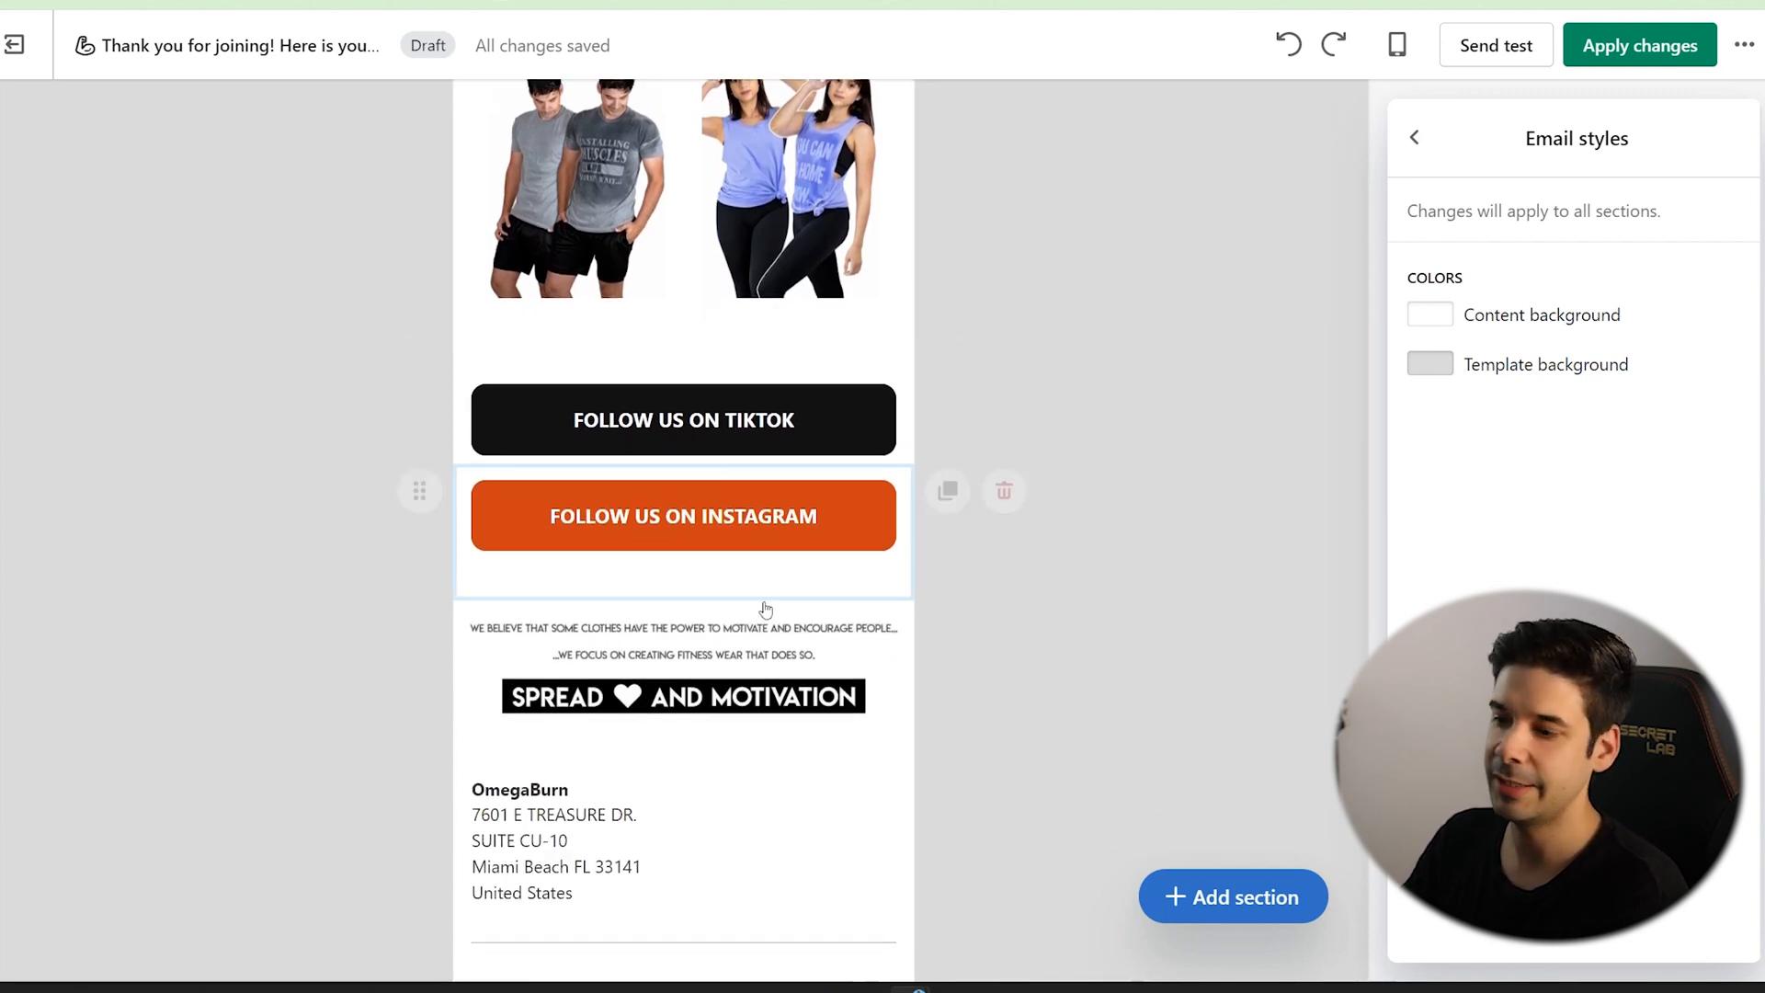
pyautogui.scroll(-3)
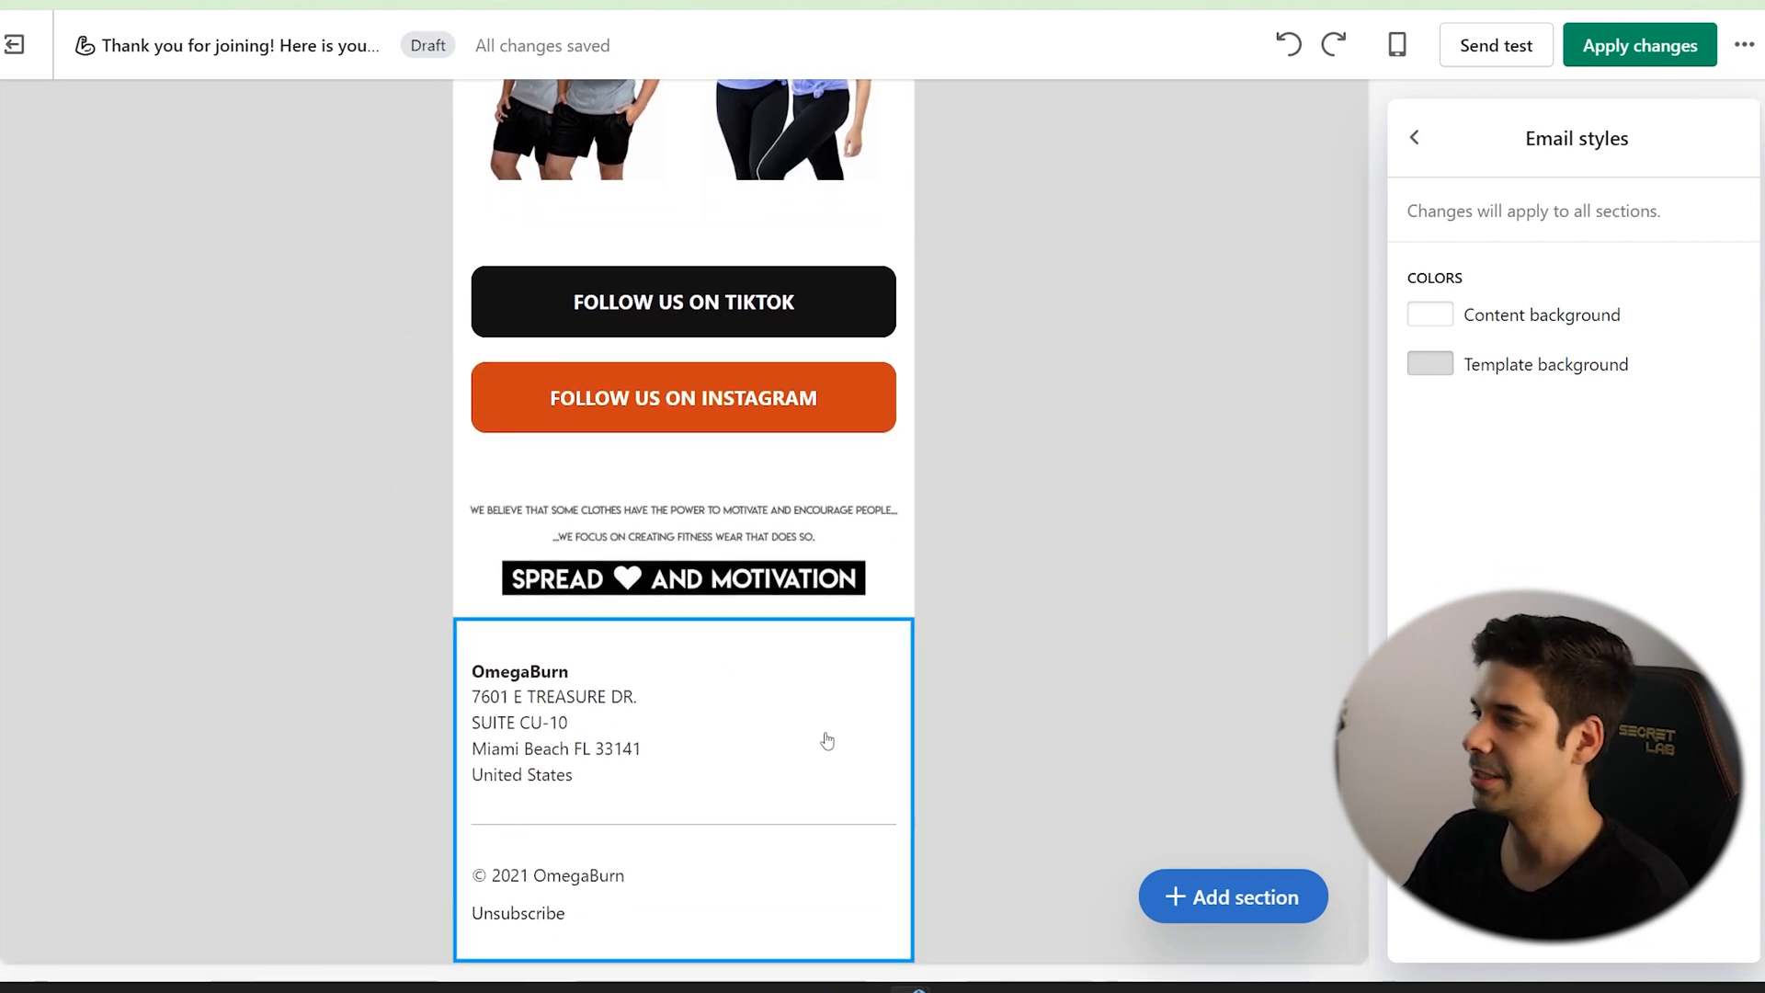
pyautogui.scroll(3)
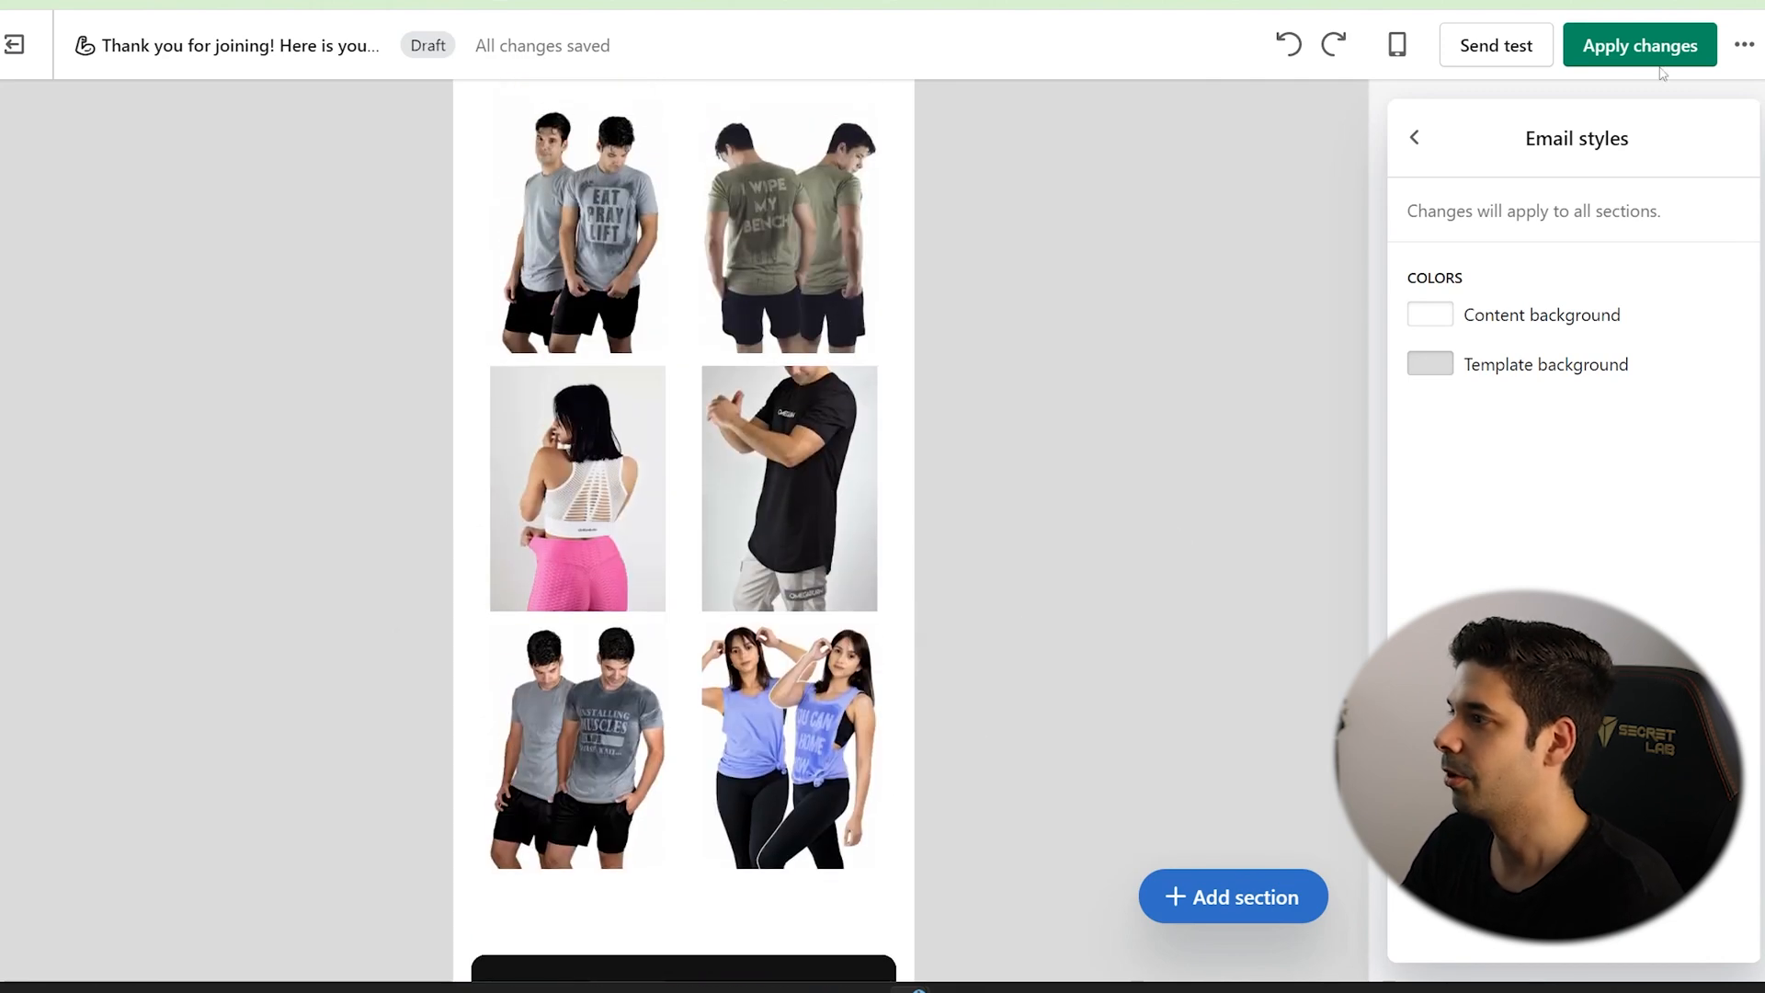
pyautogui.click(1638, 44)
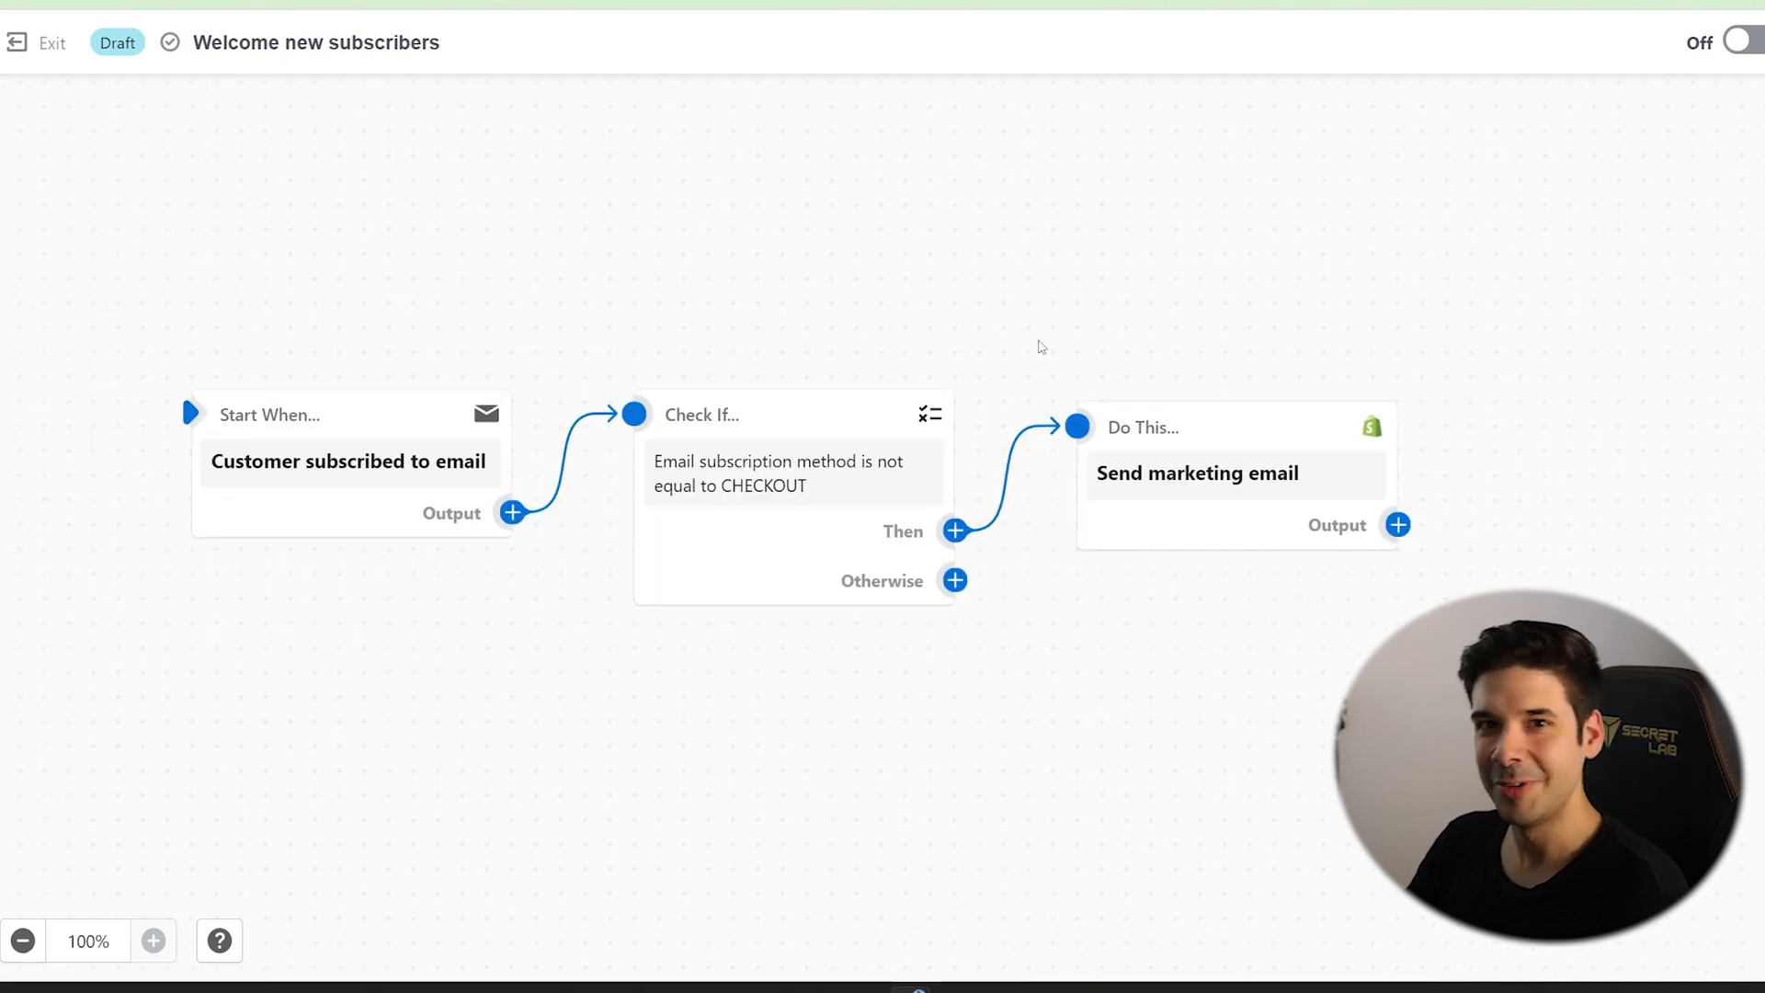
pyautogui.moveTo(1562, 134)
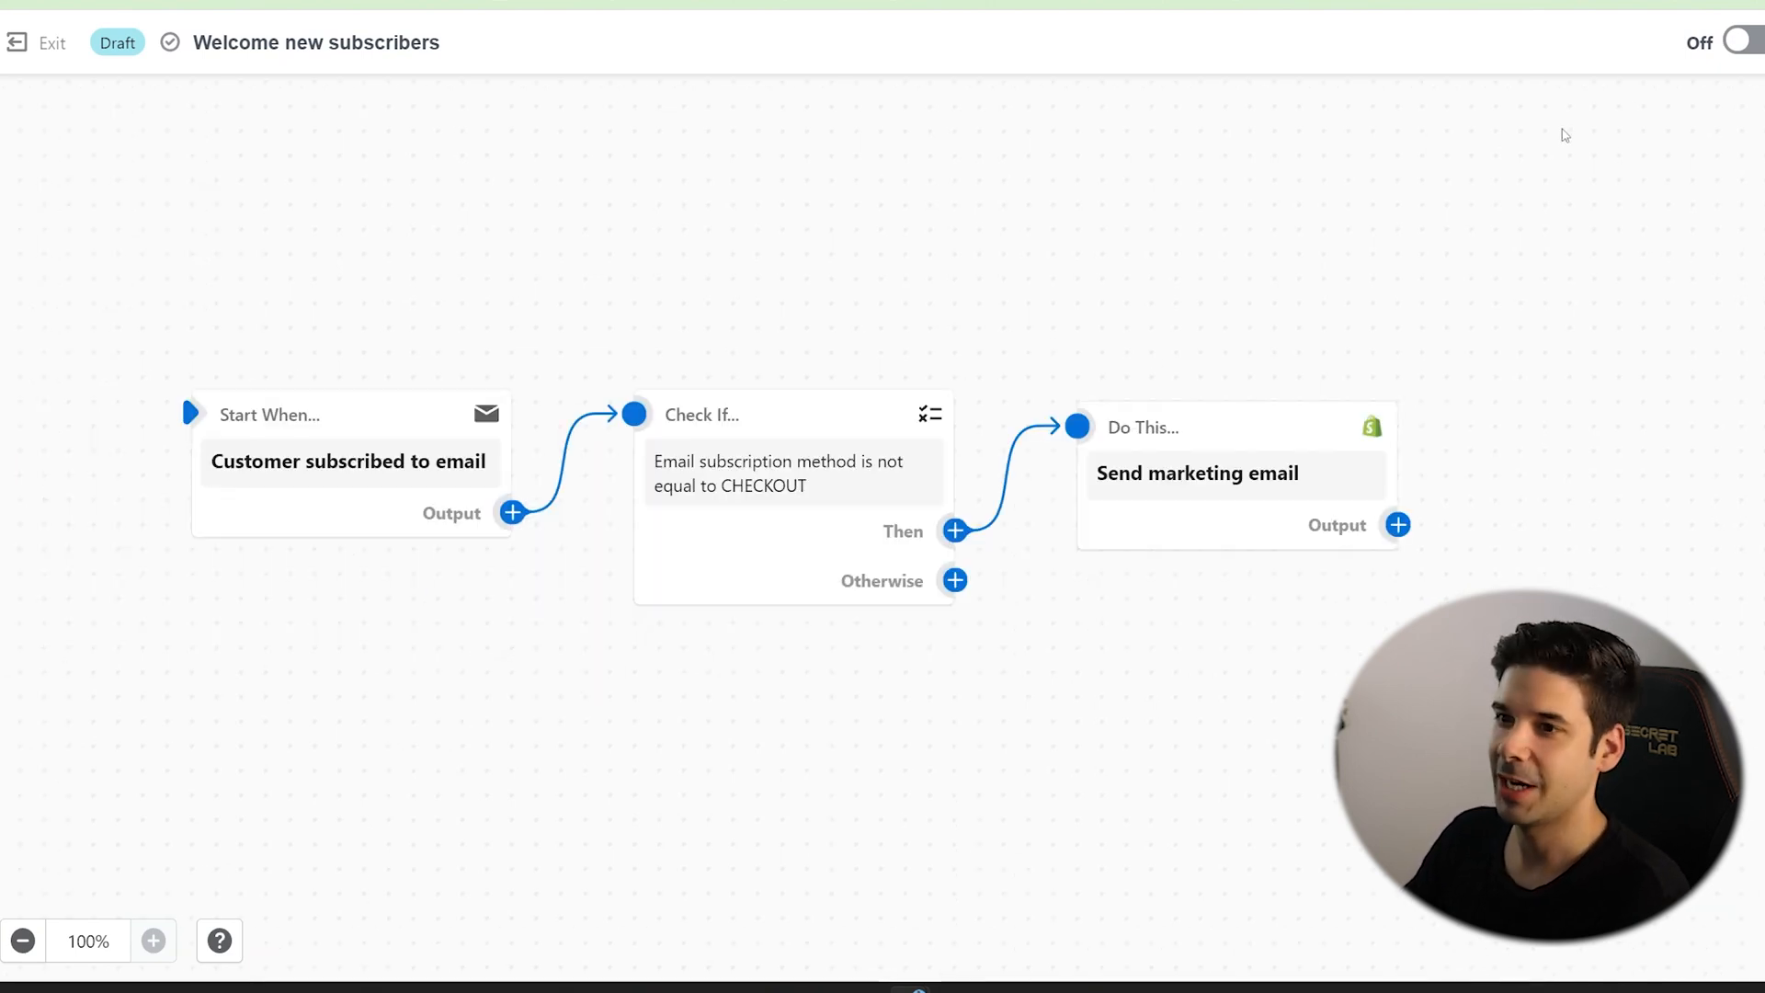
# Turn on the Welcome new subscribers workflow, confirm, and exit its editor.
pyautogui.click(1743, 42)
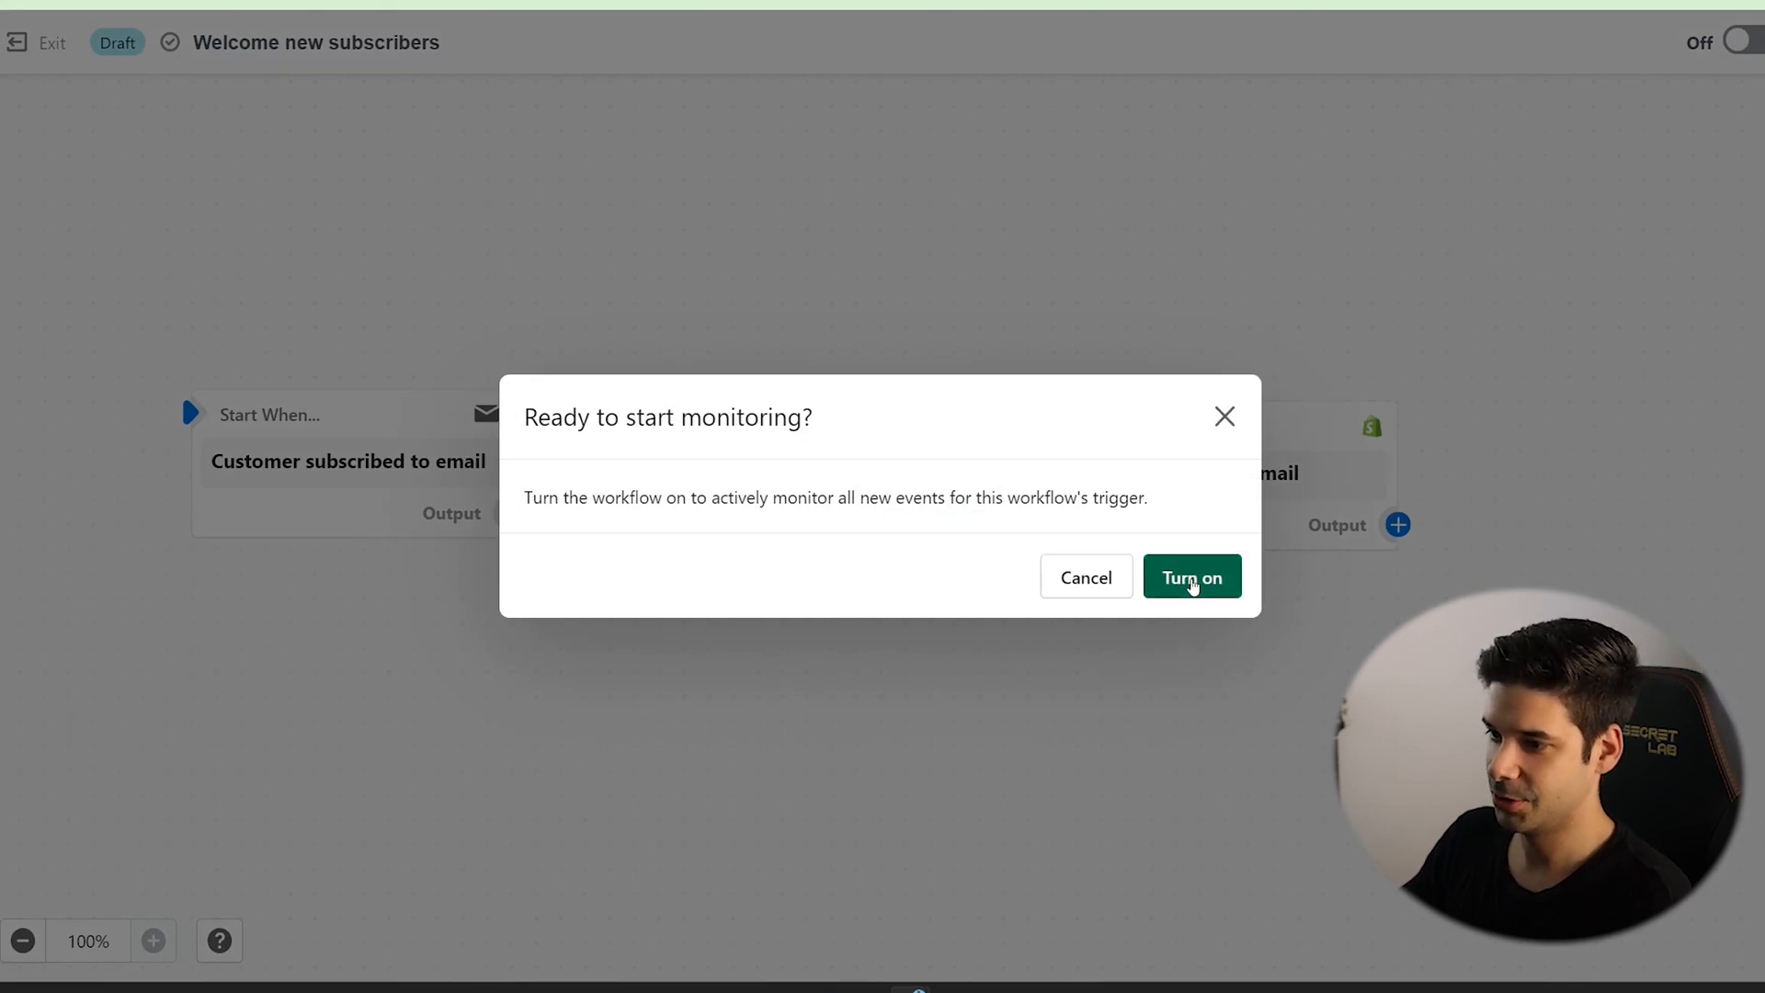
pyautogui.click(1191, 575)
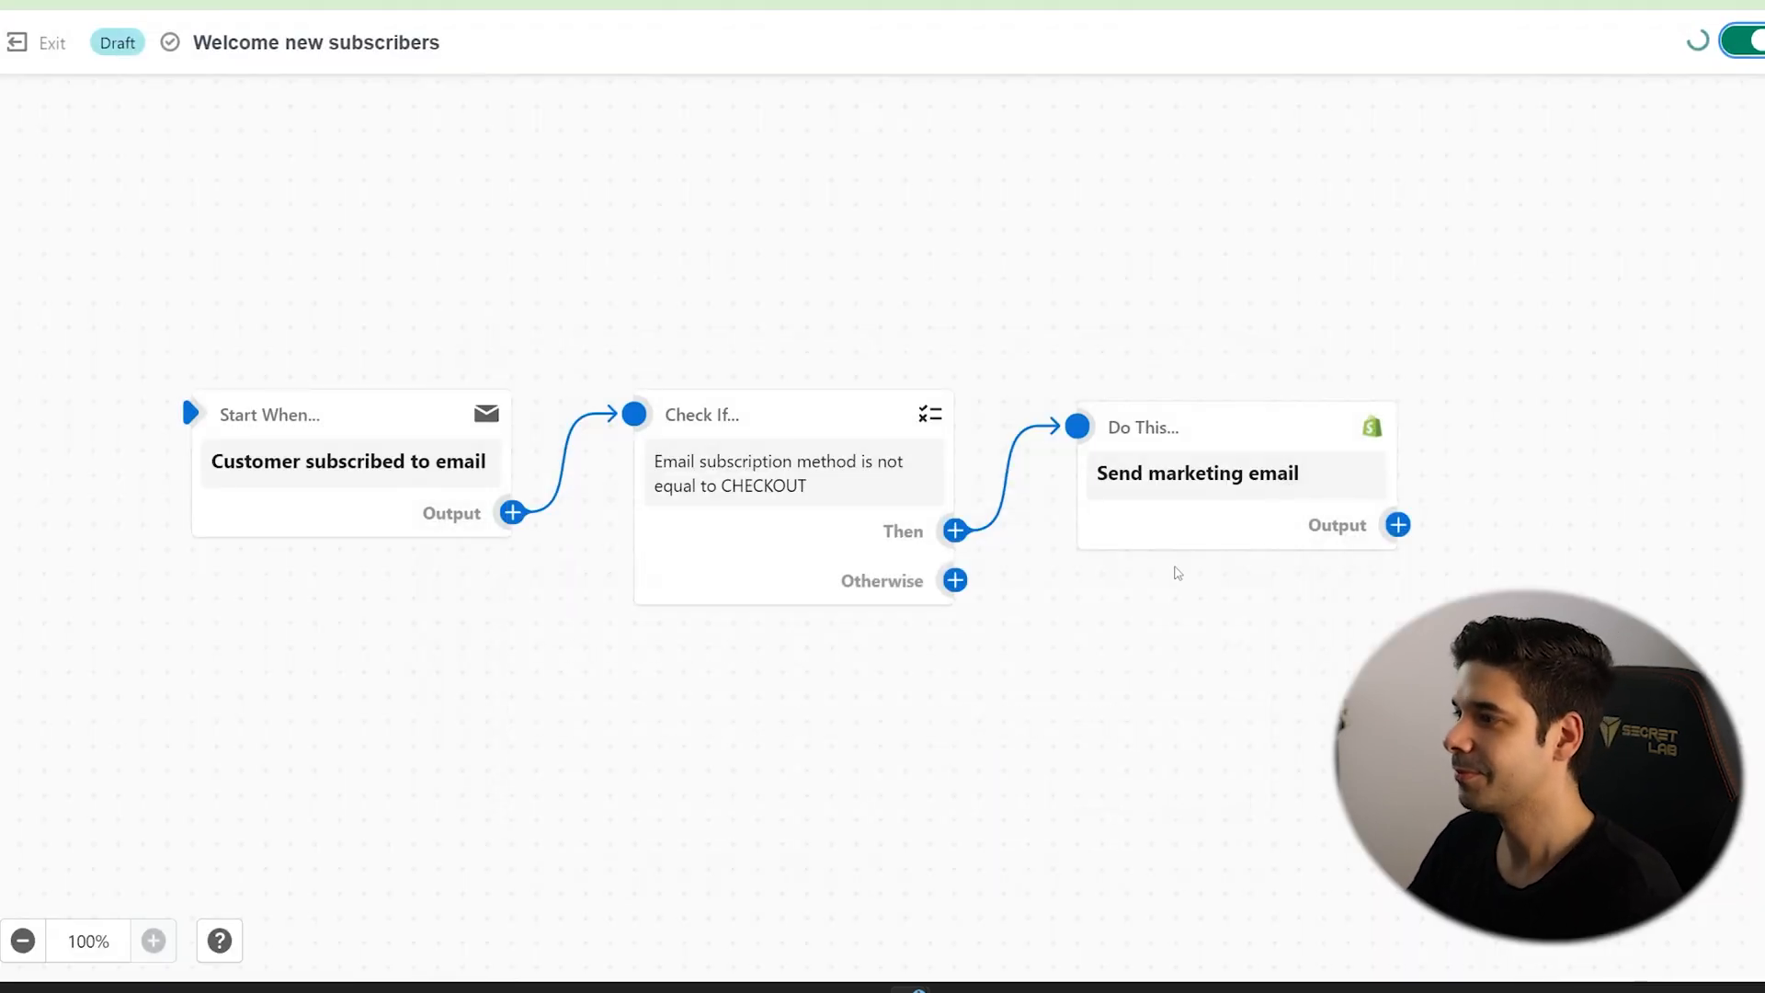
pyautogui.click(1743, 42)
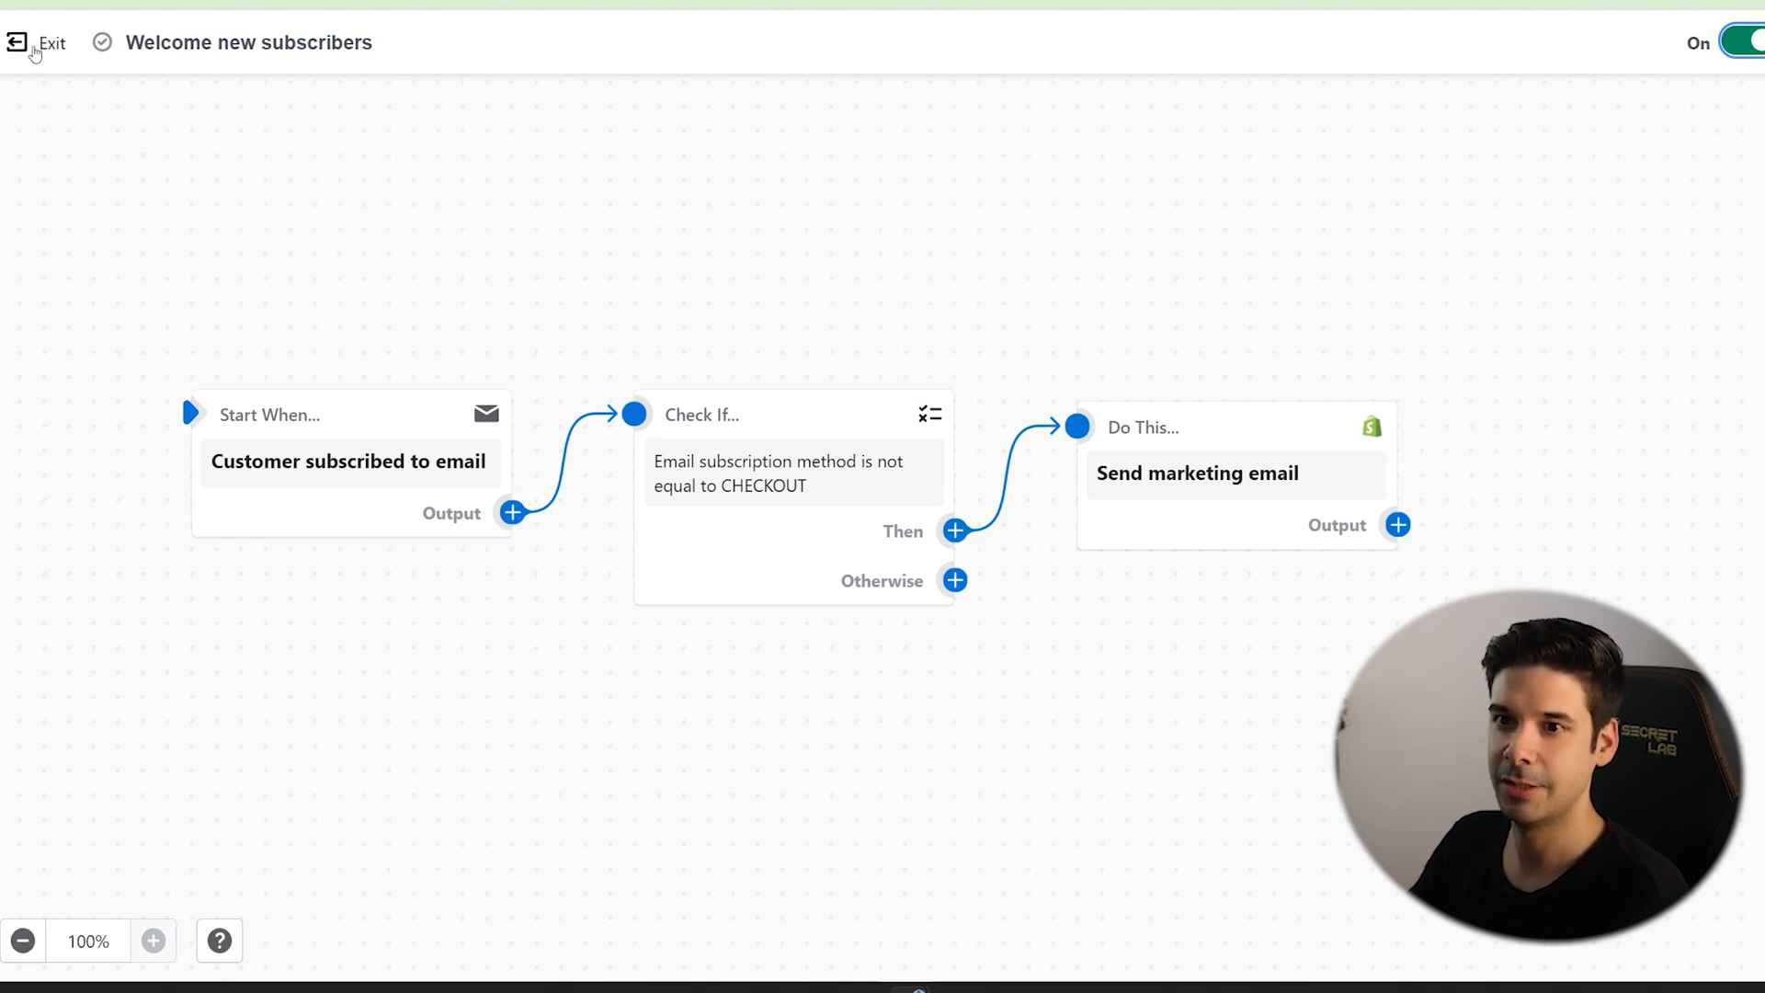
pyautogui.click(36, 43)
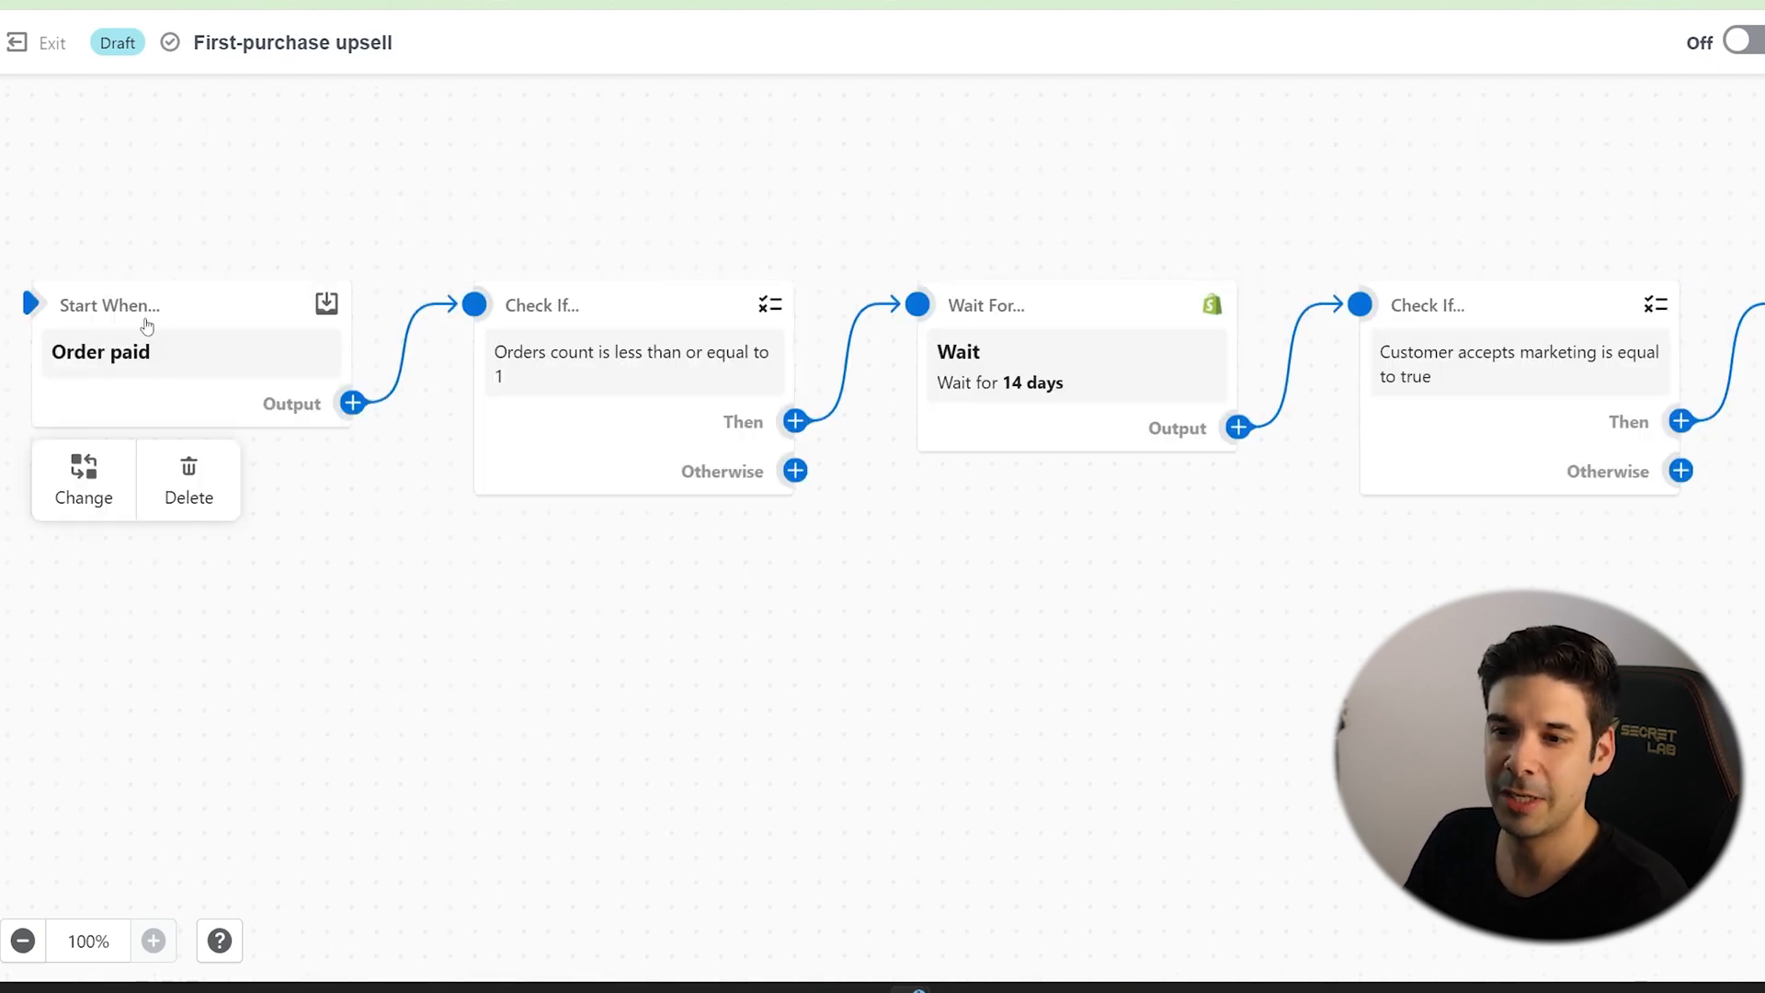
pyautogui.moveTo(245, 379)
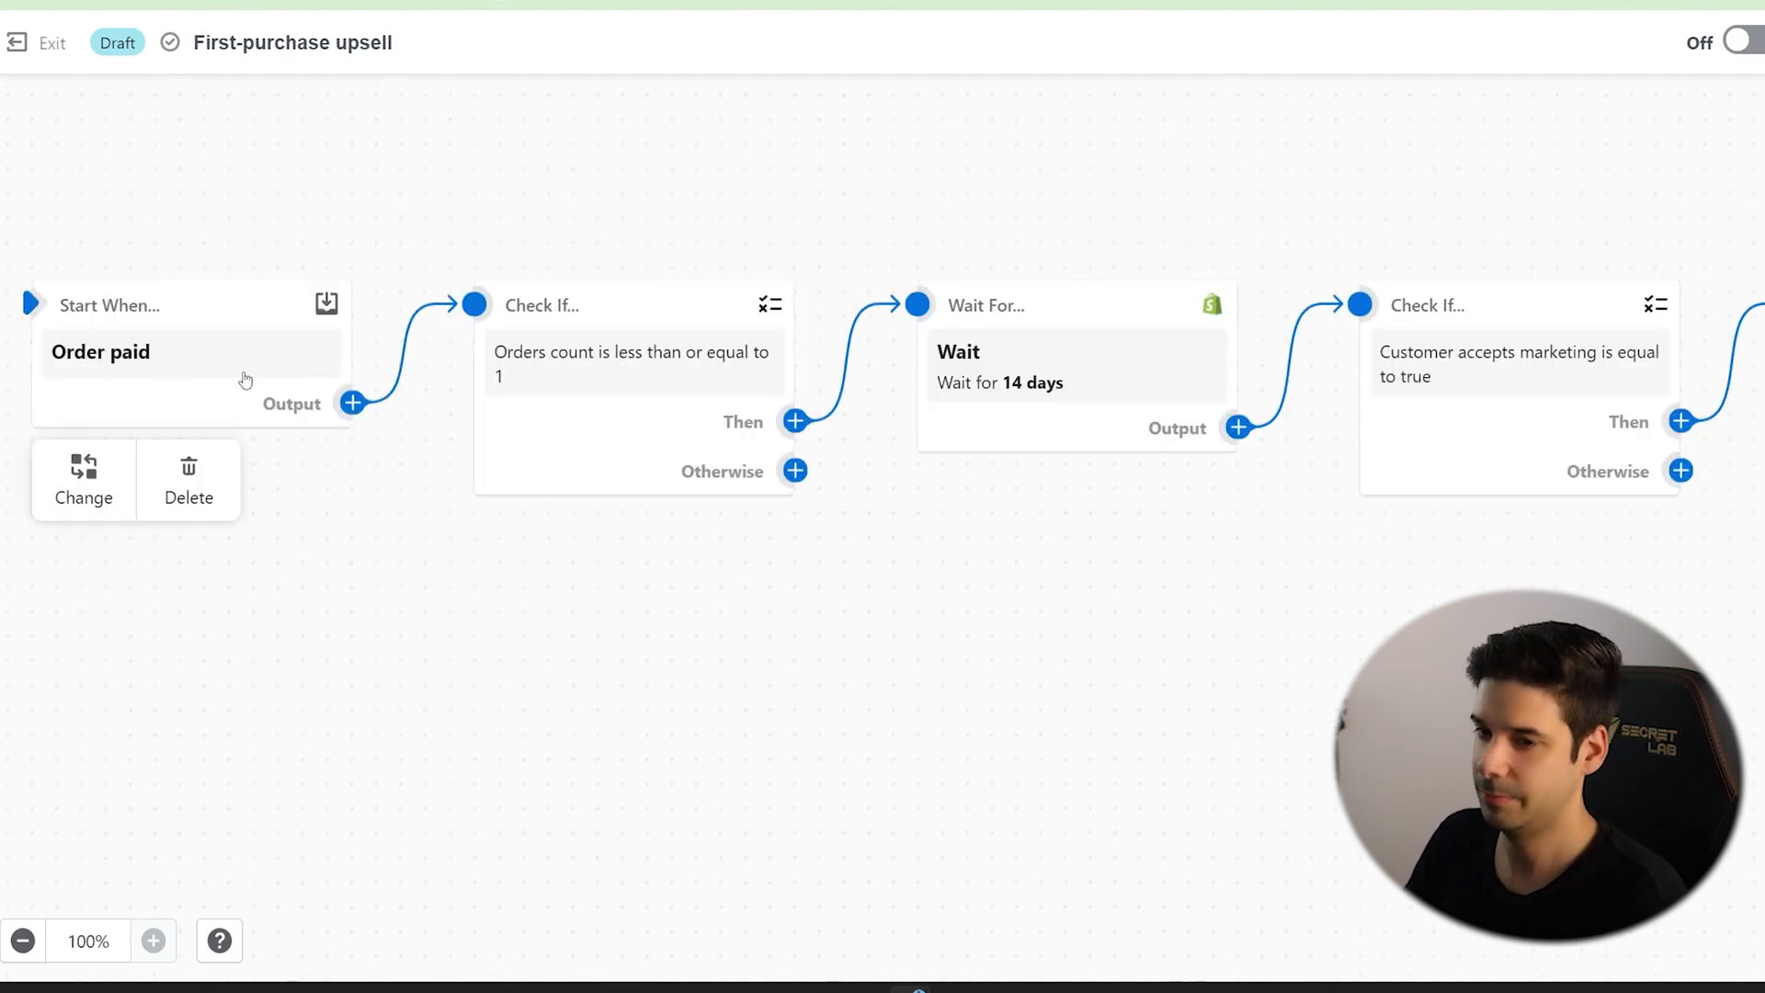
pyautogui.moveTo(258, 370)
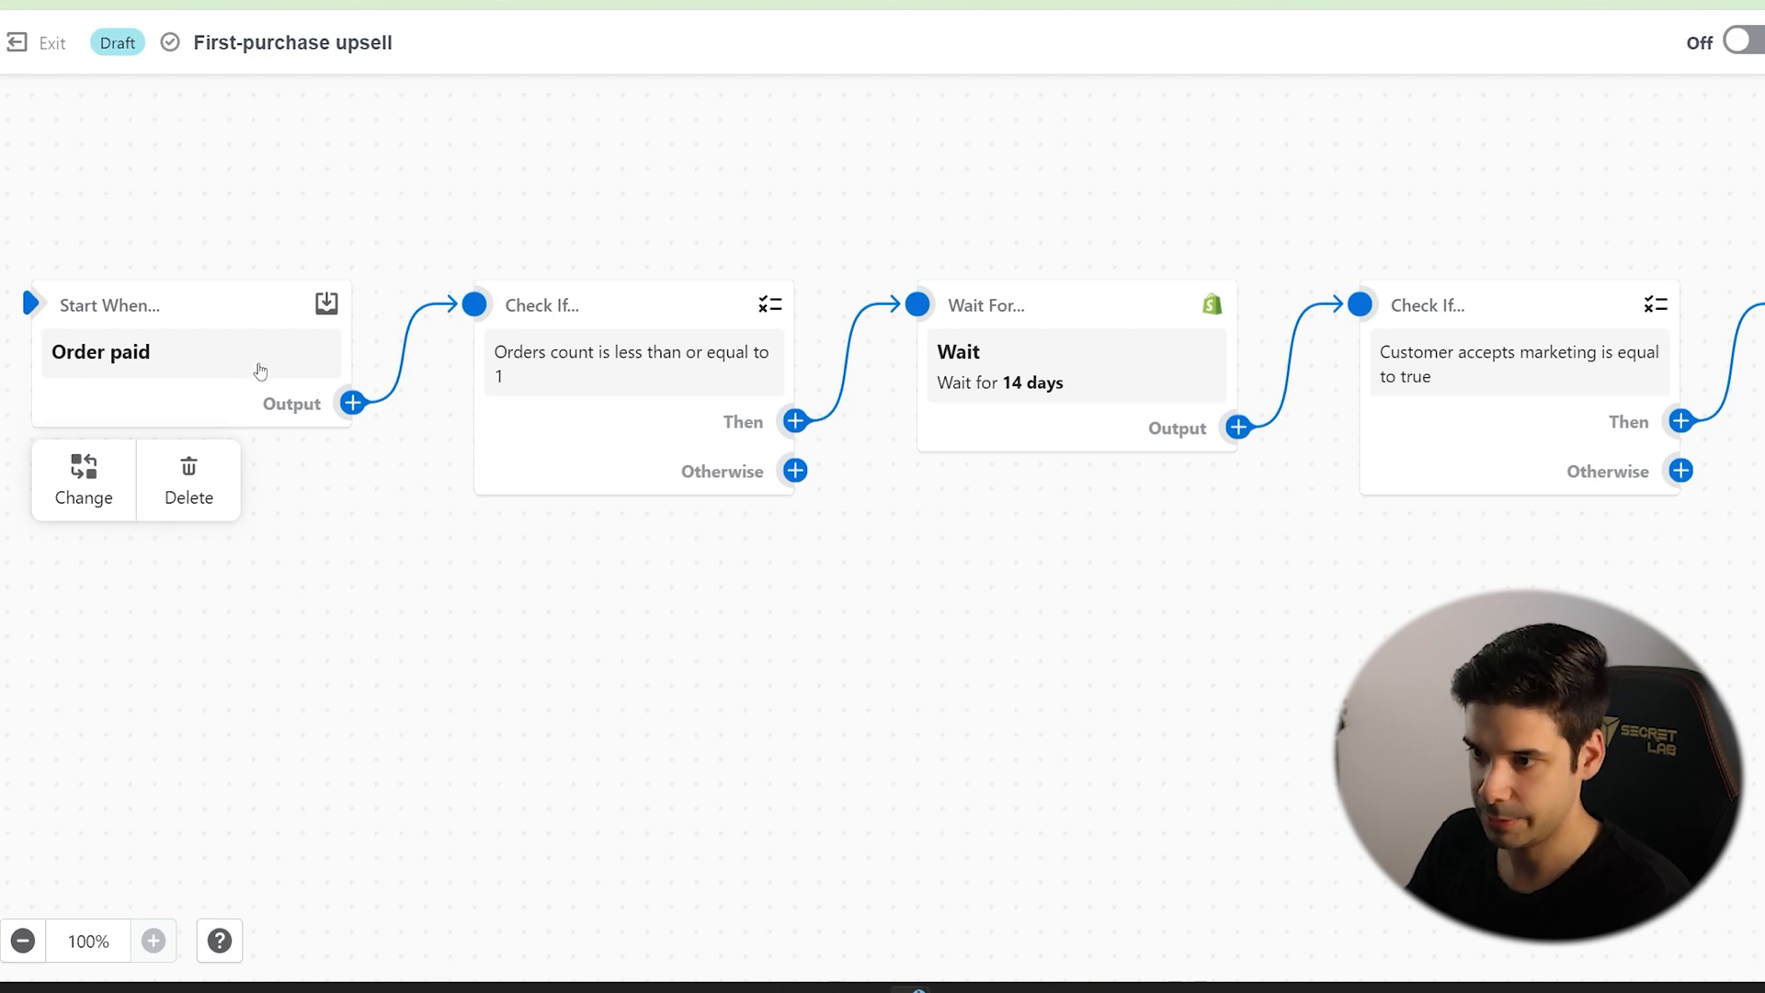
# Set the upsell Wait step to 12 hours and delete the 'Customer accepts marketing' check.
pyautogui.click(1070, 382)
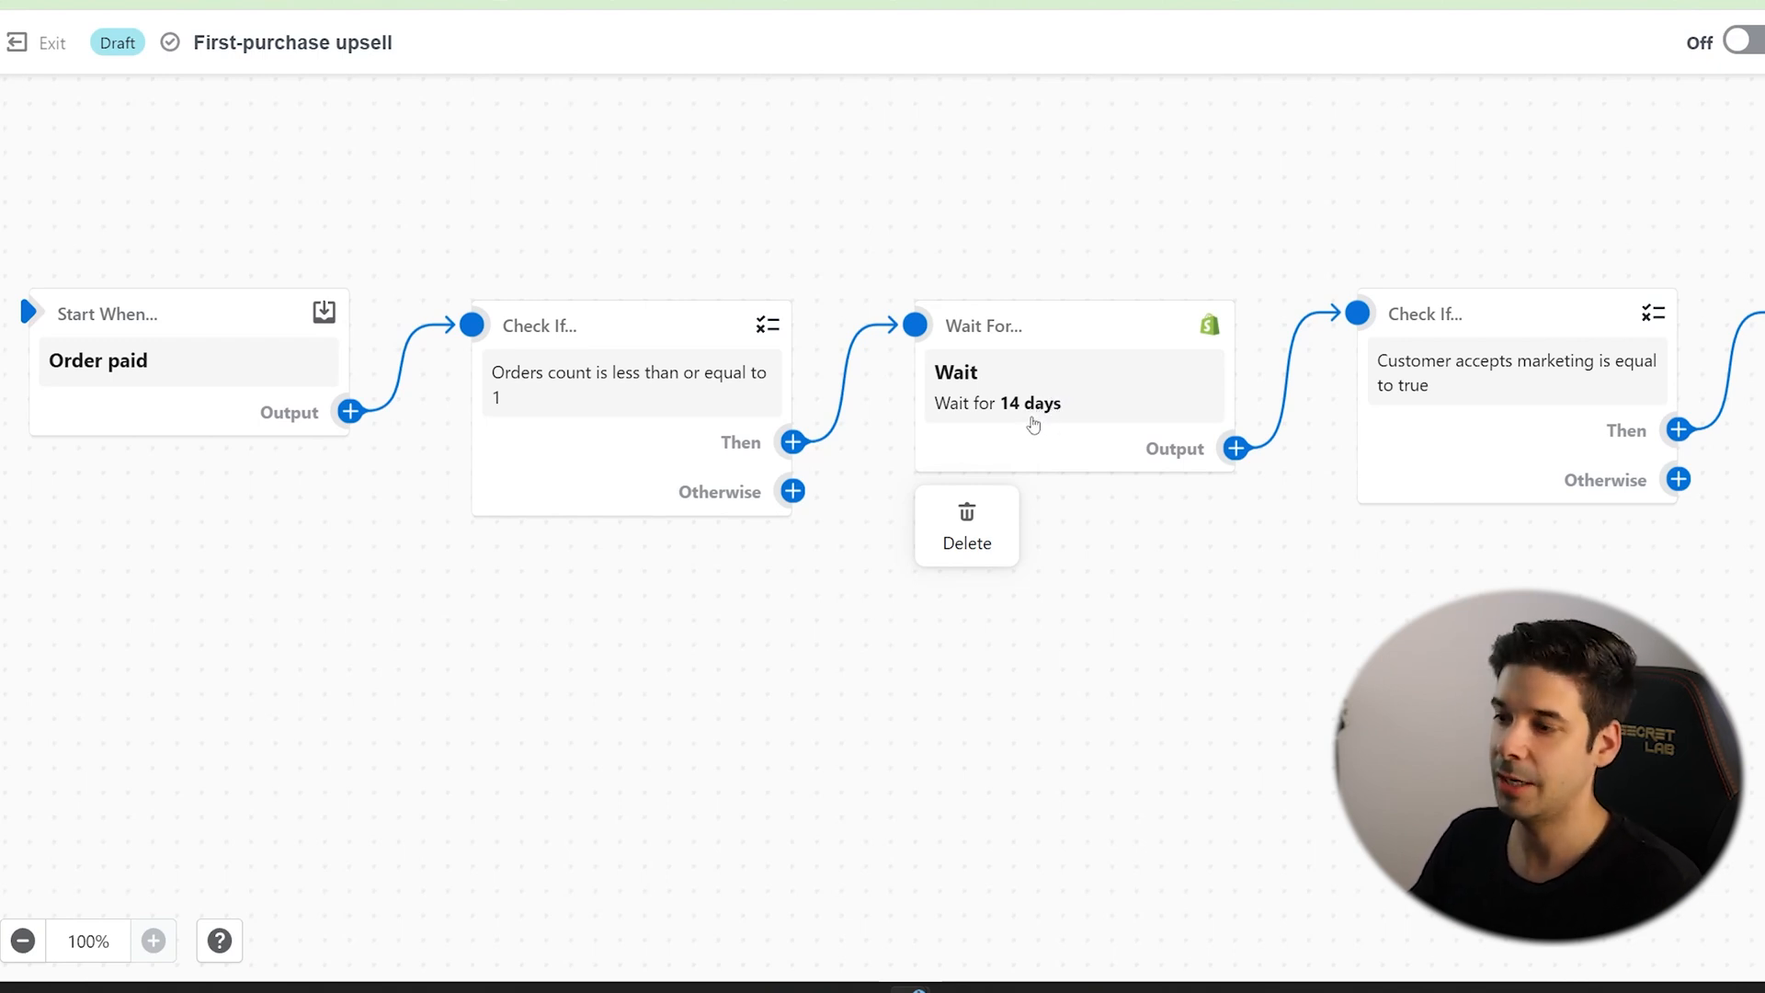
pyautogui.moveTo(1031, 422)
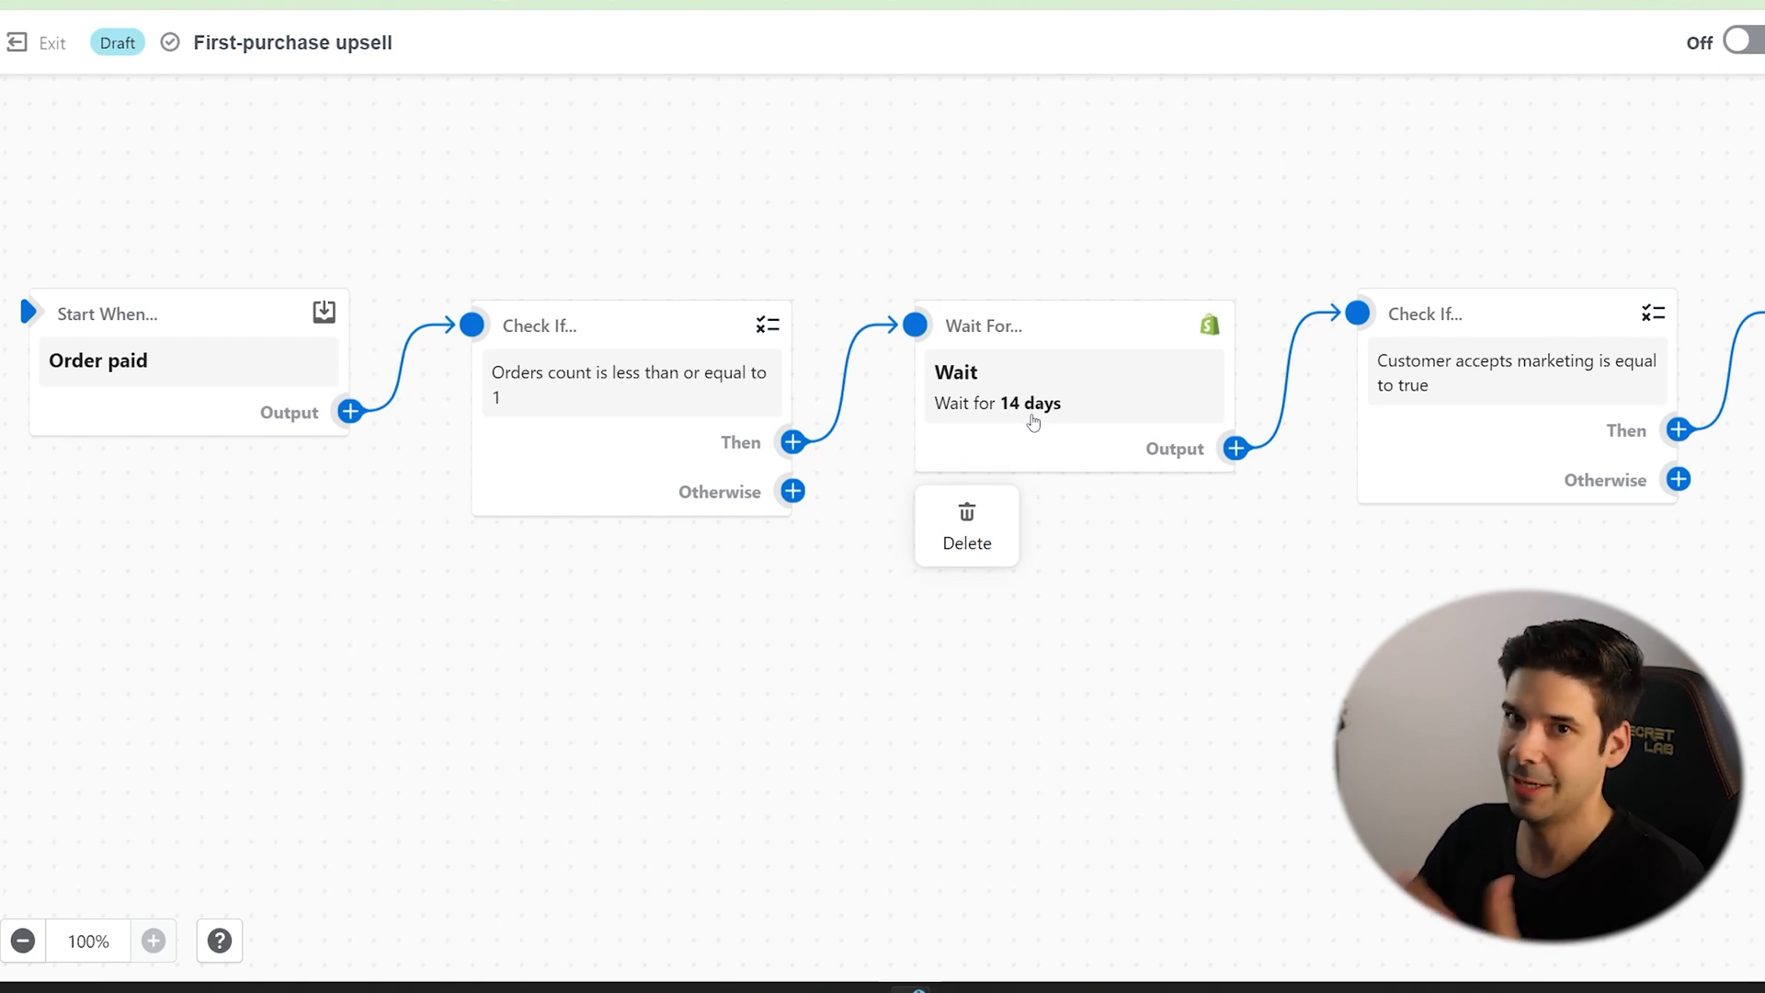
pyautogui.moveTo(1027, 403)
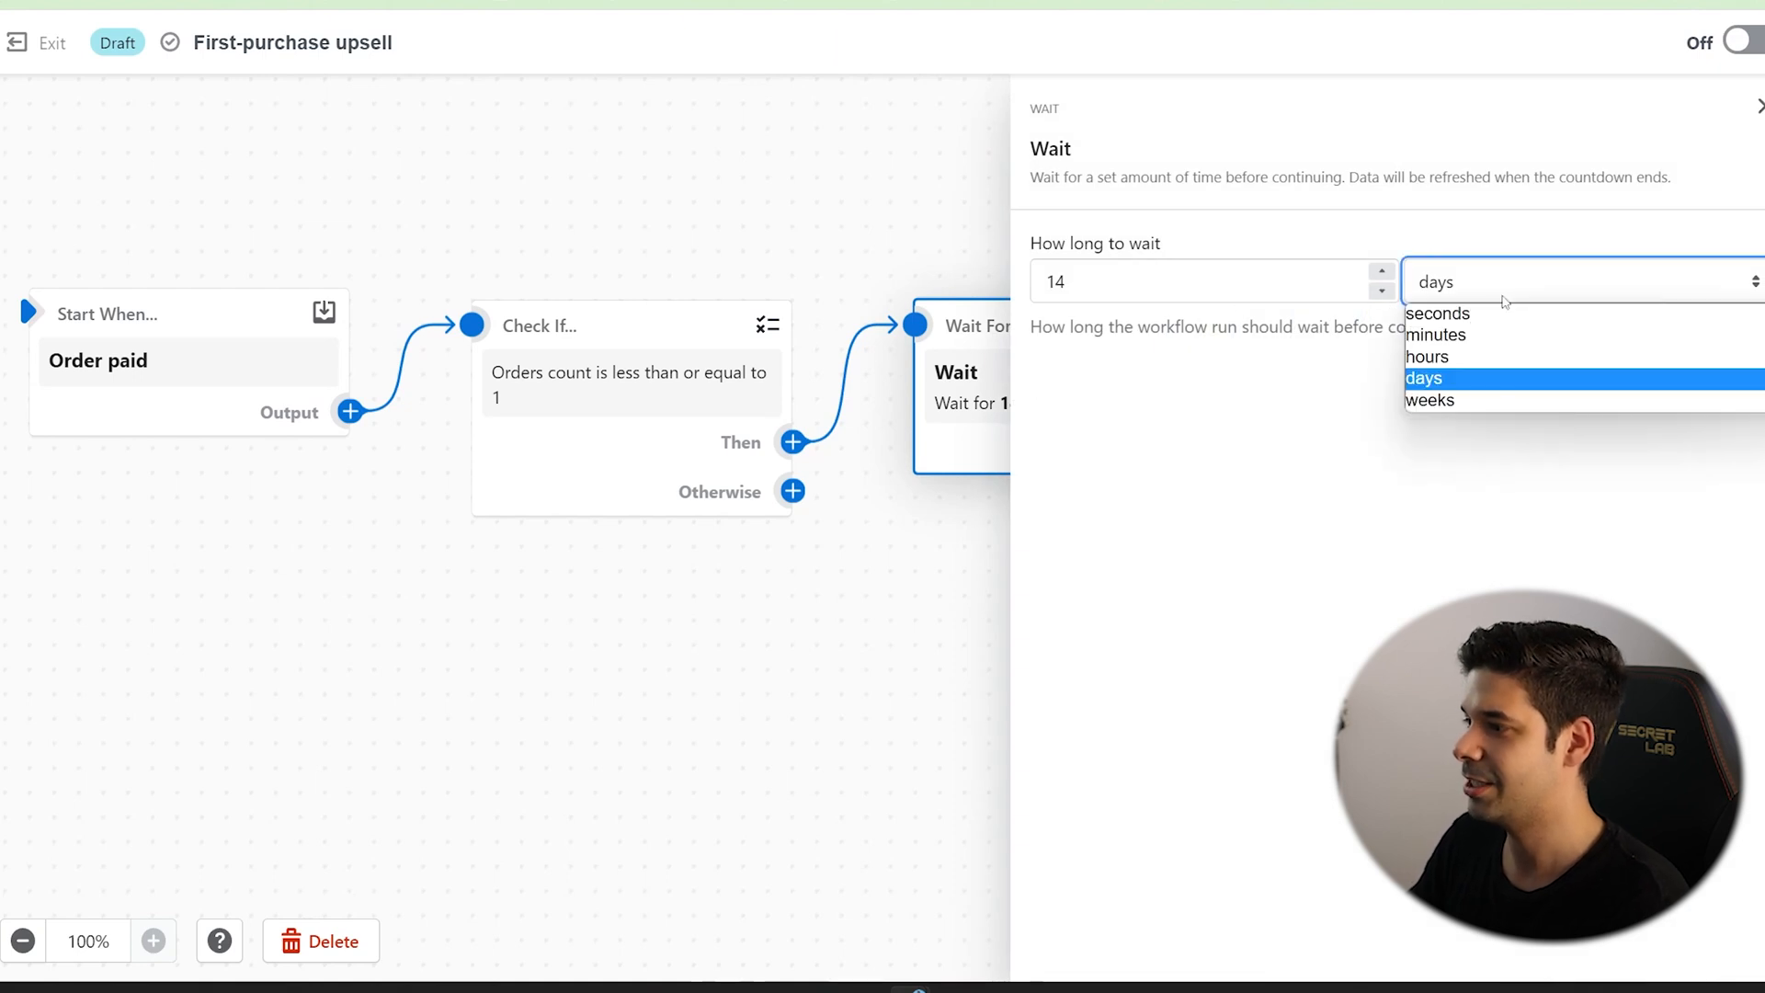
pyautogui.click(1426, 357)
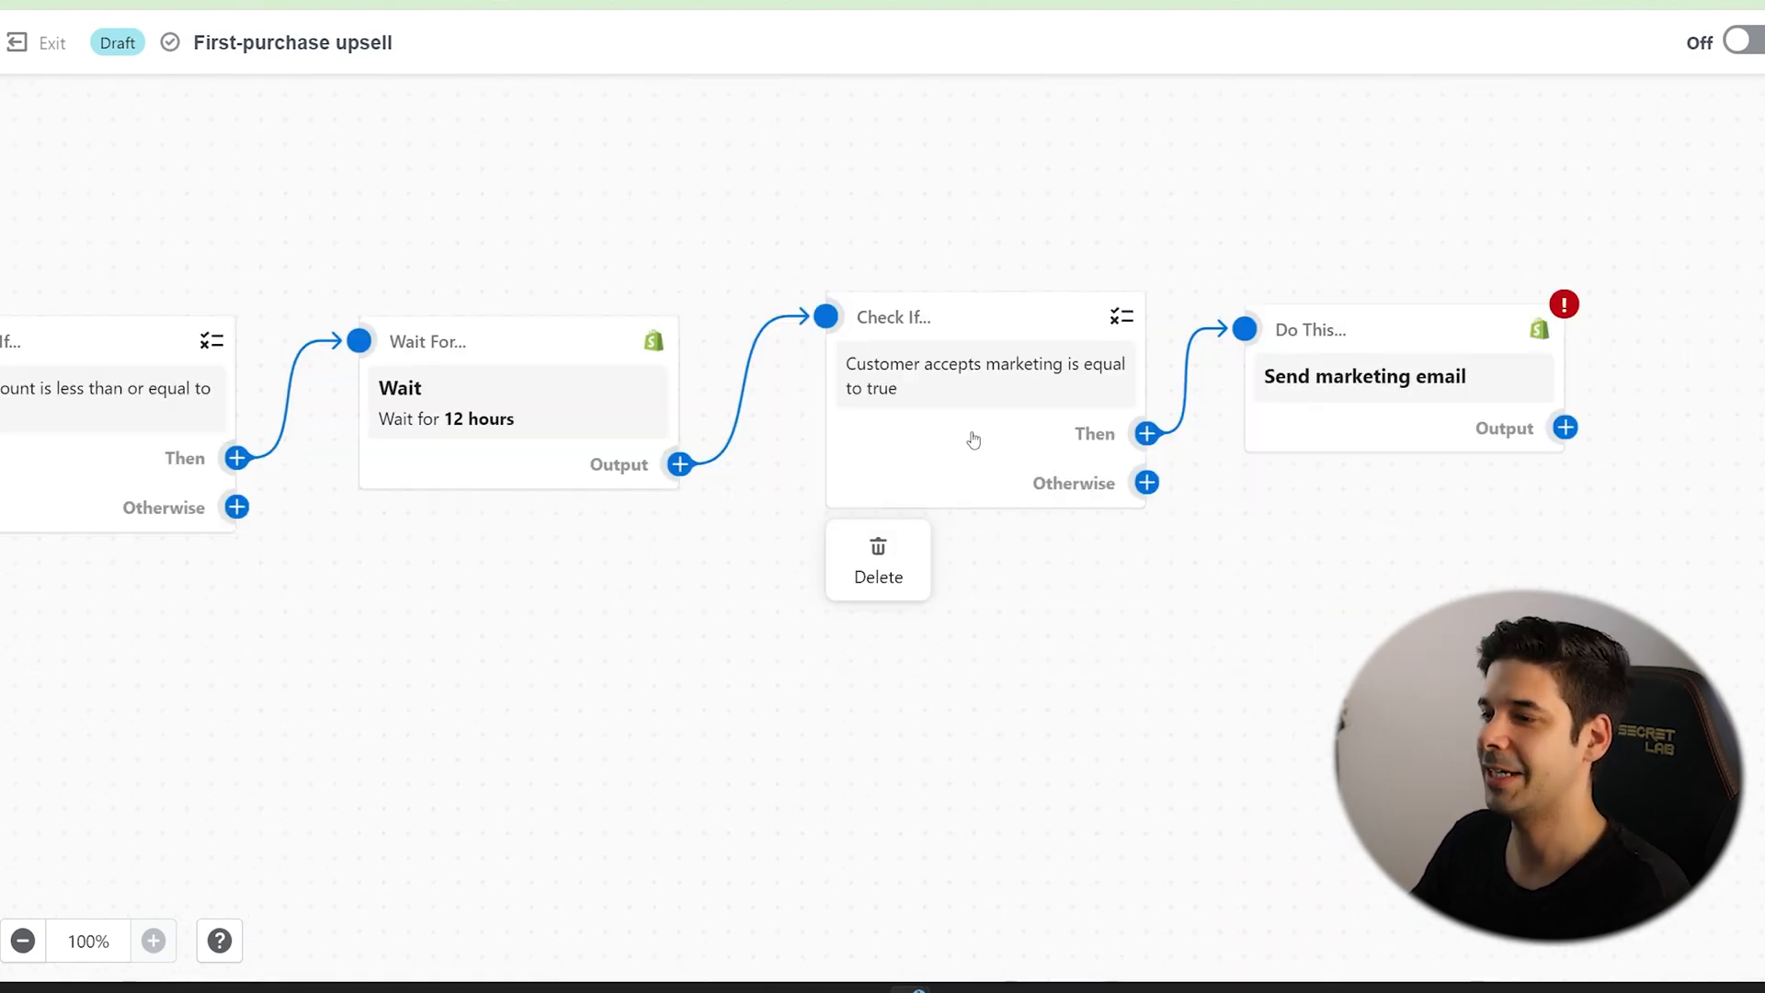
pyautogui.moveTo(1000, 428)
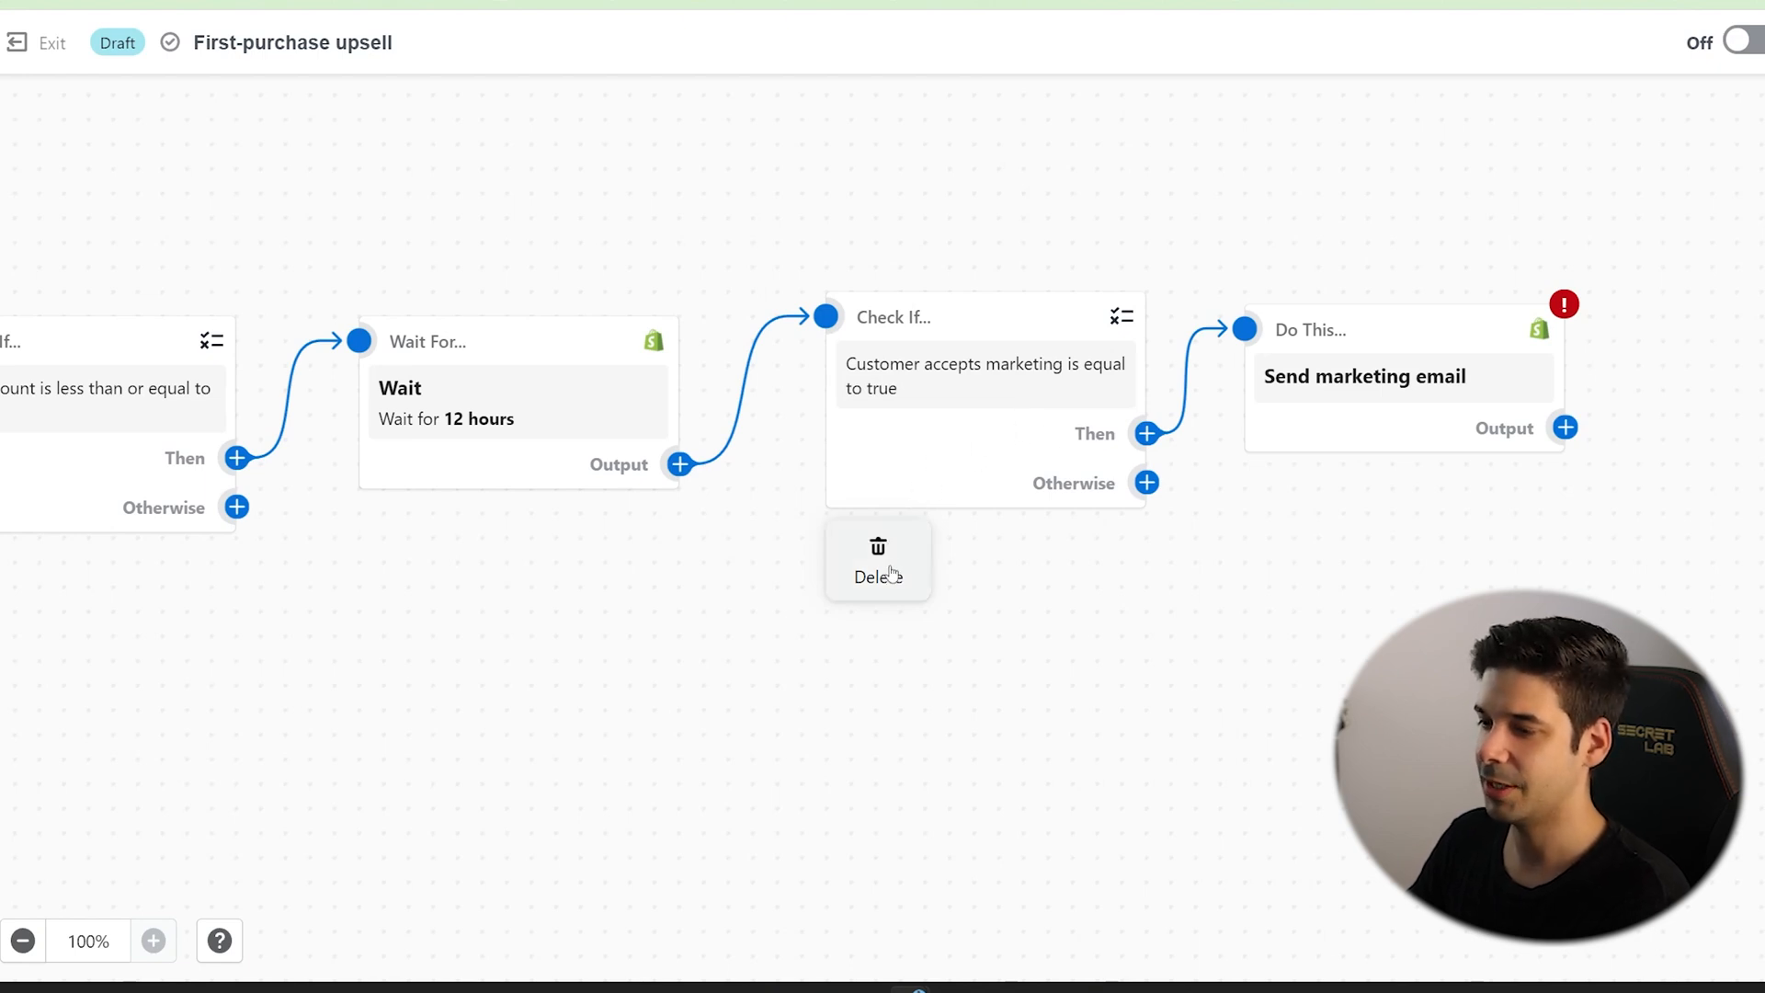
pyautogui.click(877, 560)
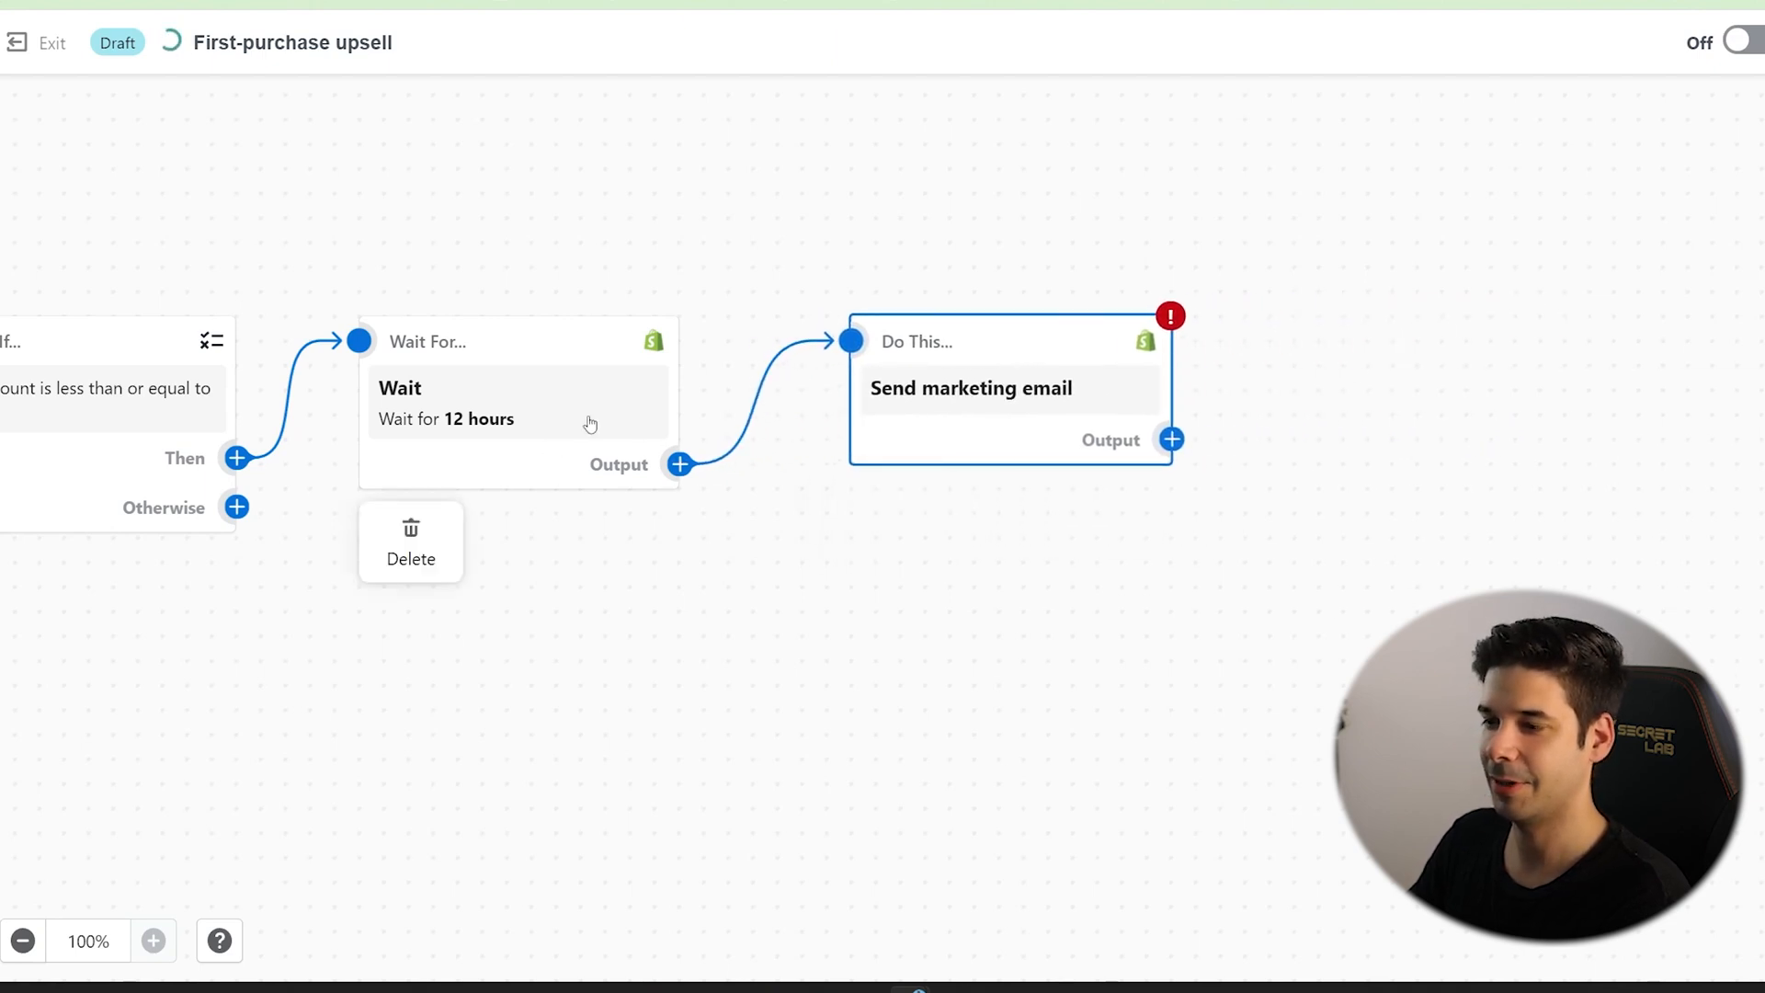
pyautogui.click(971, 388)
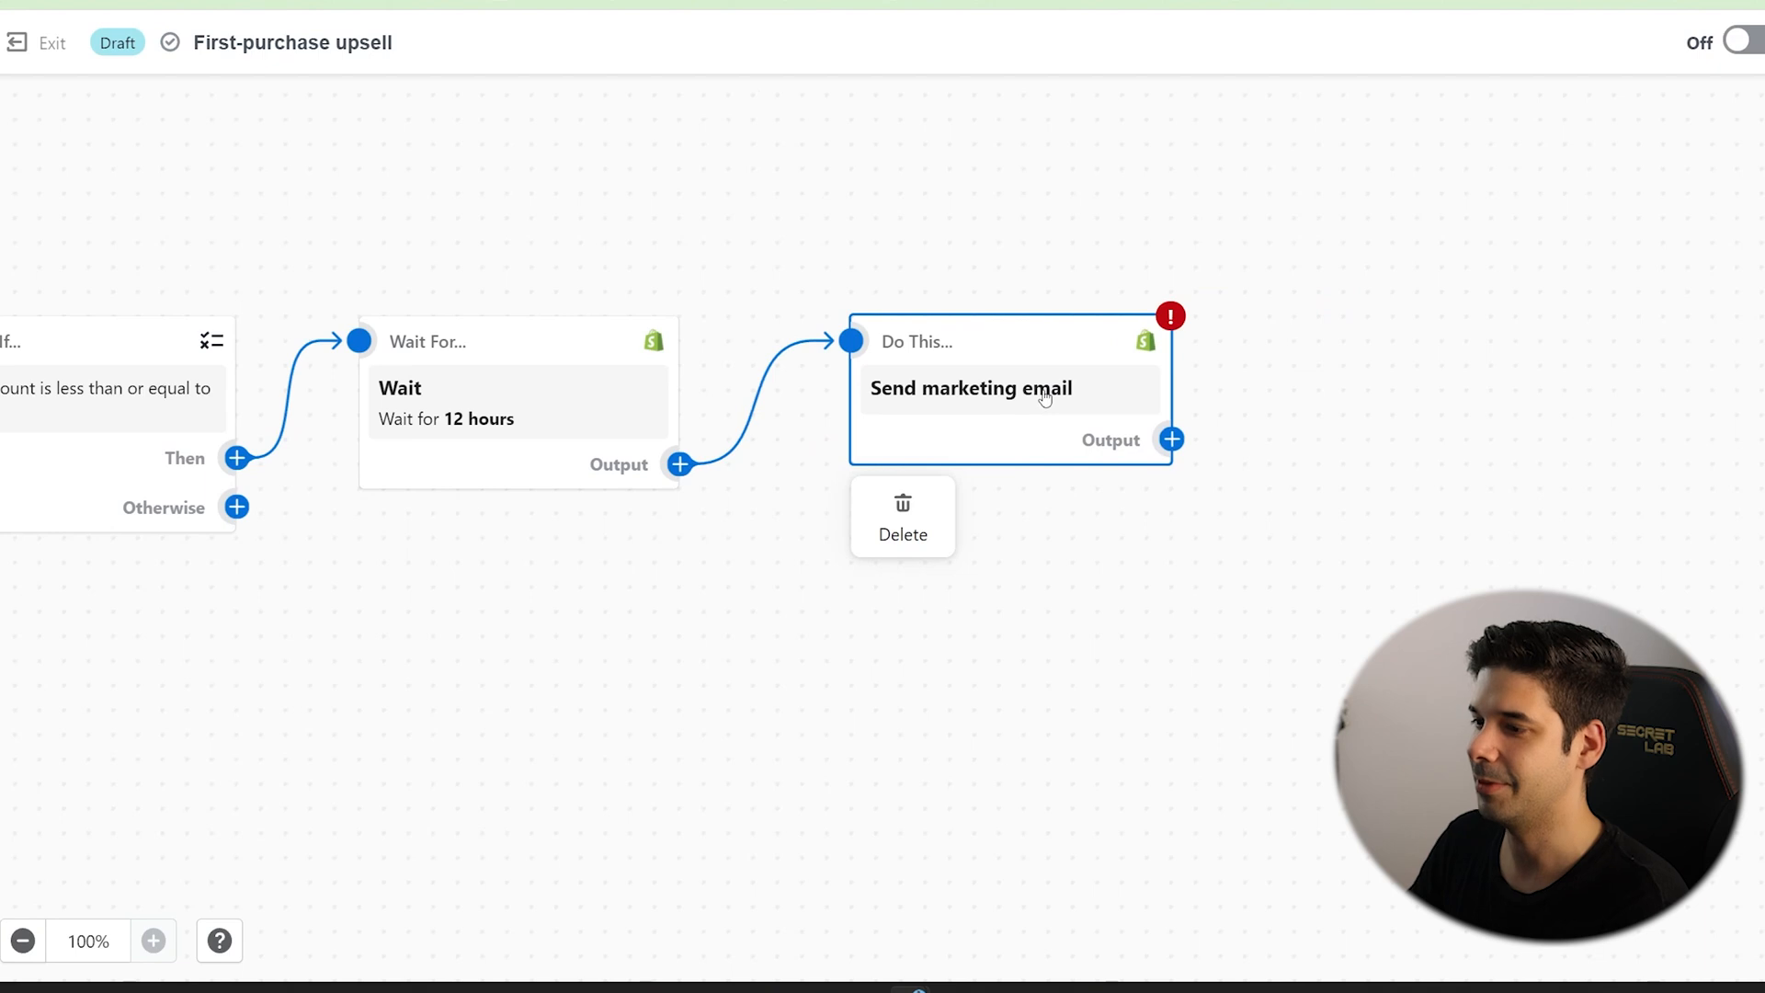
# Add a new text section reading "Hi" below the logo in the upsell email.
pyautogui.click(969, 388)
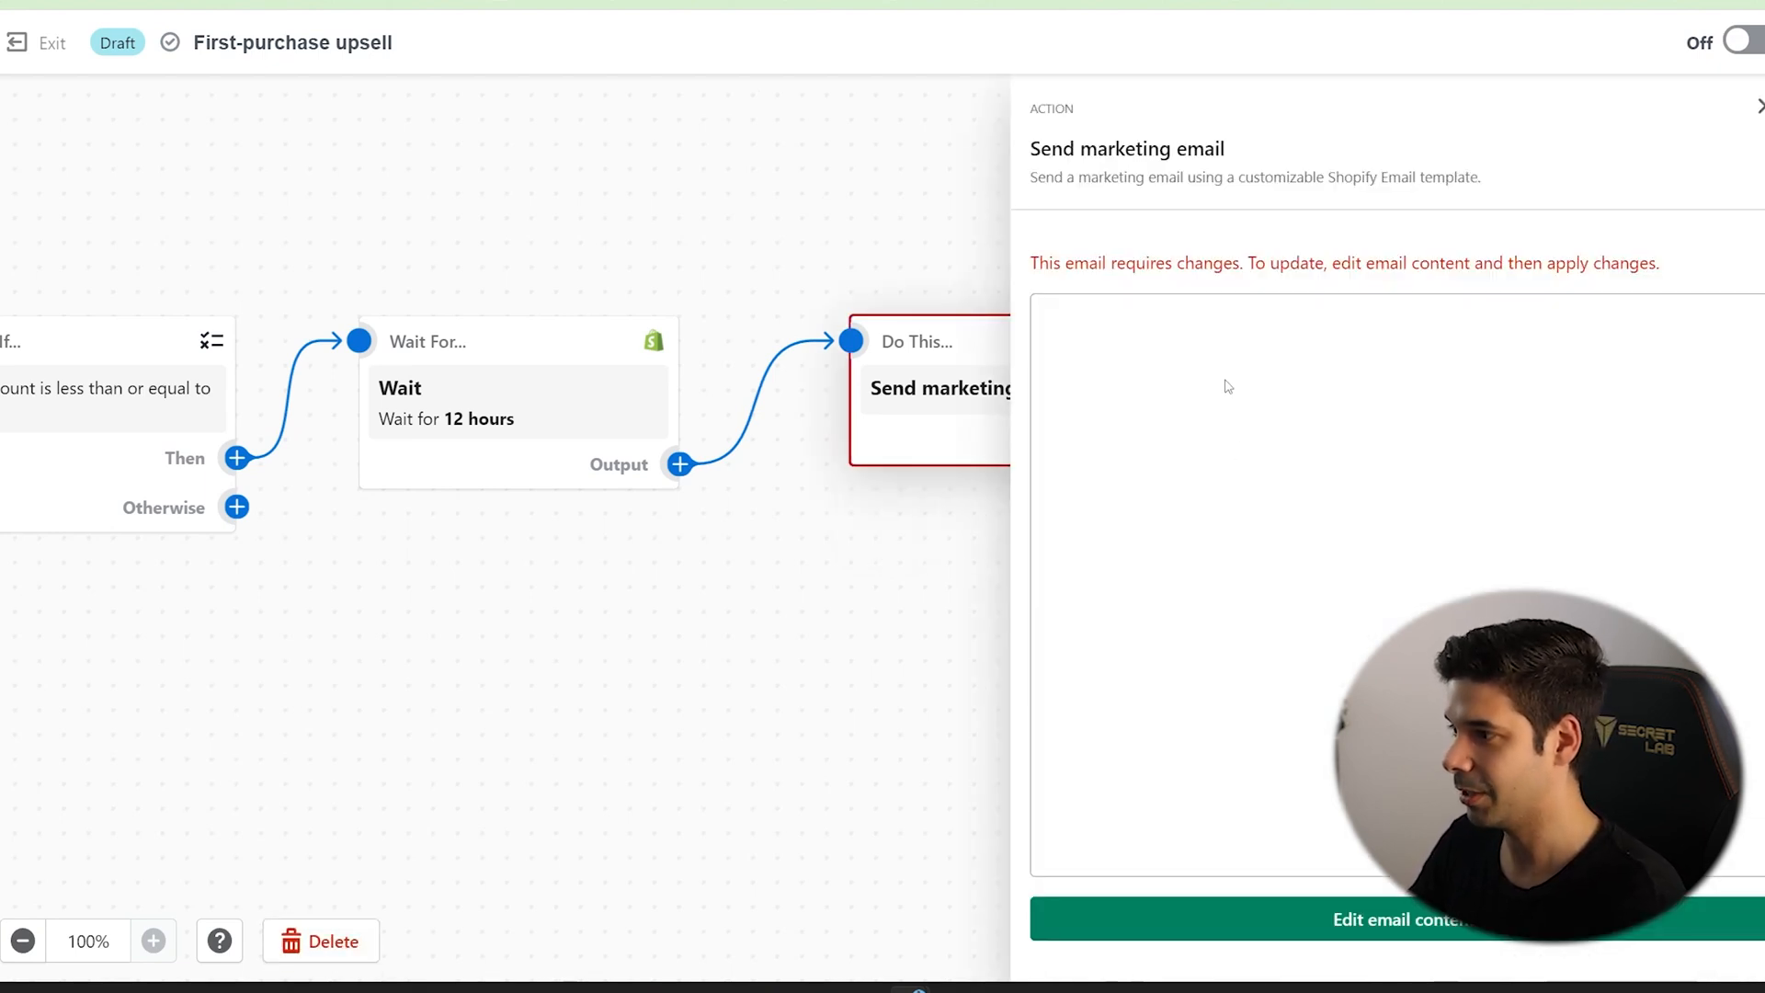
pyautogui.click(1395, 919)
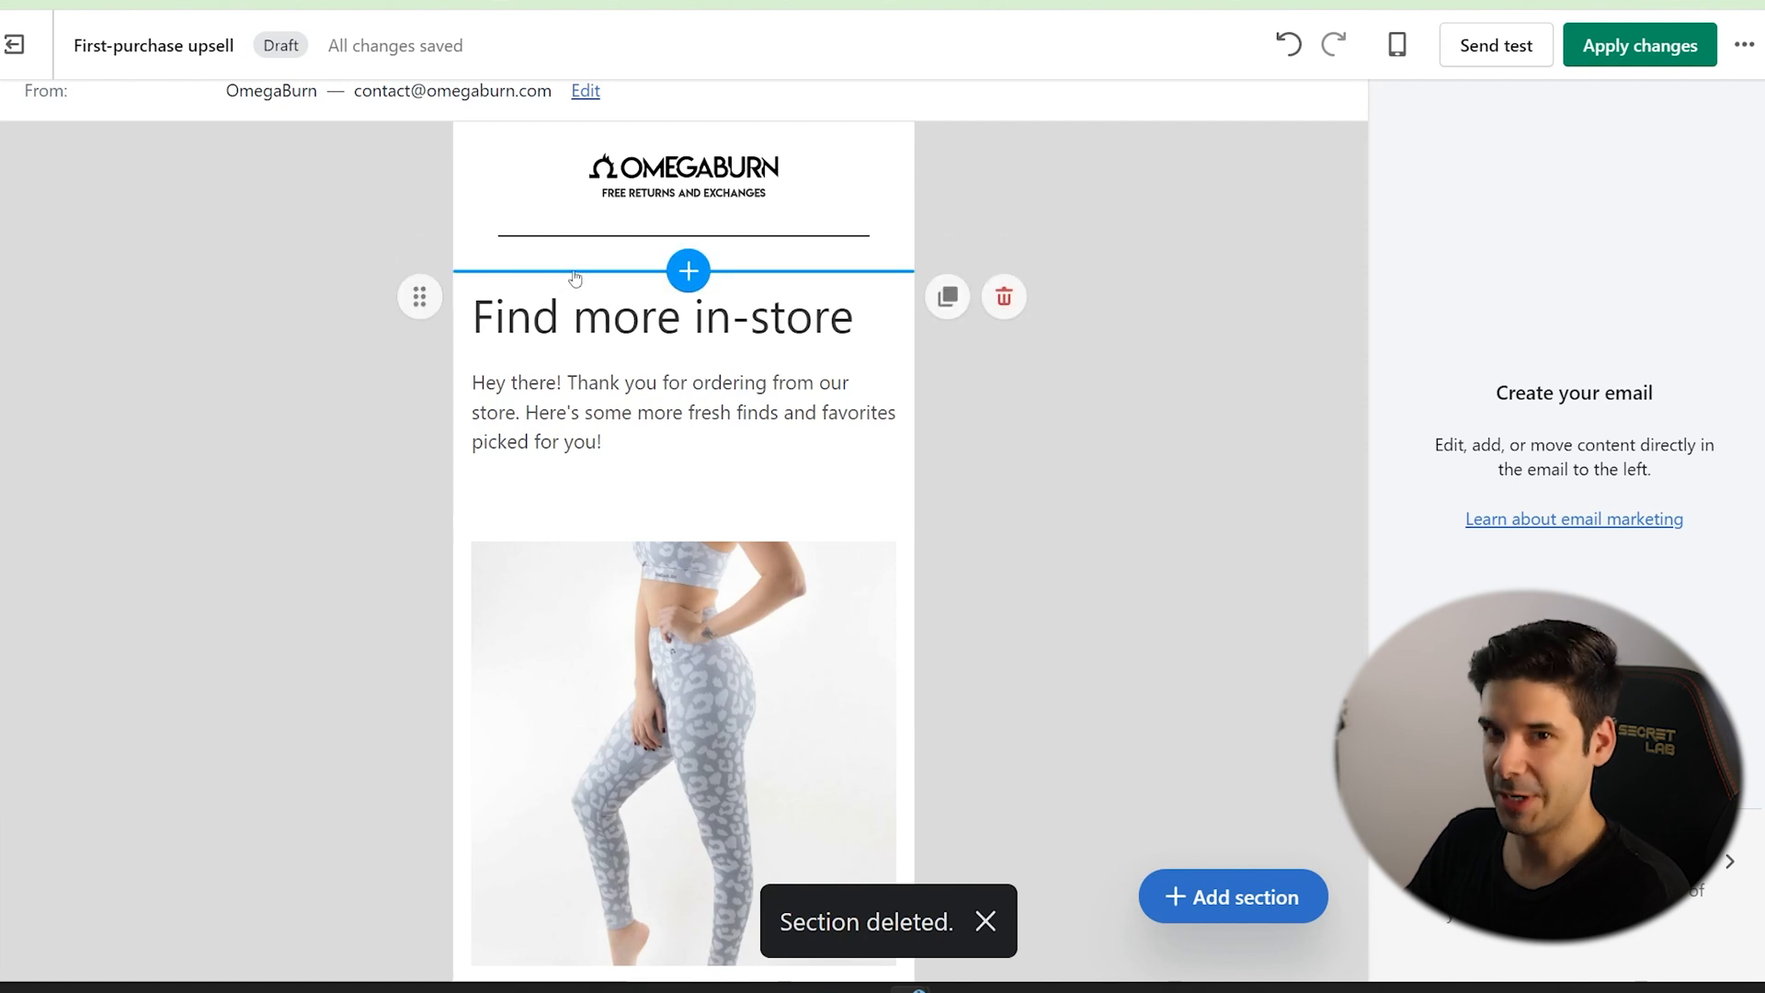
pyautogui.click(687, 270)
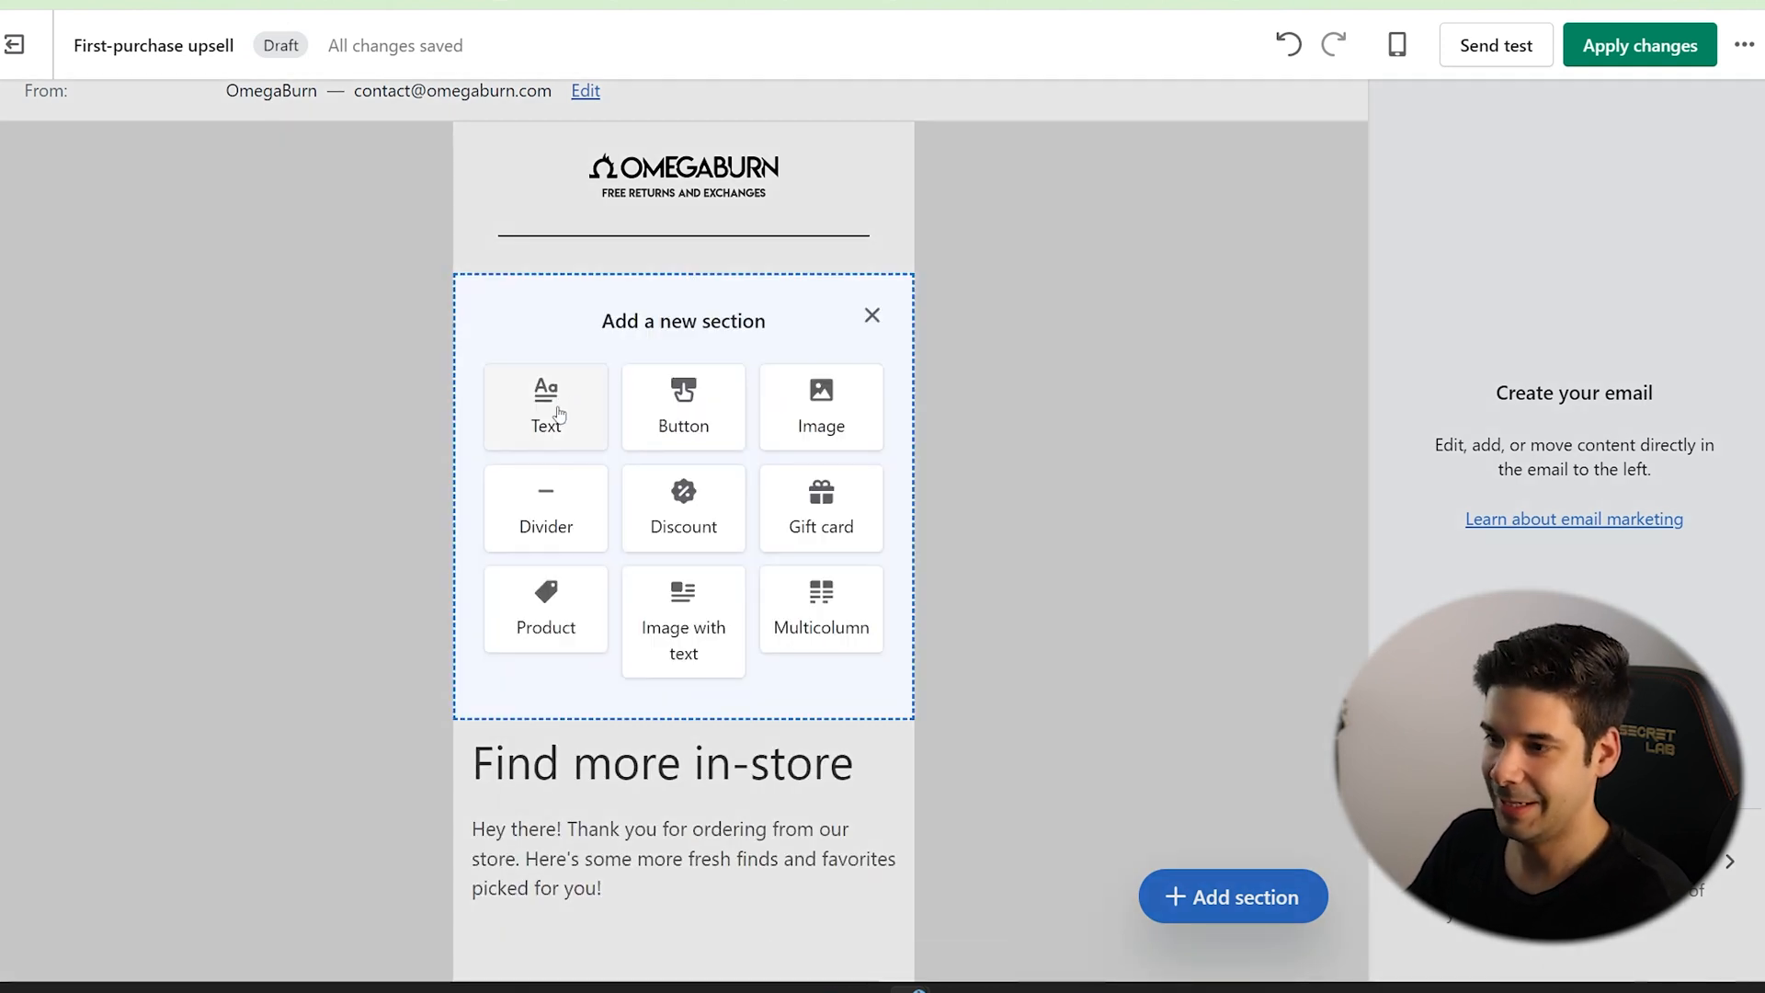
pyautogui.click(544, 406)
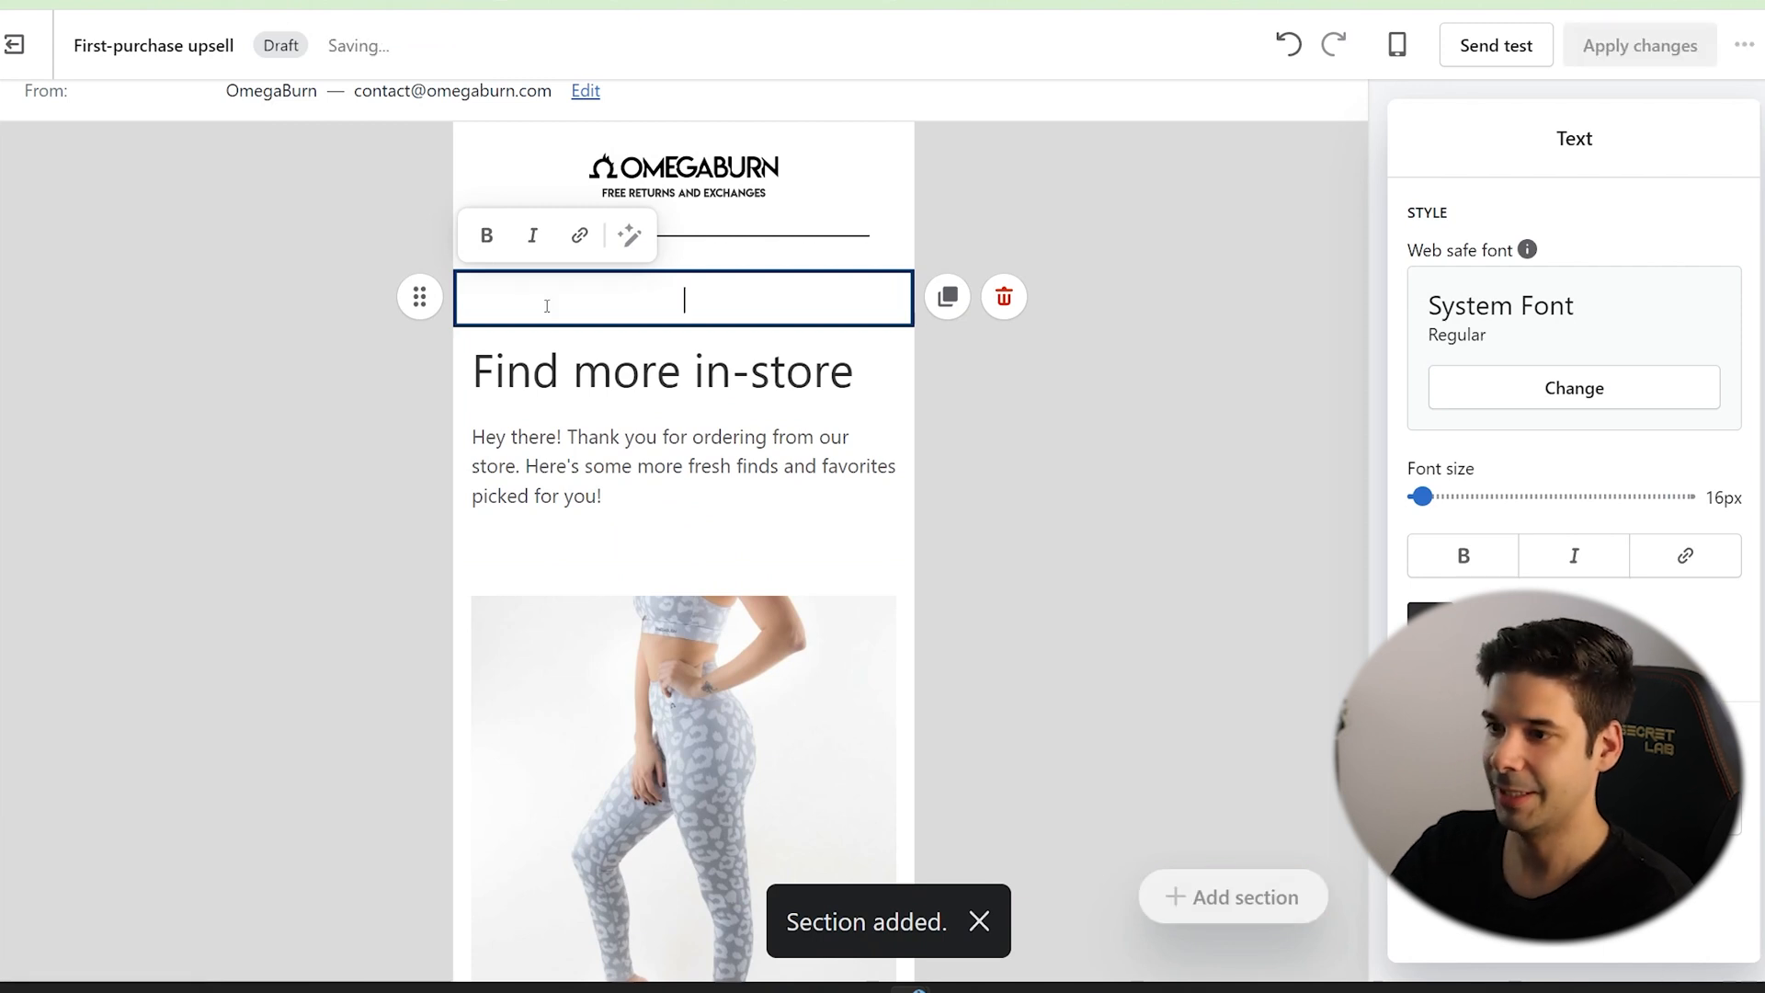
pyautogui.write('Hi')
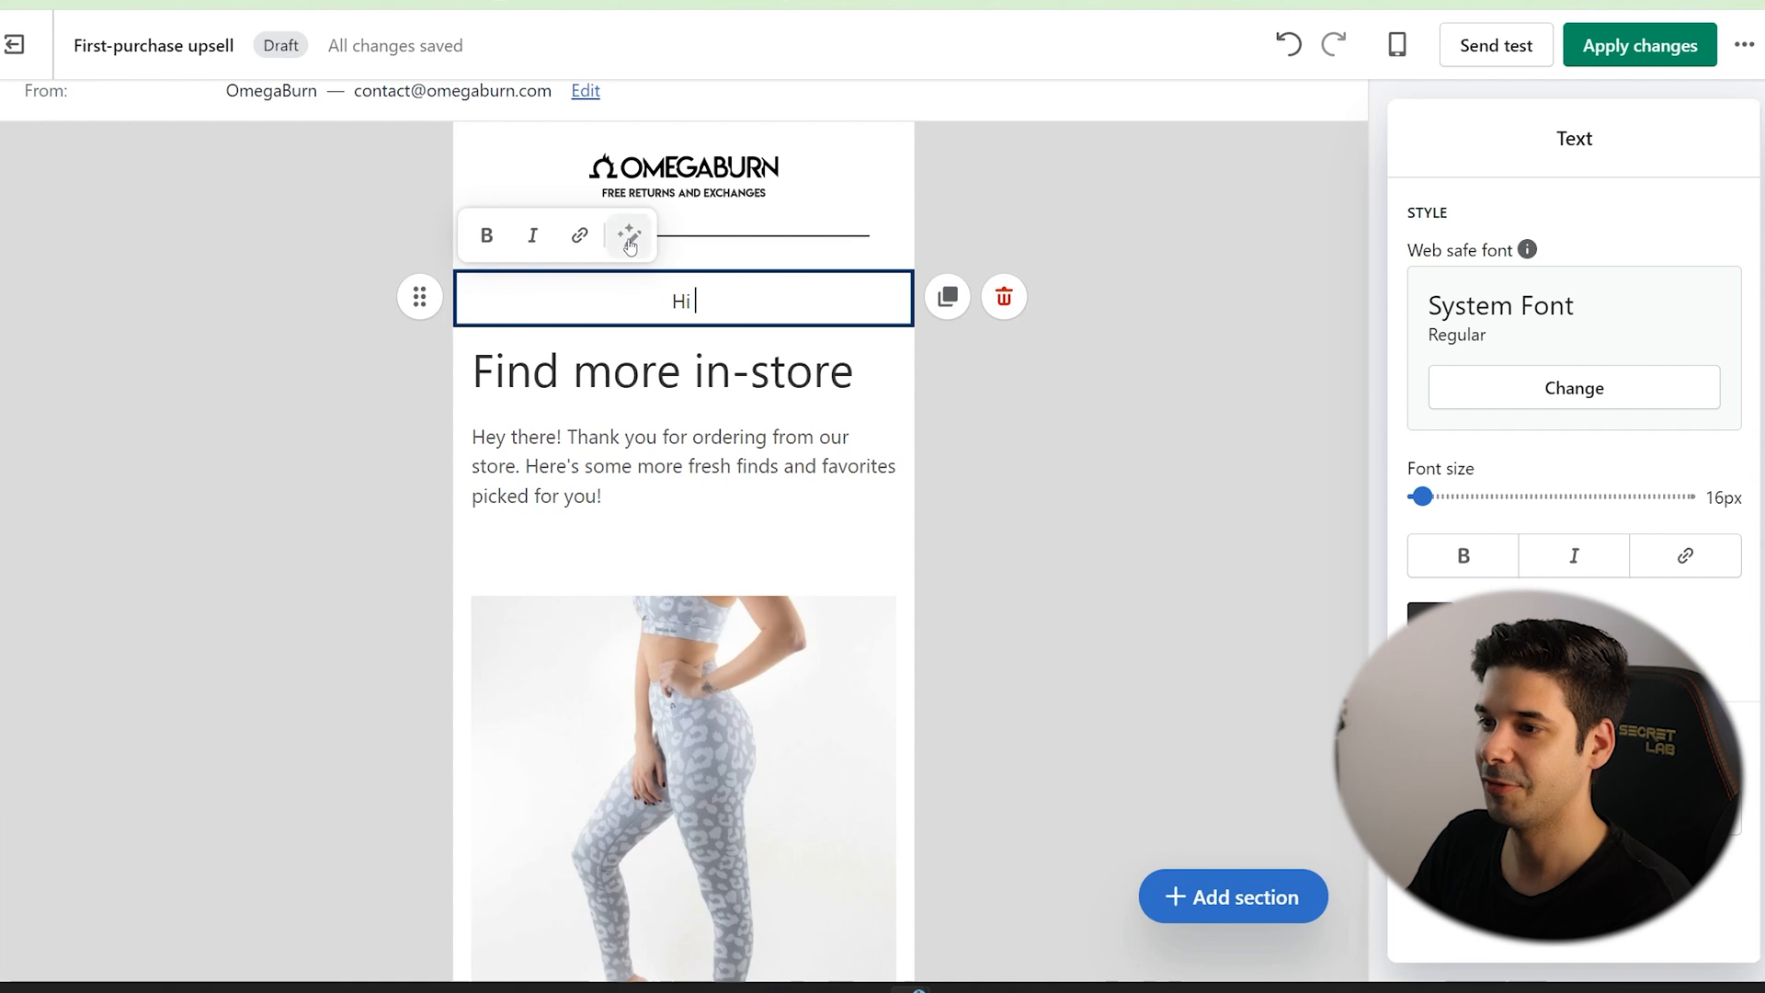
# Insert the customer's First name personalization field into the greeting.
pyautogui.click(629, 236)
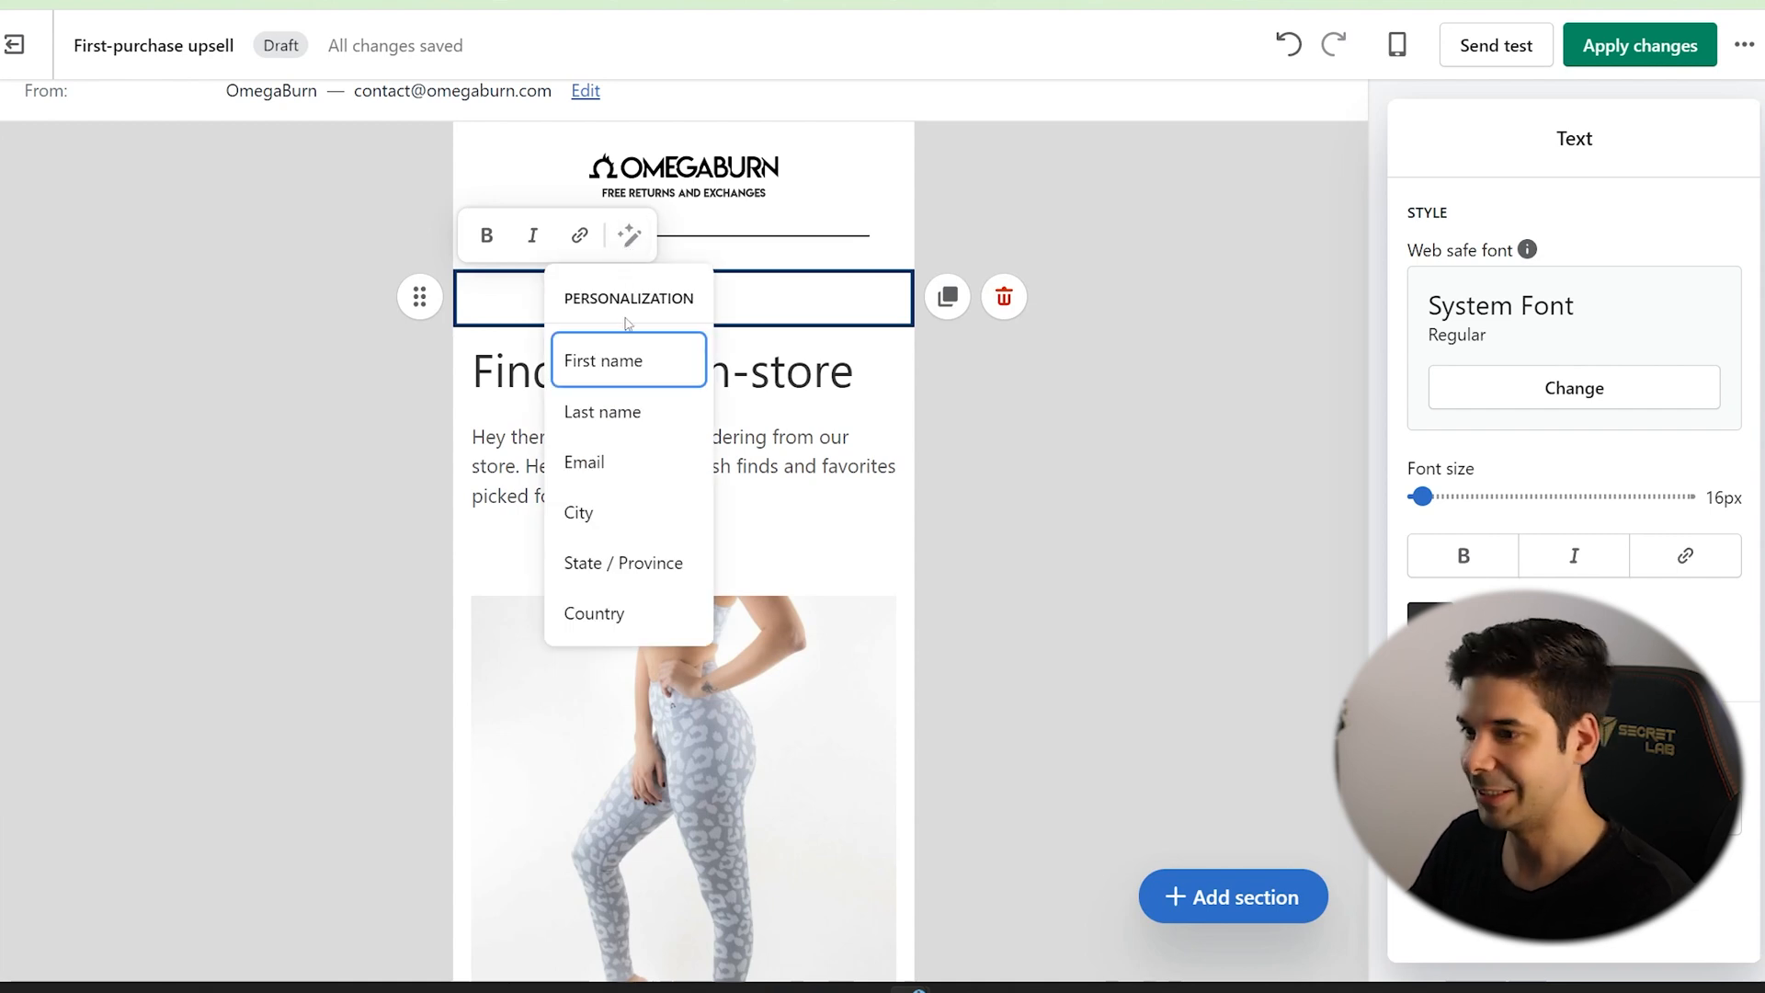
pyautogui.moveTo(616, 422)
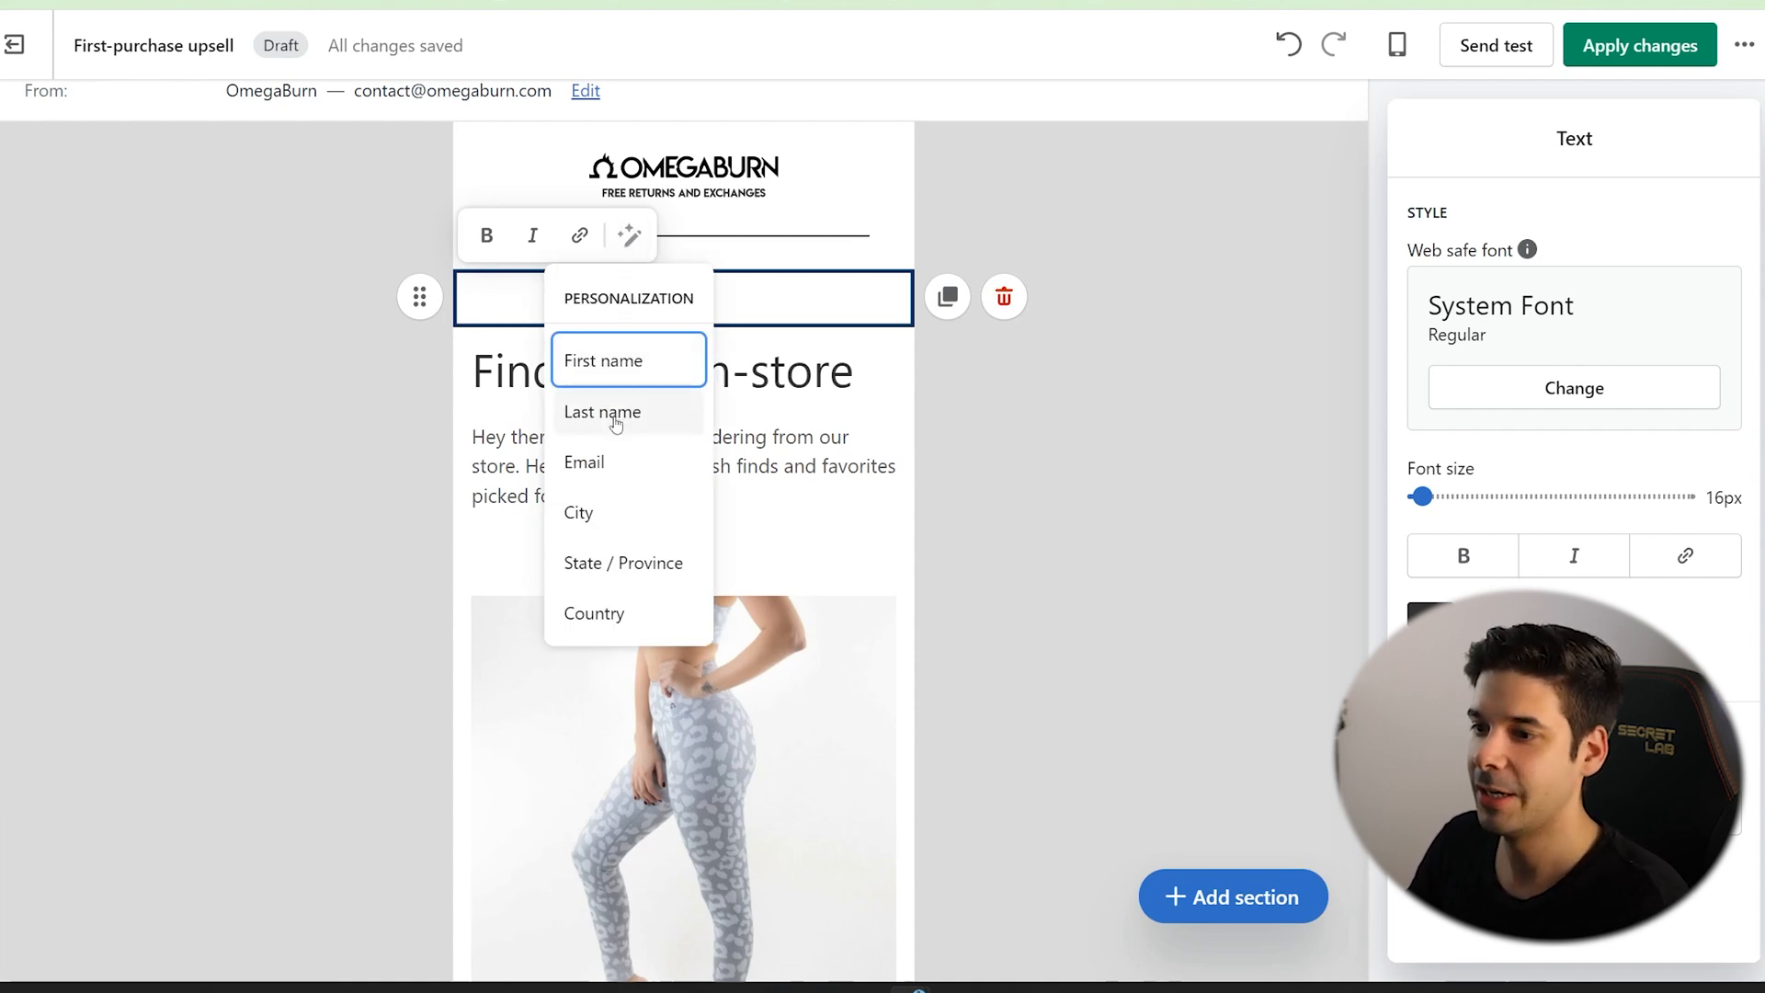
pyautogui.click(603, 360)
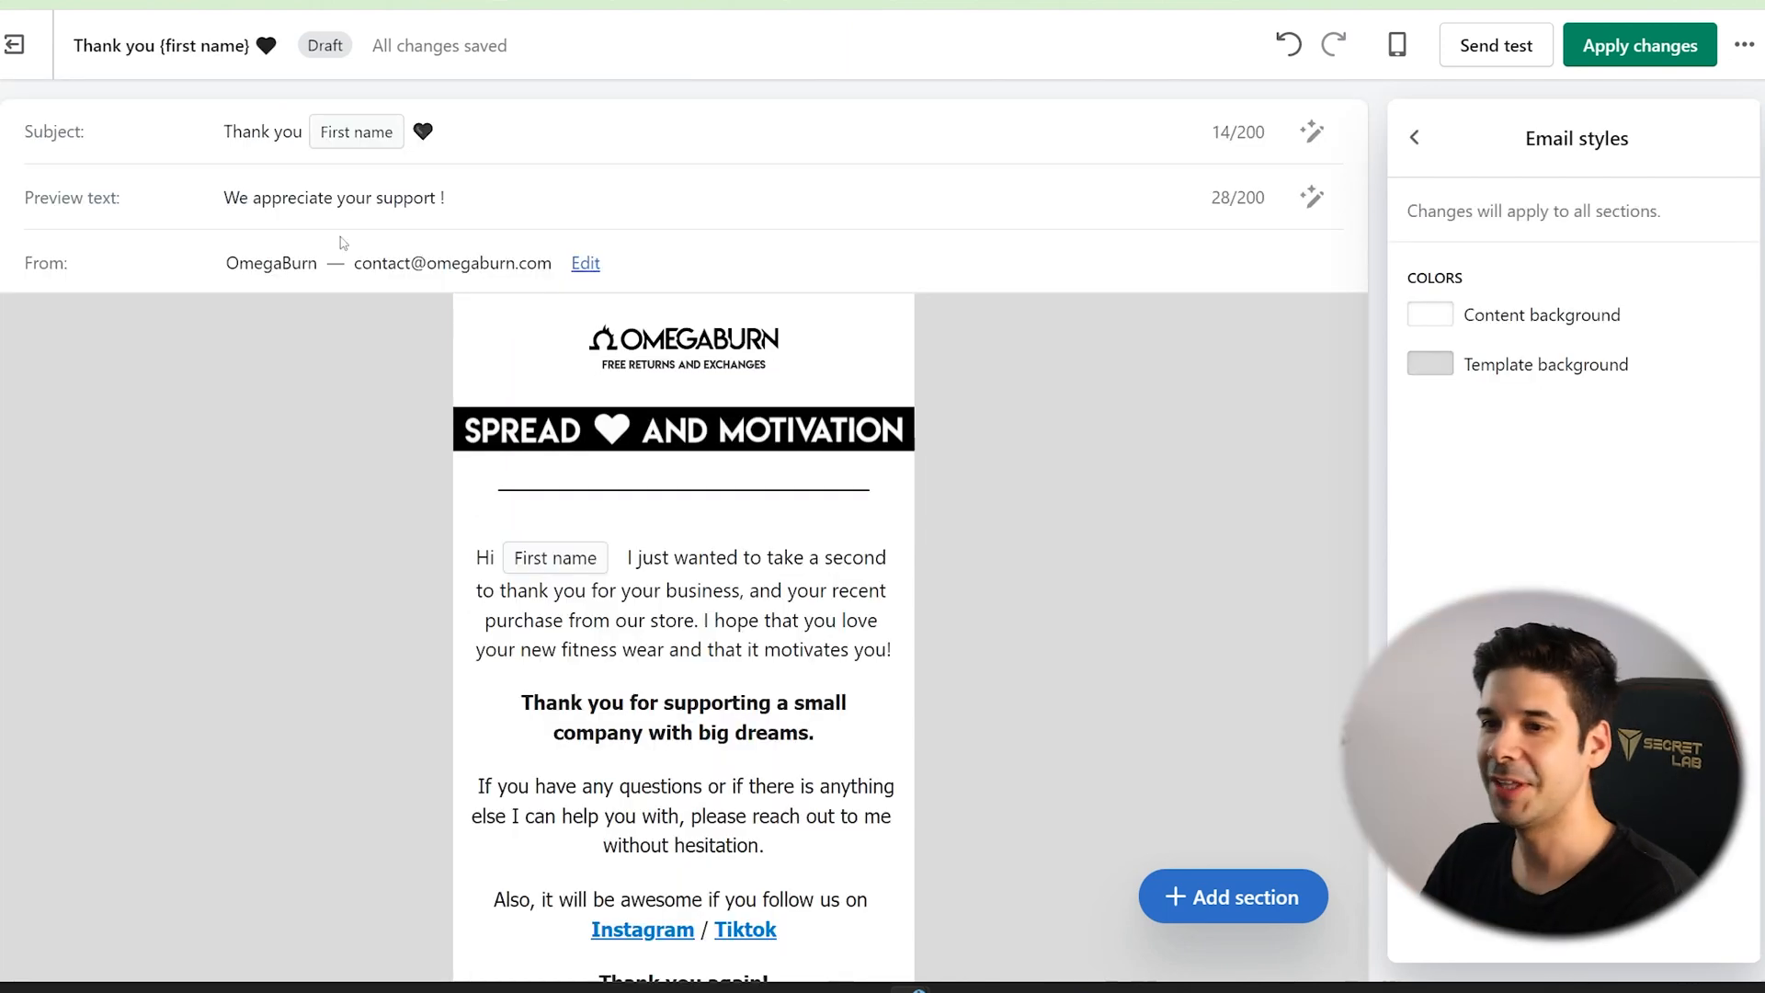
pyautogui.moveTo(175, 164)
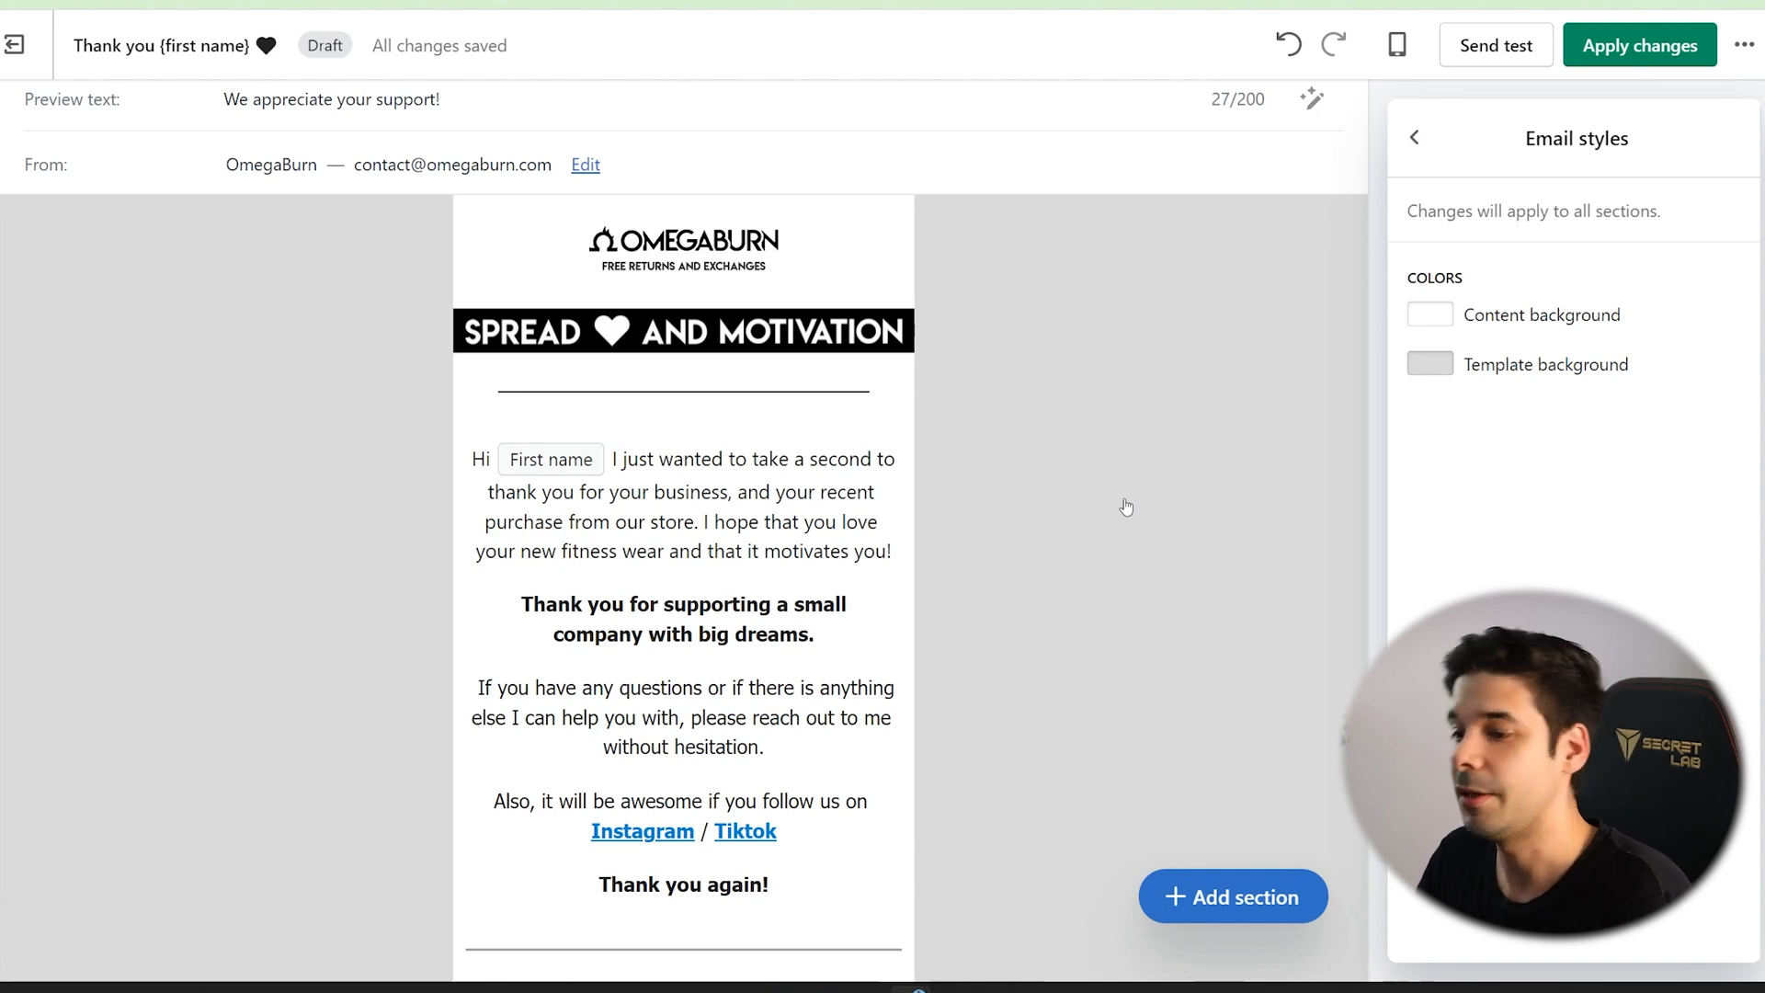
# Review the thank-you message block through to the signature and apply the email changes.
pyautogui.click(682, 671)
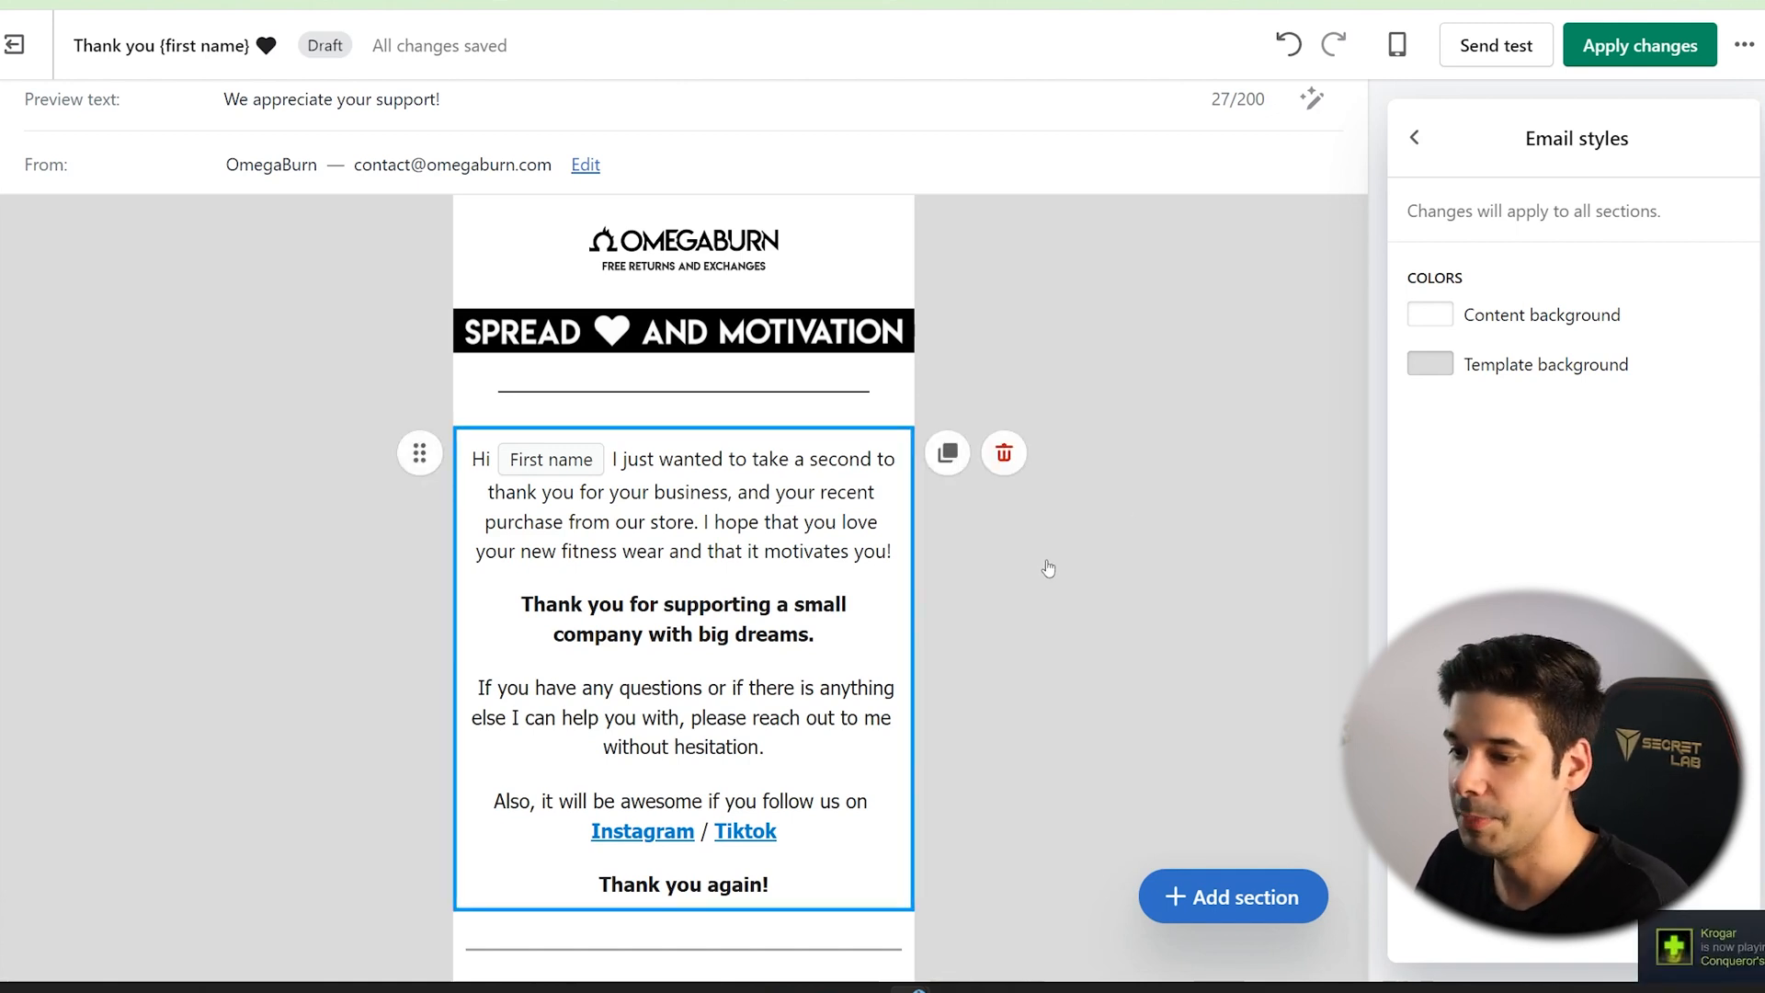
pyautogui.scroll(-3)
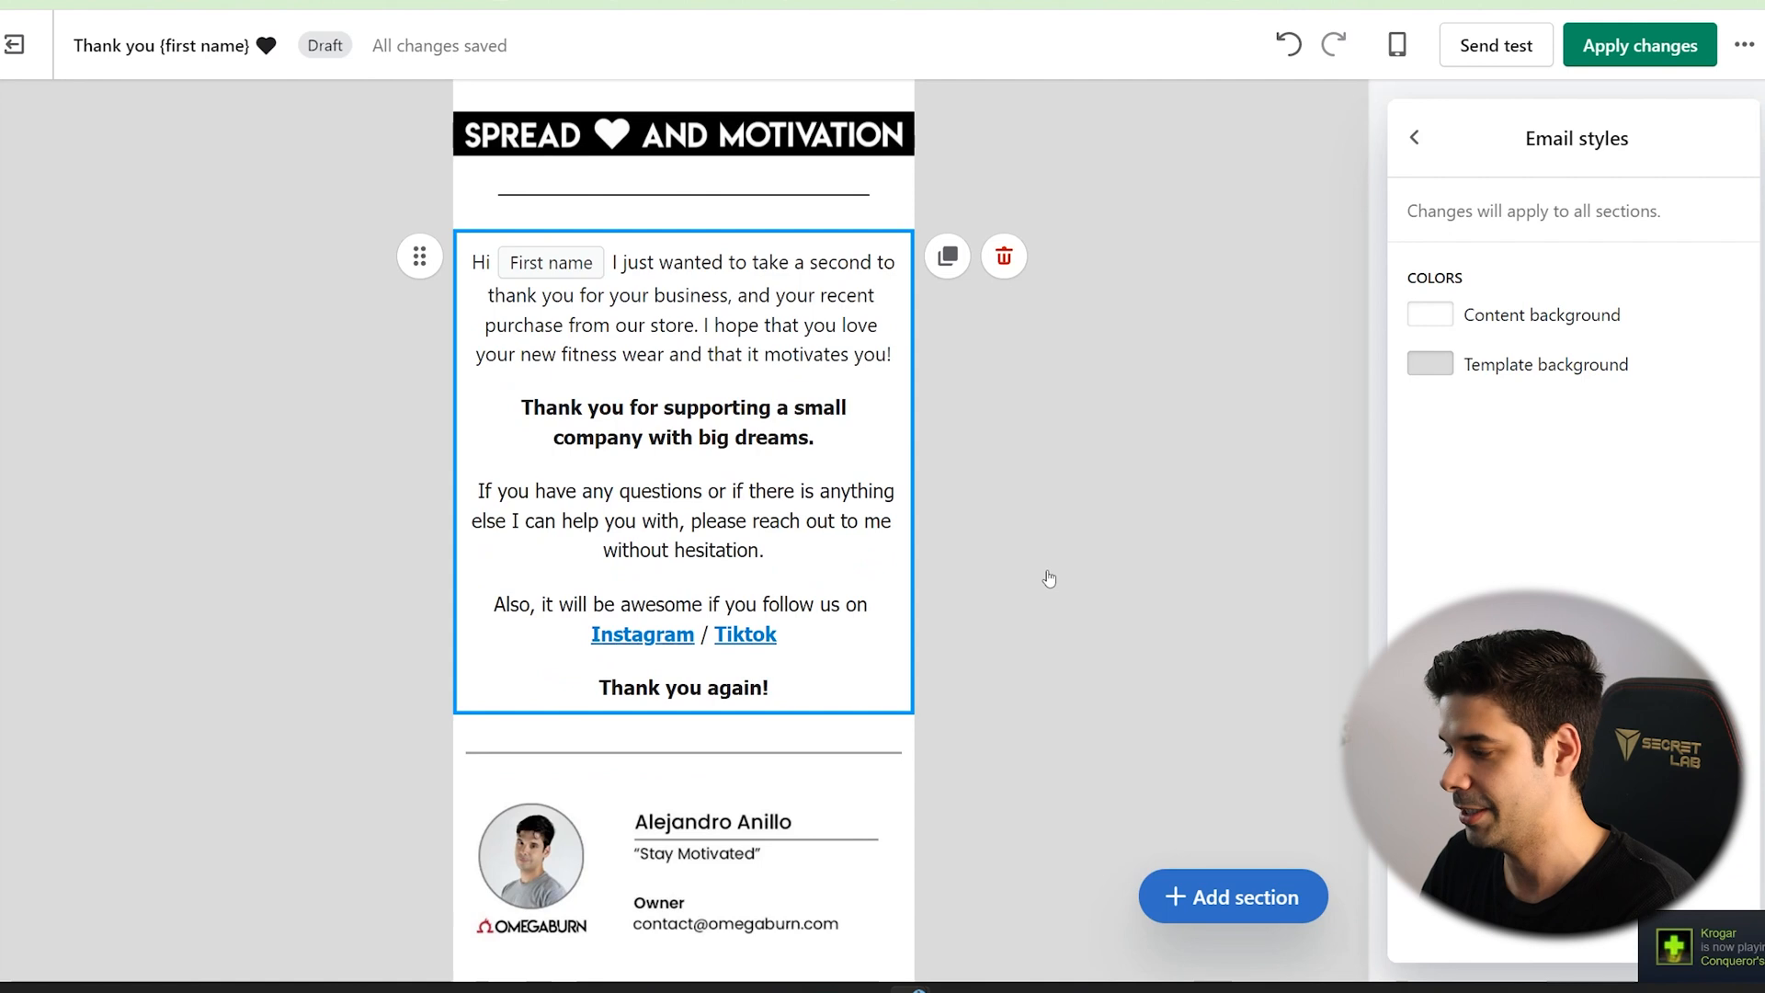
pyautogui.scroll(-3)
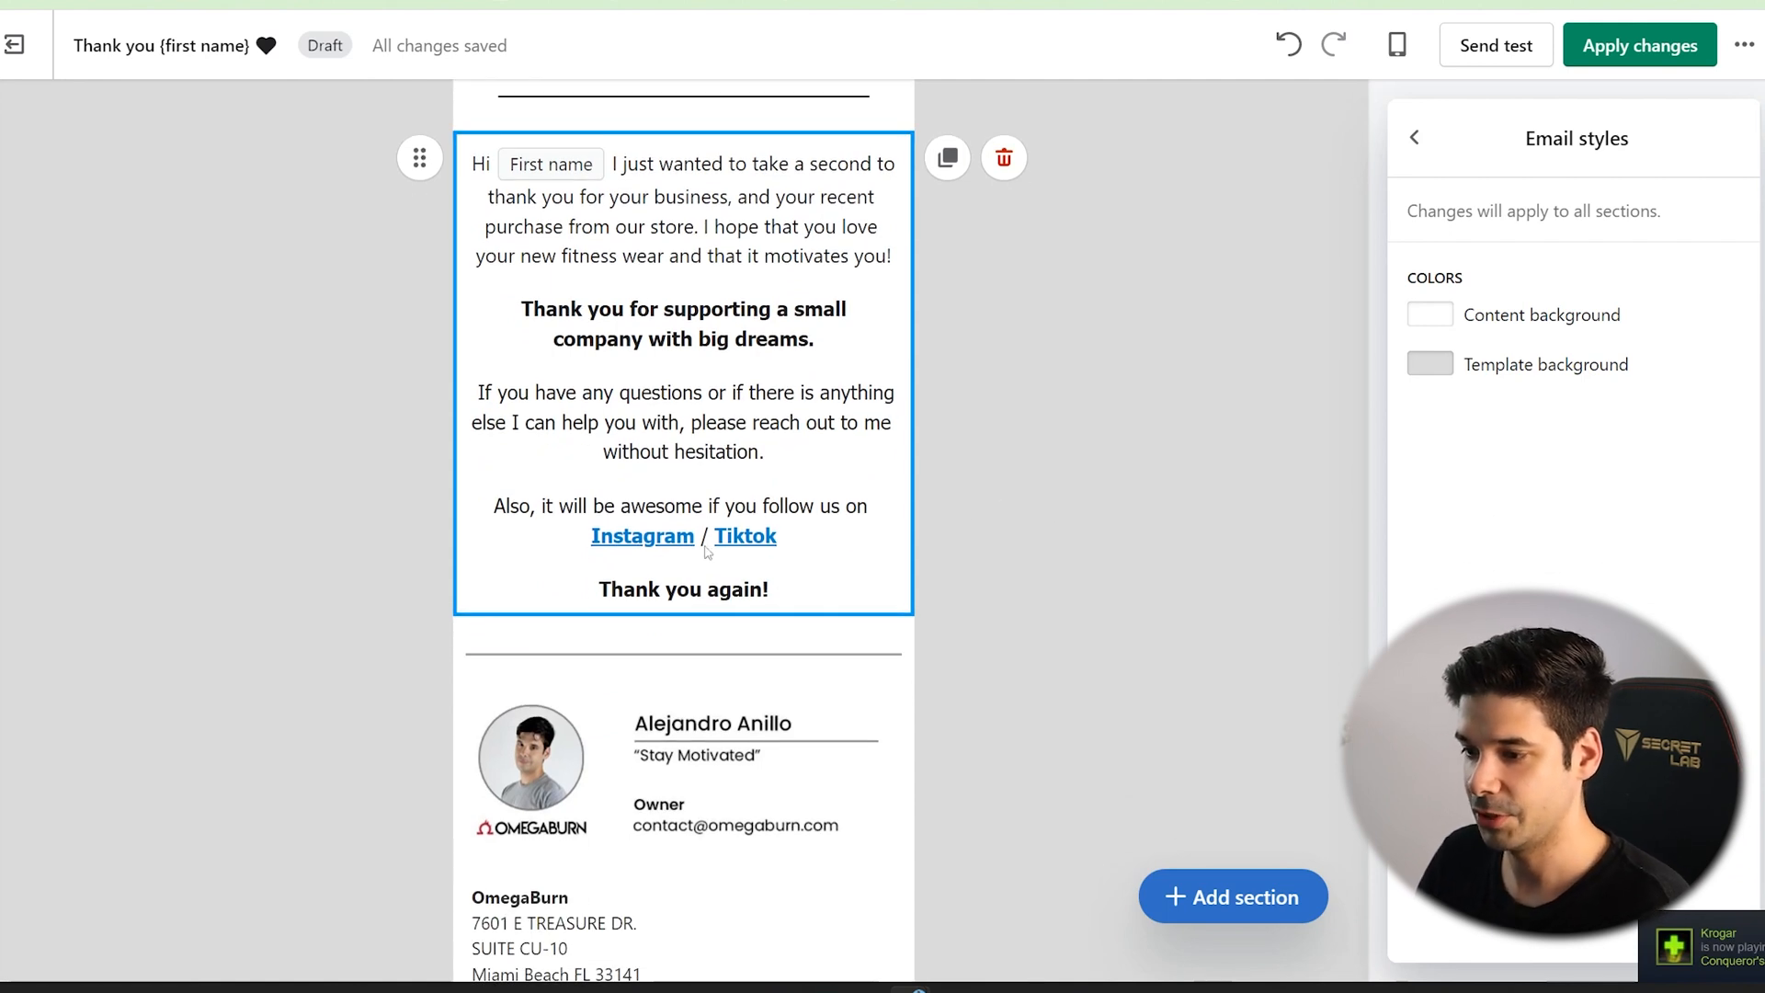
pyautogui.scroll(-3)
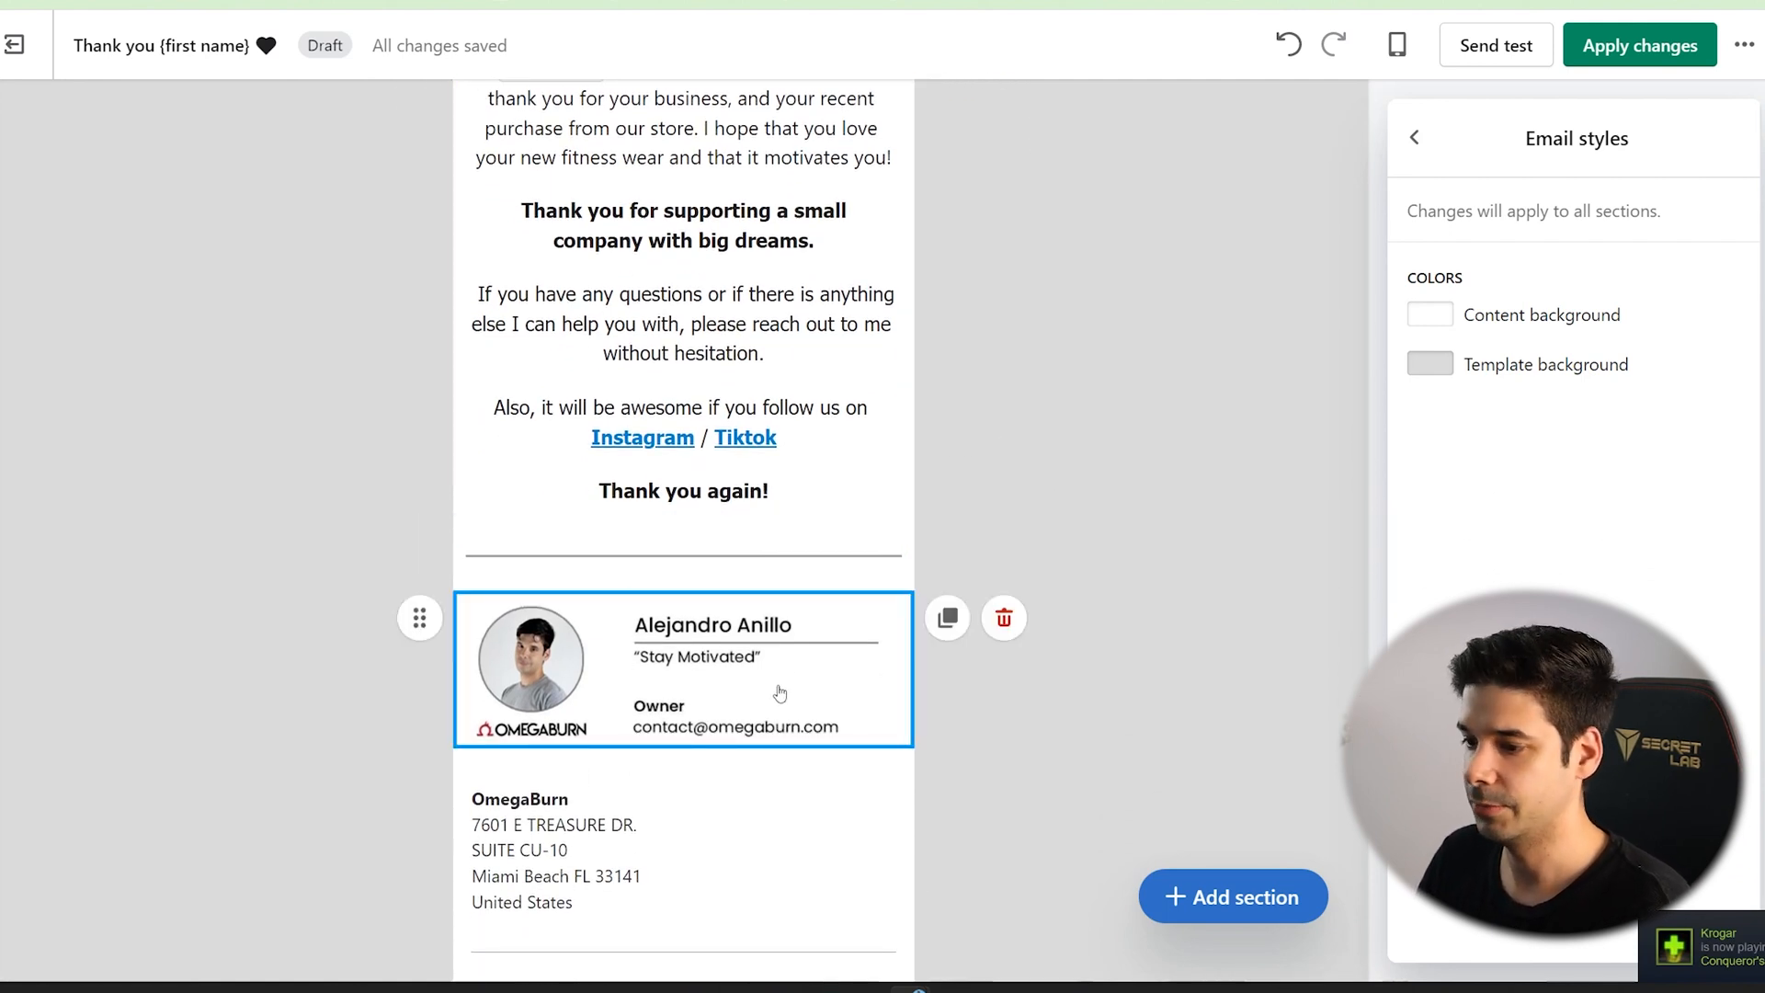
pyautogui.moveTo(910, 660)
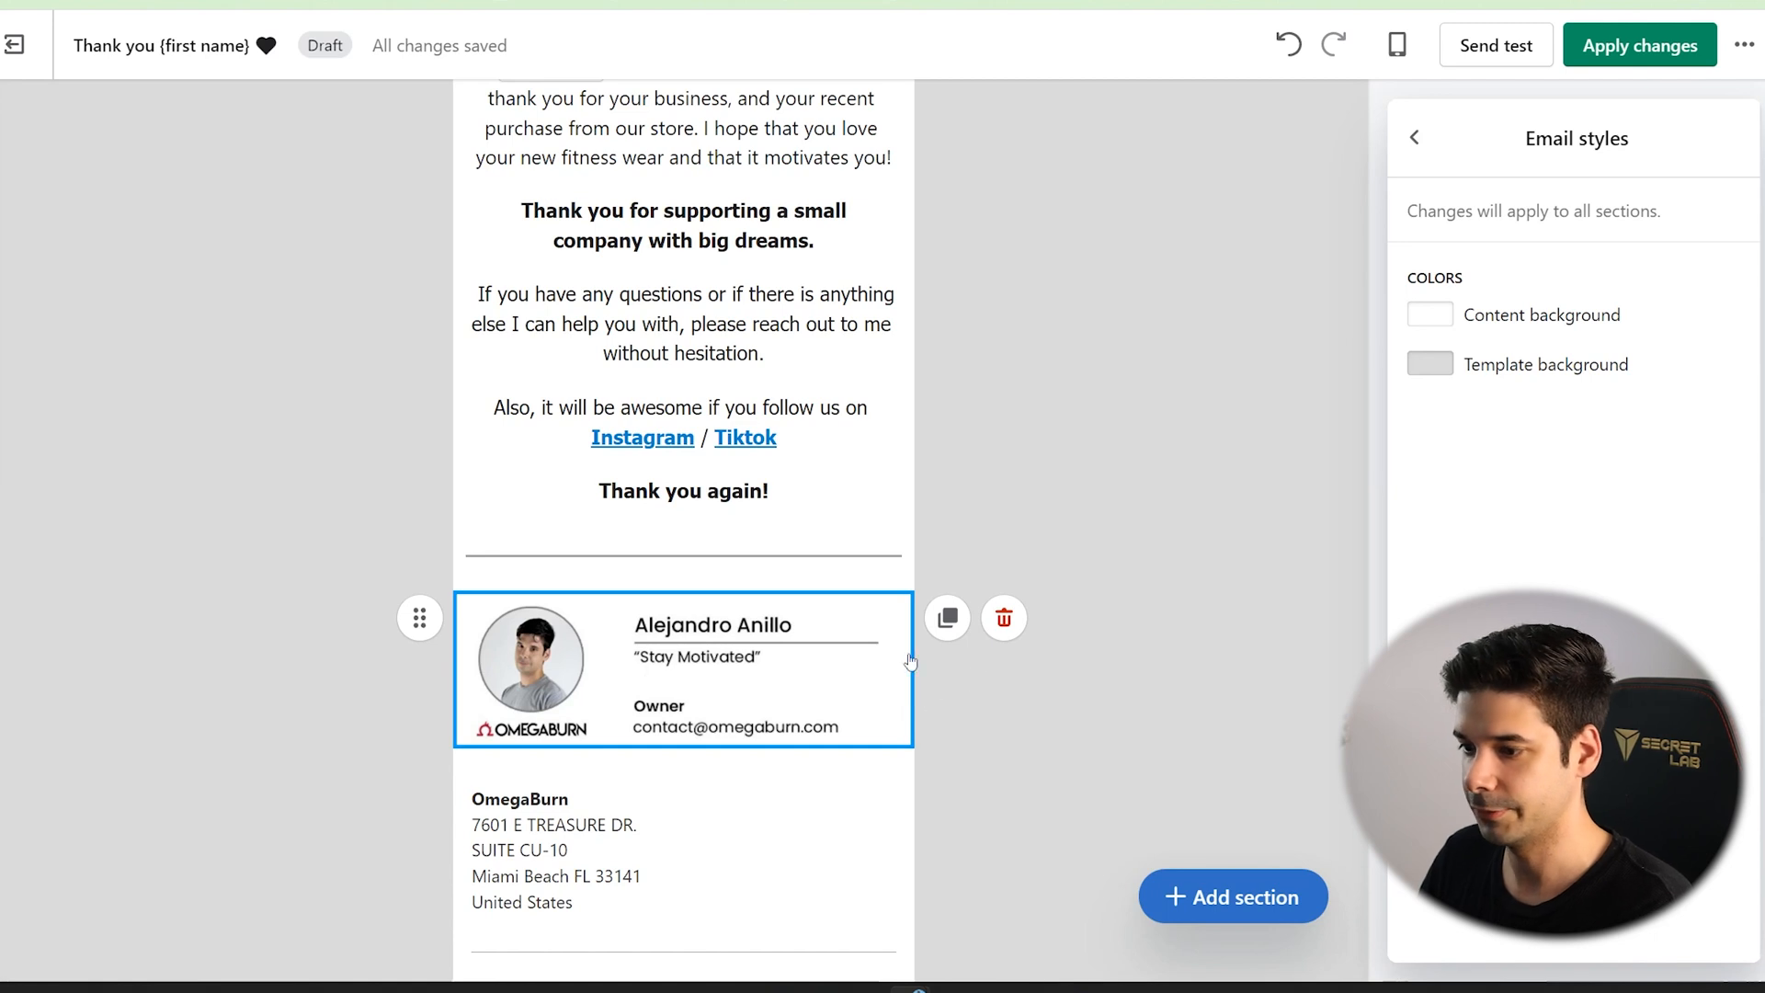
pyautogui.scroll(-3)
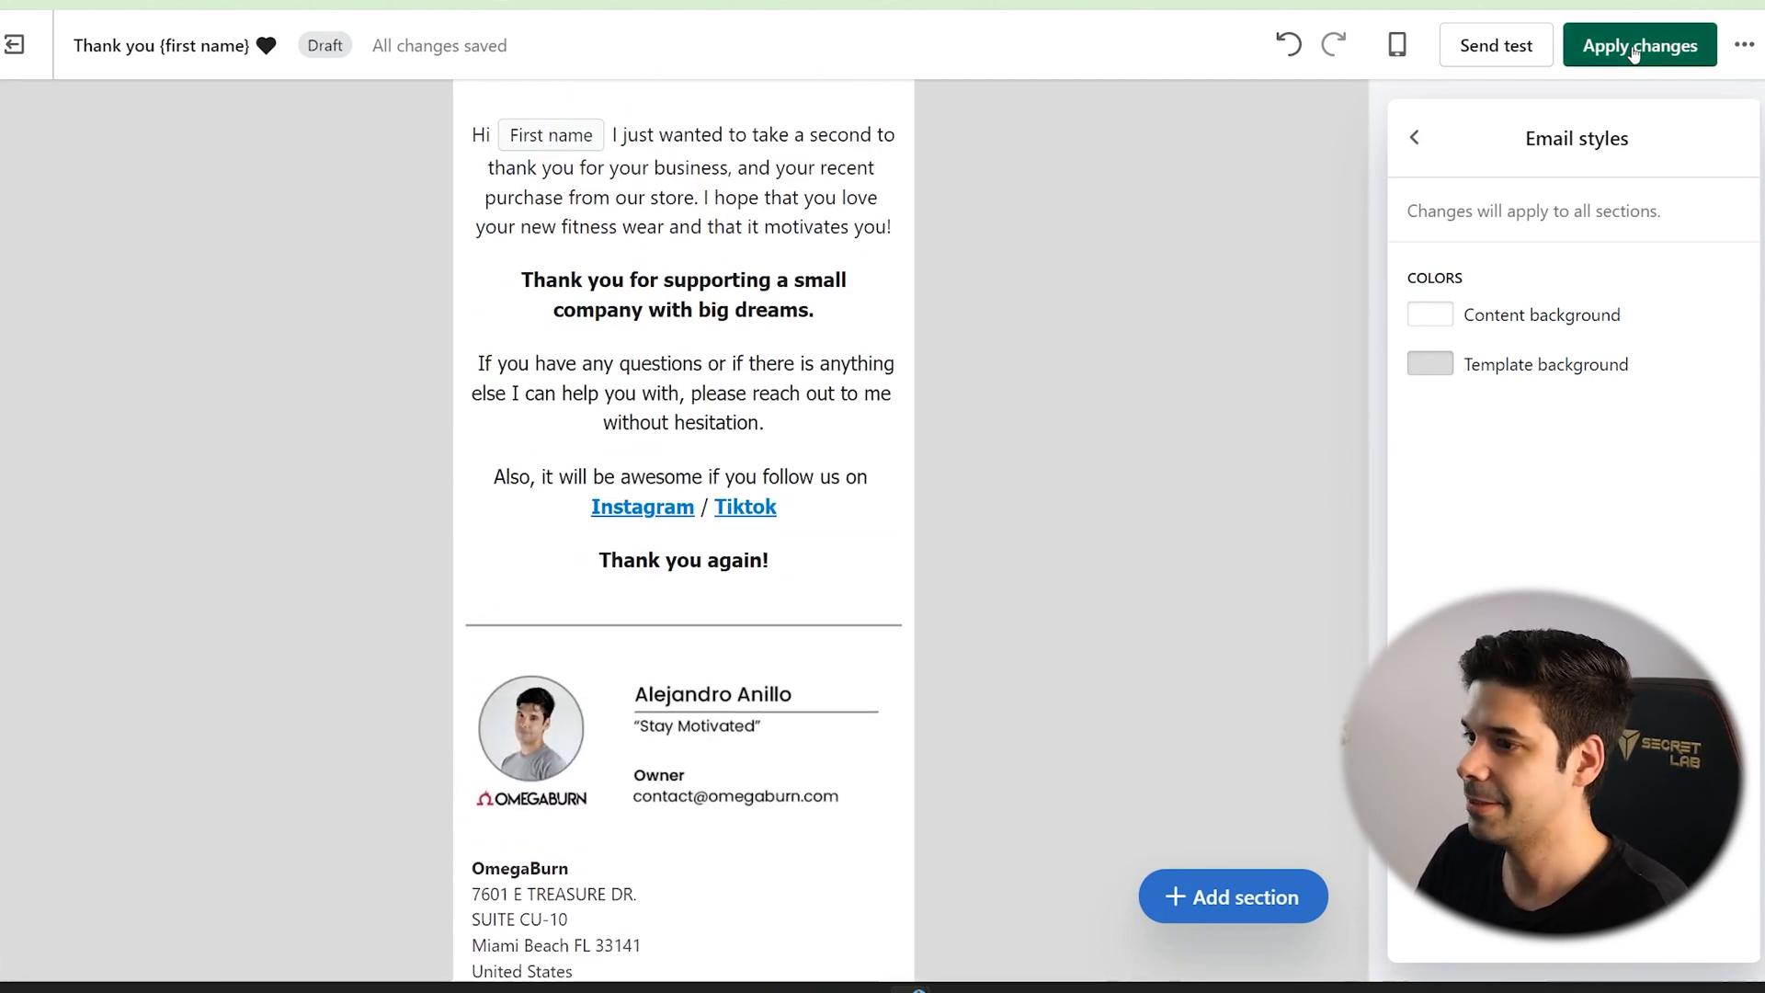
pyautogui.click(17, 44)
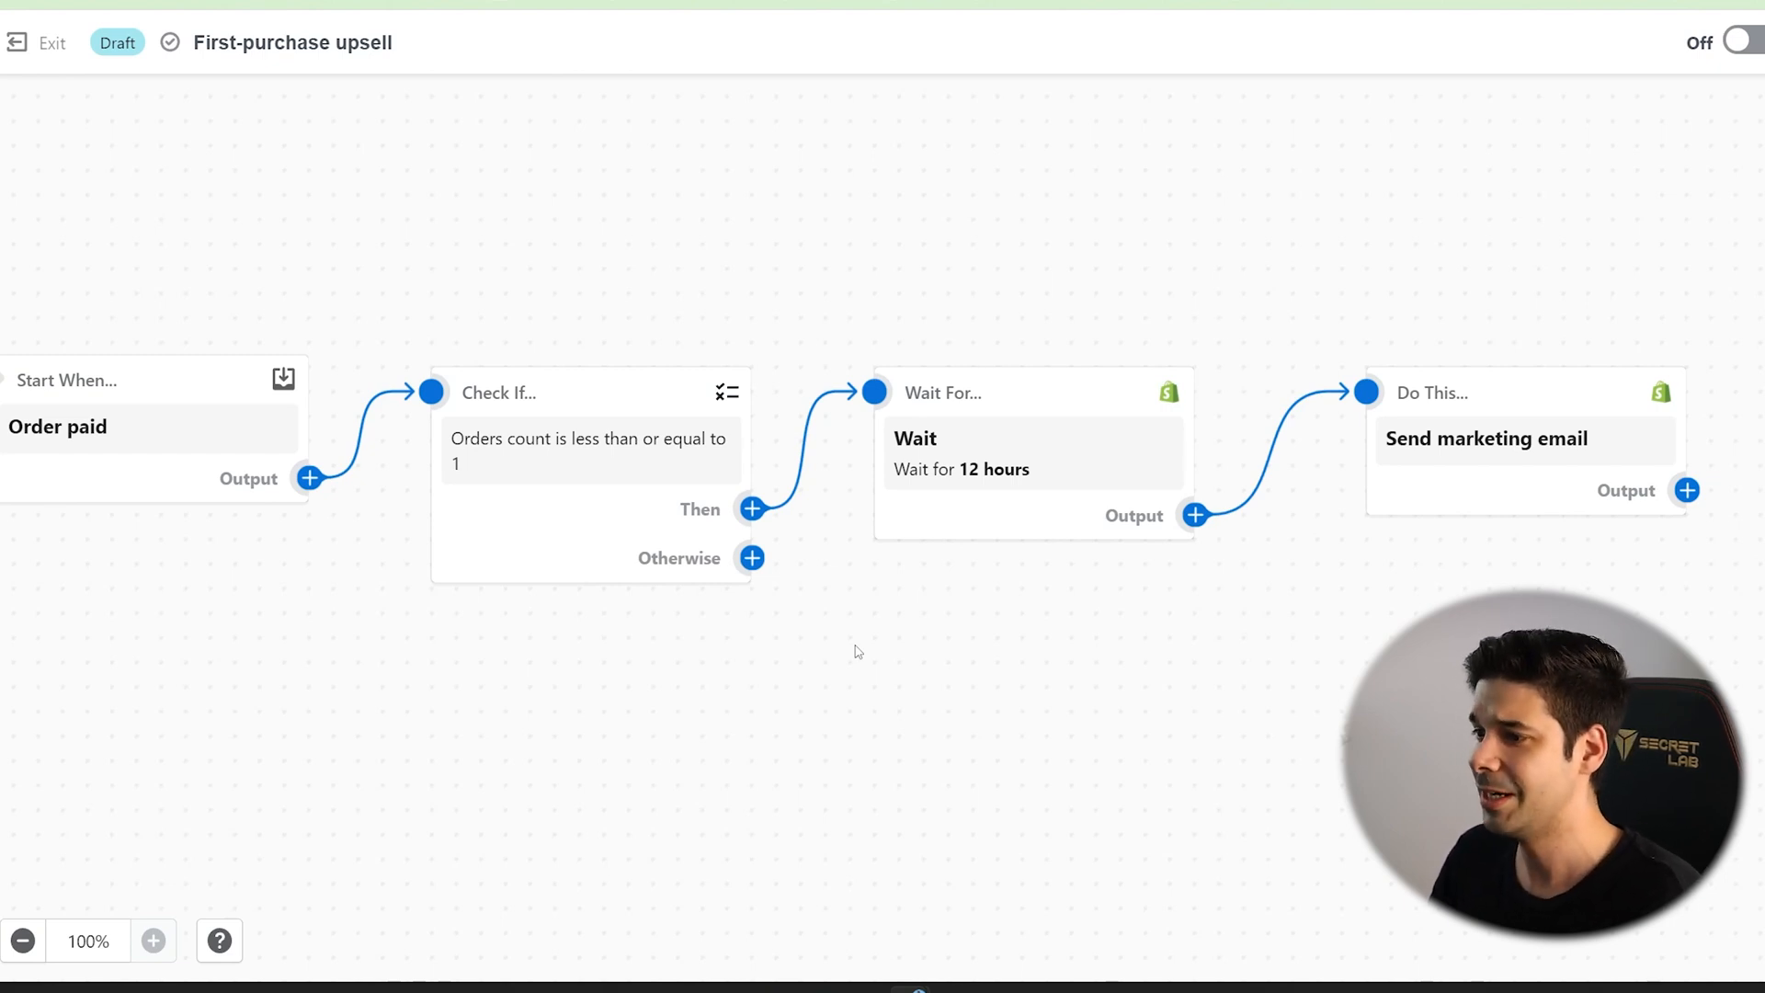
pyautogui.moveTo(837, 615)
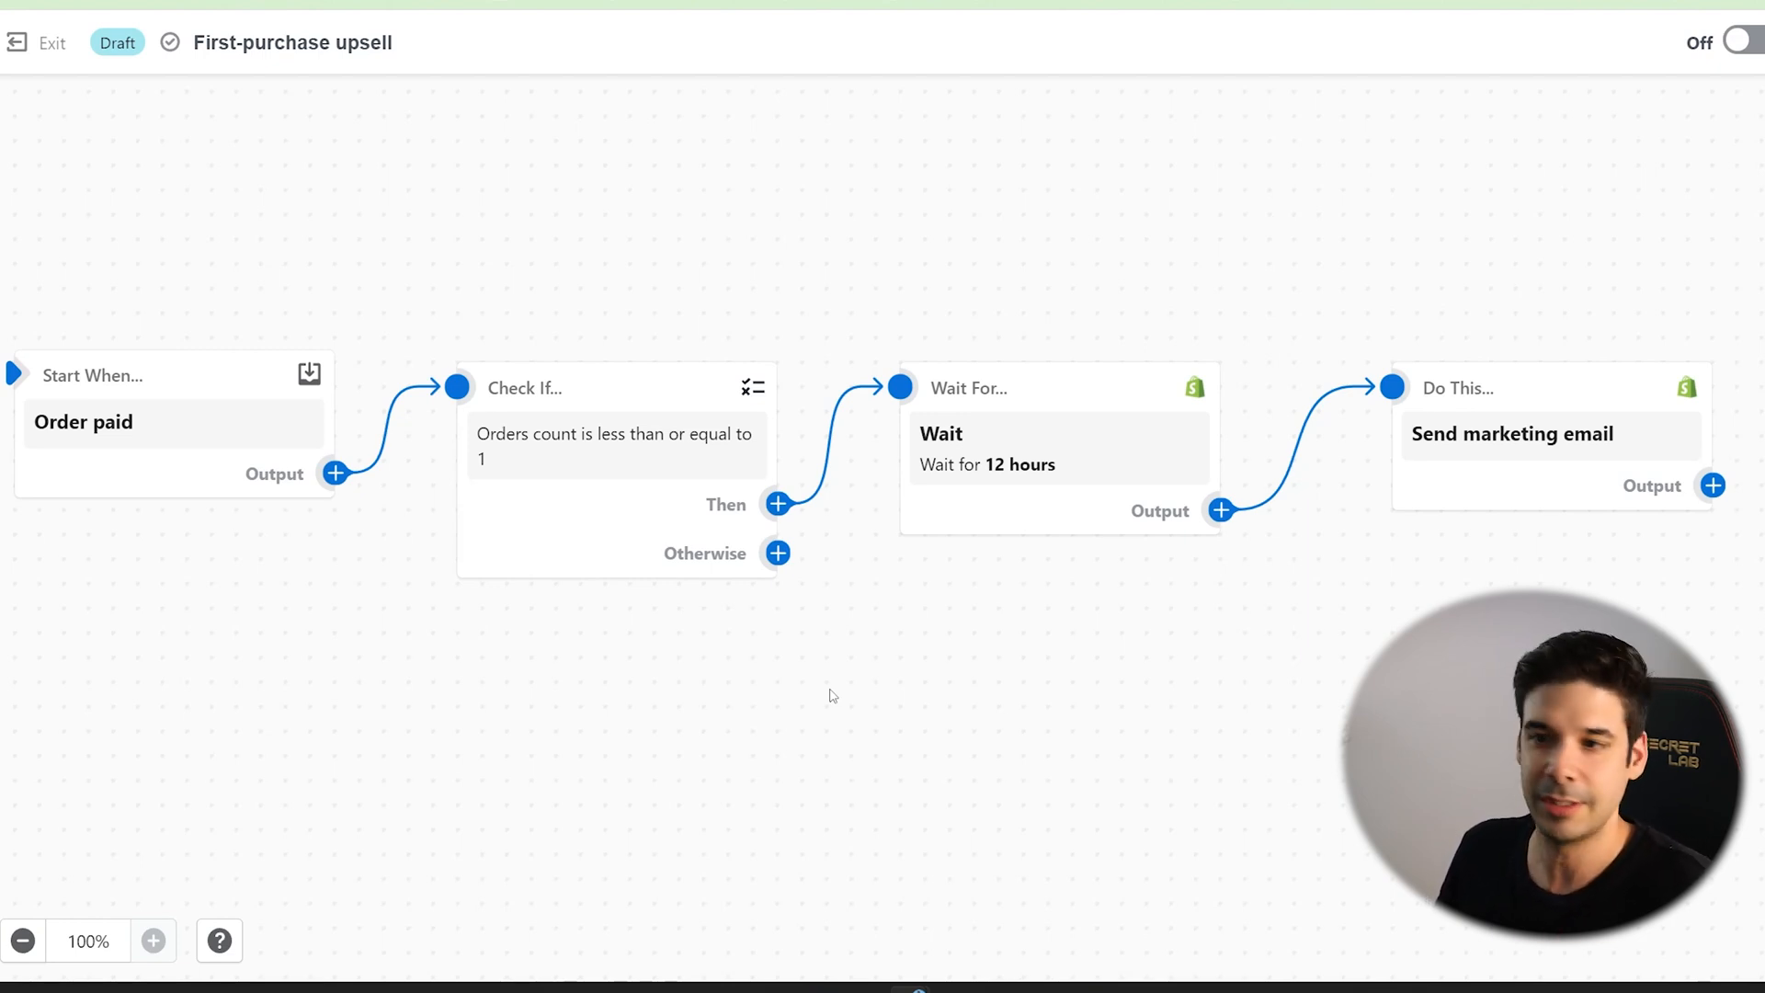
pyautogui.moveTo(647, 628)
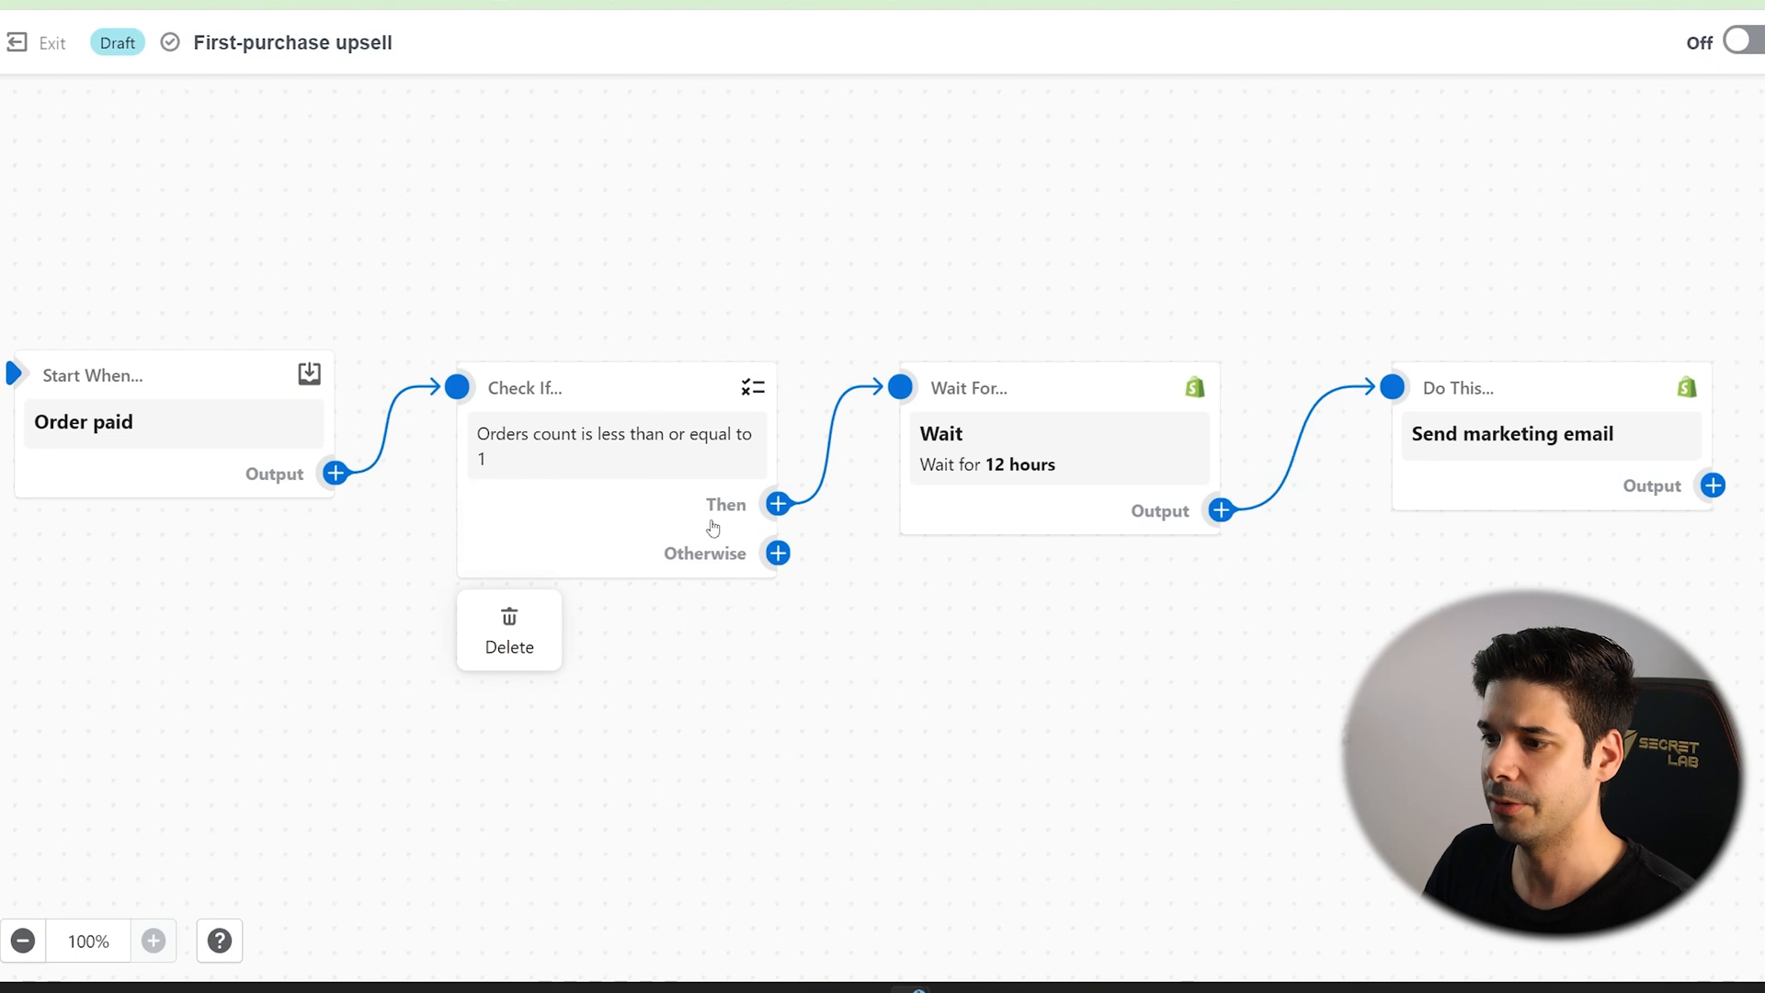
# Change the Check If condition to 'Orders count is greater than 1'.
pyautogui.click(614, 445)
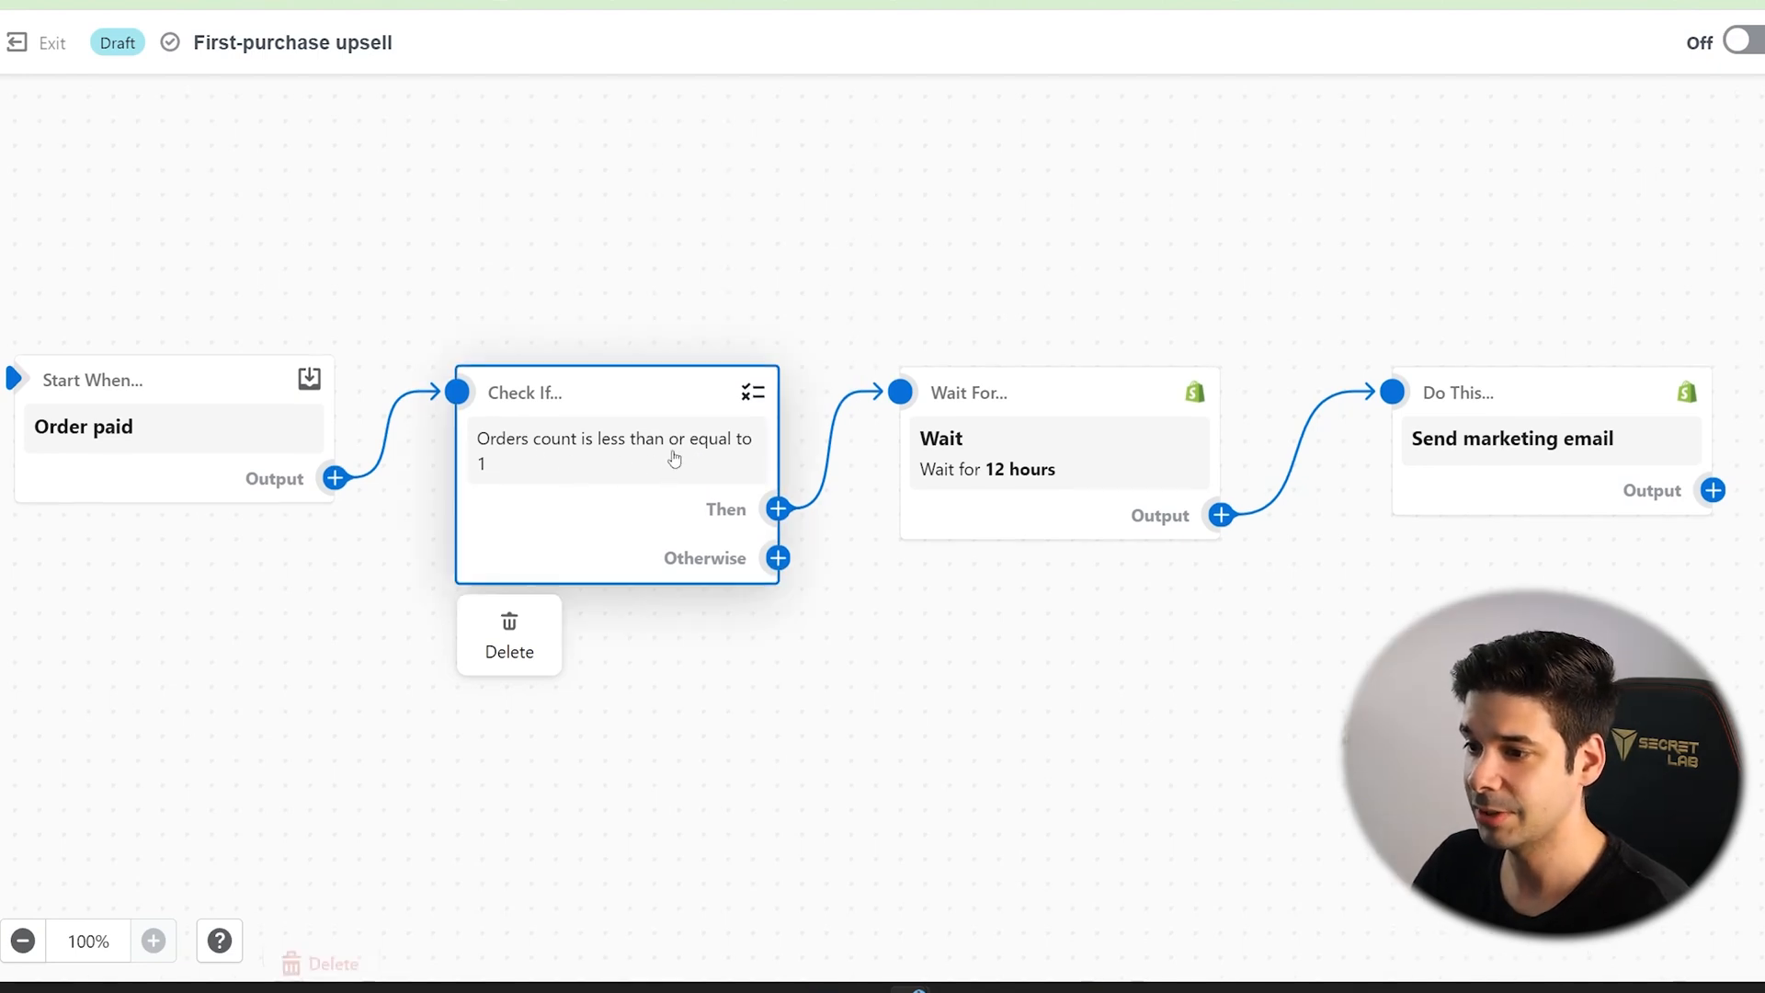
pyautogui.click(616, 440)
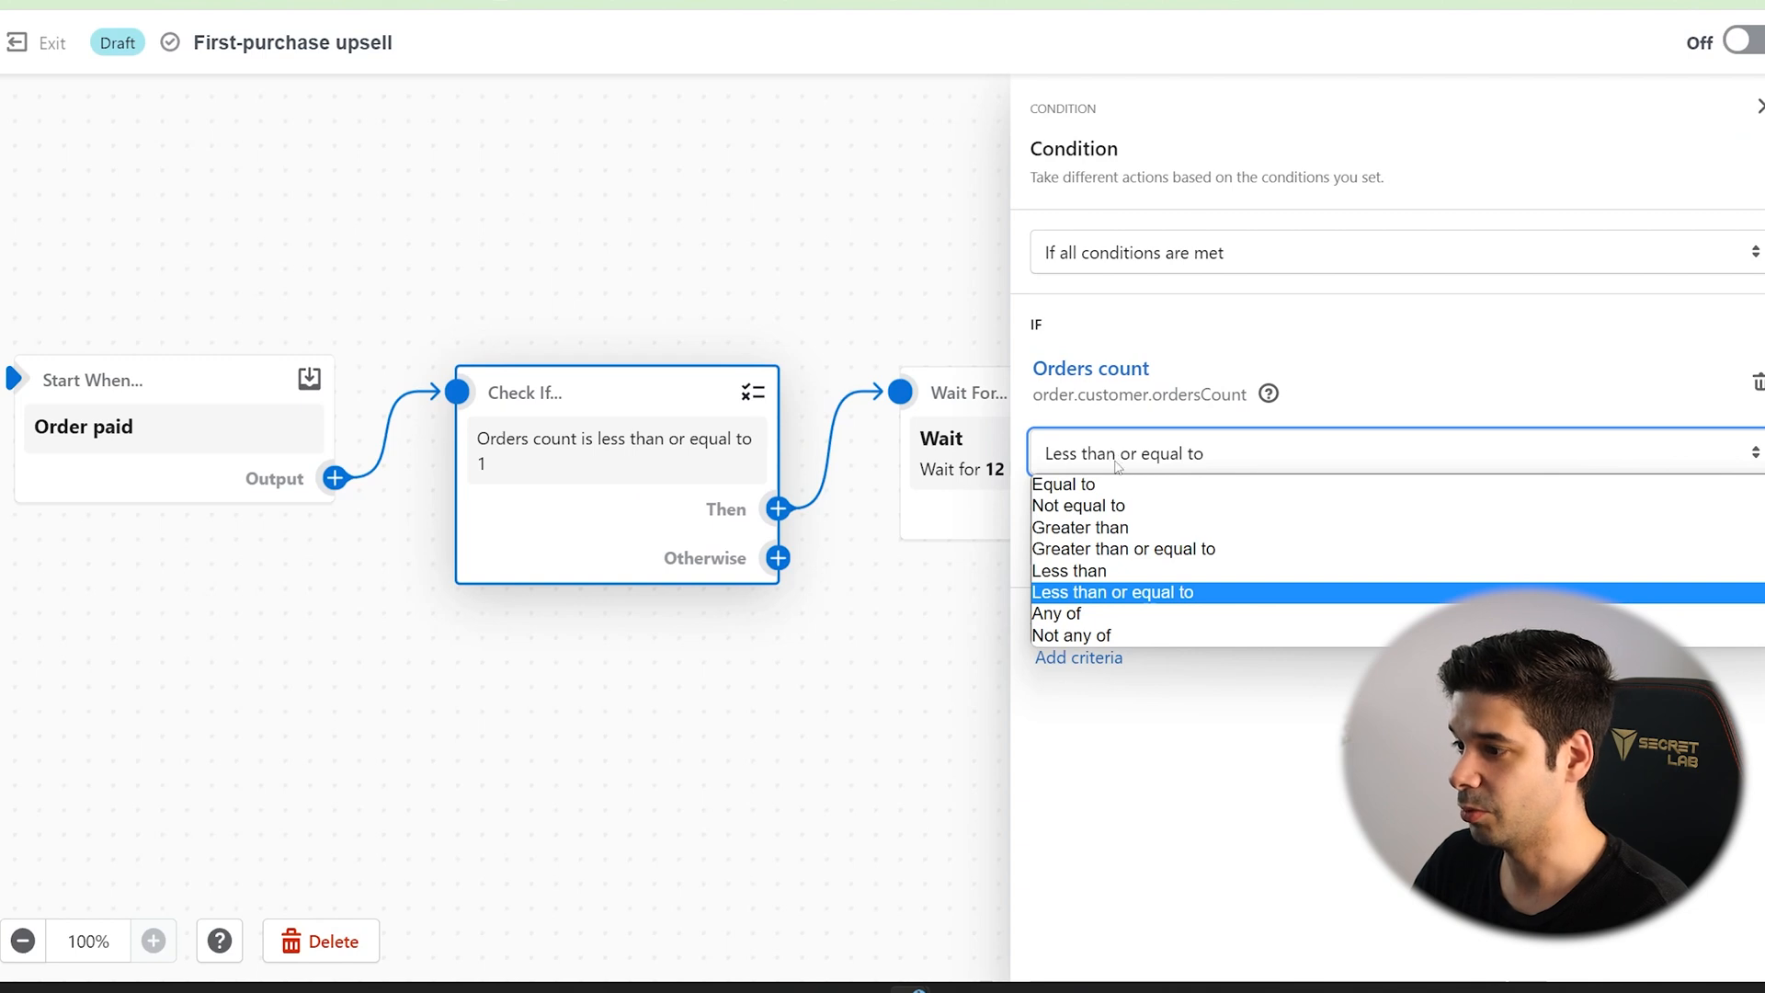
pyautogui.moveTo(1123, 547)
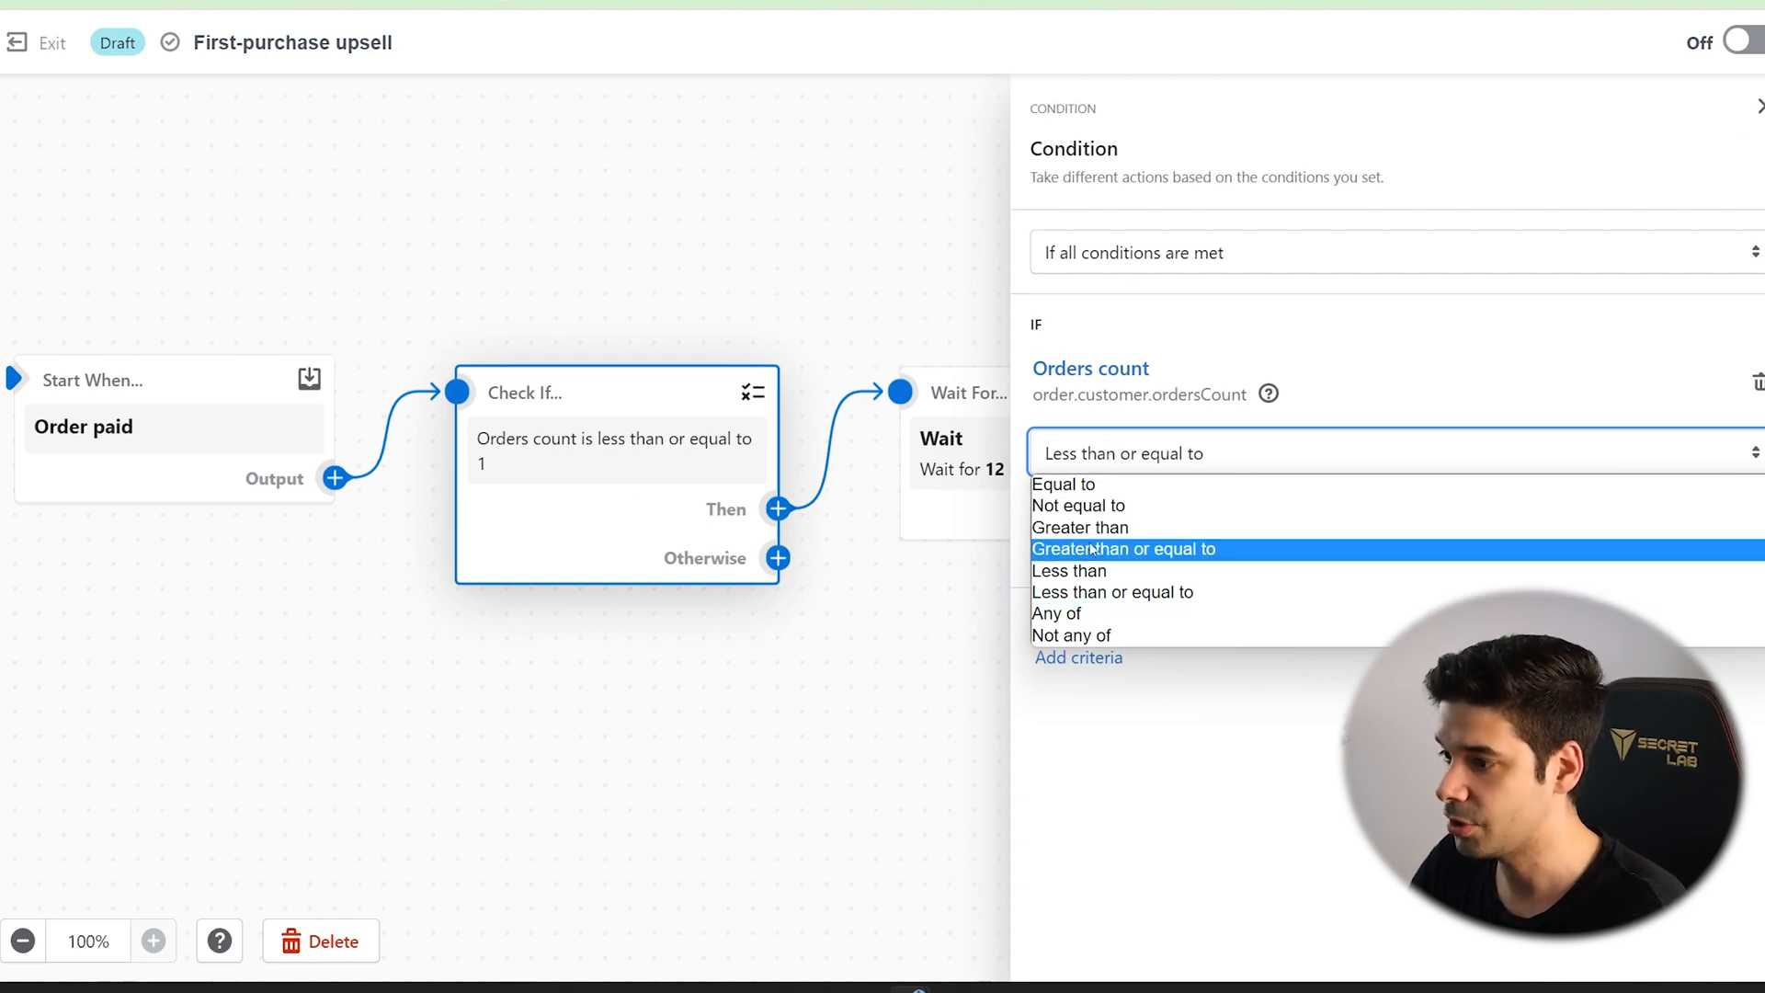
pyautogui.moveTo(1079, 527)
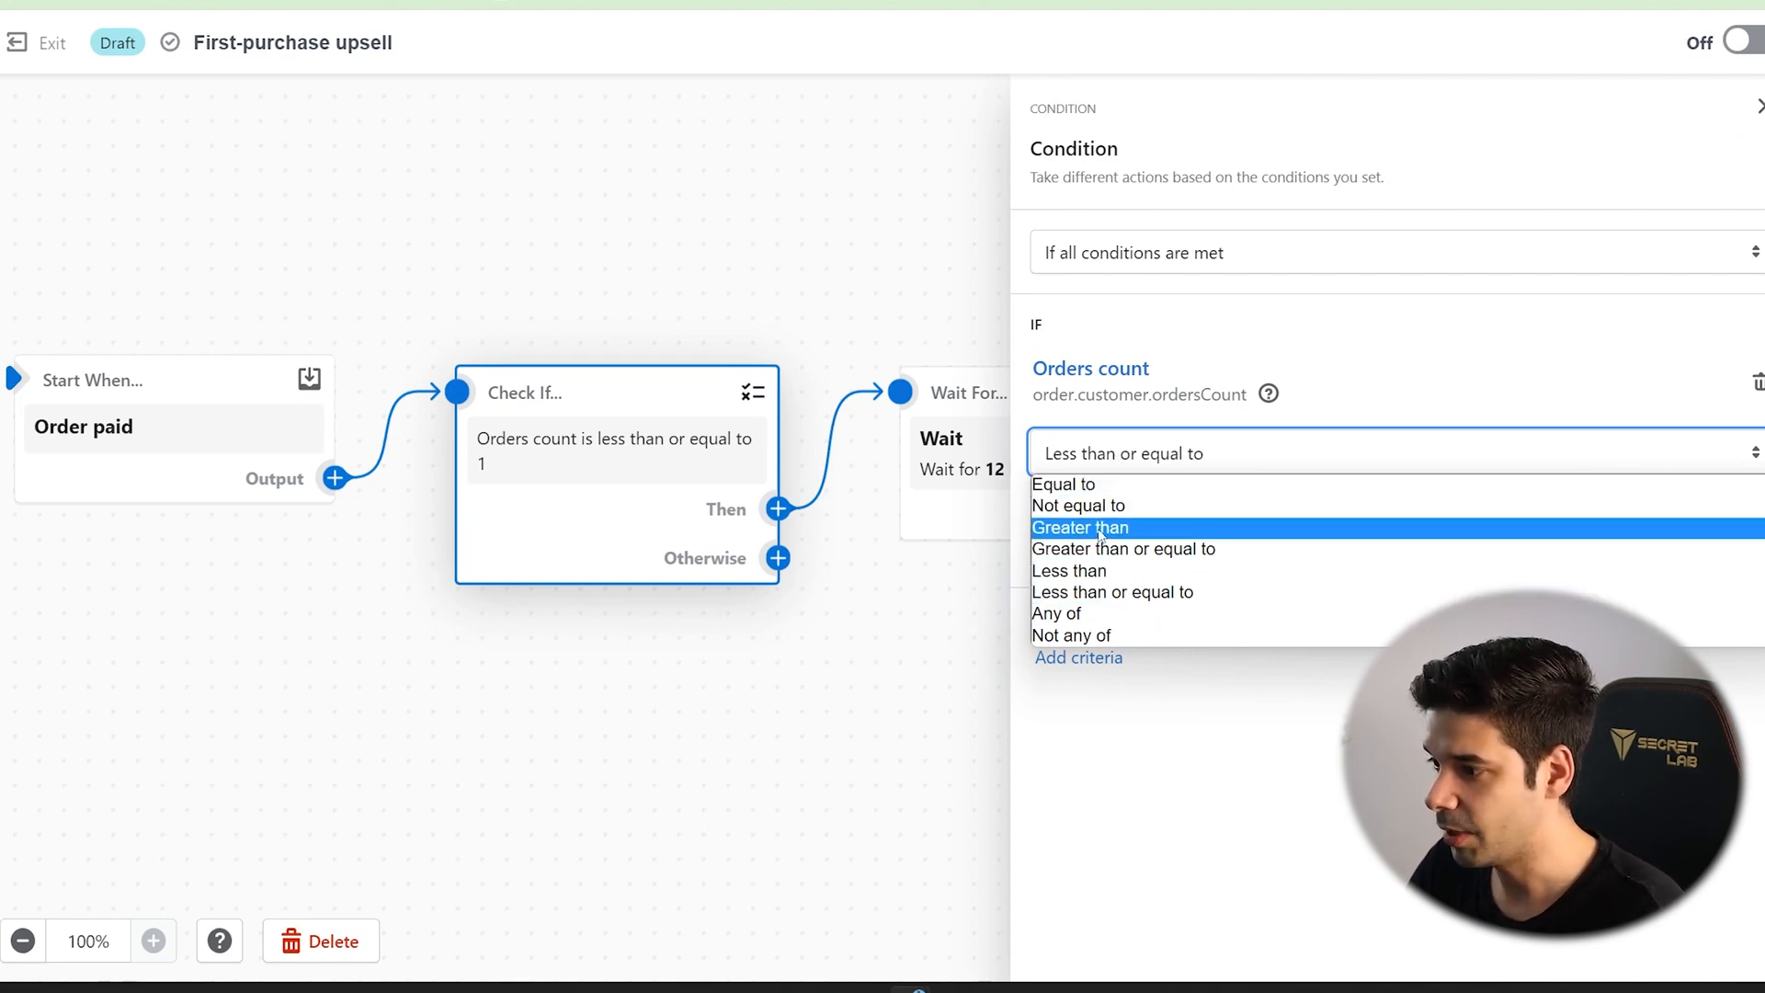
pyautogui.click(1079, 528)
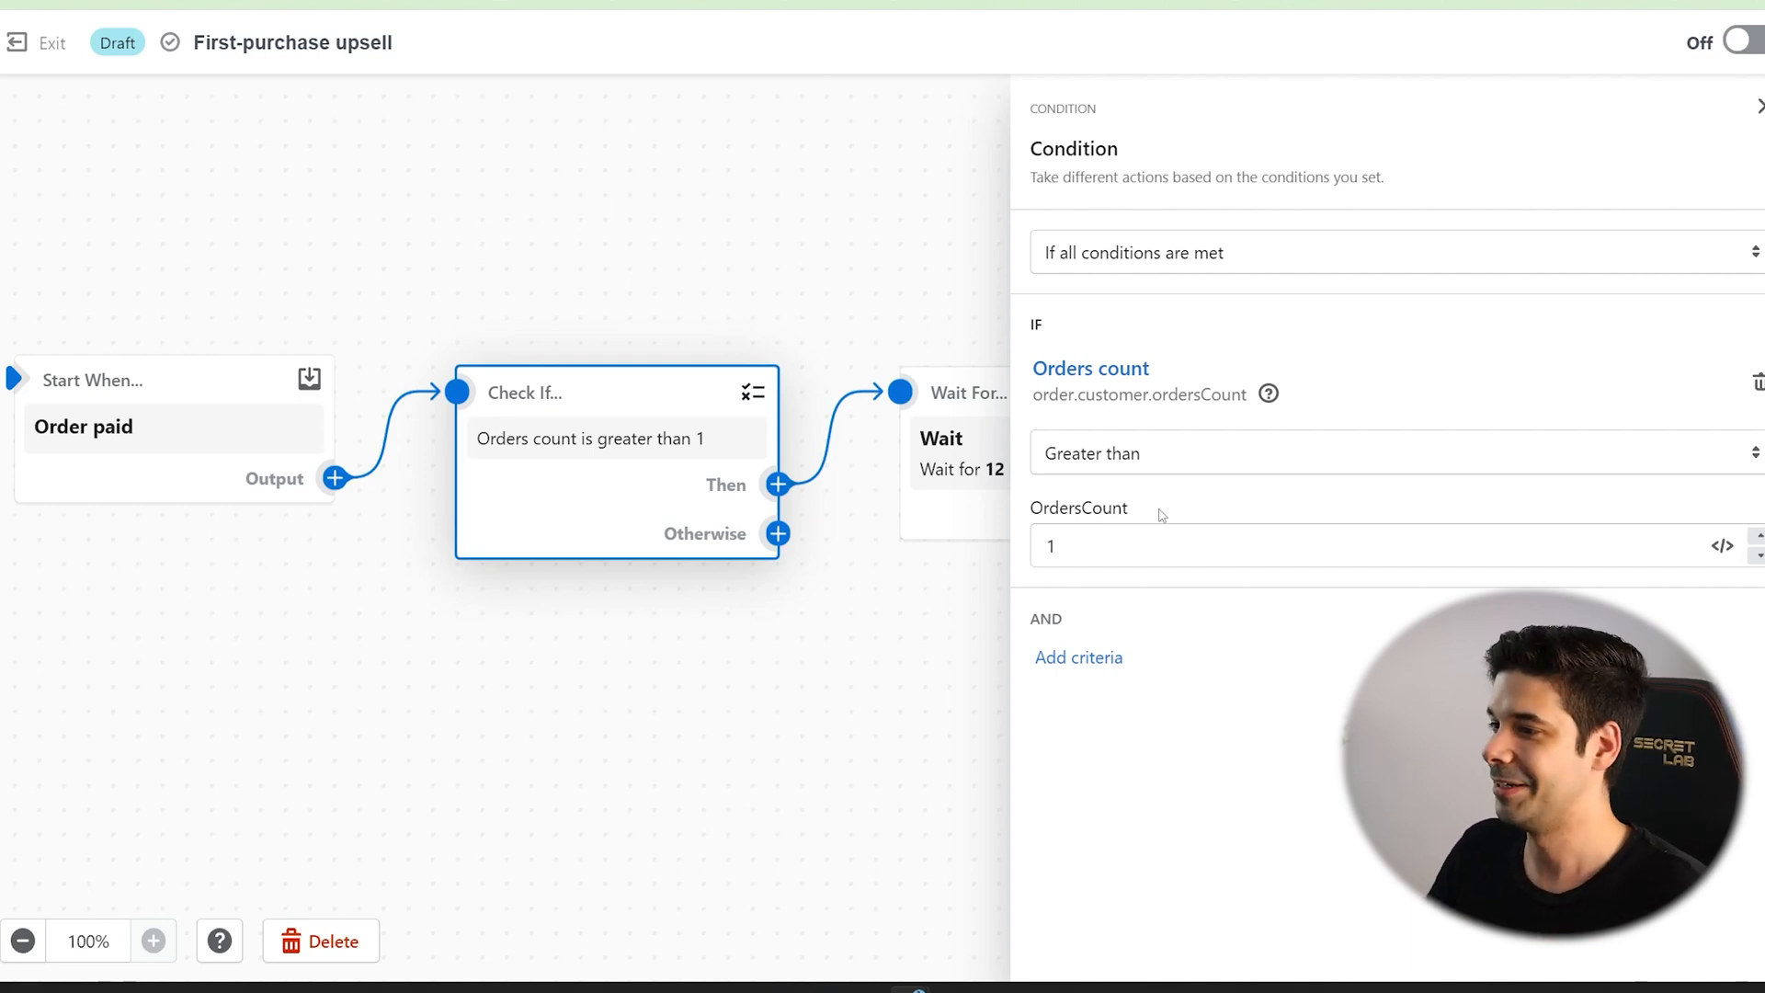
pyautogui.moveTo(888, 658)
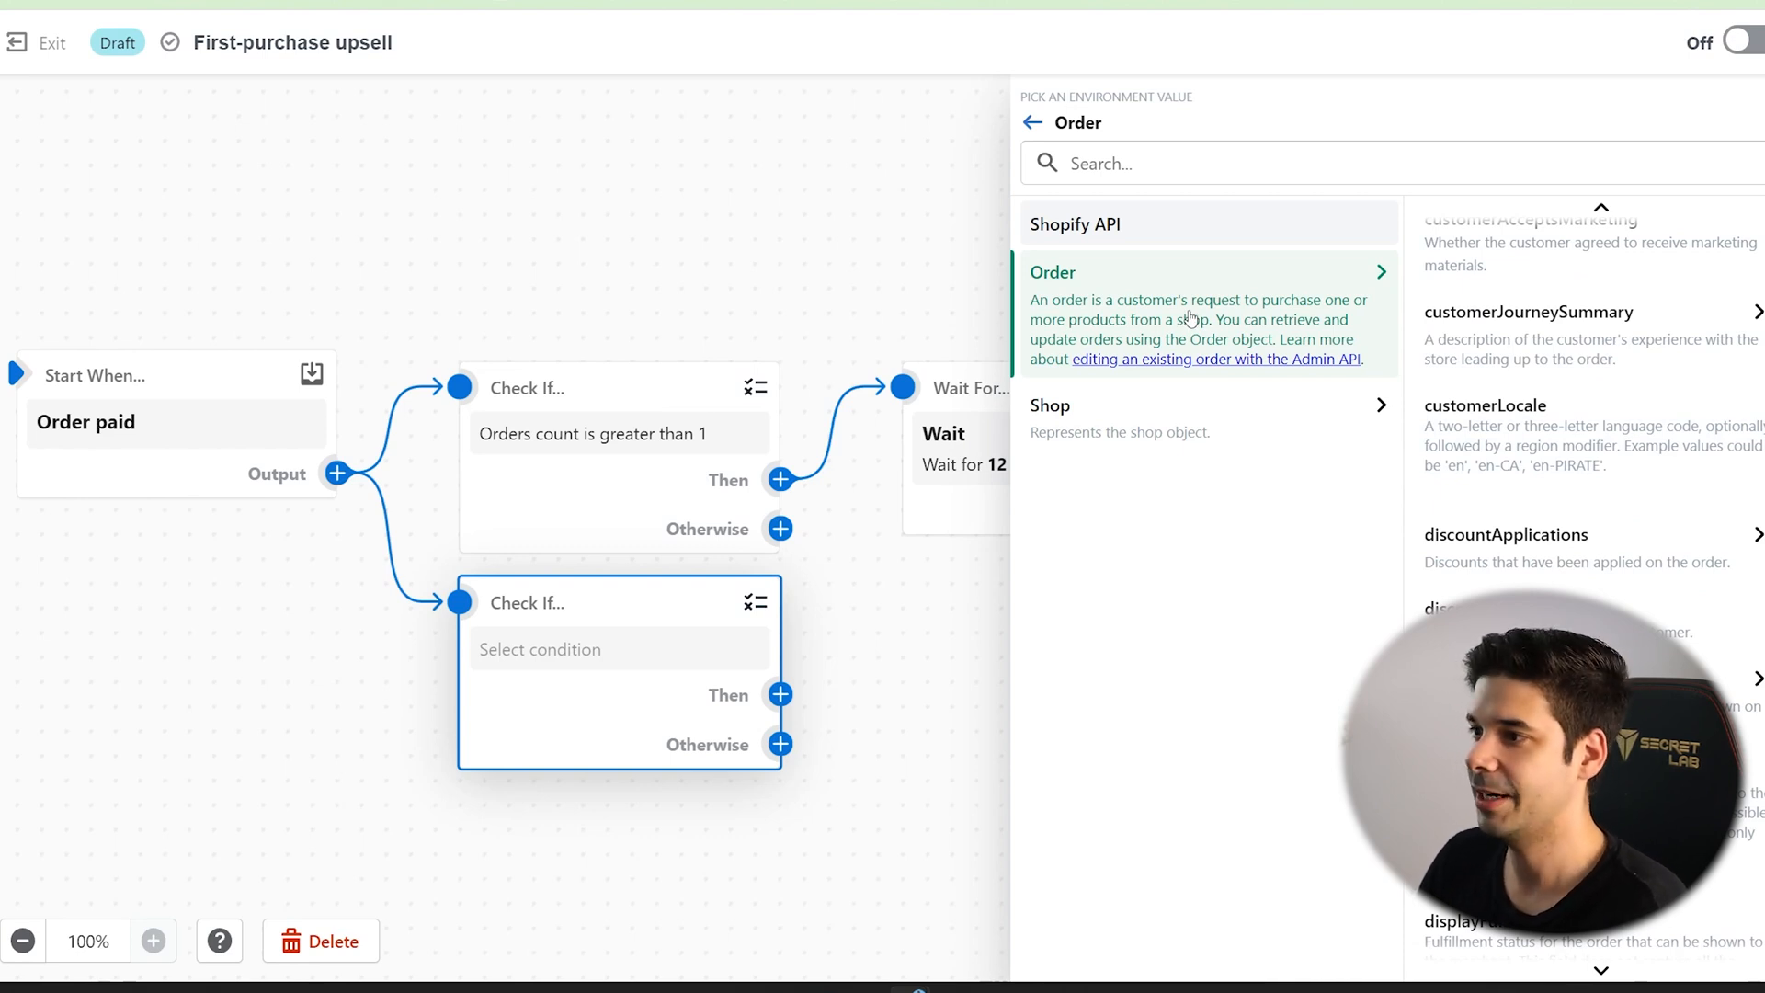
# Add a condition after Order paid, search "price", and base it on shop productTags.
pyautogui.scroll(-3)
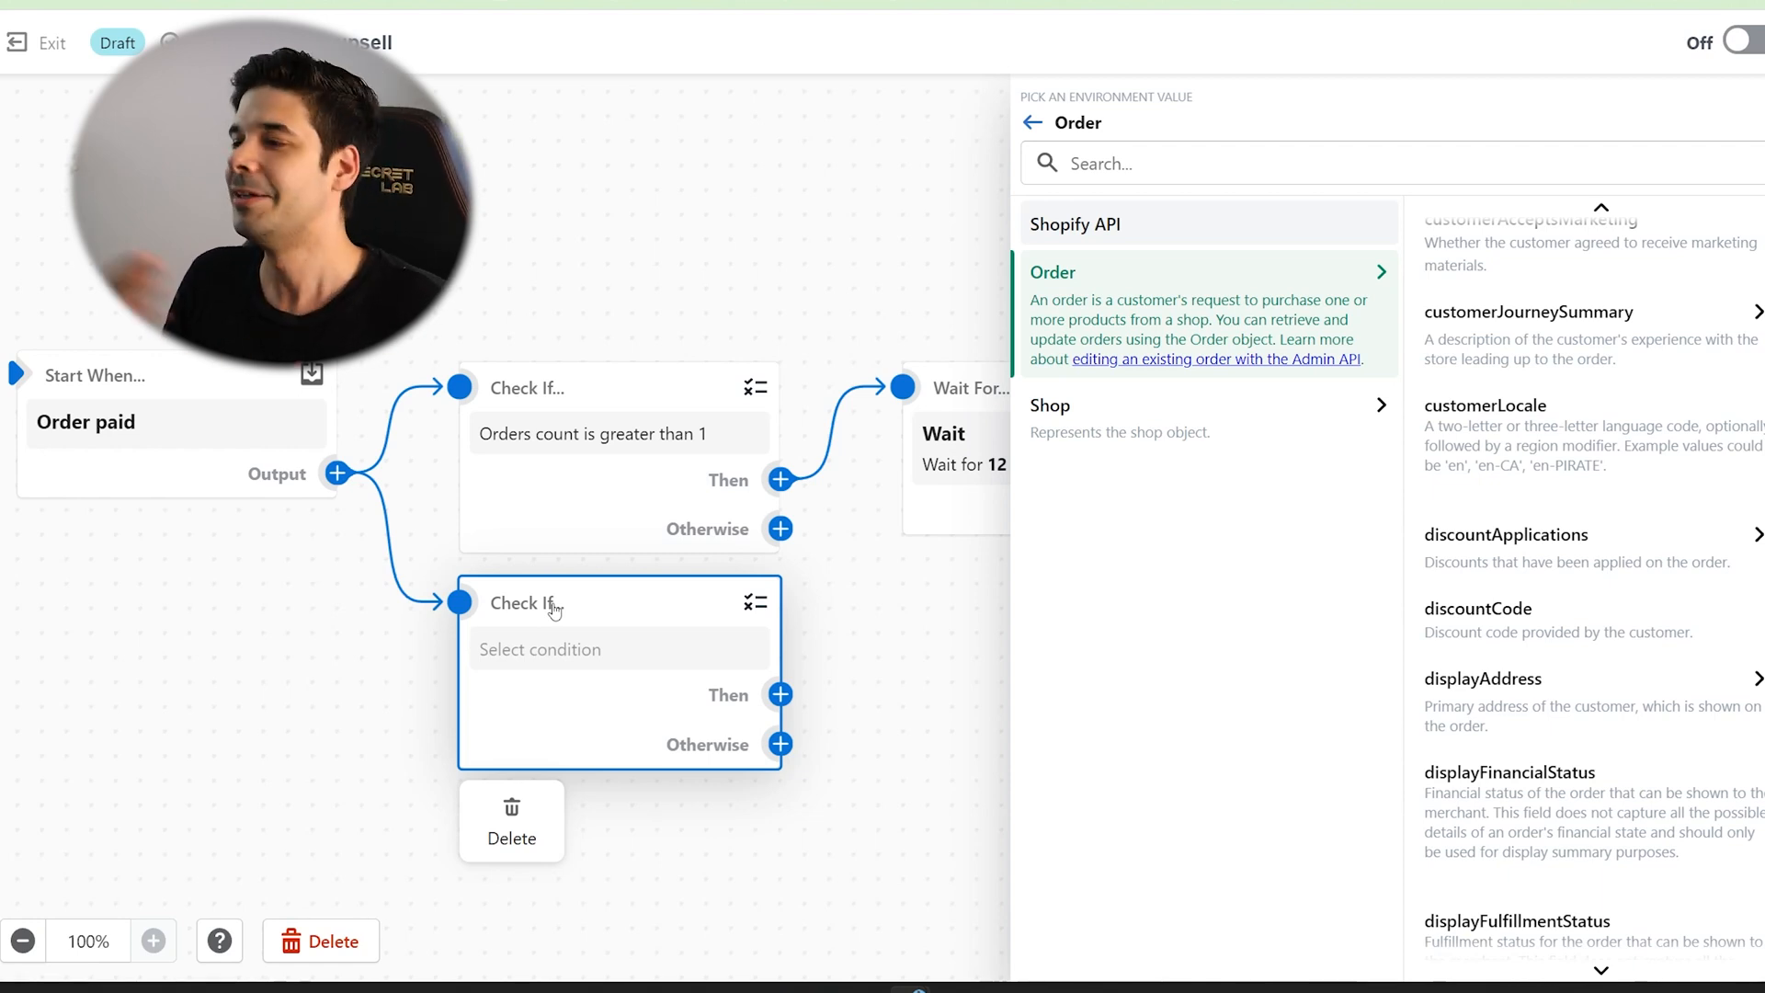
pyautogui.moveTo(1358, 799)
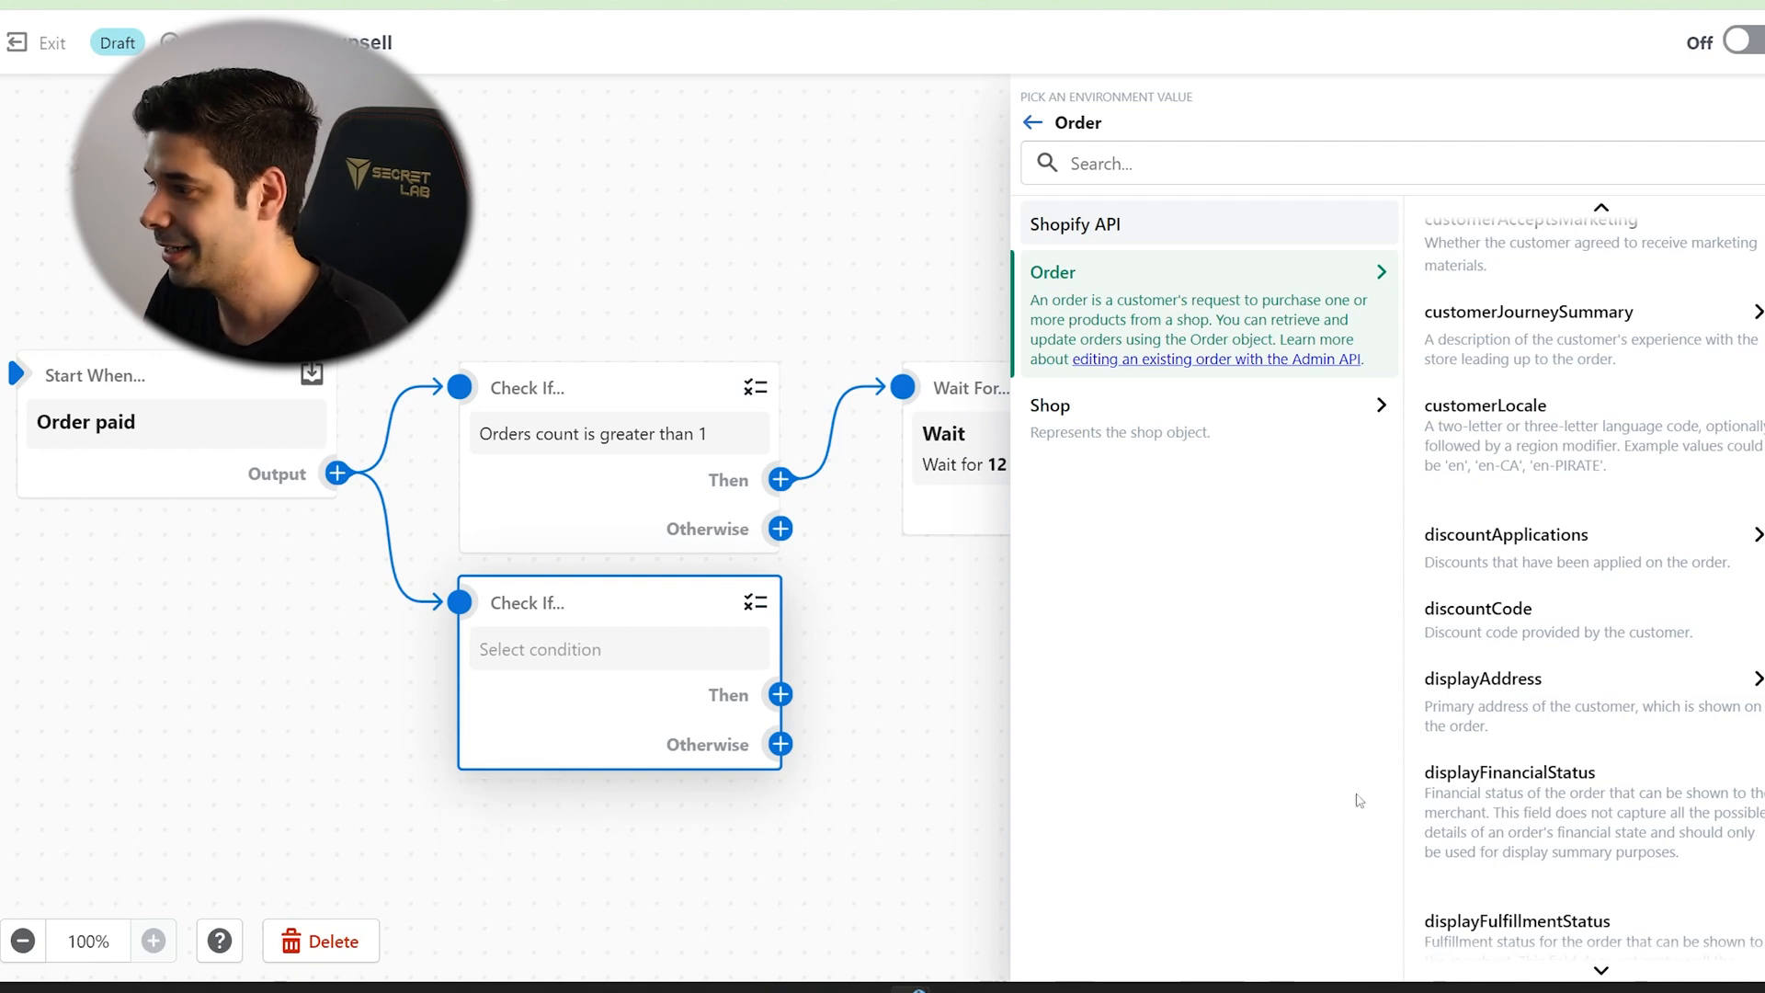
pyautogui.write('price')
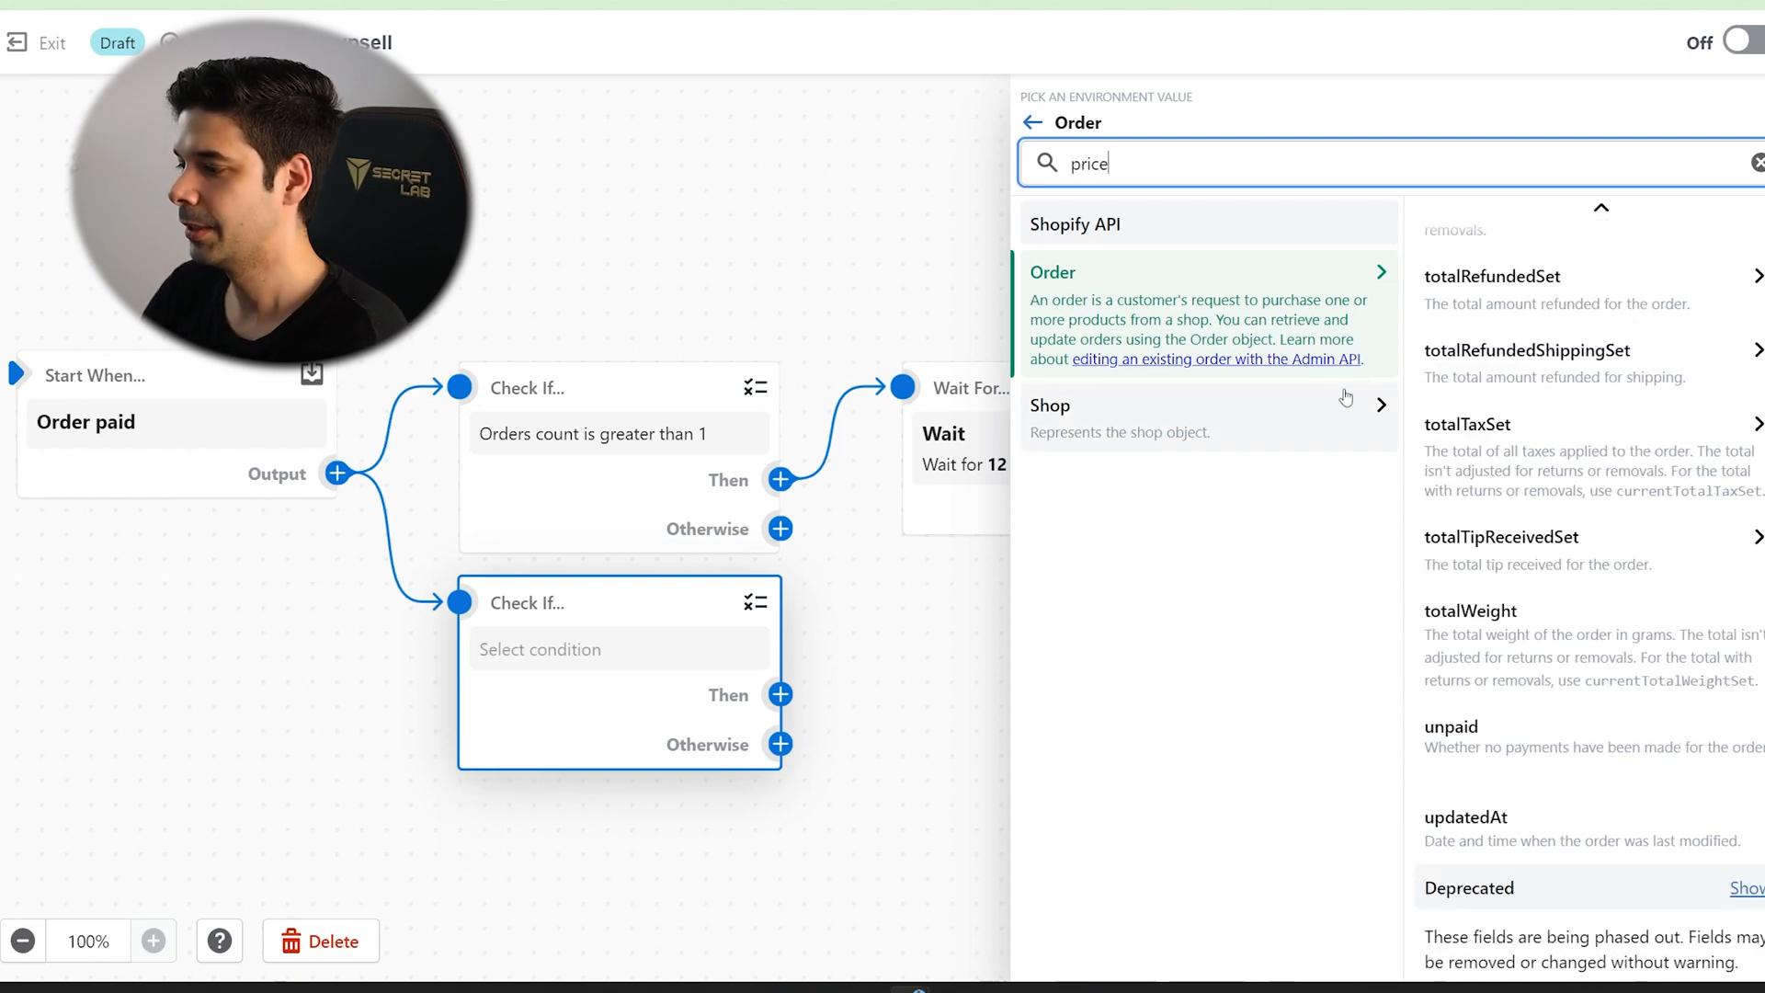
pyautogui.moveTo(1518, 756)
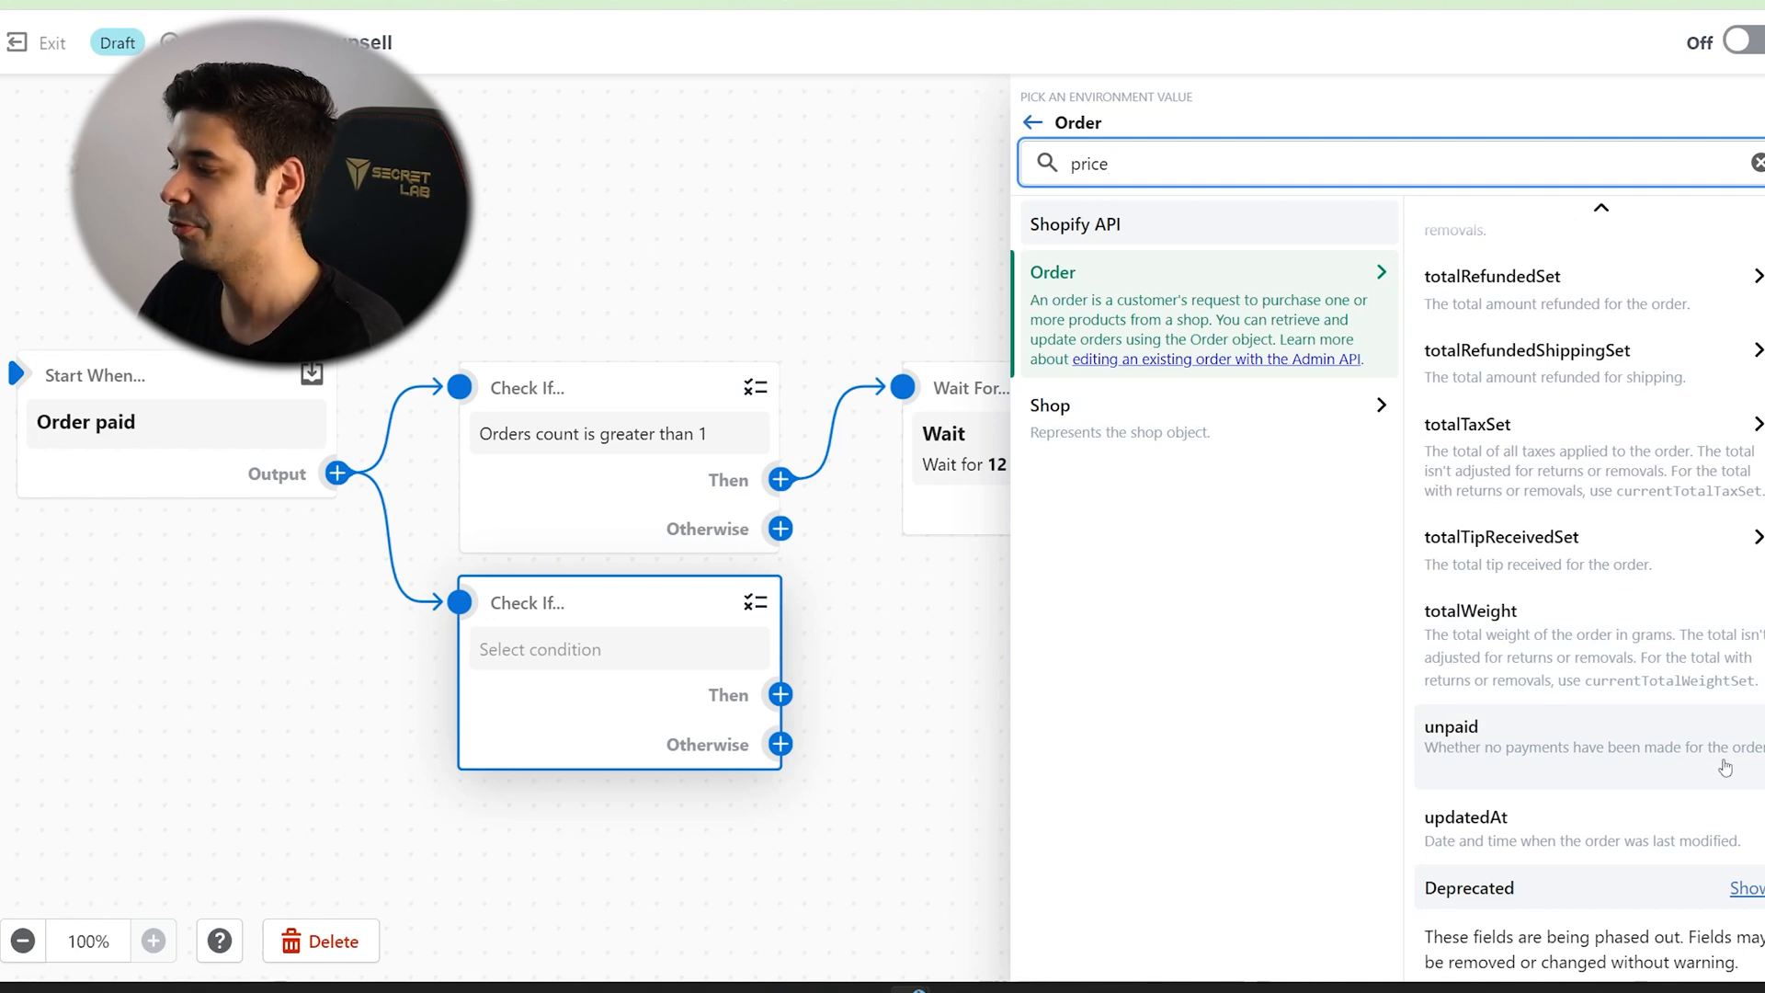
pyautogui.moveTo(1586, 731)
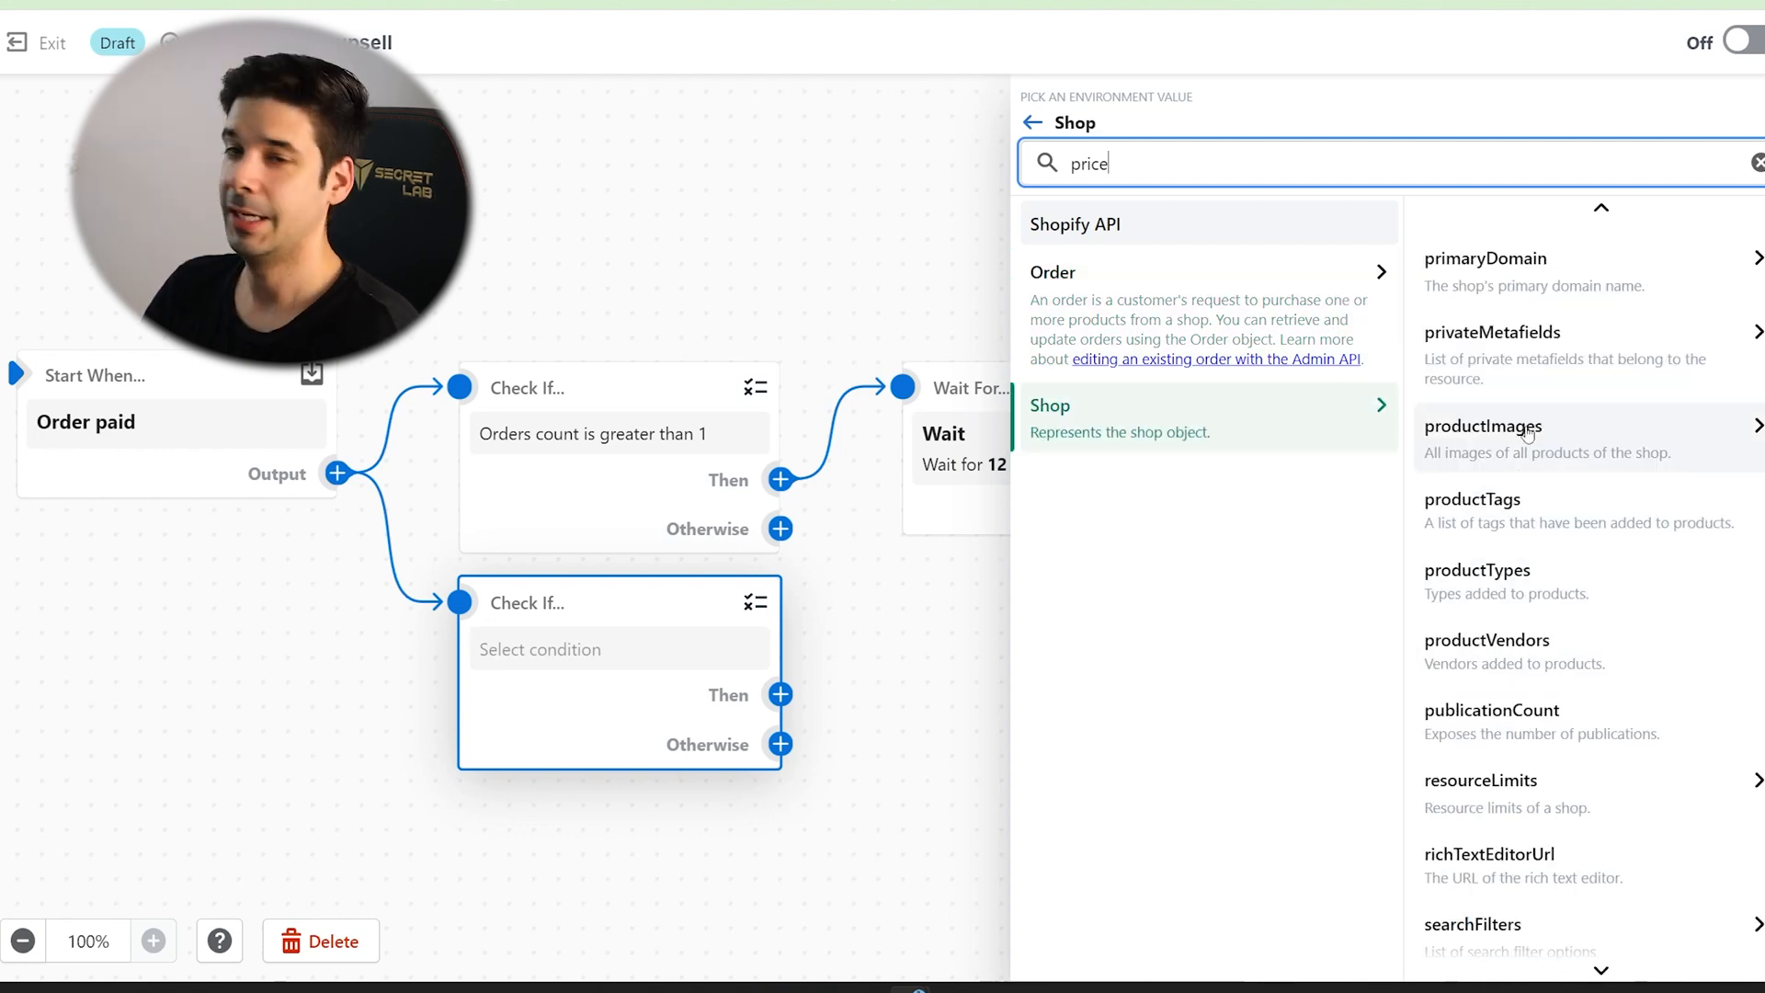
pyautogui.moveTo(1542, 513)
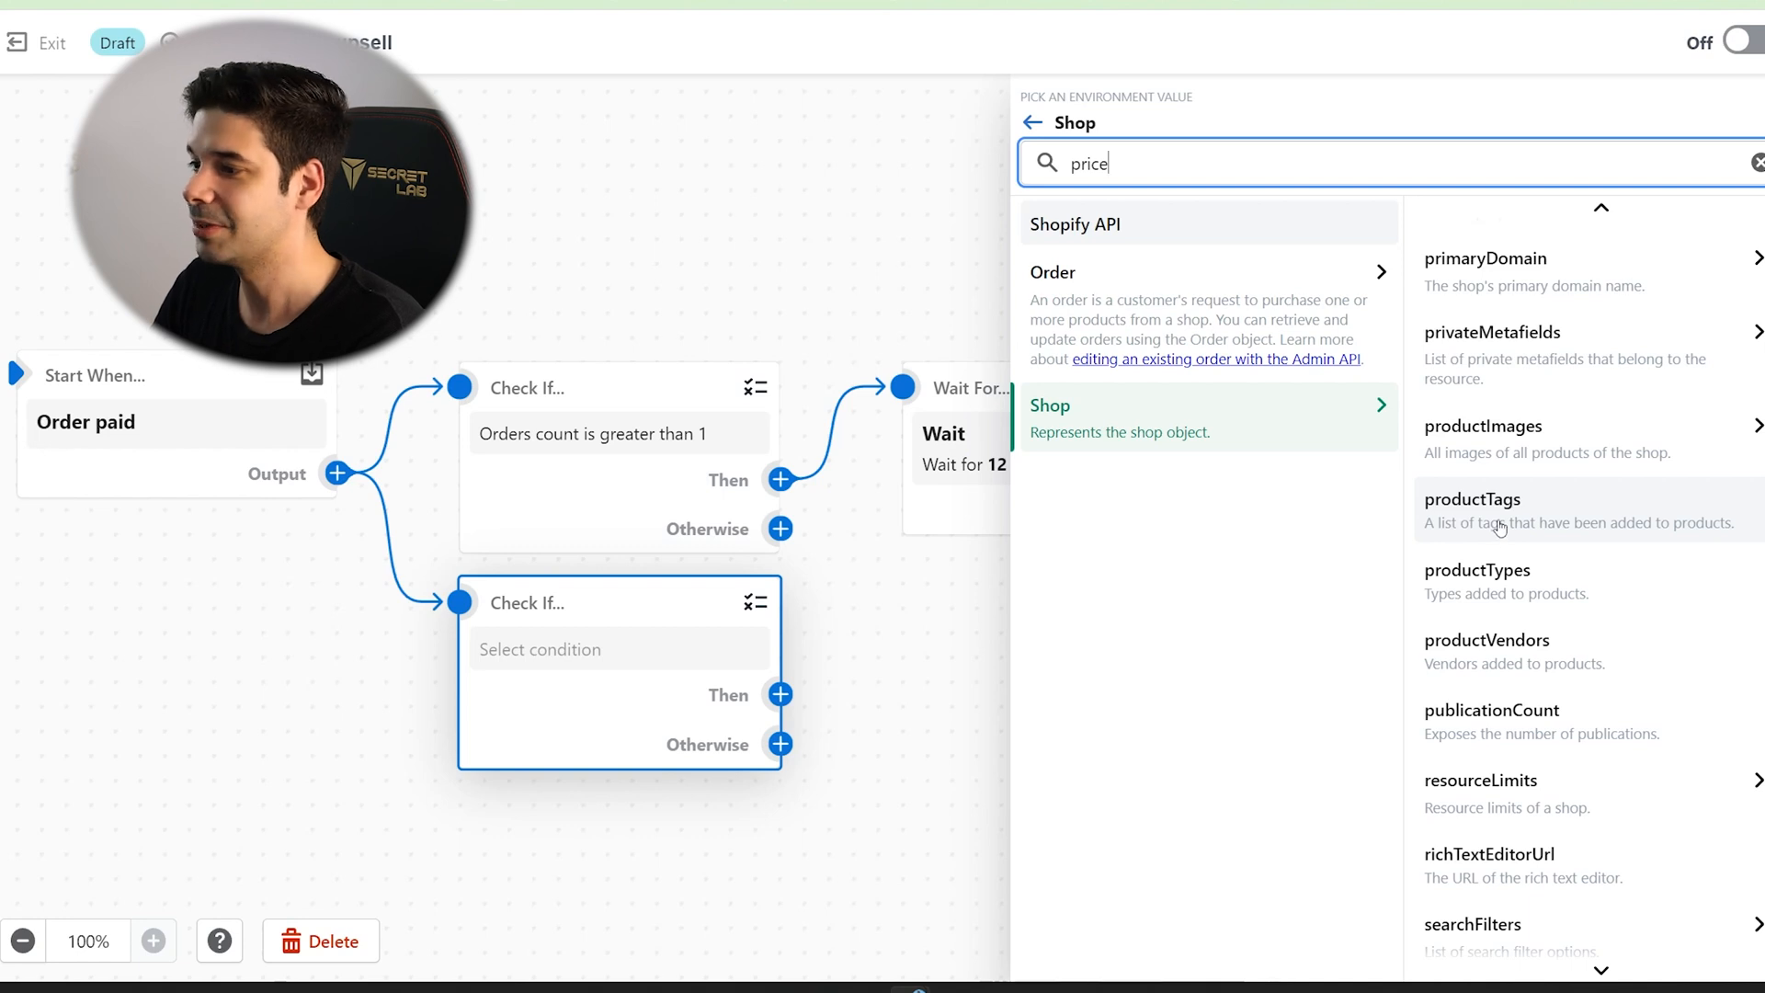
pyautogui.click(1472, 498)
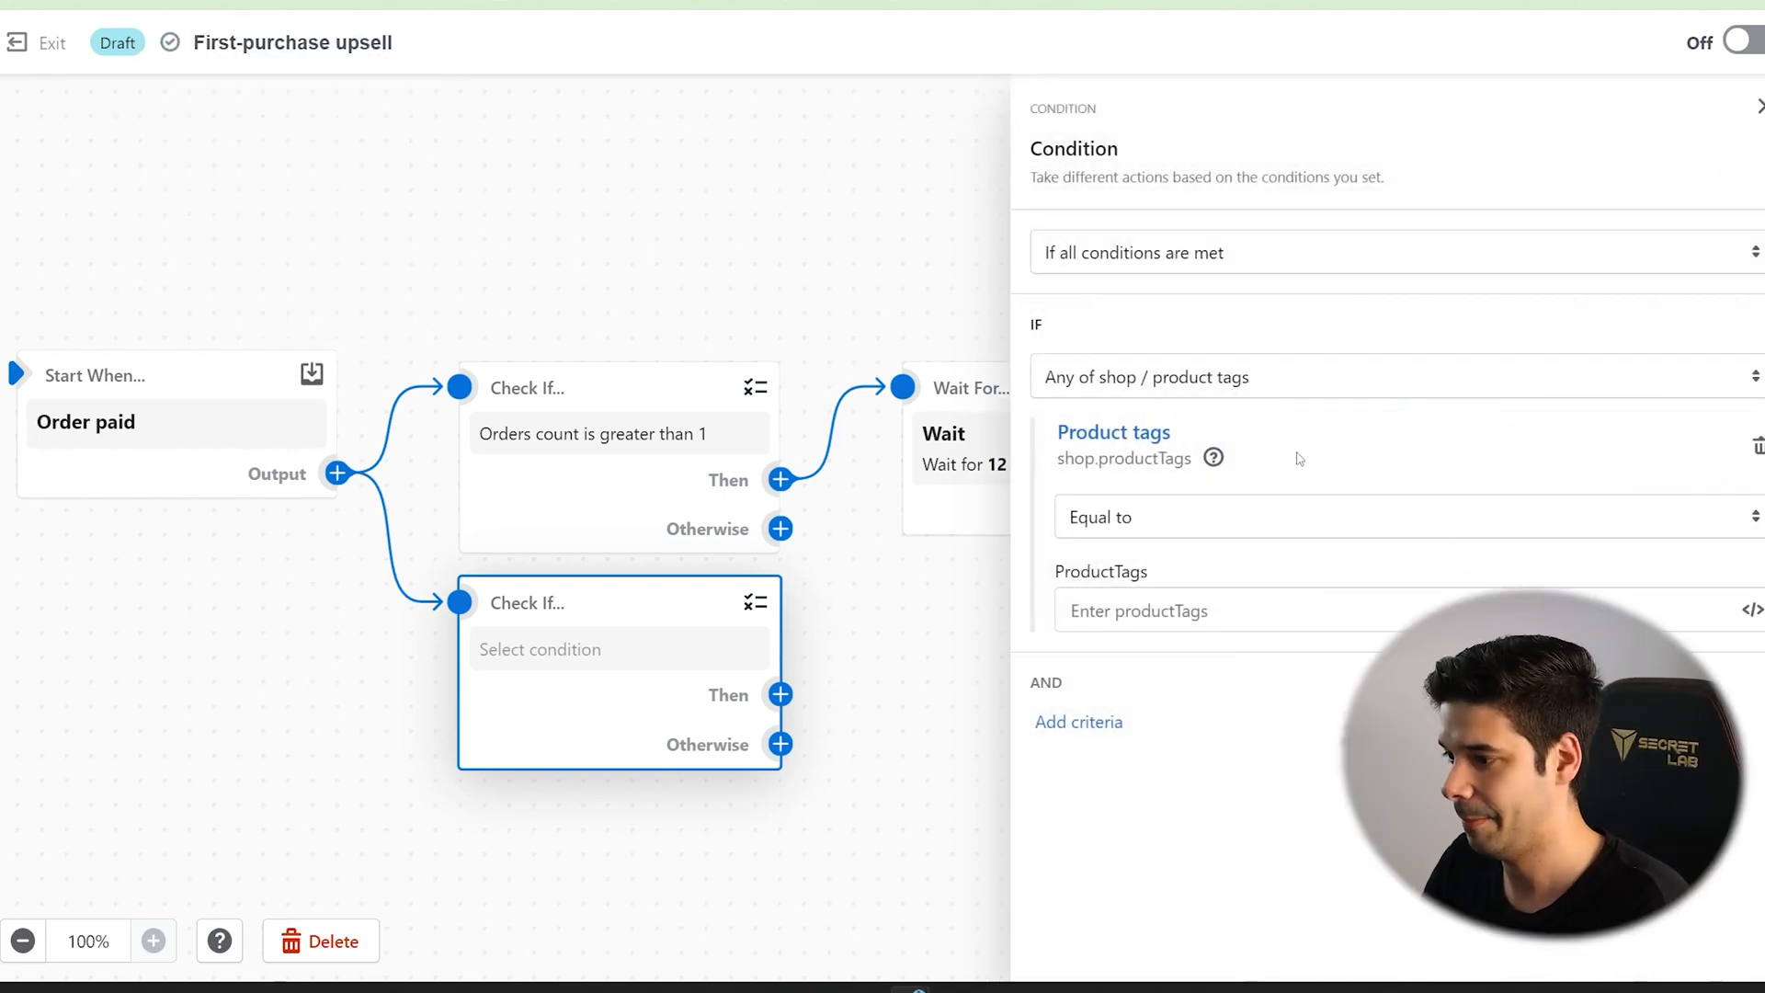
# Set the tag value to "shirt", then delete that product-tags condition branch.
pyautogui.write('shirt')
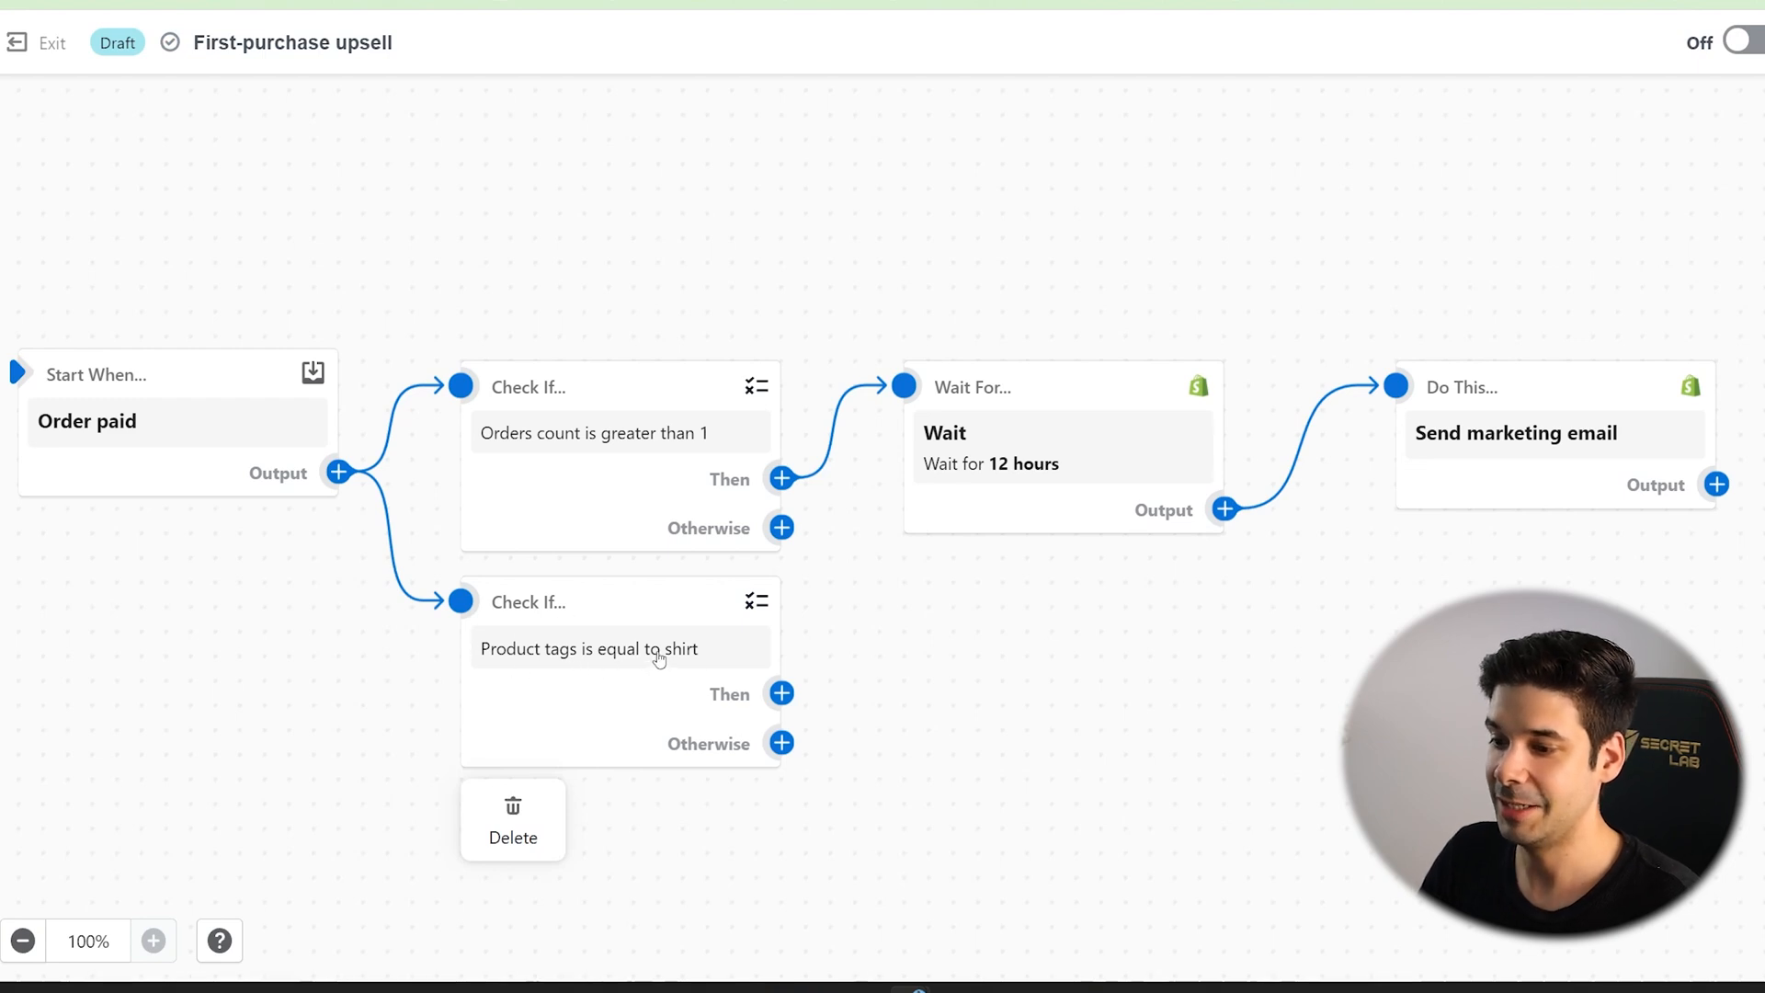
pyautogui.moveTo(759, 629)
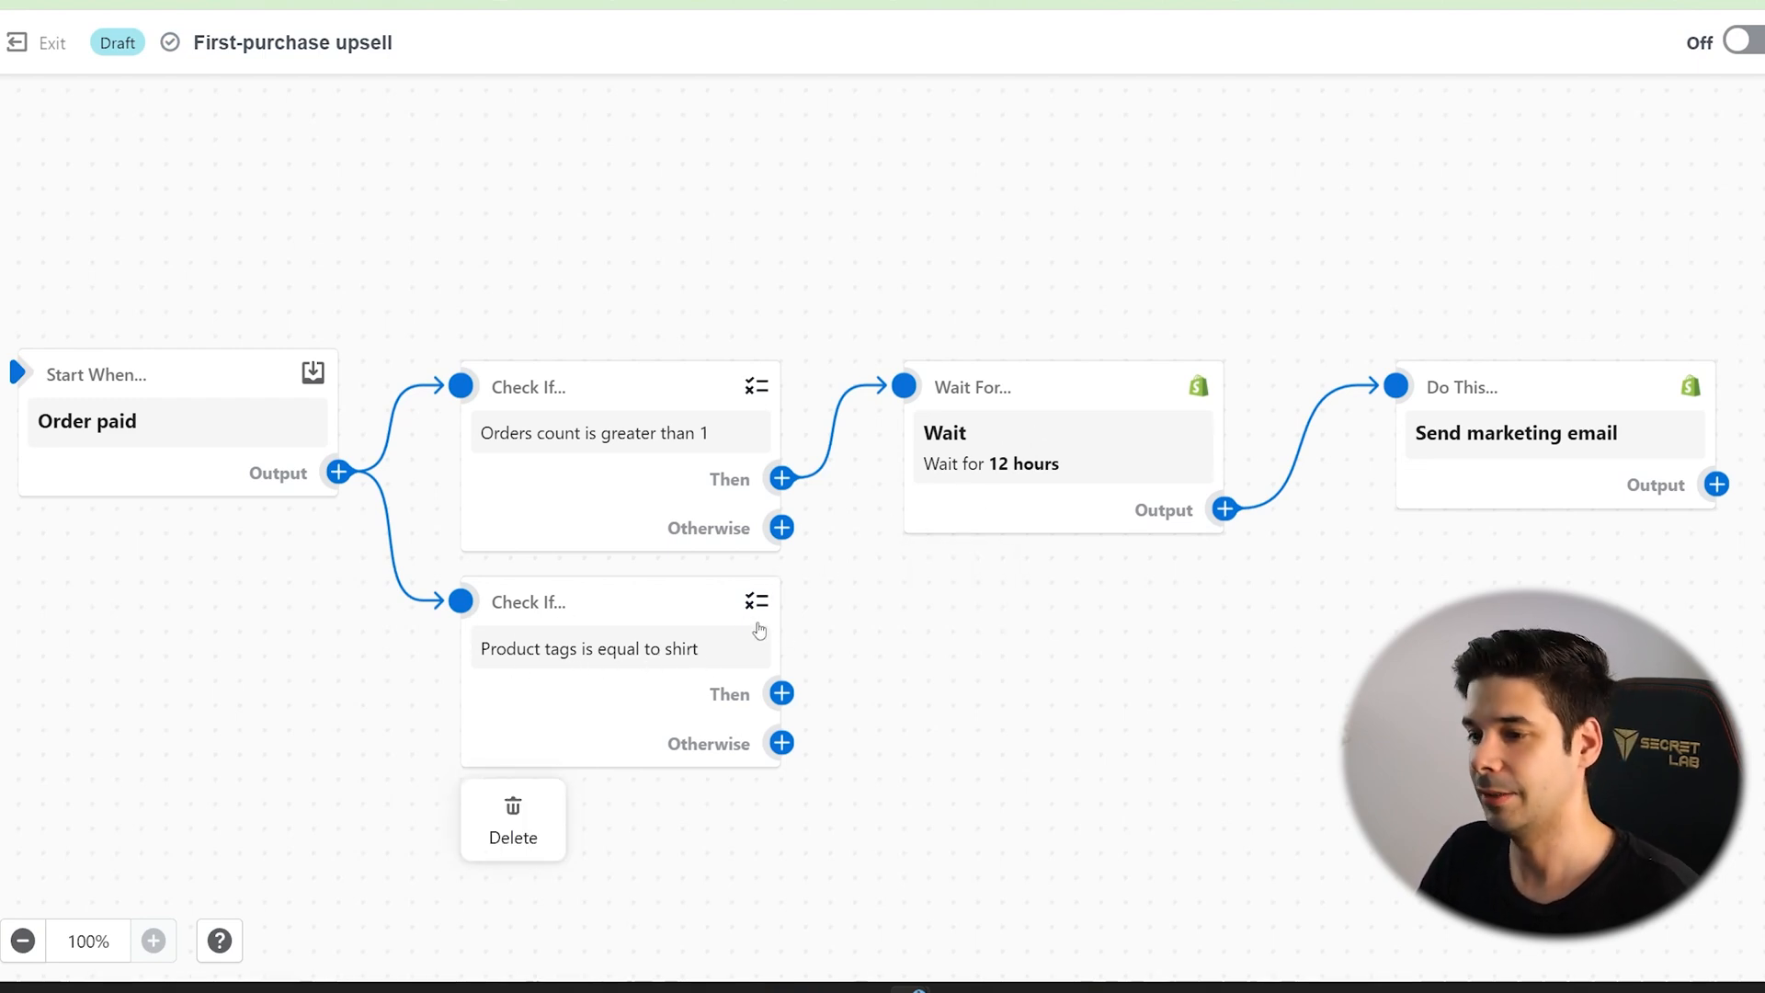
pyautogui.moveTo(751, 653)
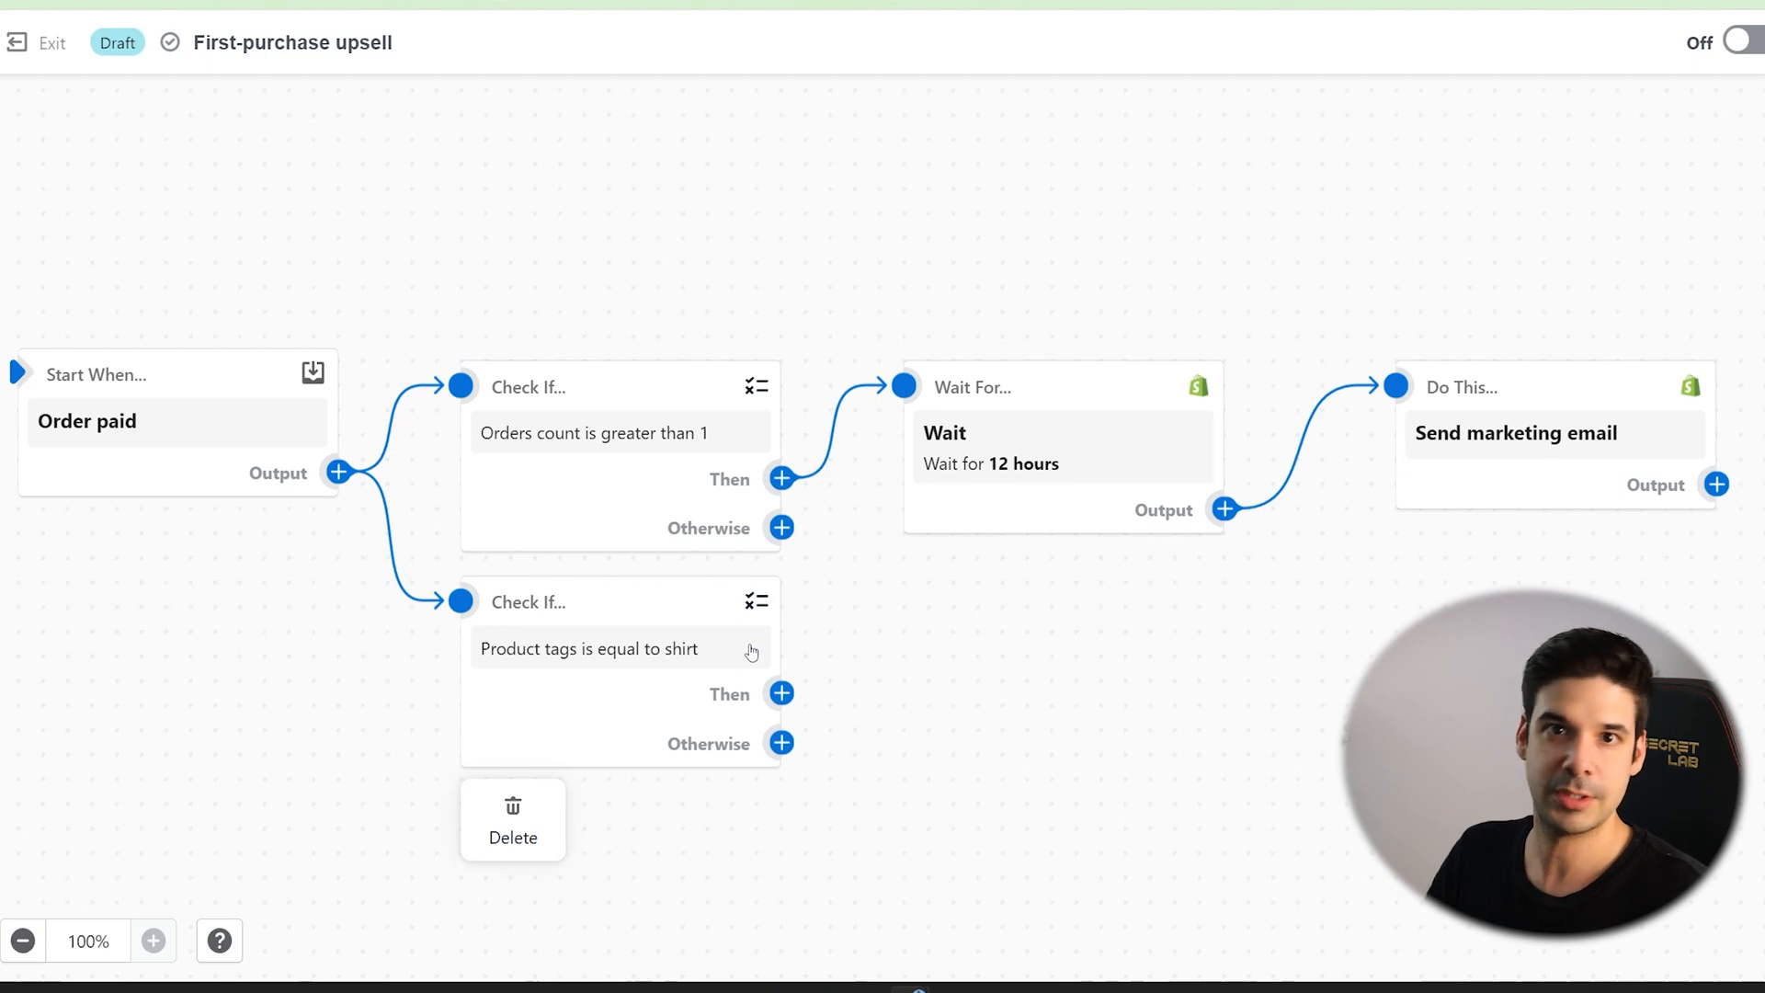
pyautogui.click(513, 820)
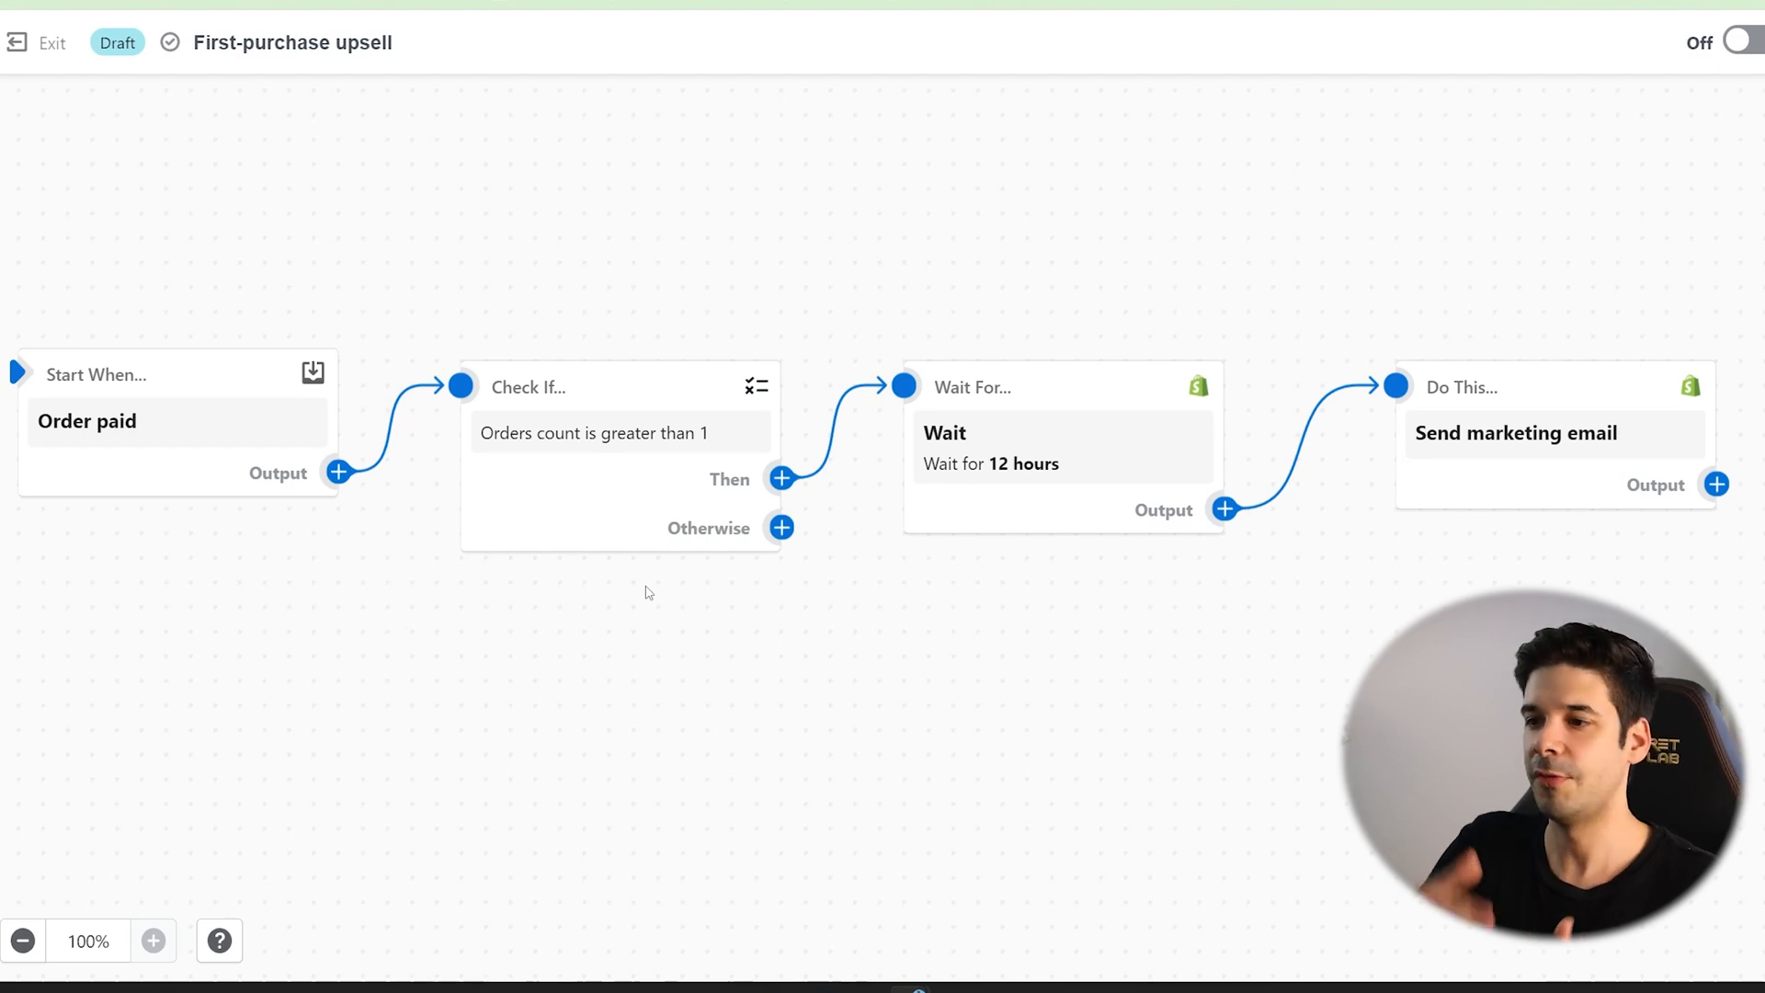
pyautogui.click(42, 43)
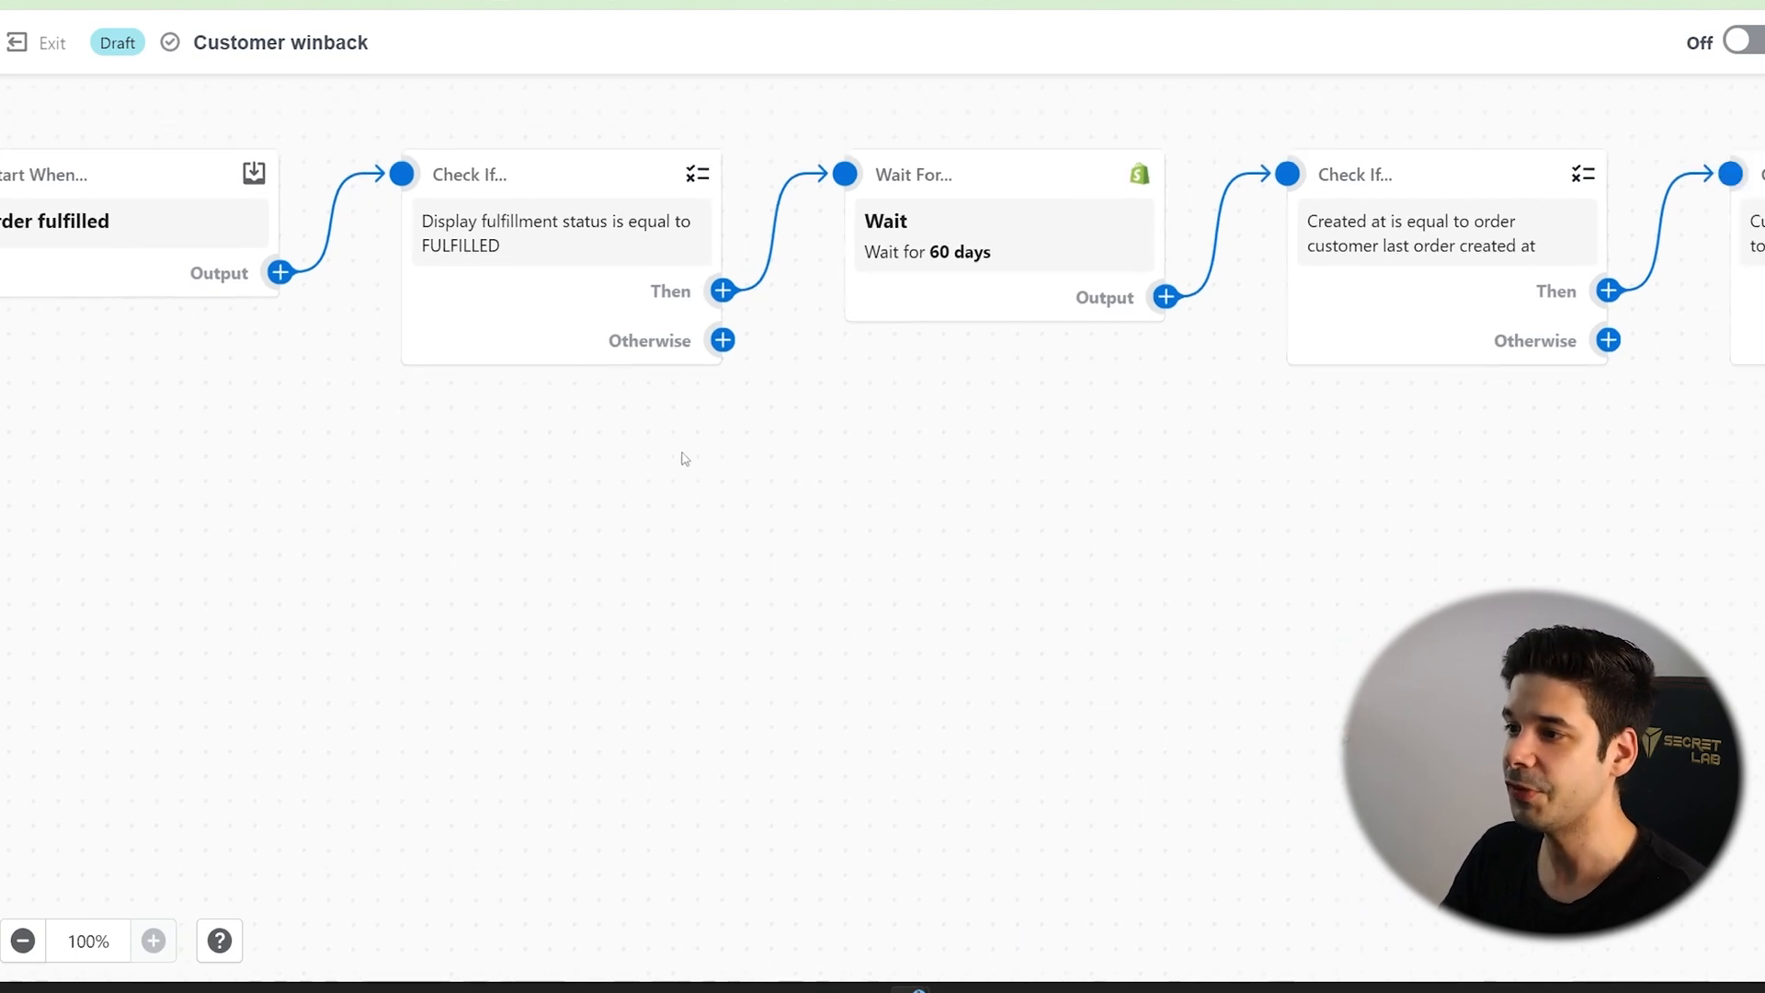
# Follow the winback chain and add another action after the marketing consent check.
pyautogui.hscroll(3)
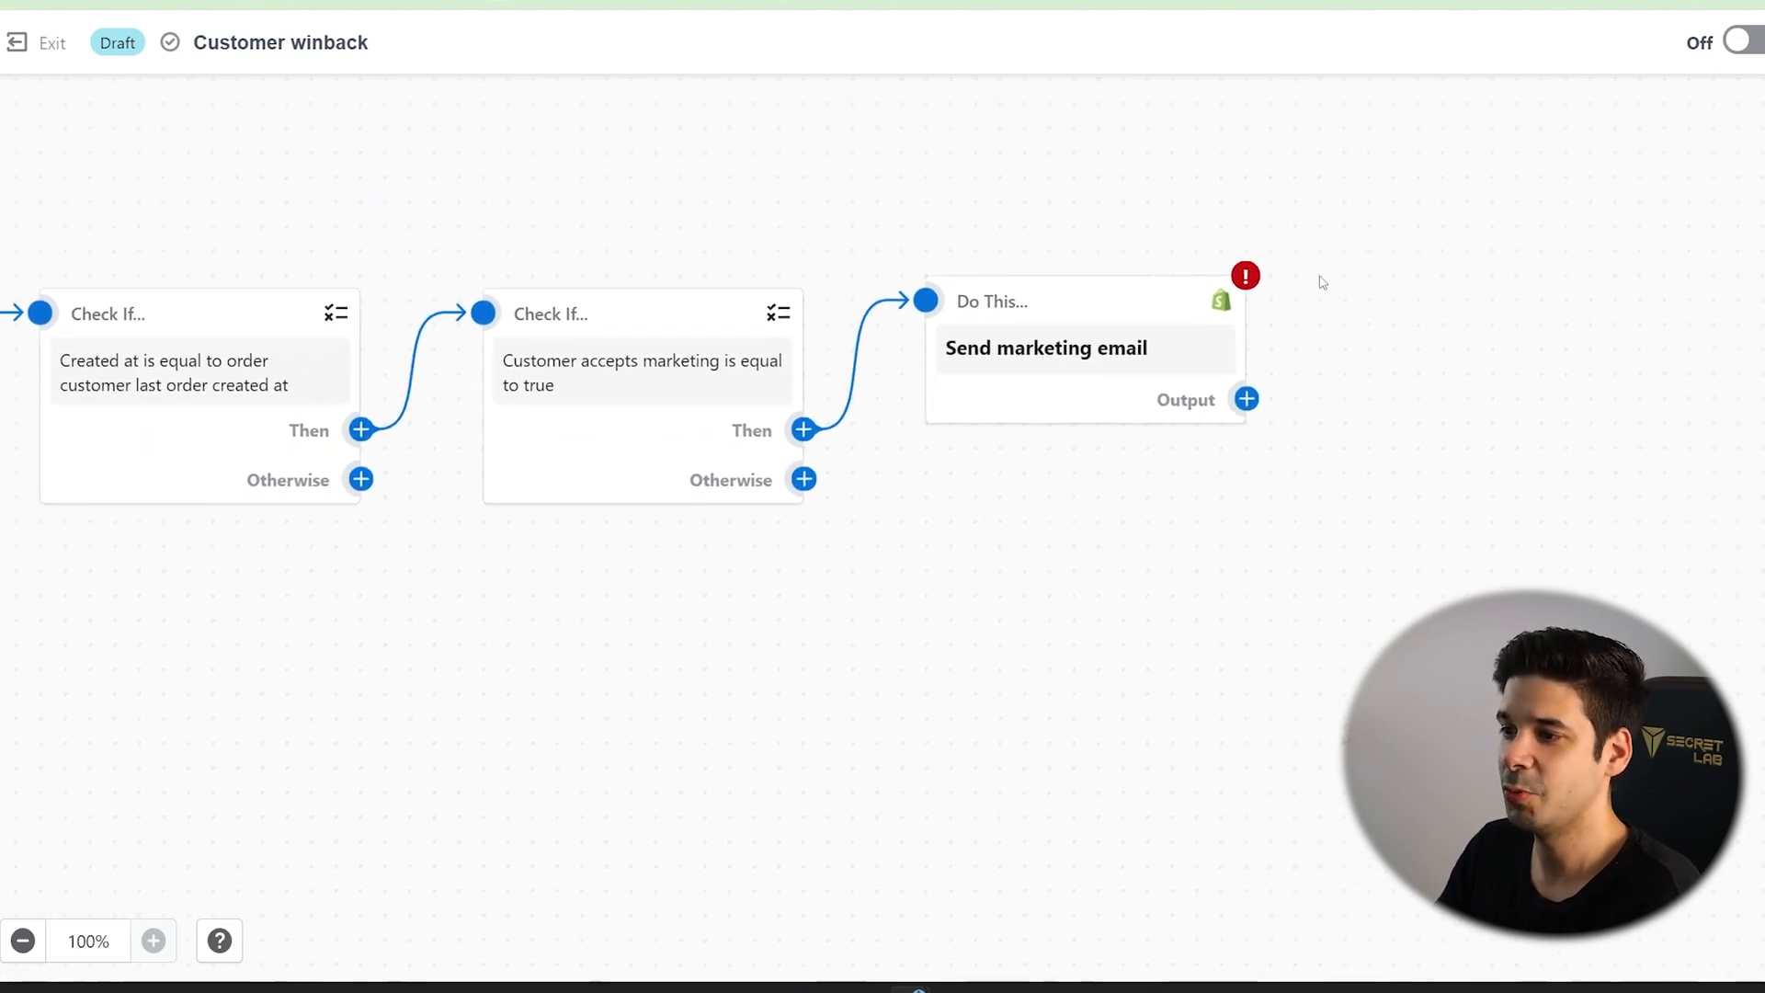
pyautogui.rightClick(642, 371)
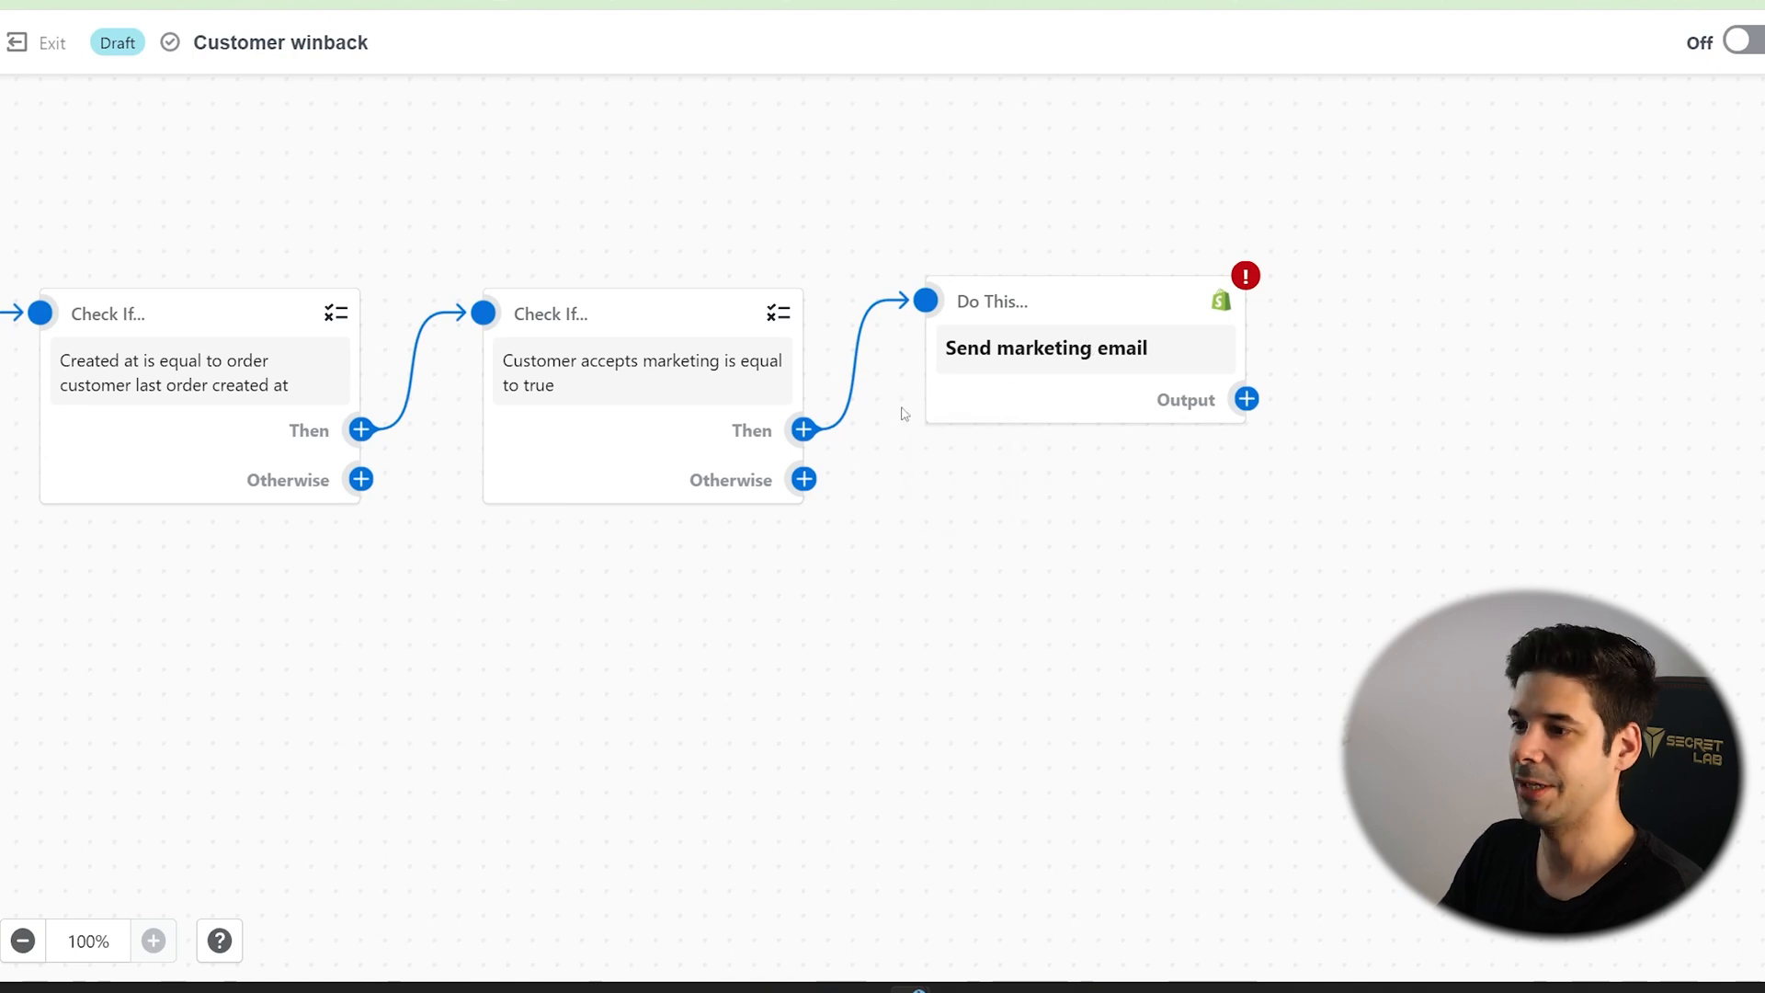
pyautogui.click(804, 430)
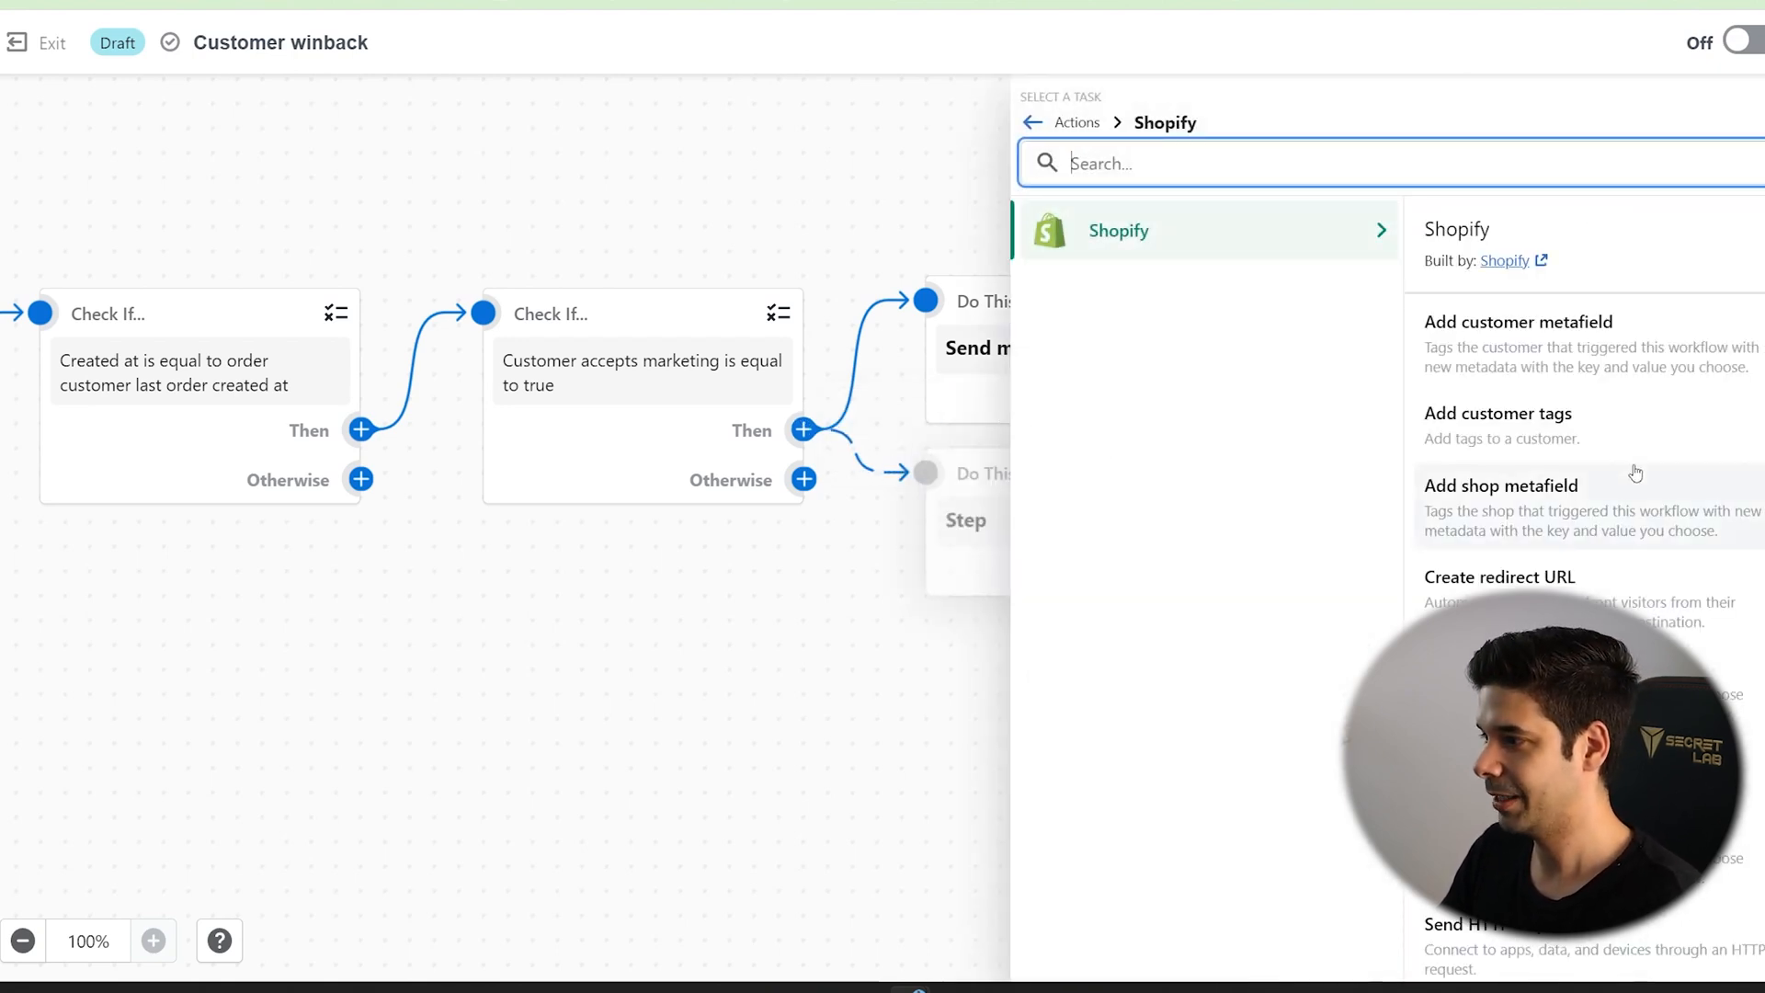
# Browse the Shopify actions list in the Select a task panel.
pyautogui.scroll(-3)
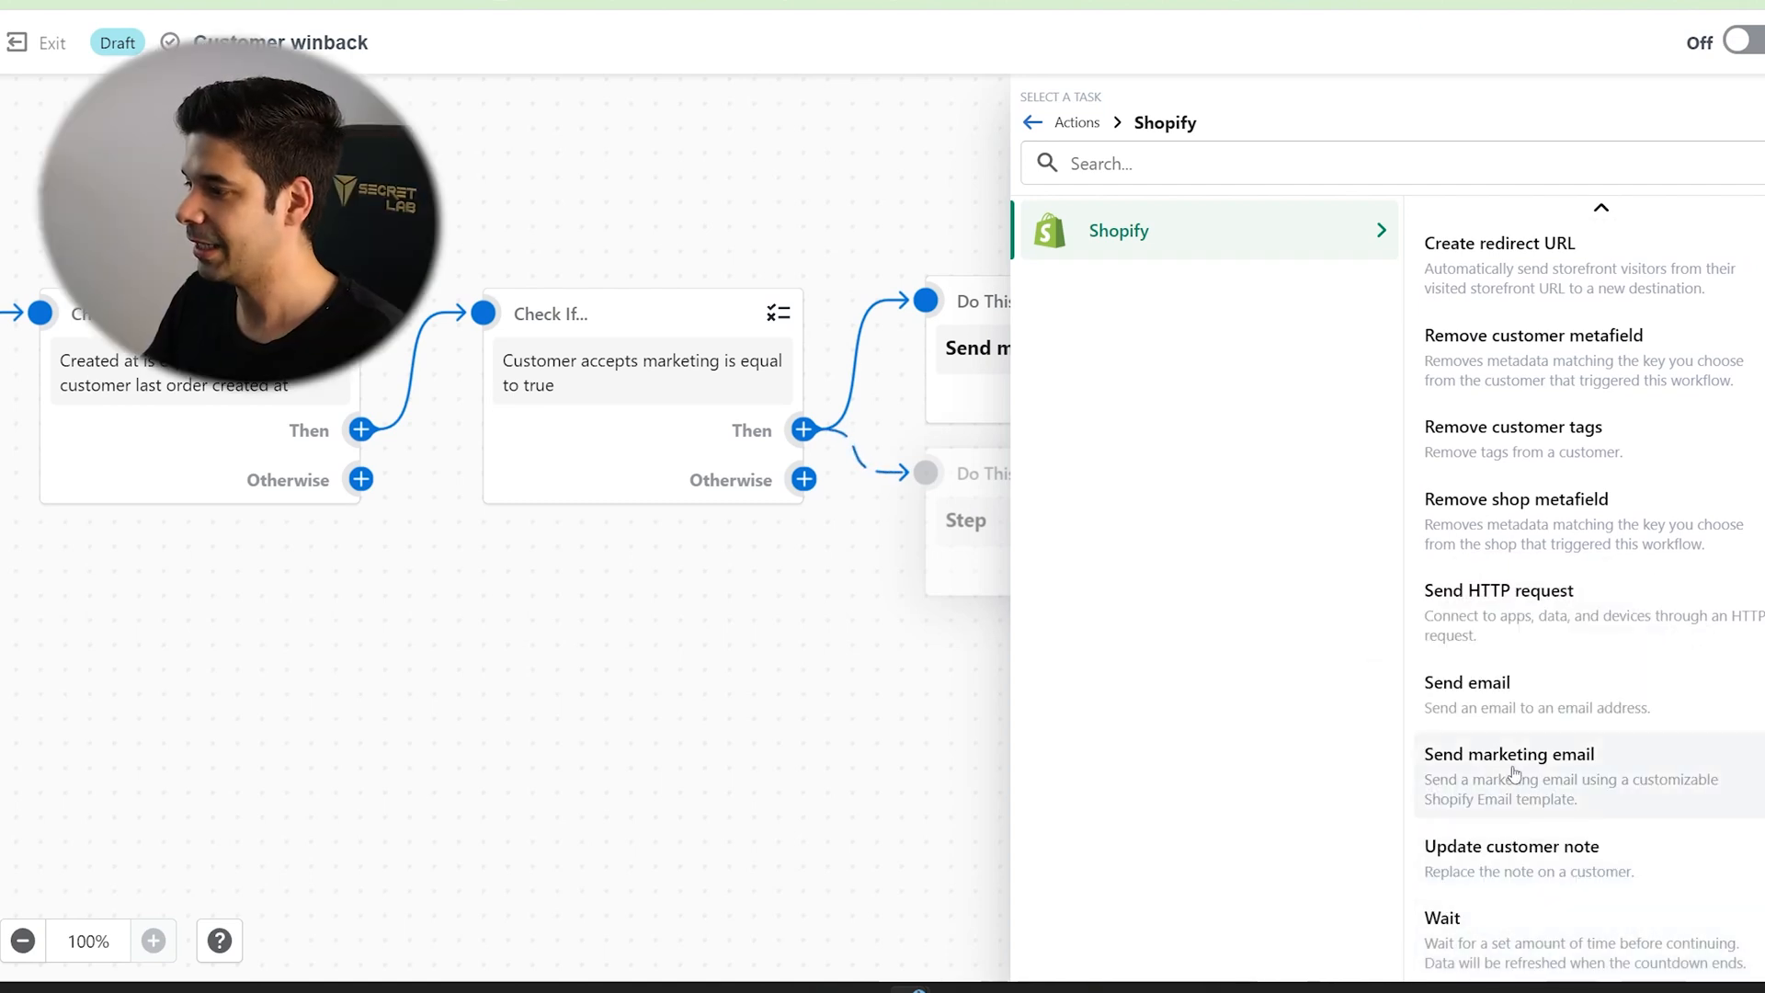
pyautogui.moveTo(1511, 858)
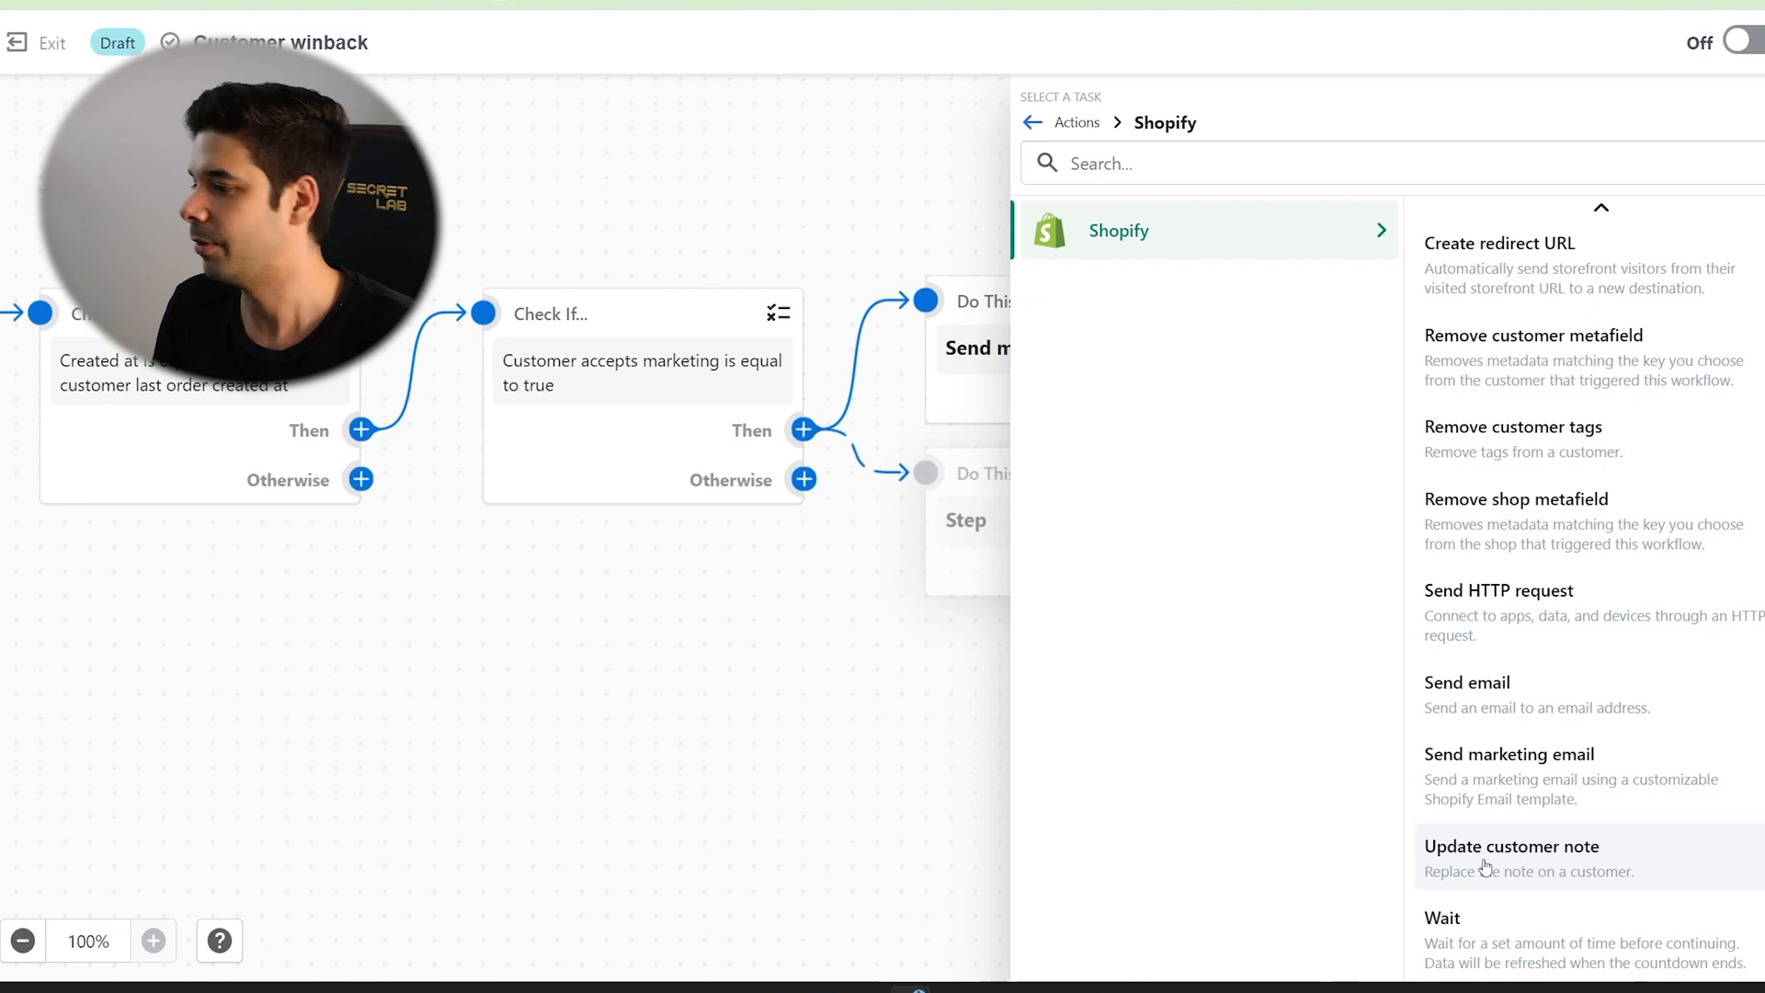
pyautogui.moveTo(1526, 860)
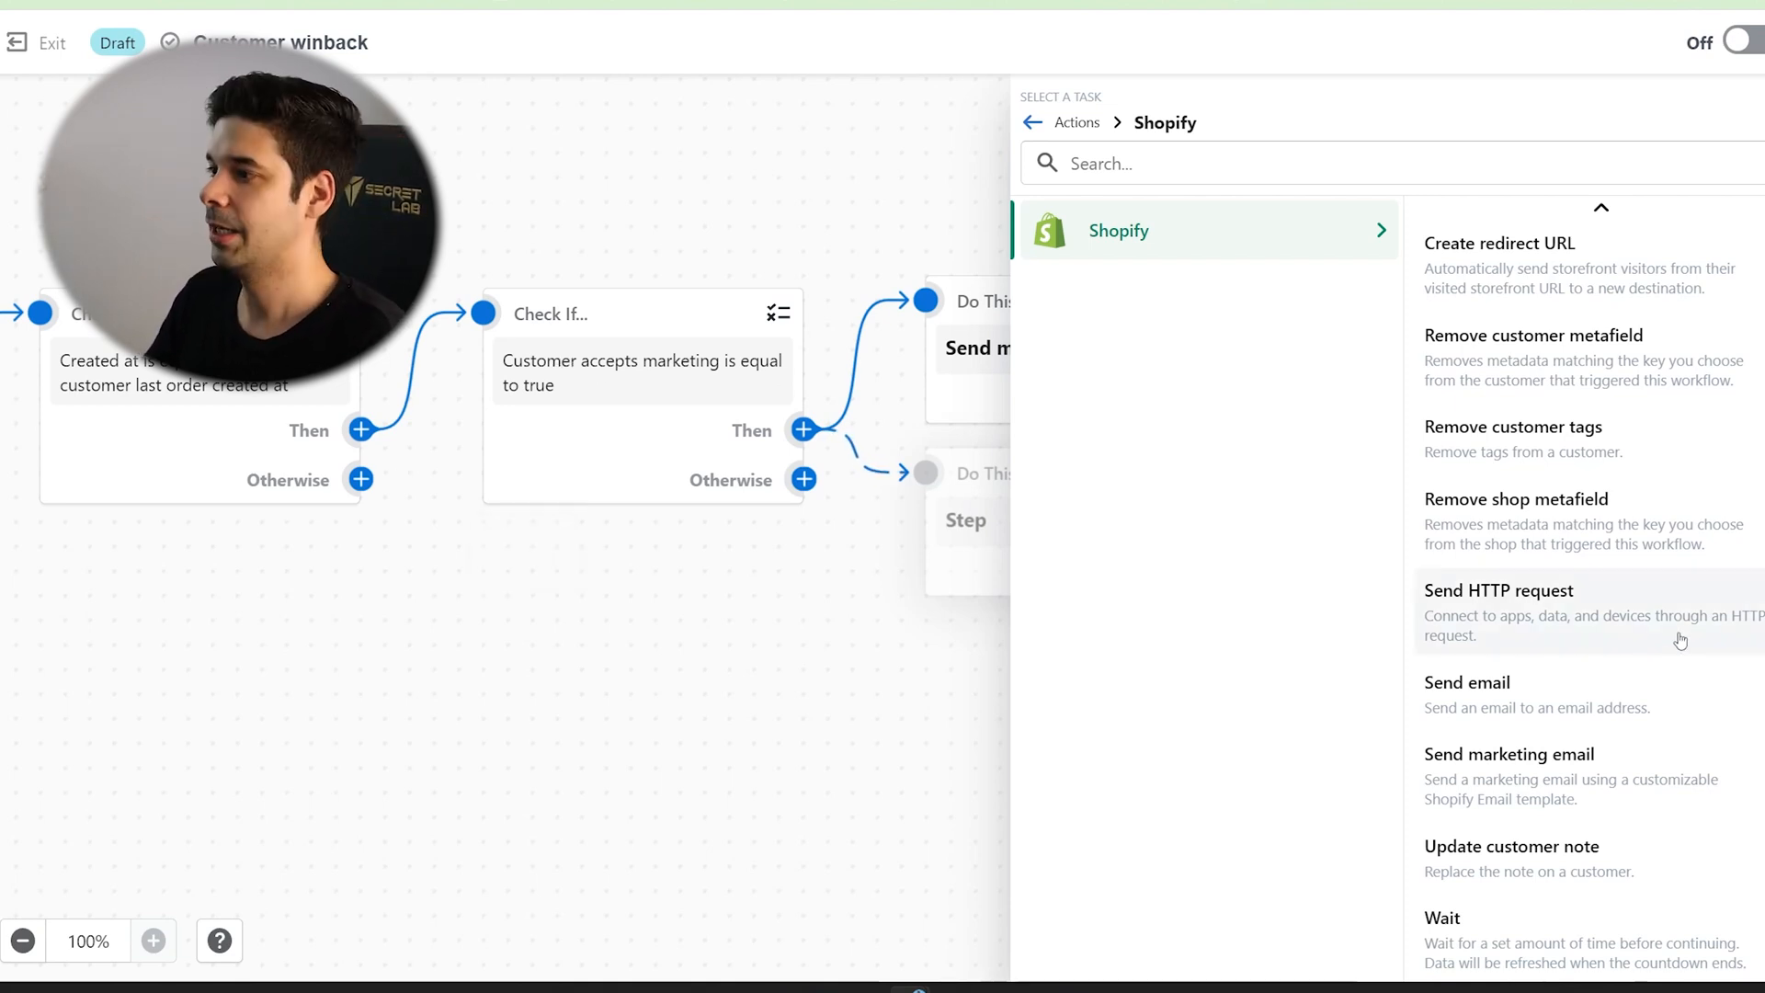
pyautogui.scroll(3)
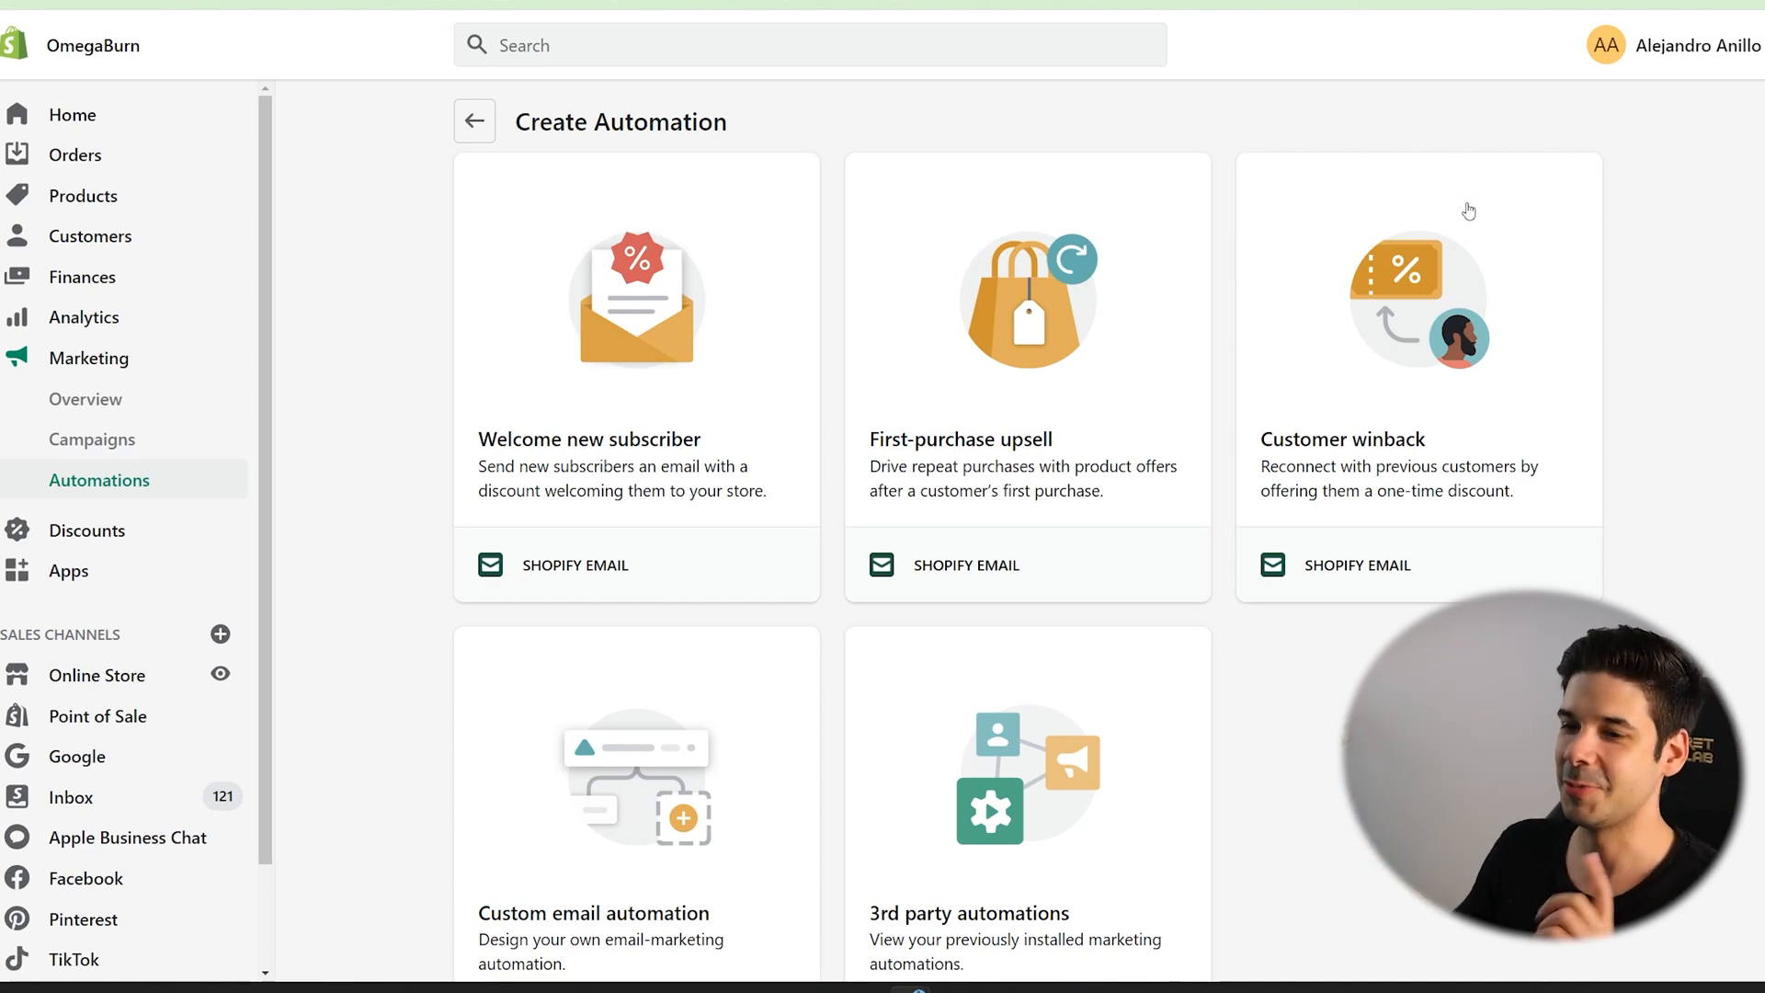
pyautogui.moveTo(156, 465)
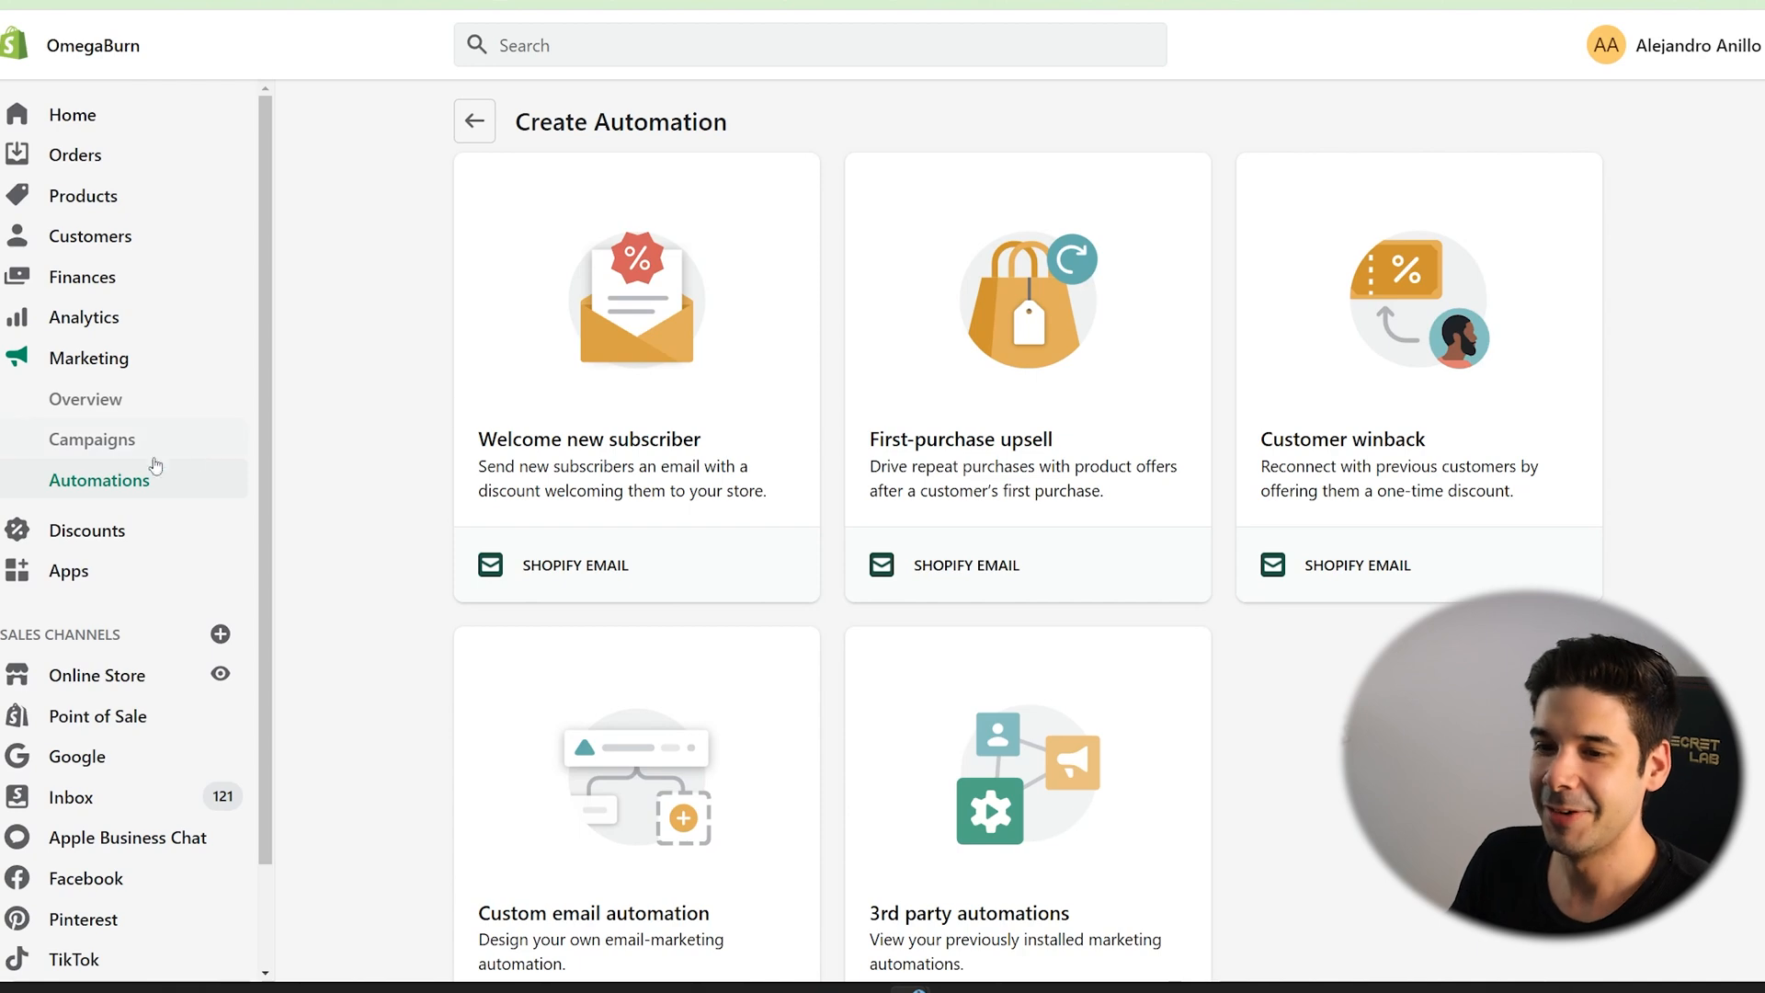
# Open the active Welcome new subscribers automation and view its runs.
pyautogui.click(474, 121)
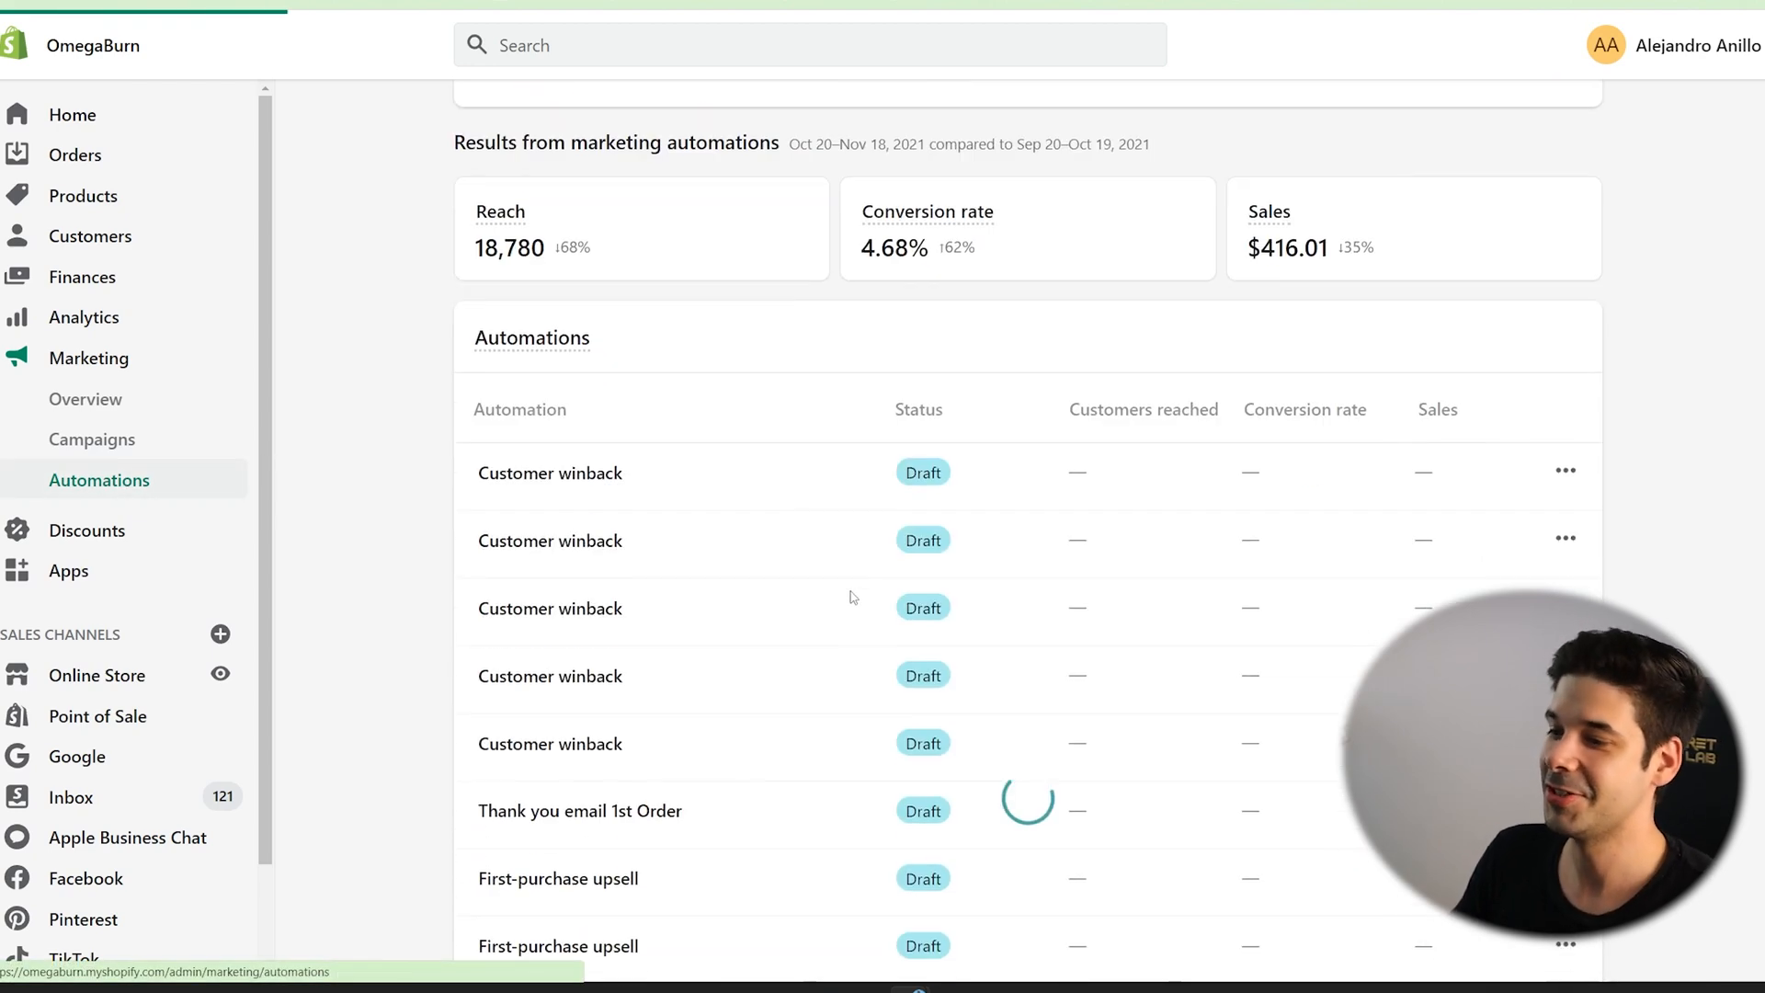
pyautogui.scroll(-3)
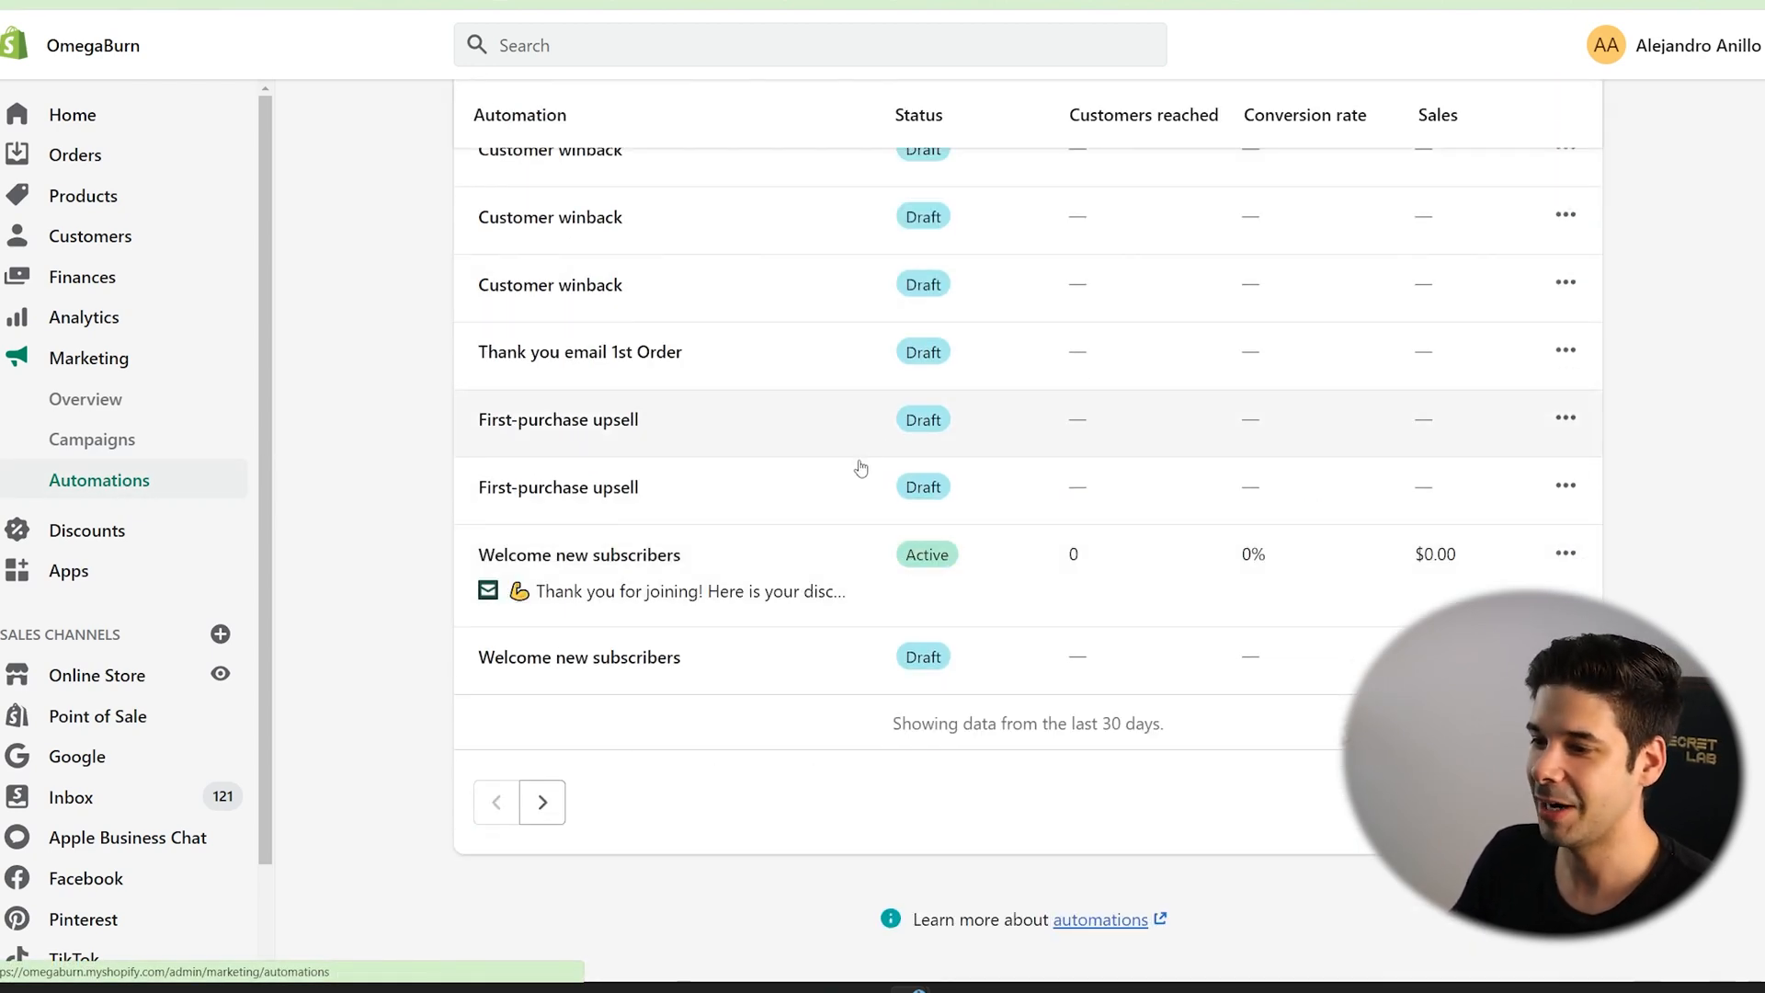
pyautogui.moveTo(765, 573)
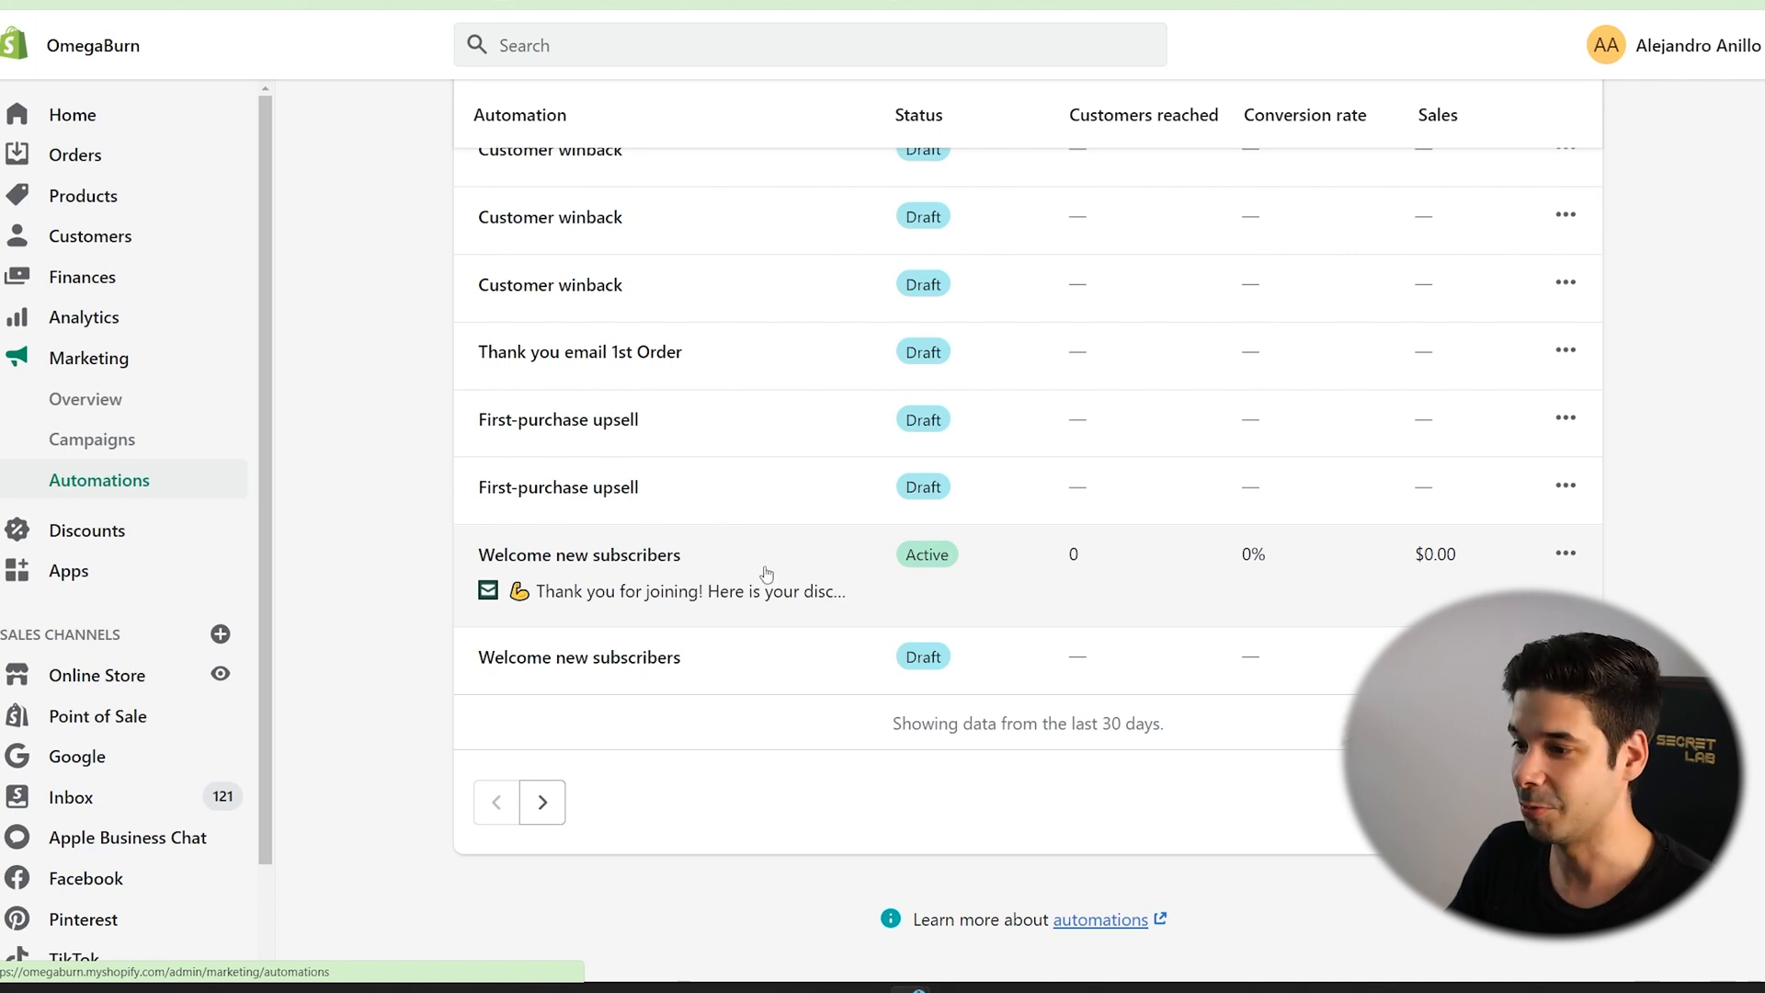
pyautogui.click(579, 553)
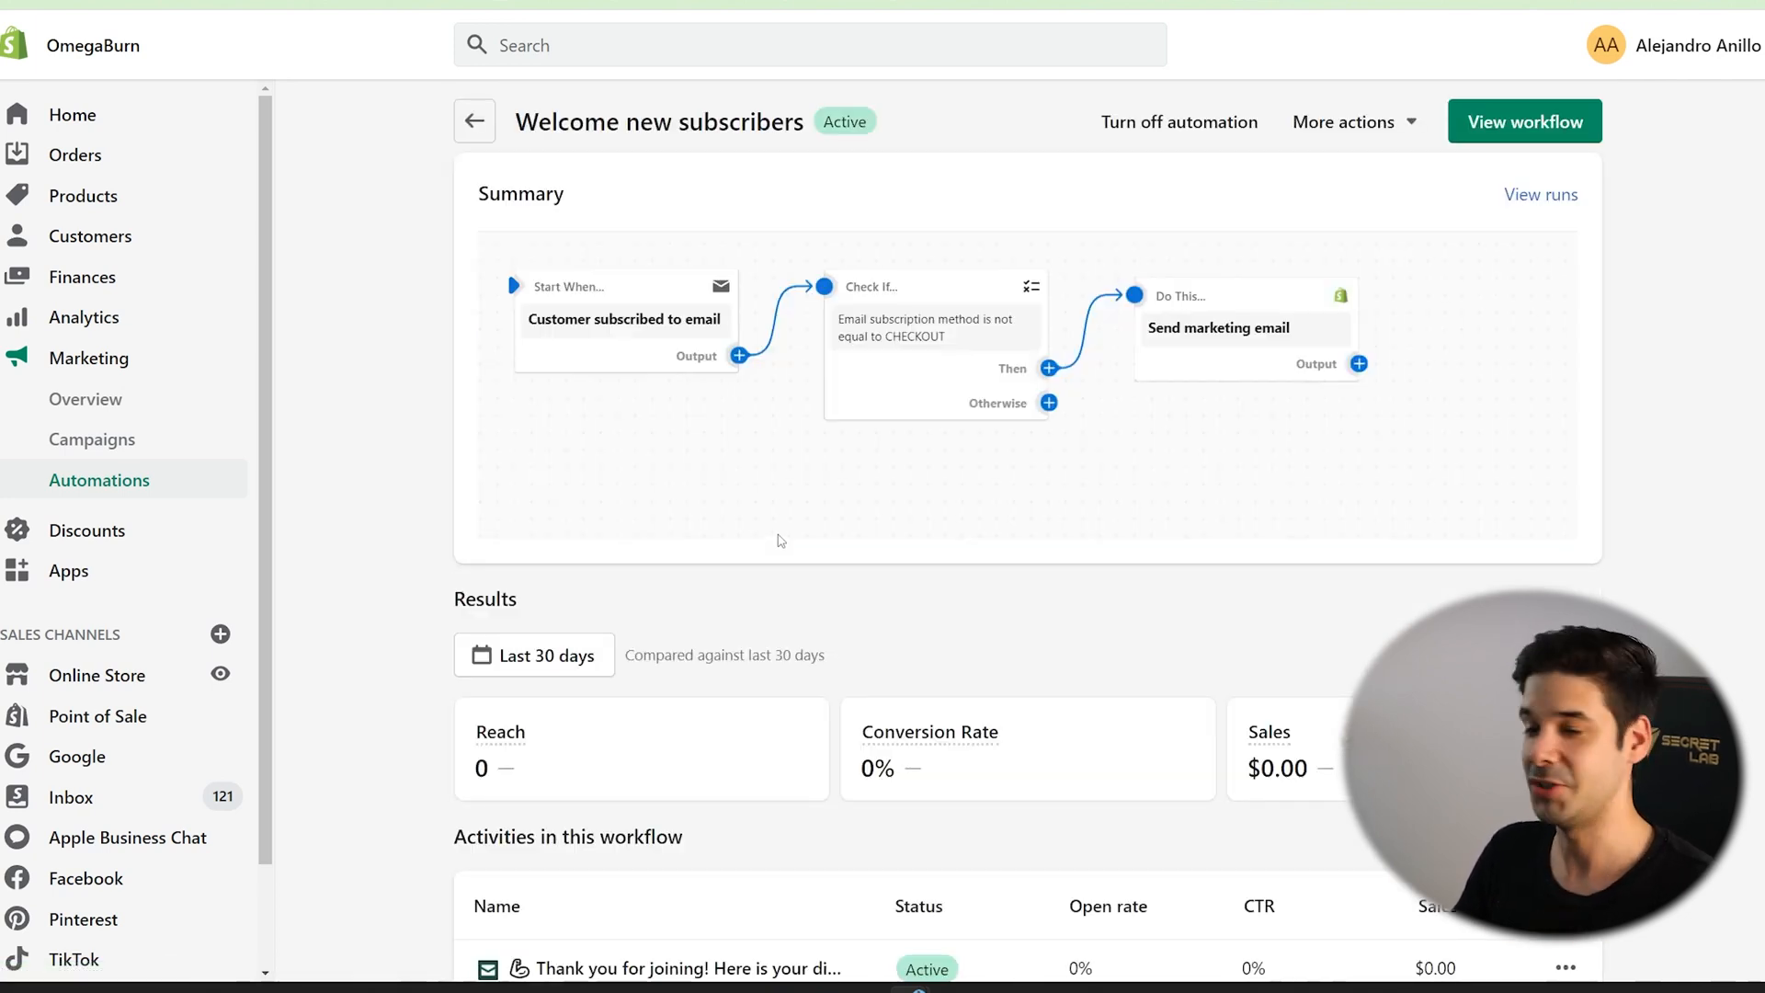
pyautogui.moveTo(549, 239)
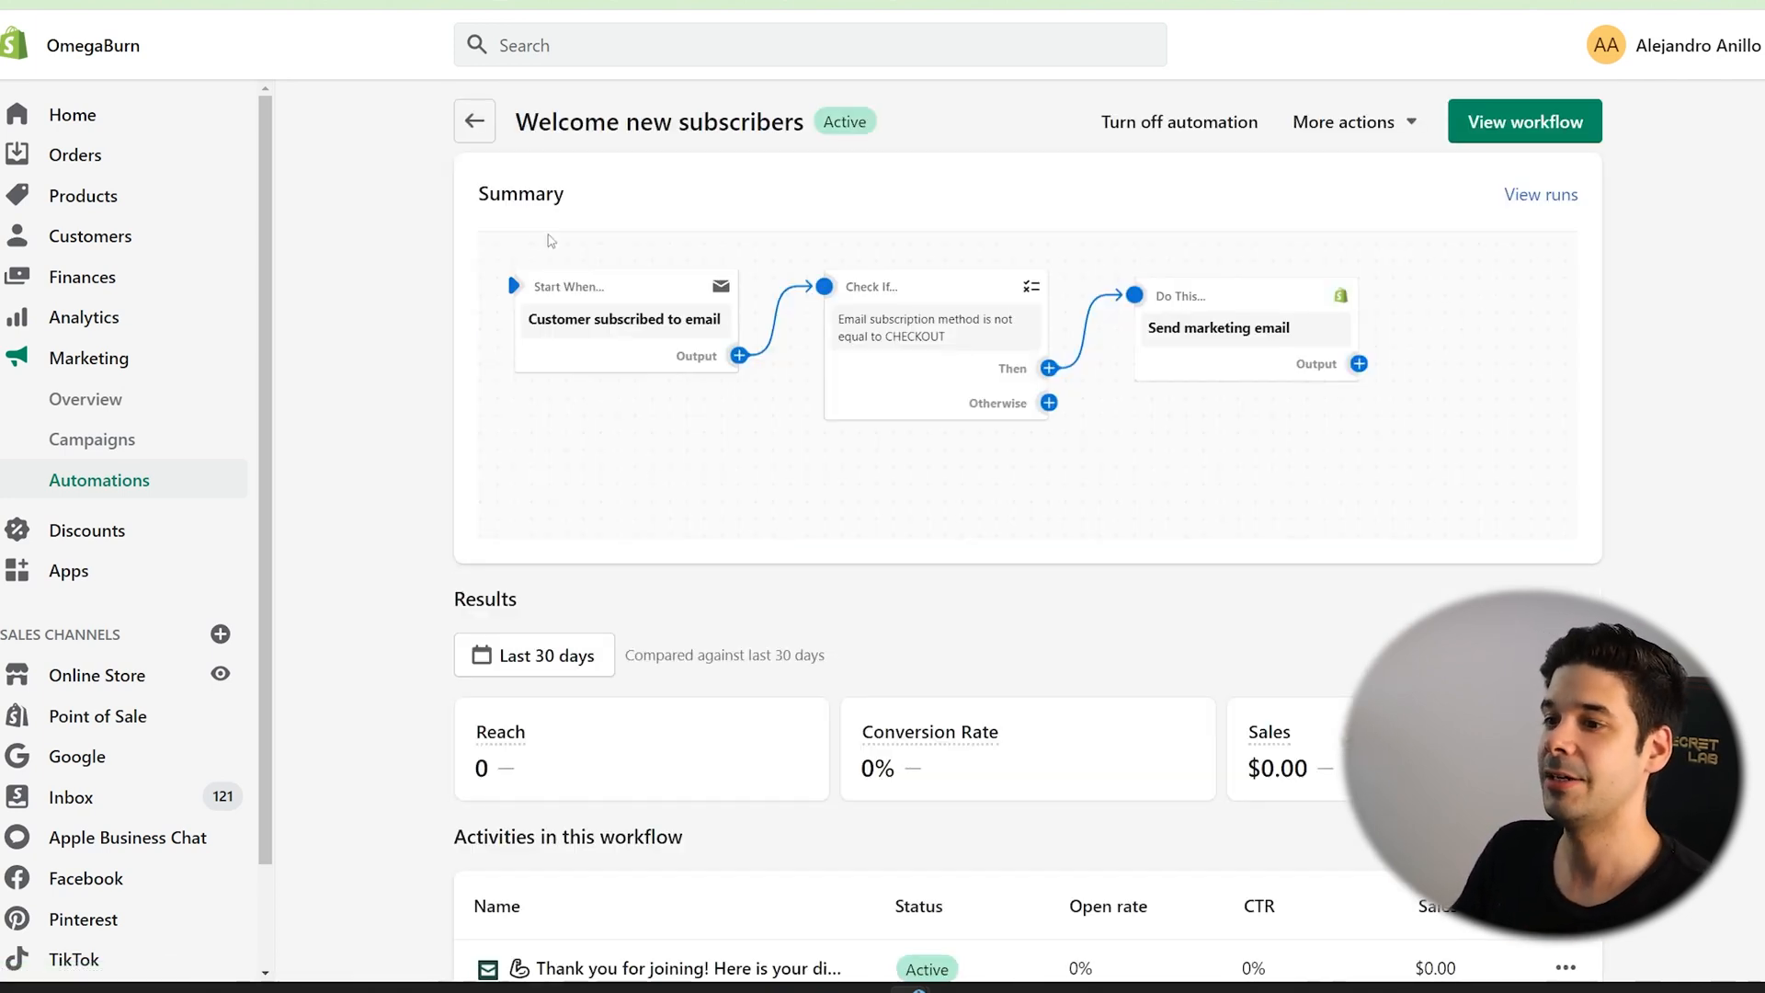
pyautogui.moveTo(1013, 339)
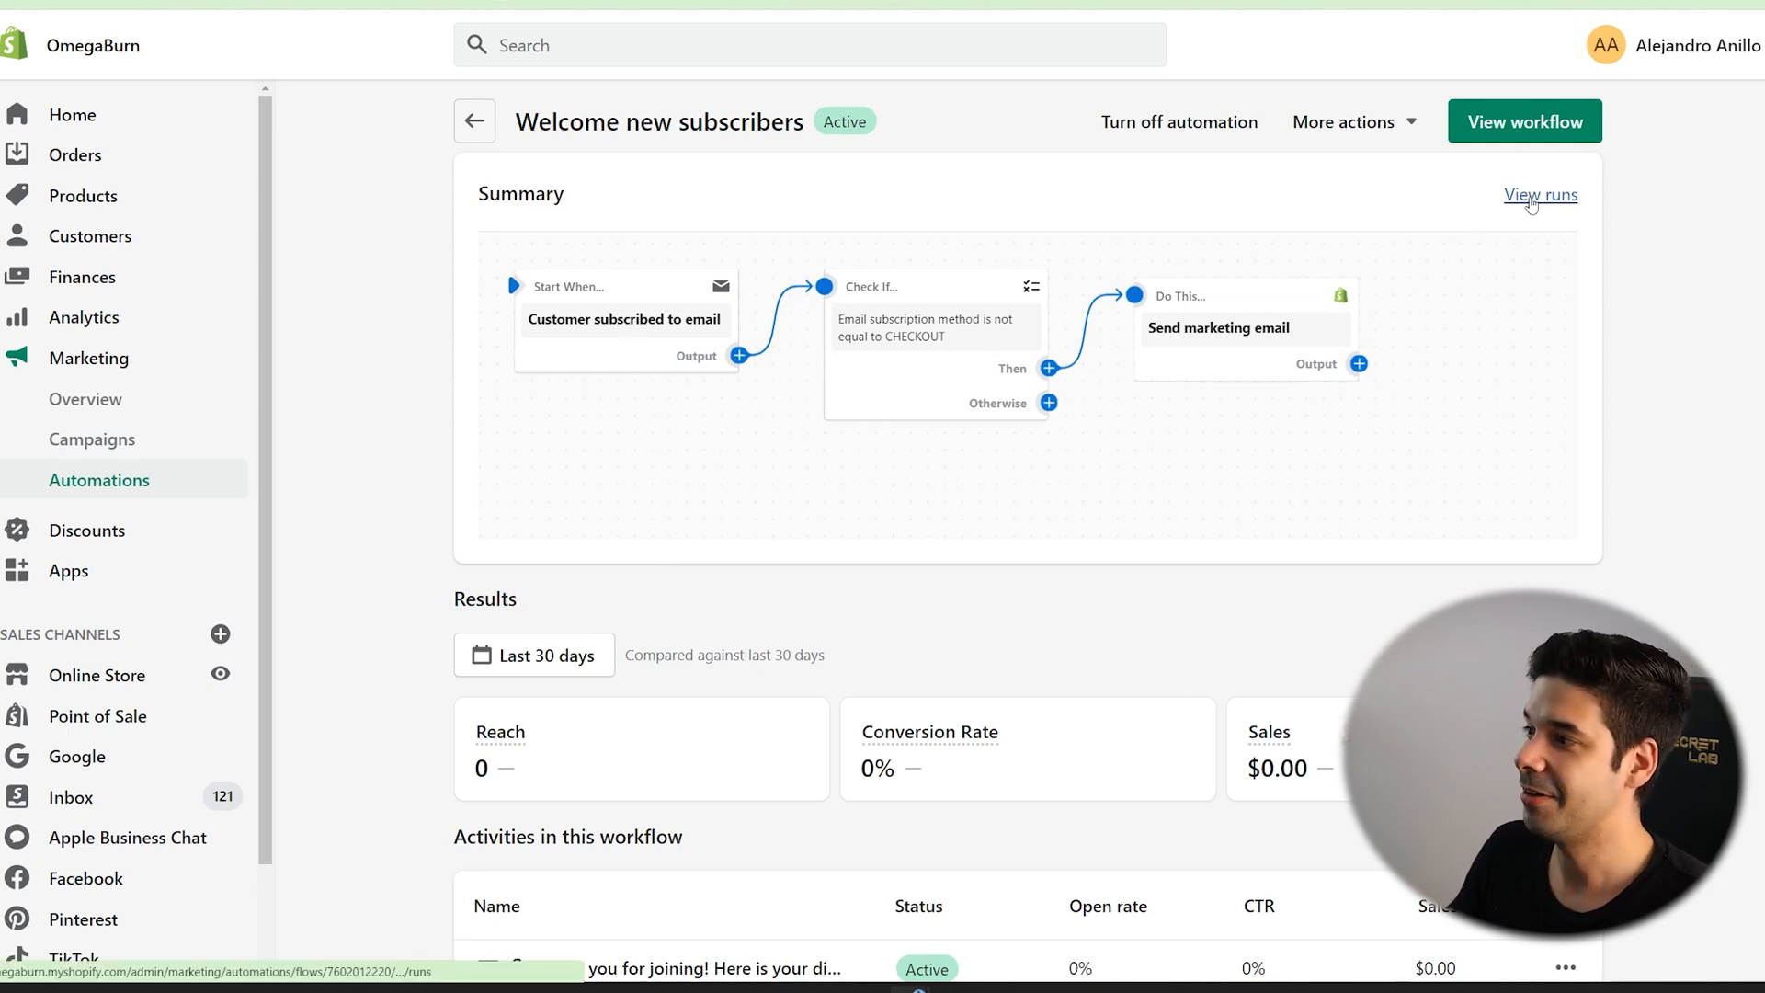
pyautogui.click(1540, 195)
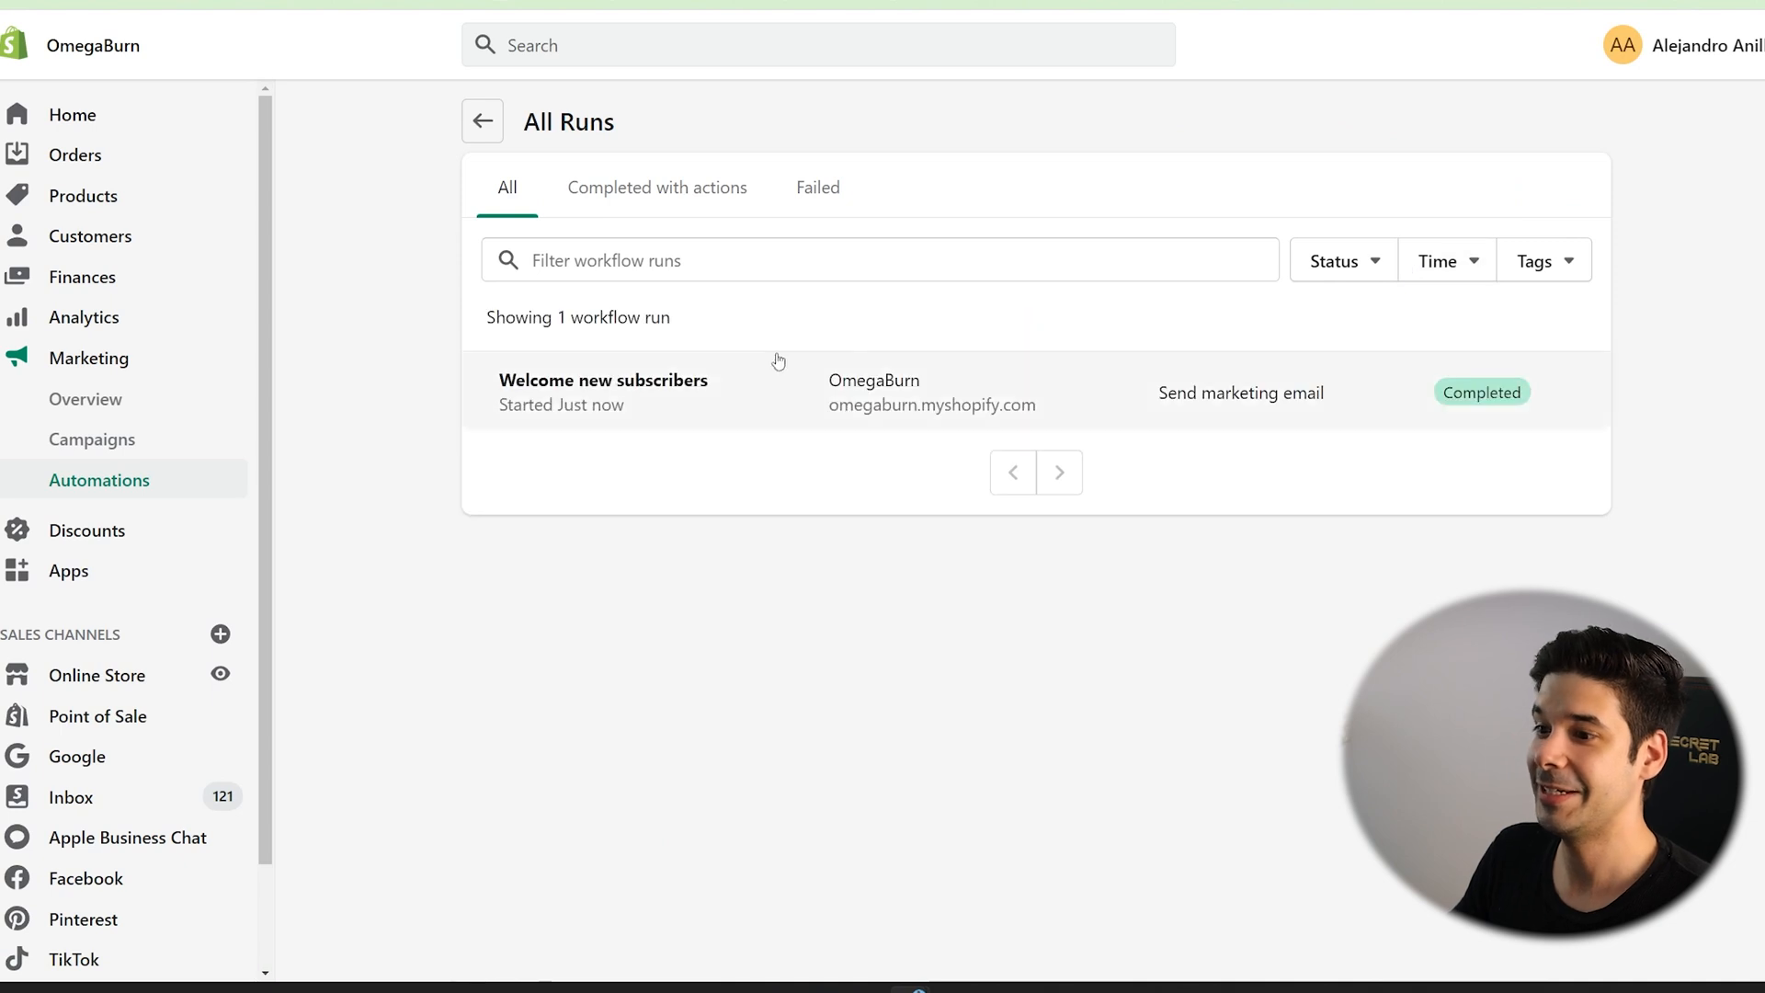
pyautogui.moveTo(696, 401)
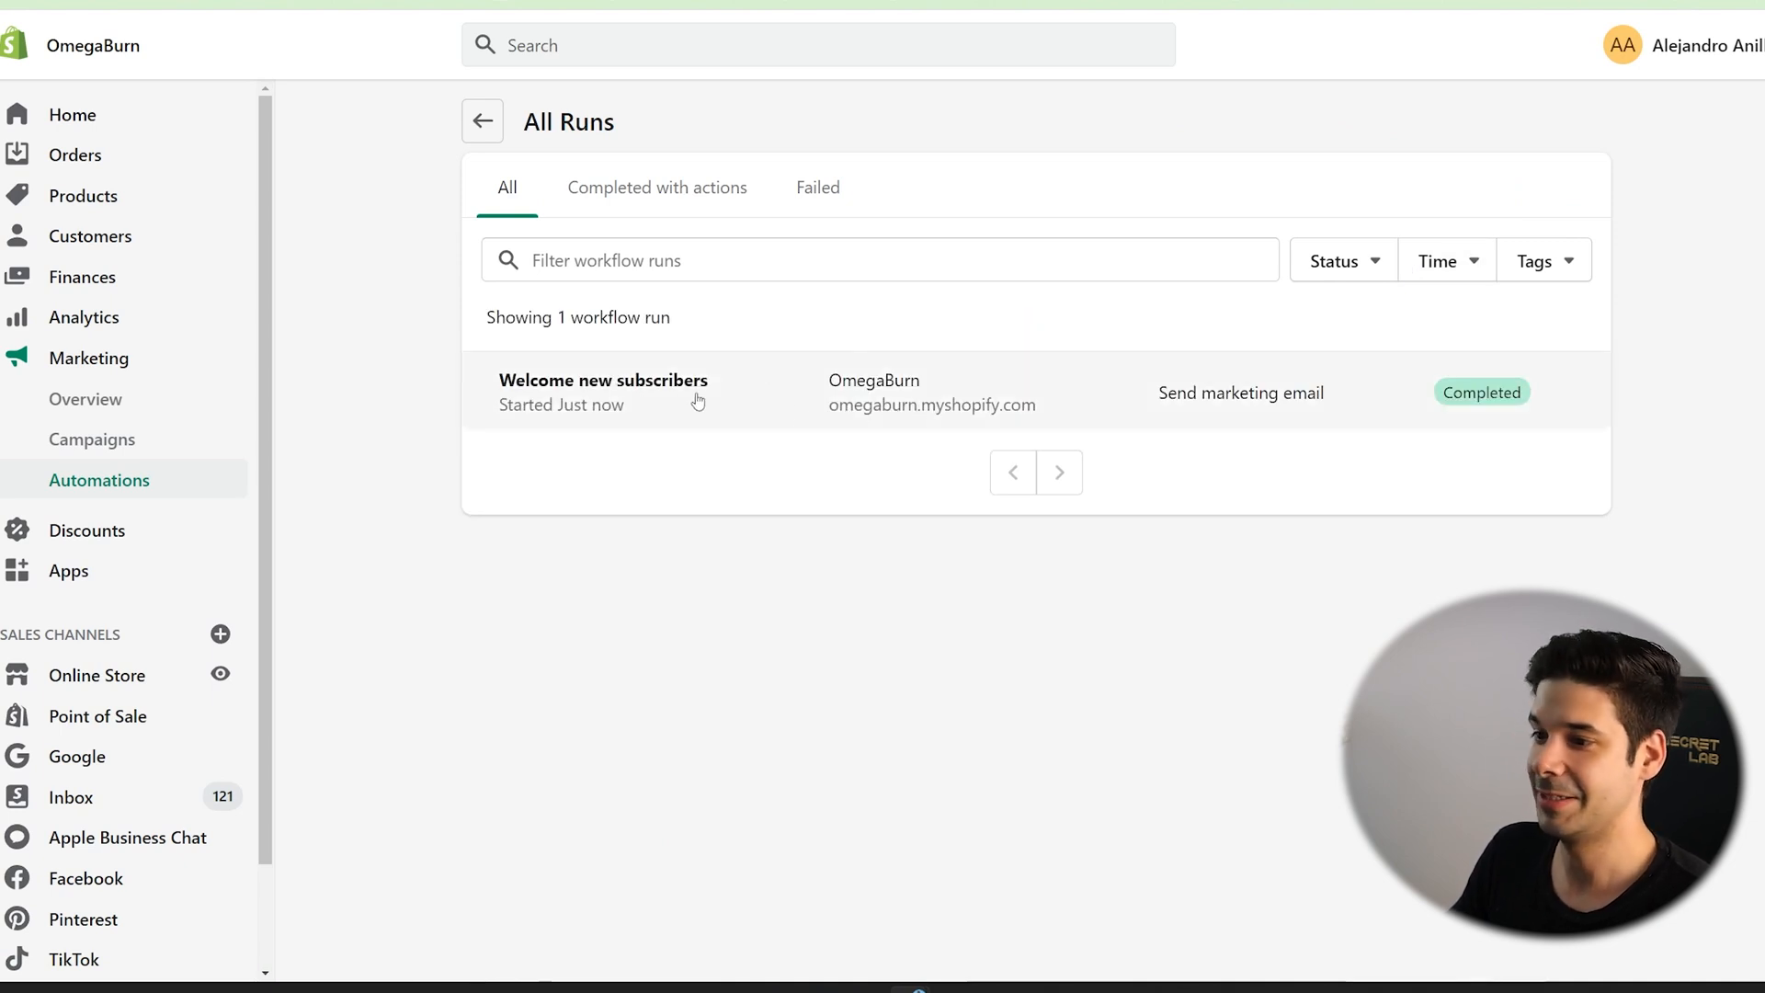
pyautogui.moveTo(768, 416)
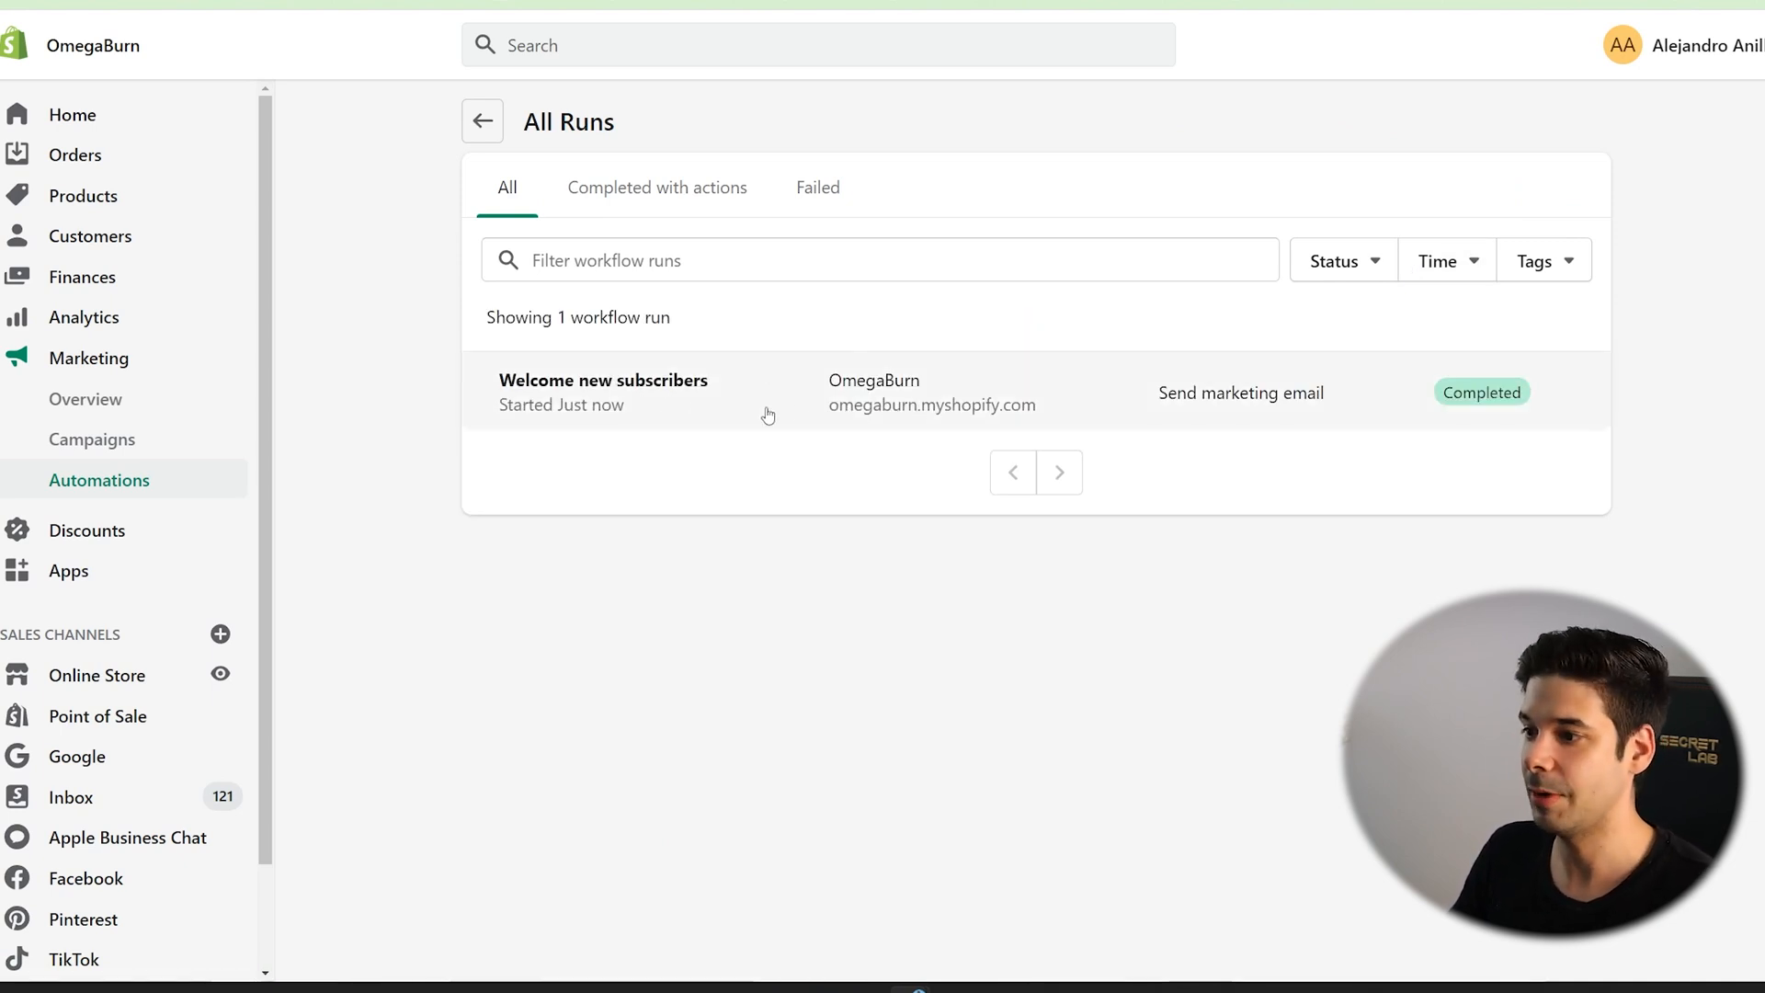
pyautogui.moveTo(831, 368)
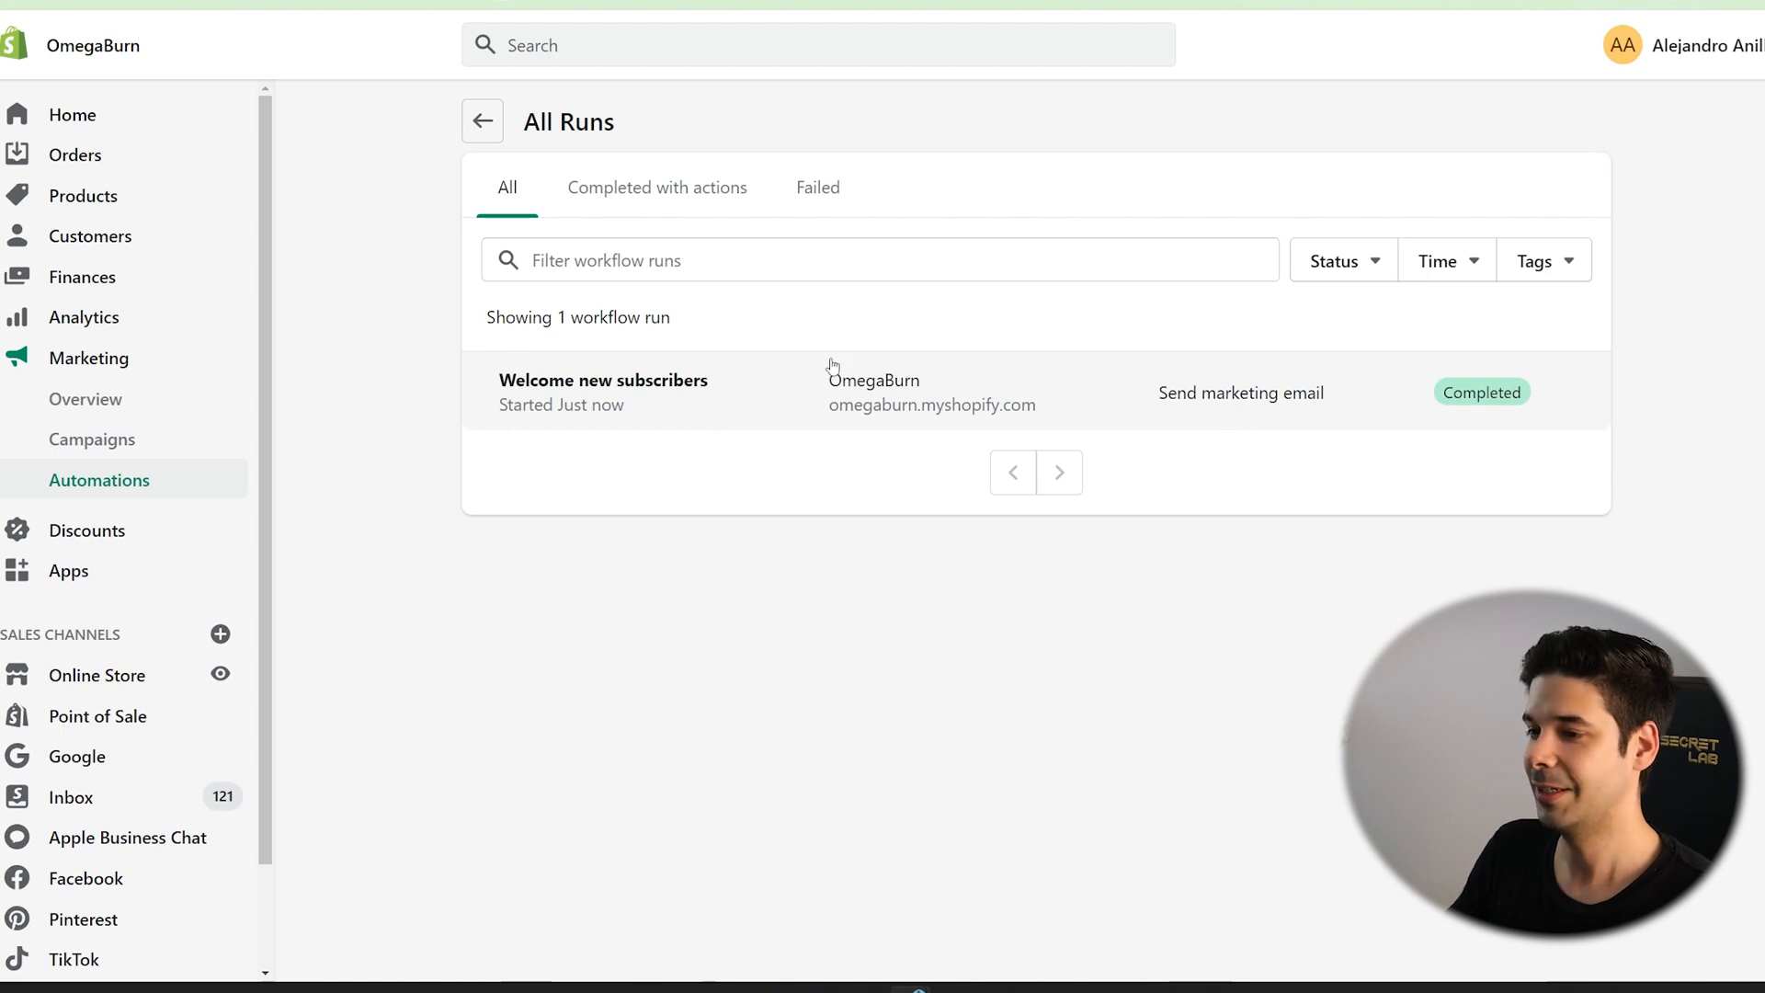
pyautogui.moveTo(1421, 413)
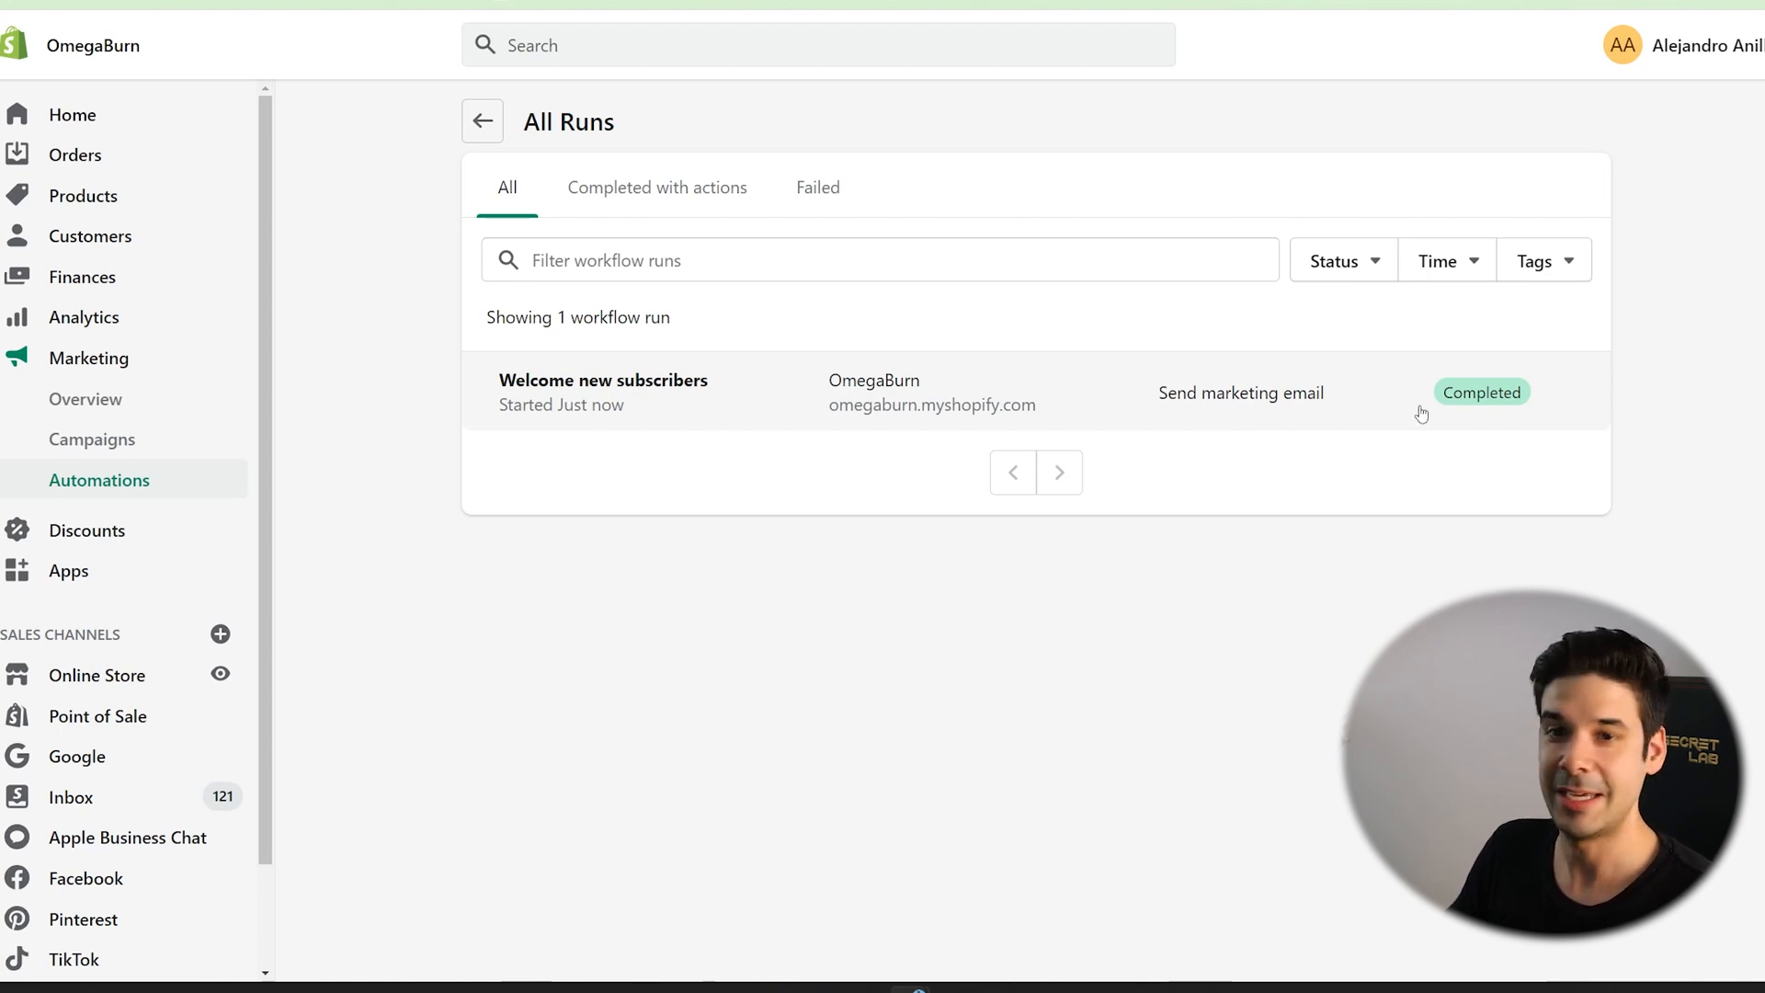
pyautogui.moveTo(934, 407)
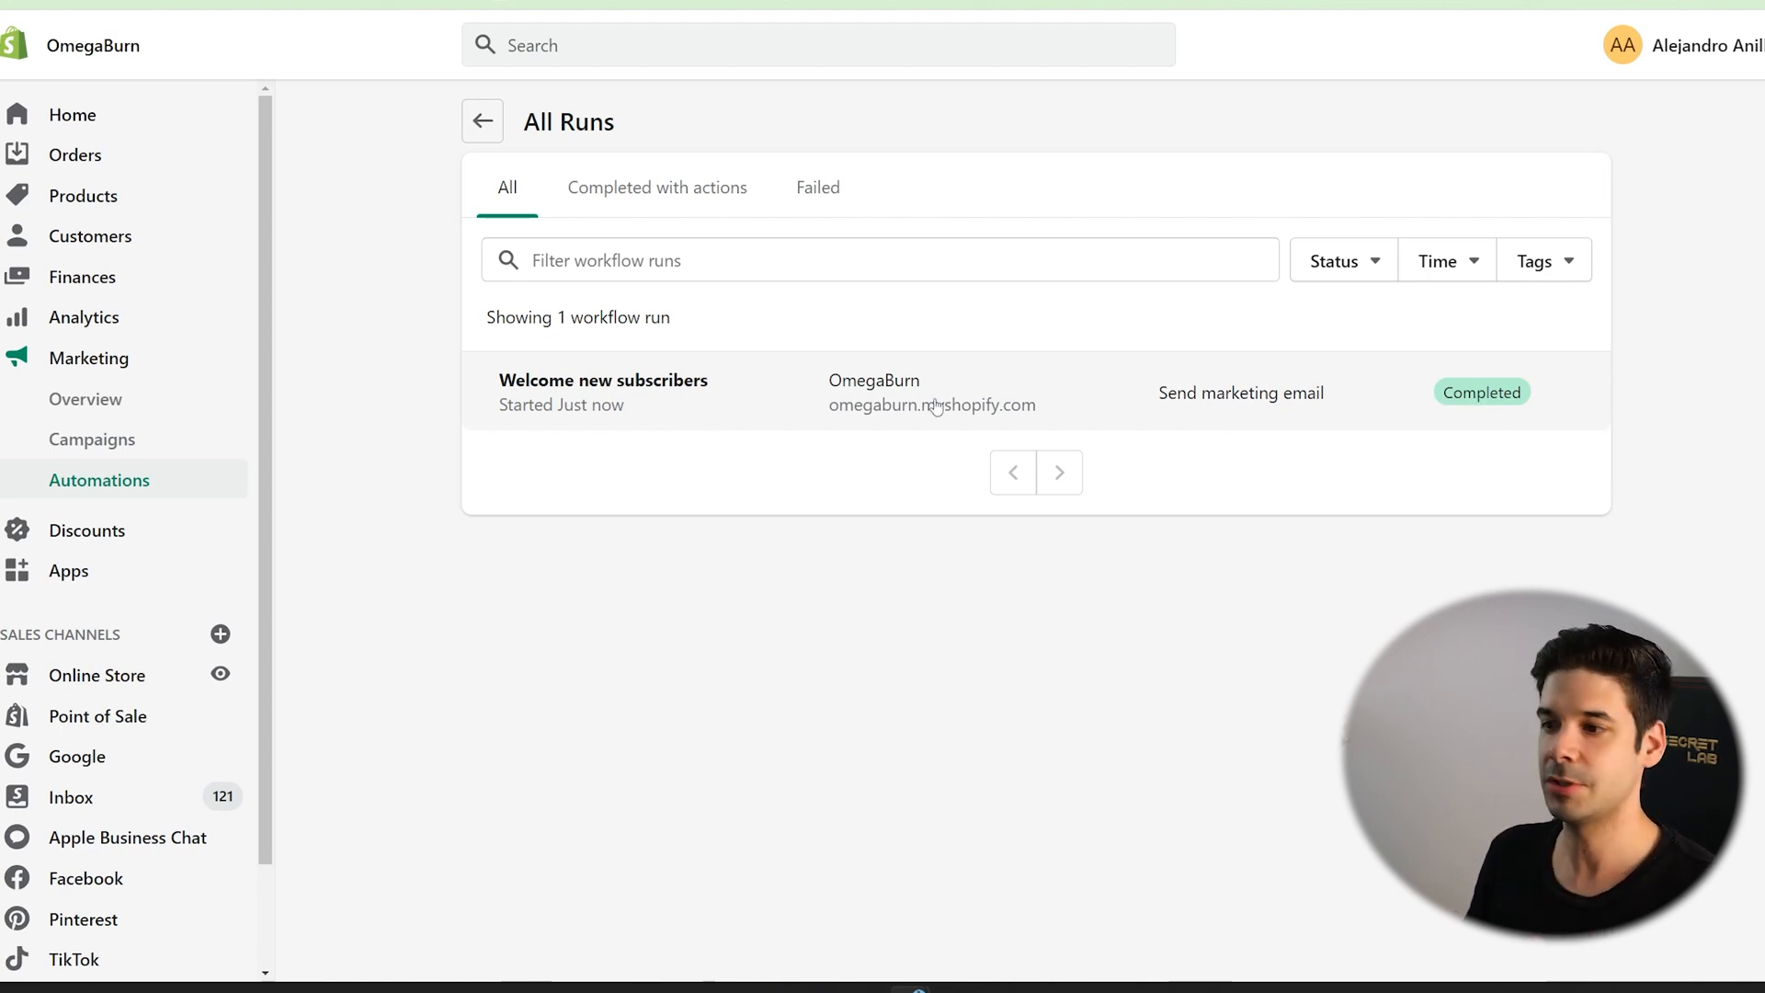
# Filter to runs completed with actions, then return to the automation summary.
pyautogui.click(656, 187)
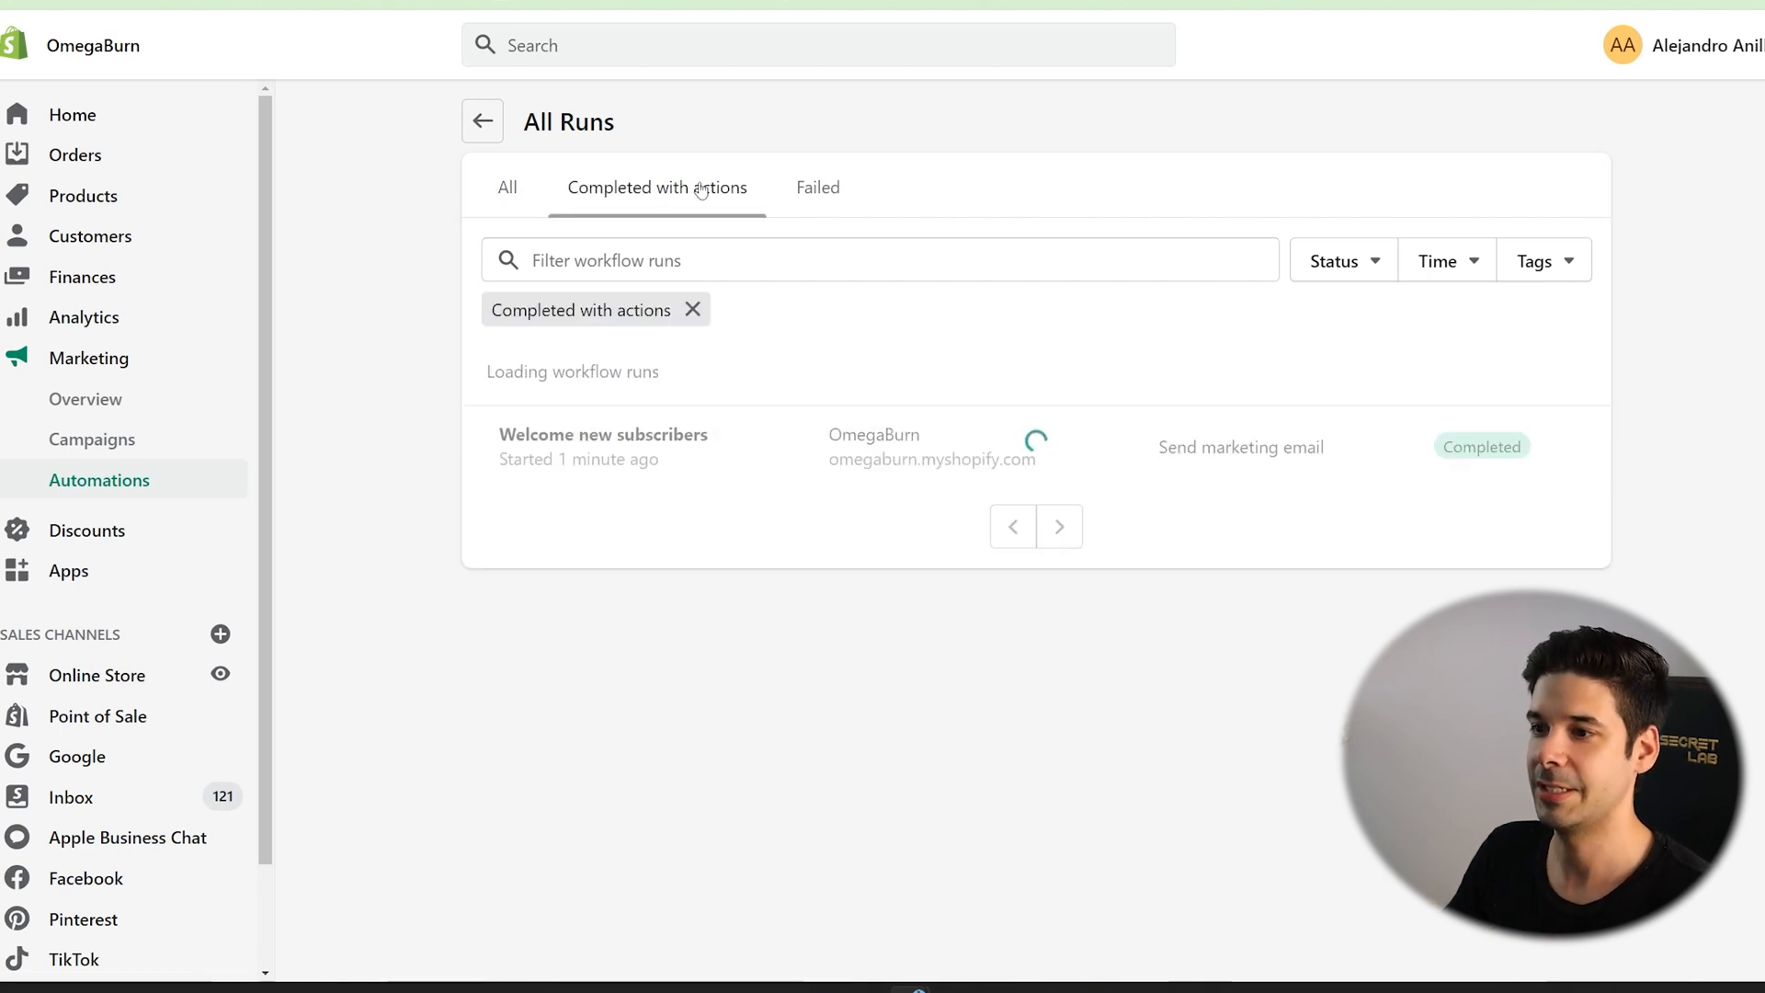
pyautogui.click(817, 188)
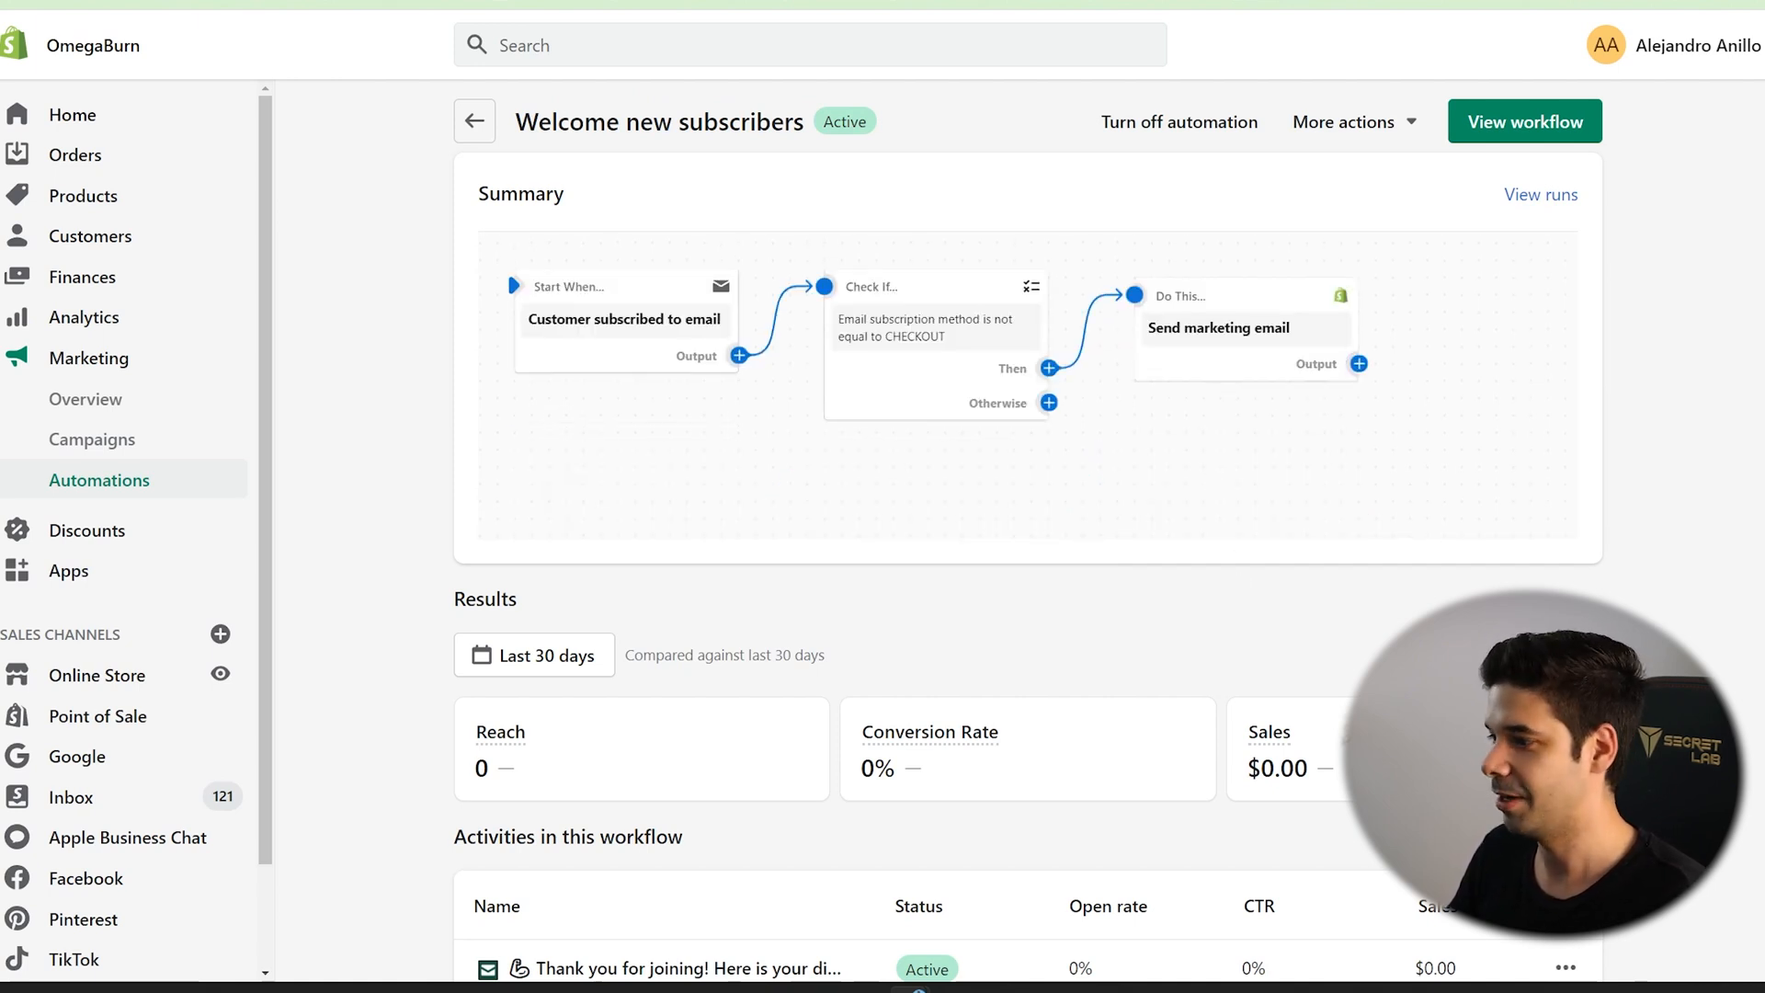
pyautogui.moveTo(916, 612)
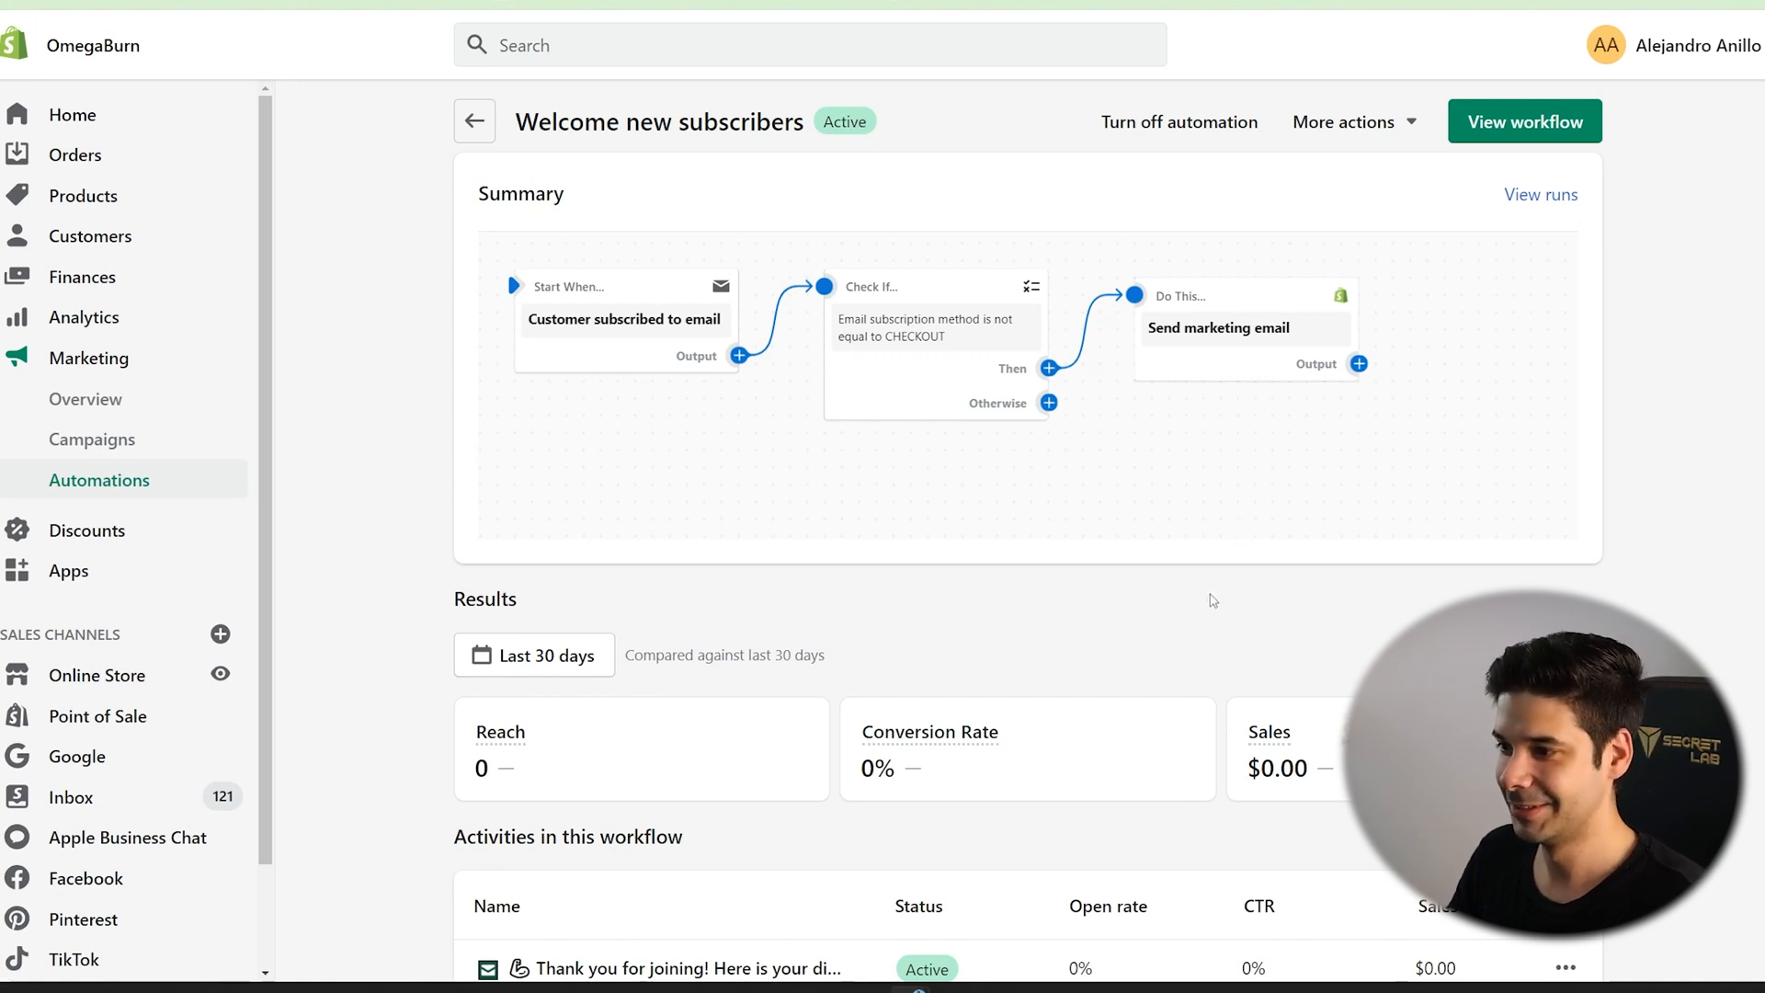
pyautogui.scroll(-3)
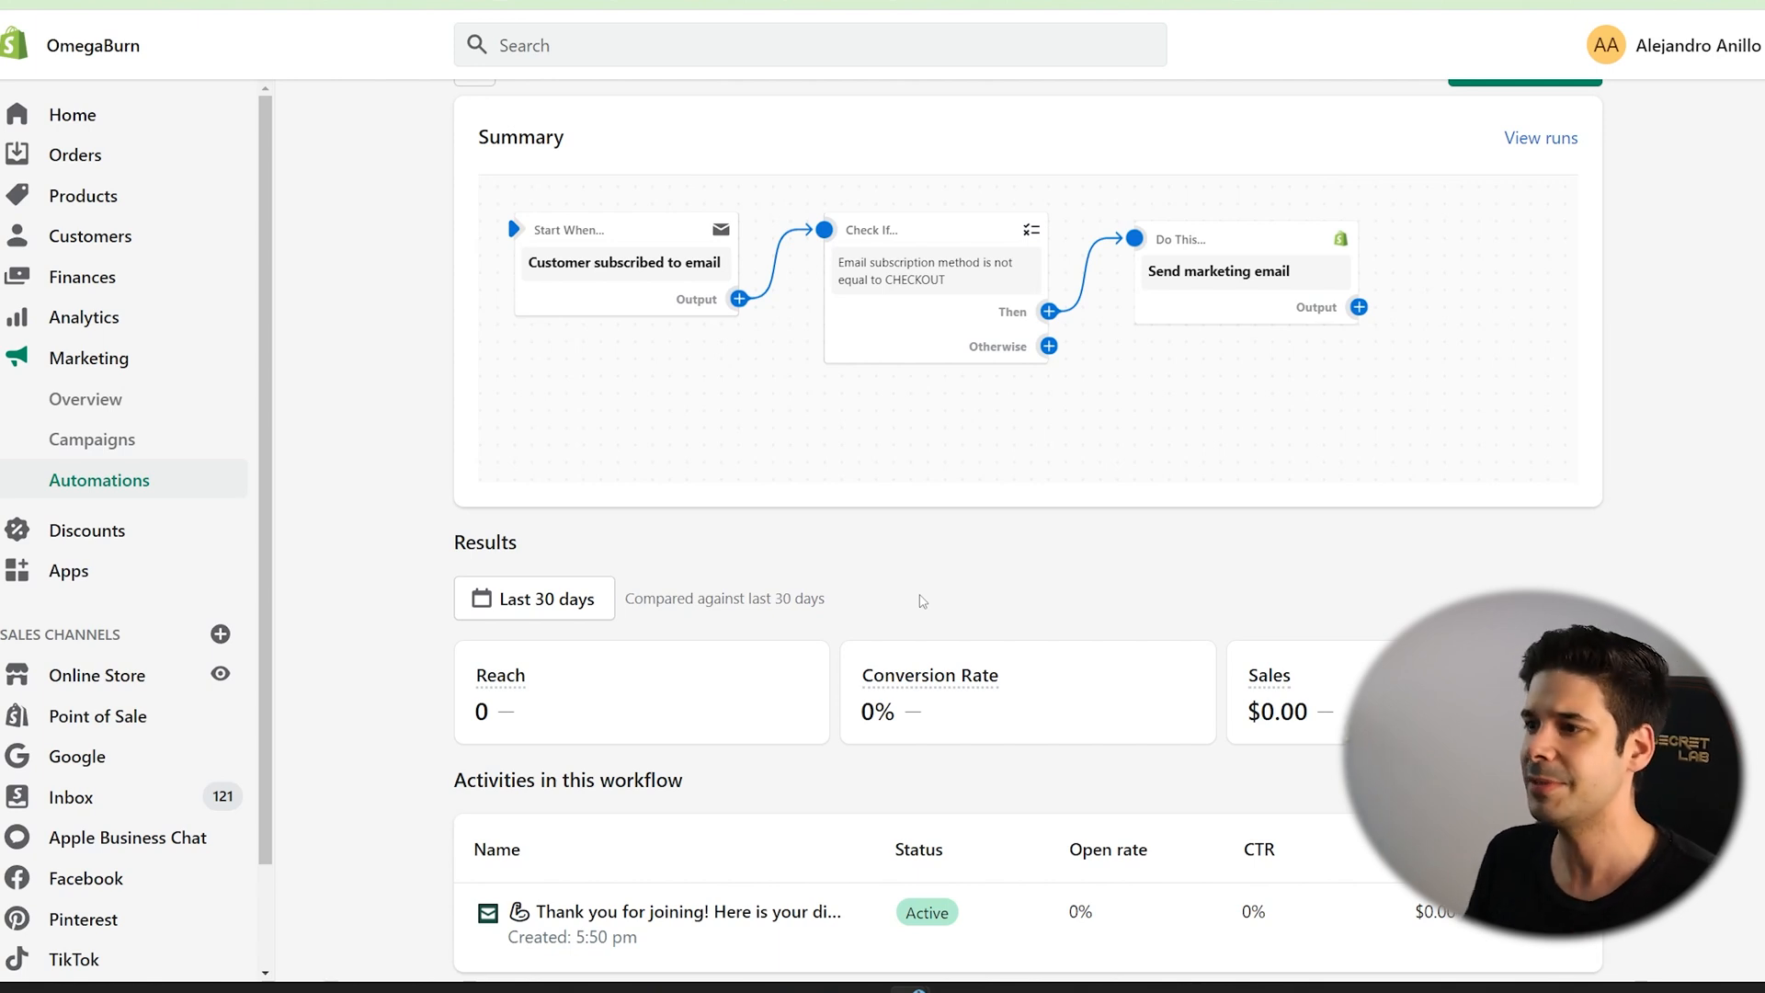
pyautogui.moveTo(943, 183)
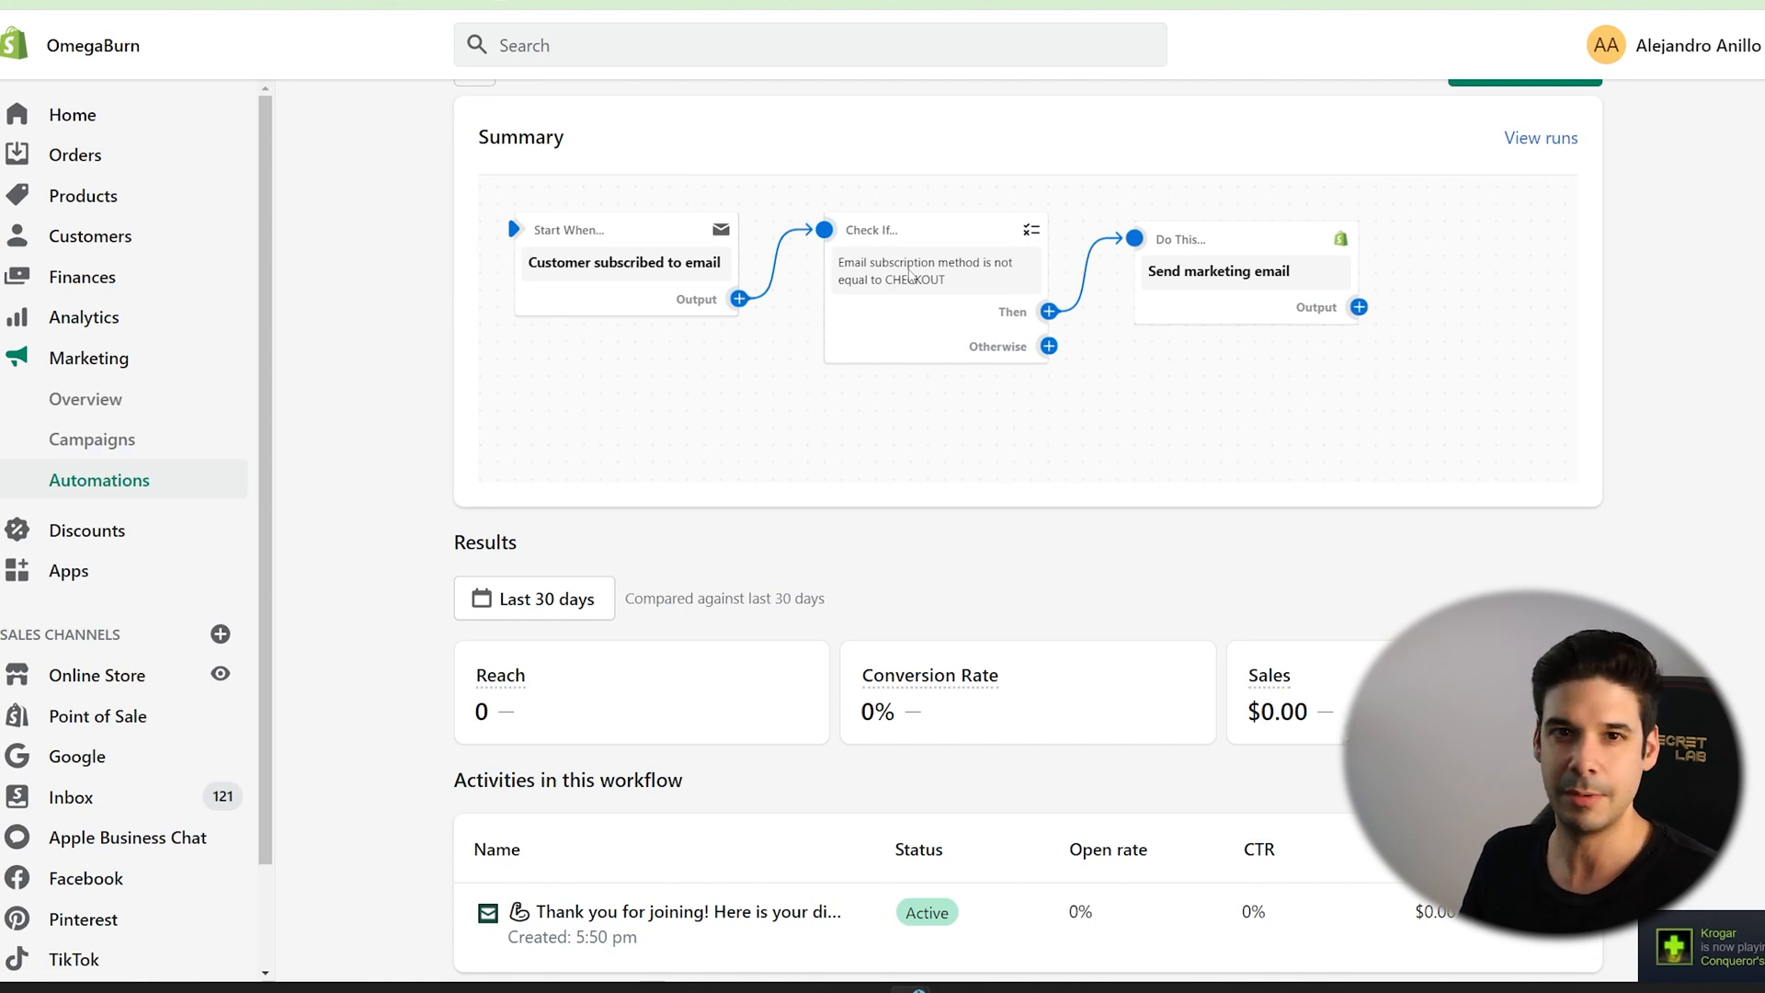
pyautogui.moveTo(1217, 500)
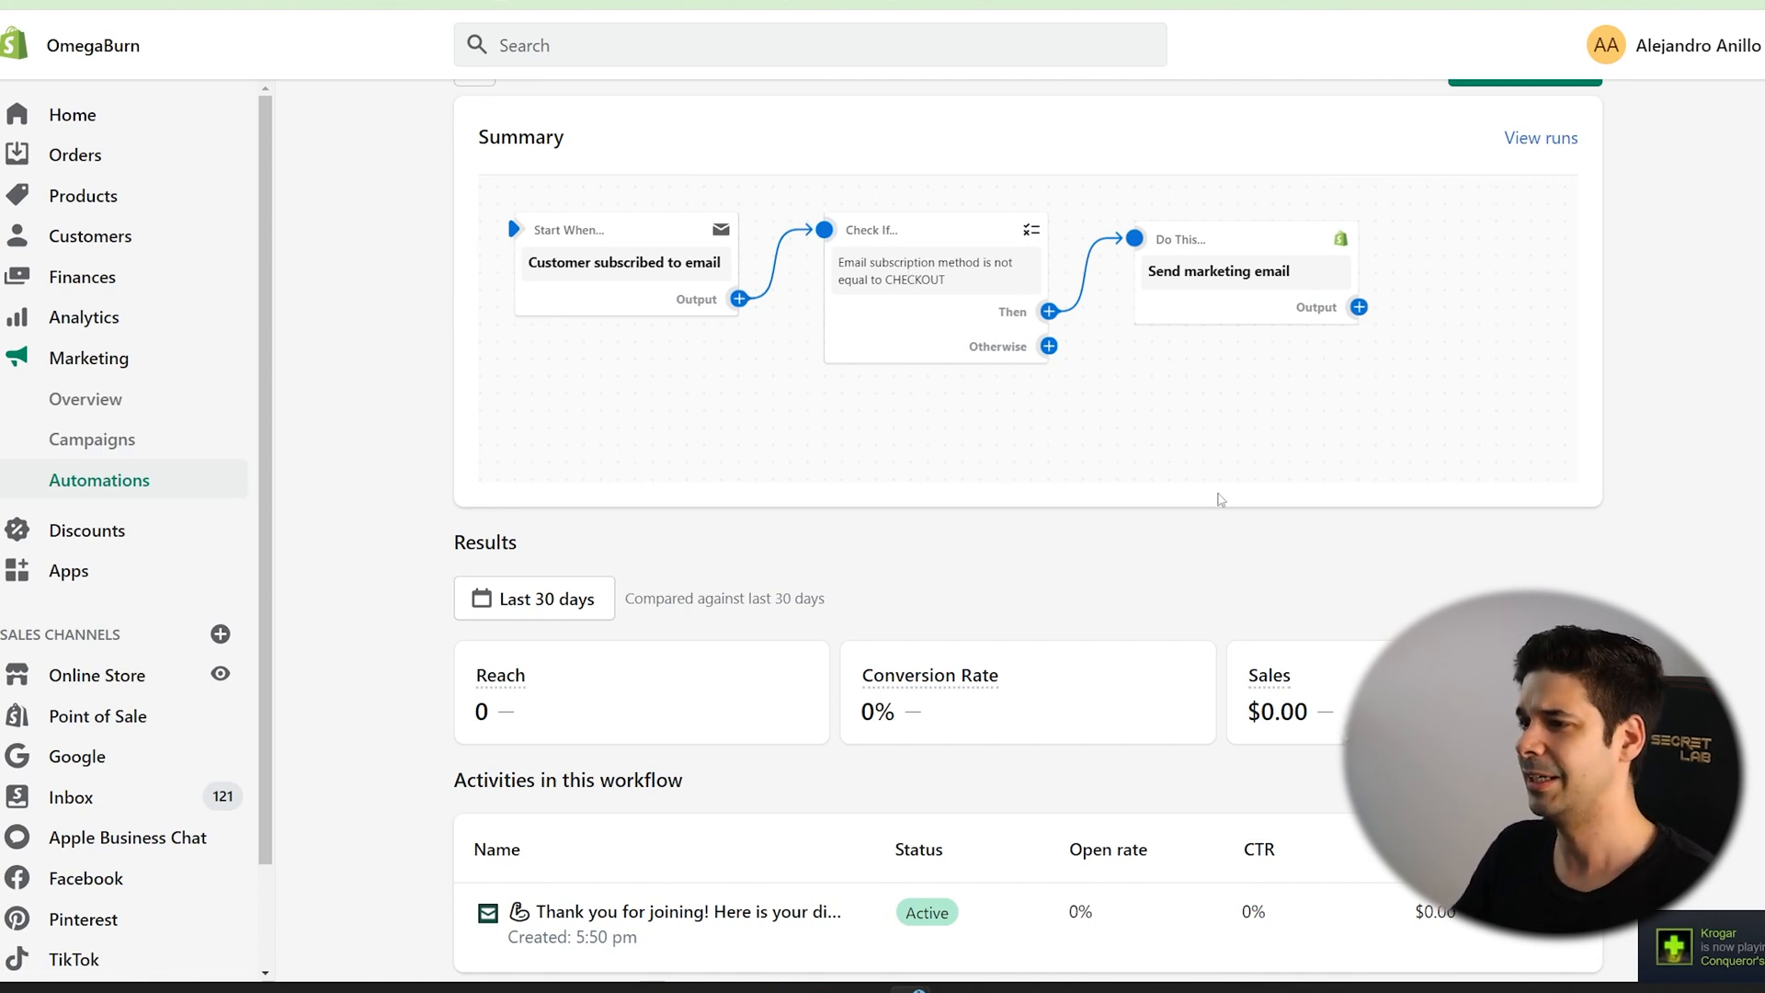